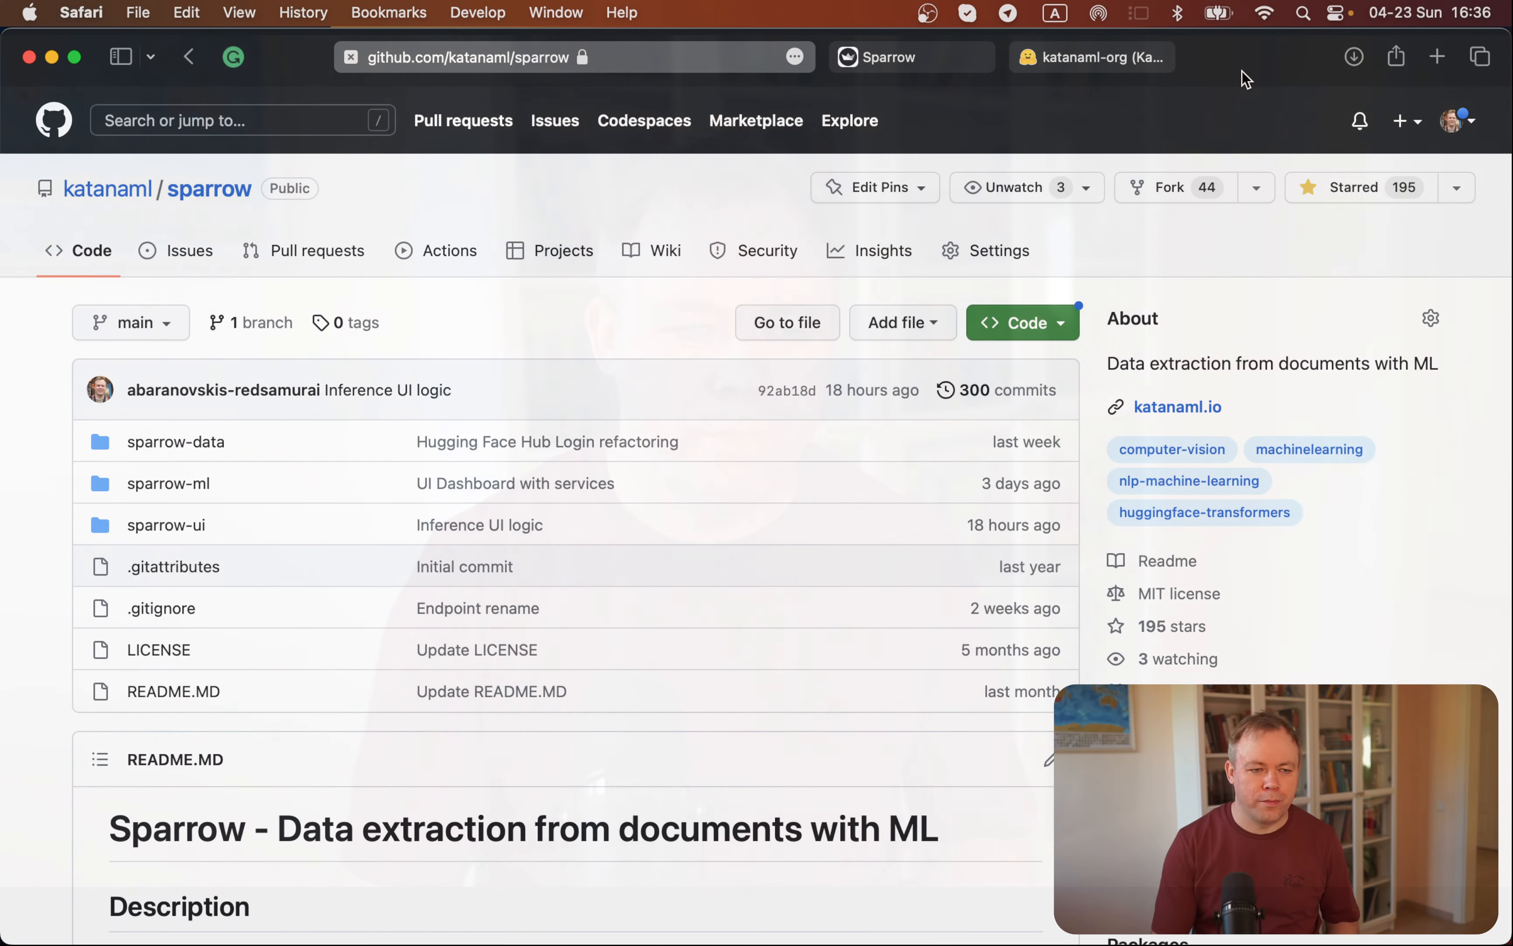
mouse_move(1222, 123)
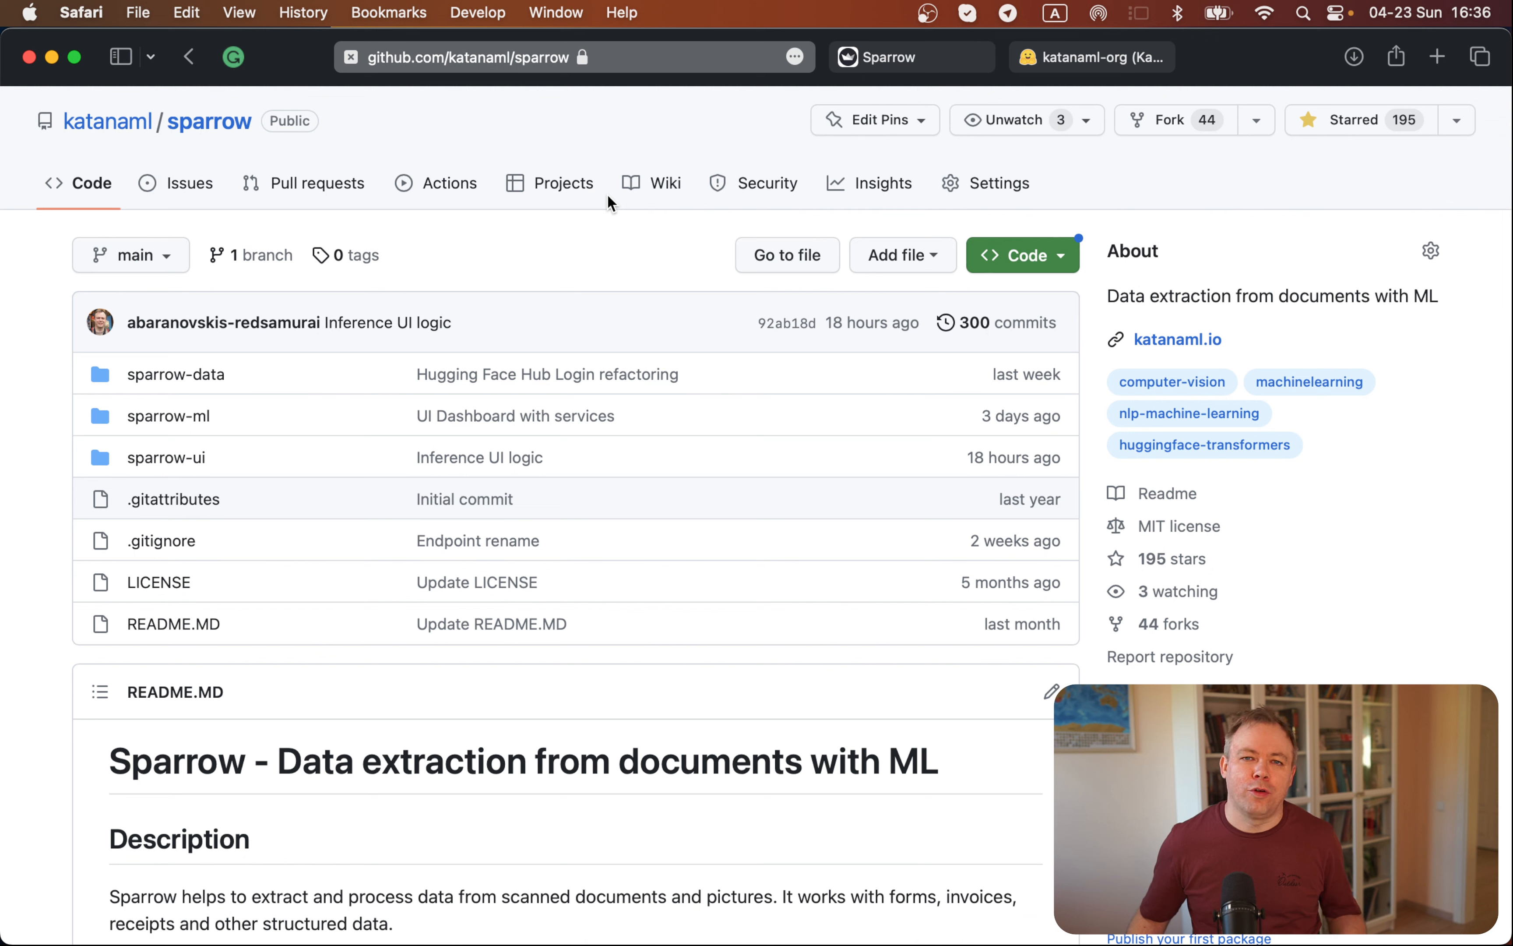
mouse_move(382, 365)
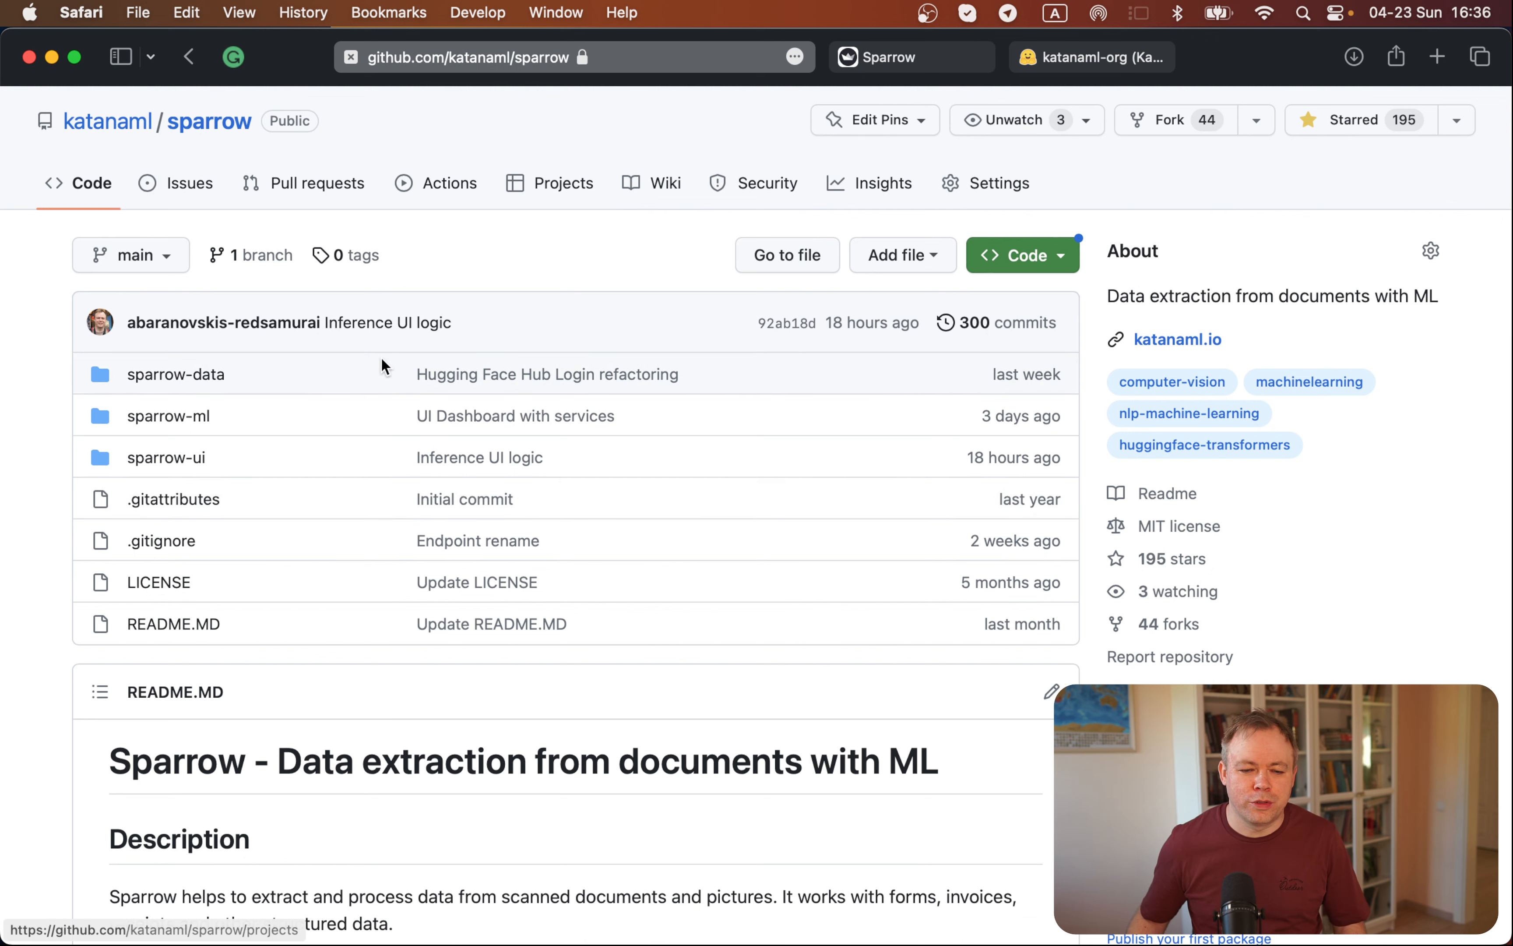
mouse_move(273, 475)
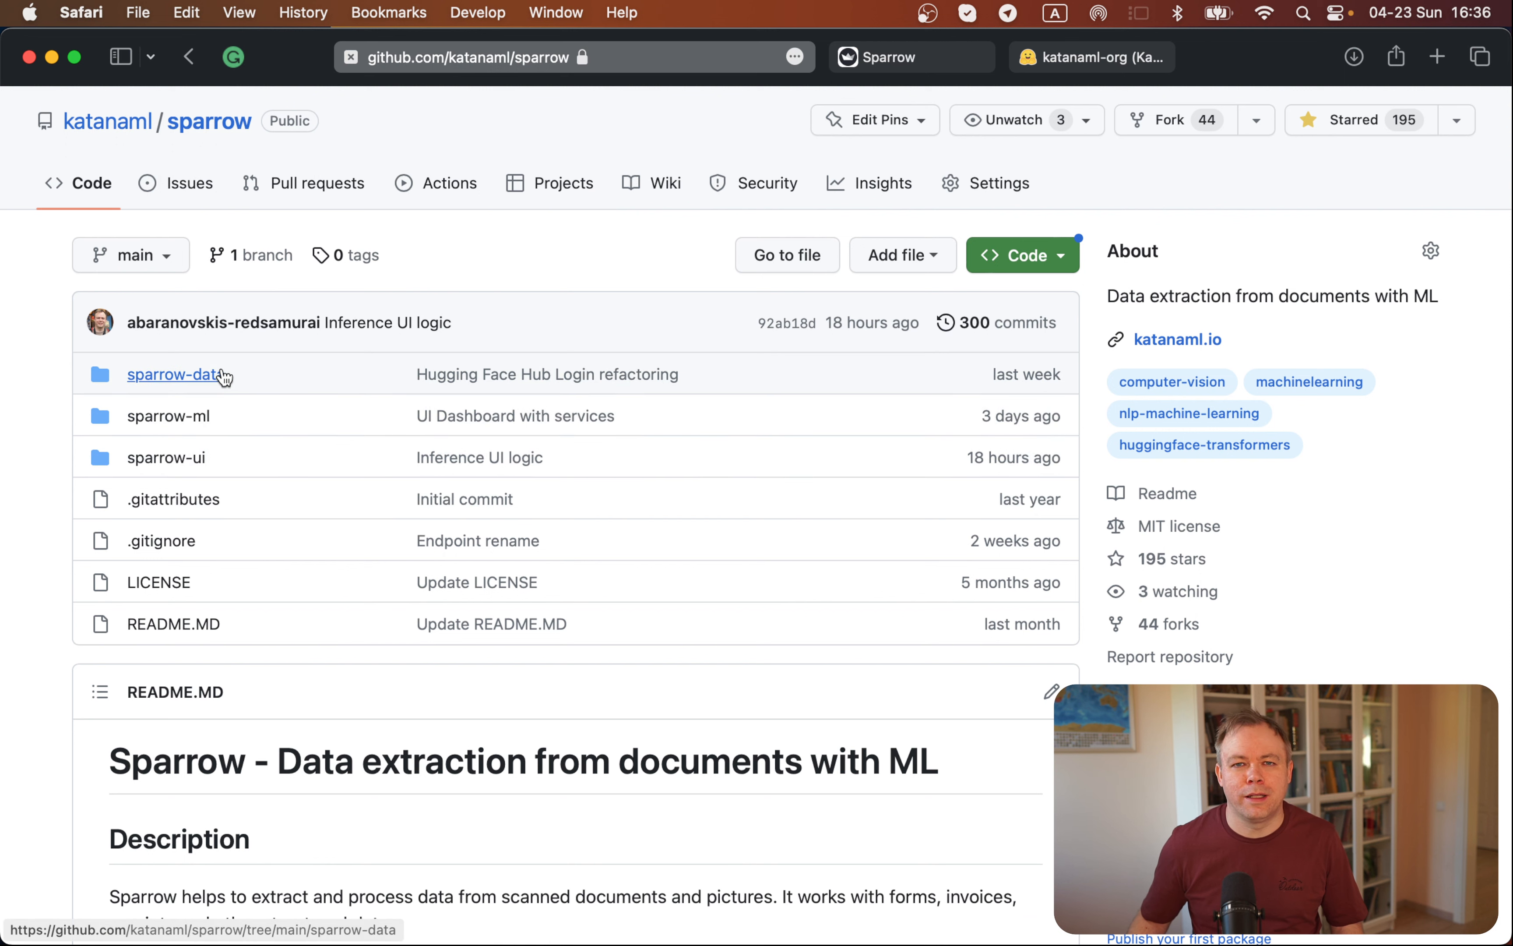
mouse_move(215, 469)
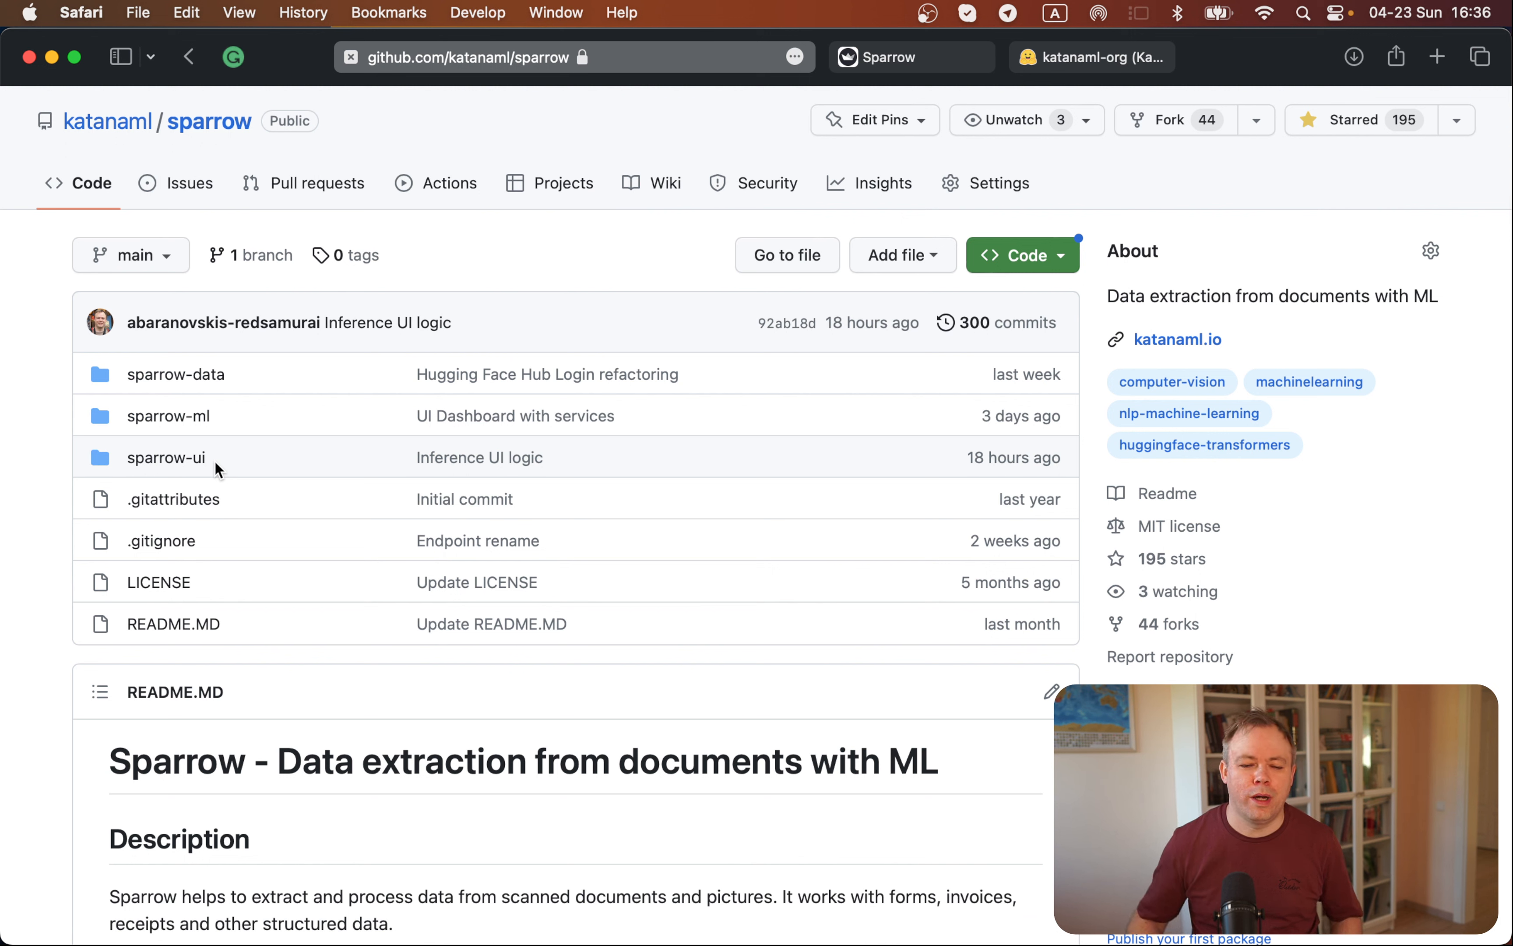
mouse_move(176, 373)
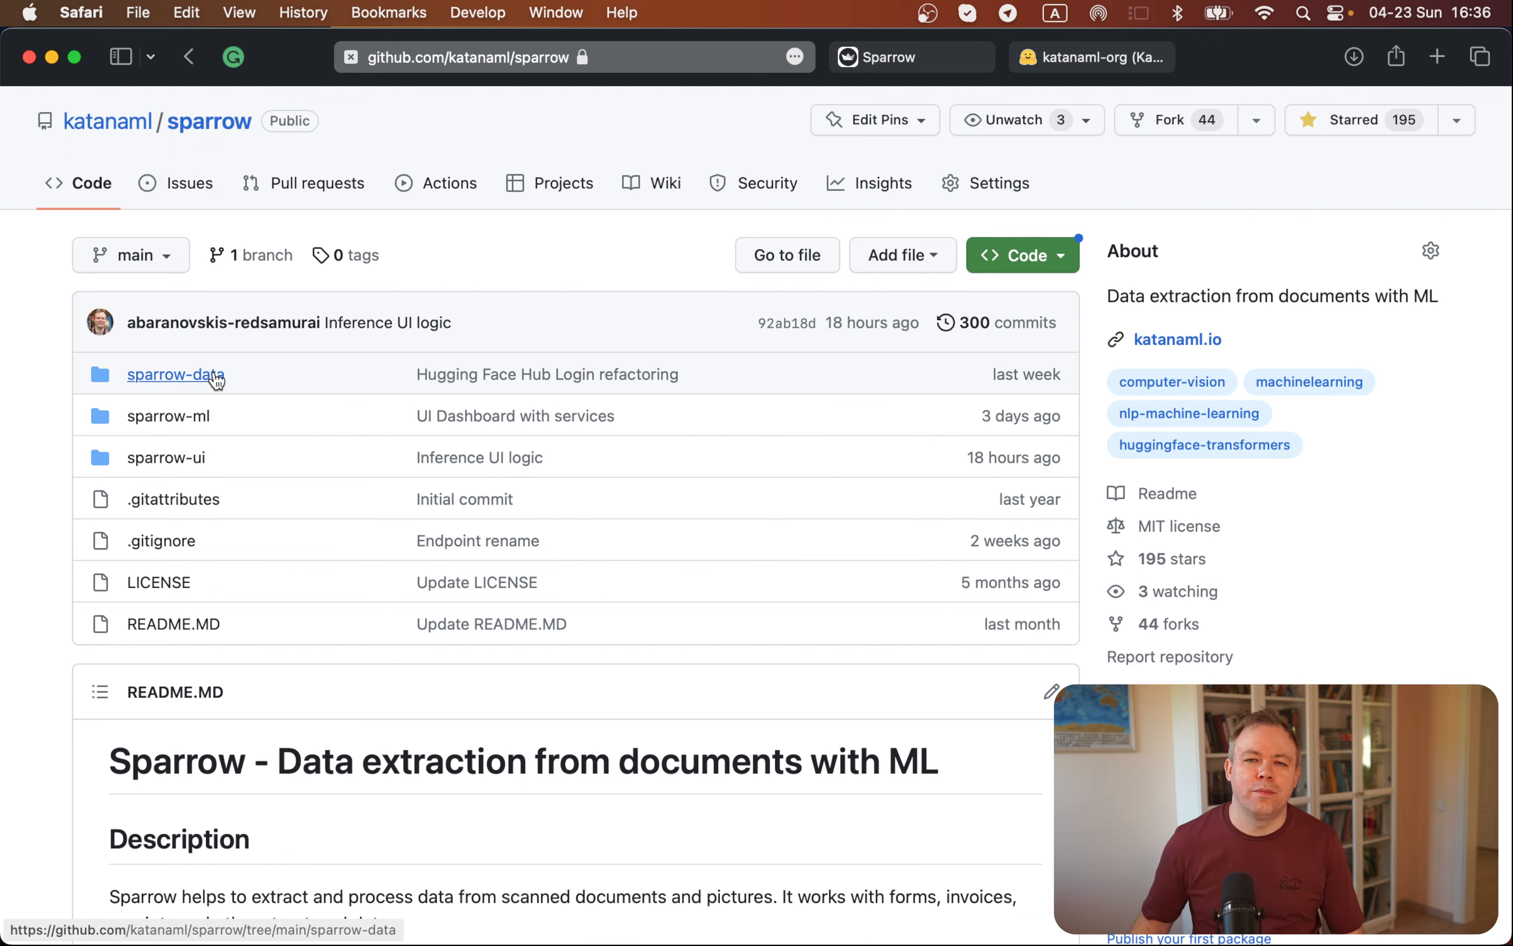
mouse_move(293, 379)
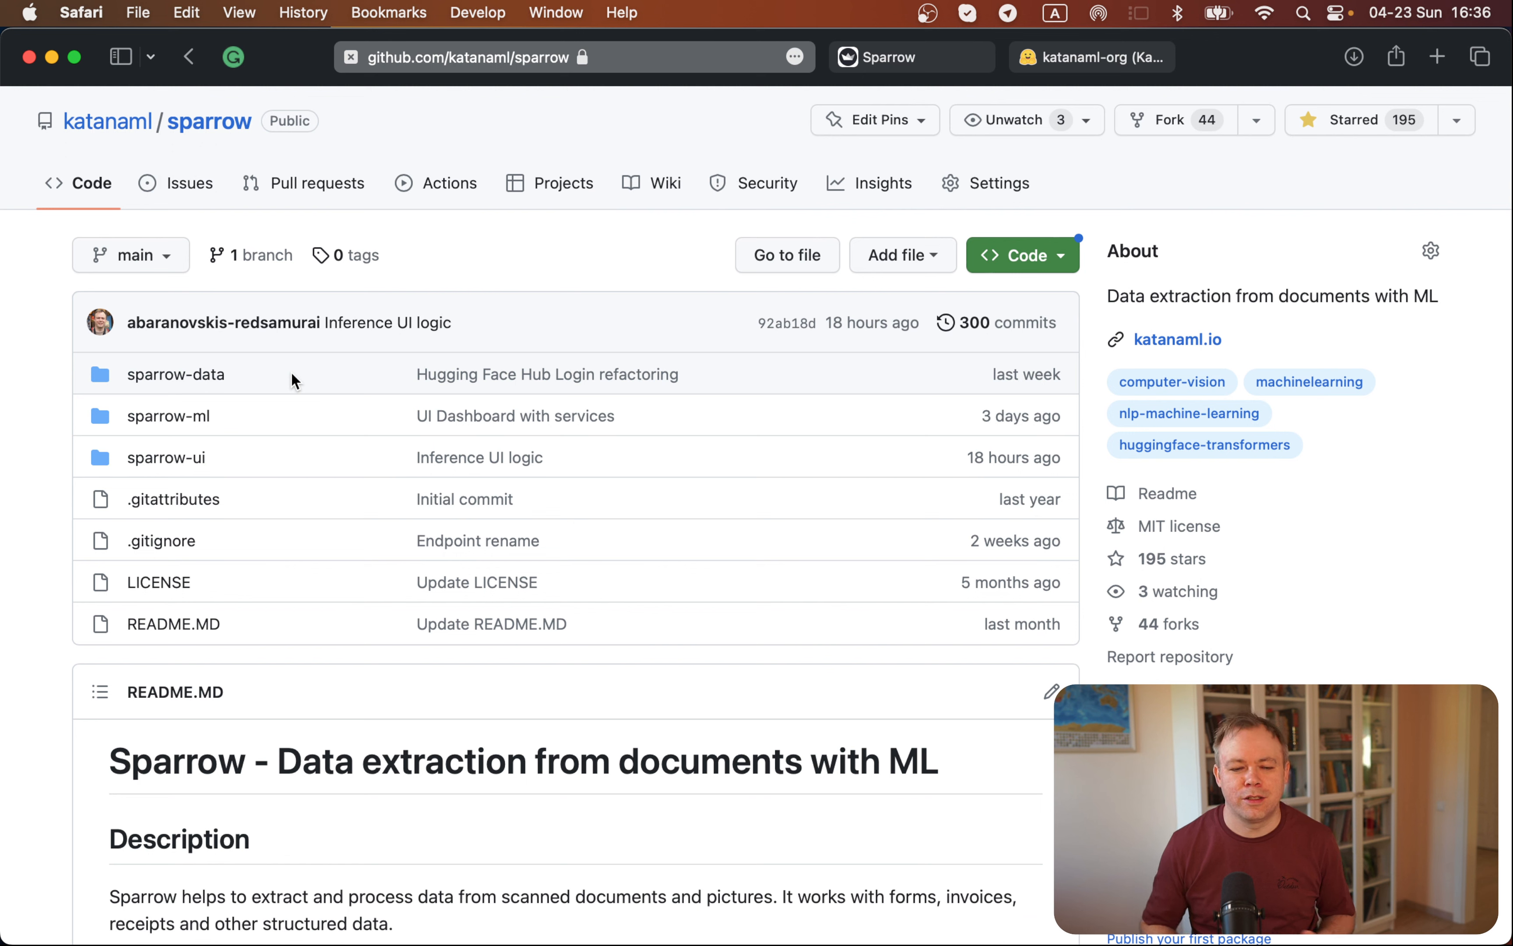
mouse_move(214, 425)
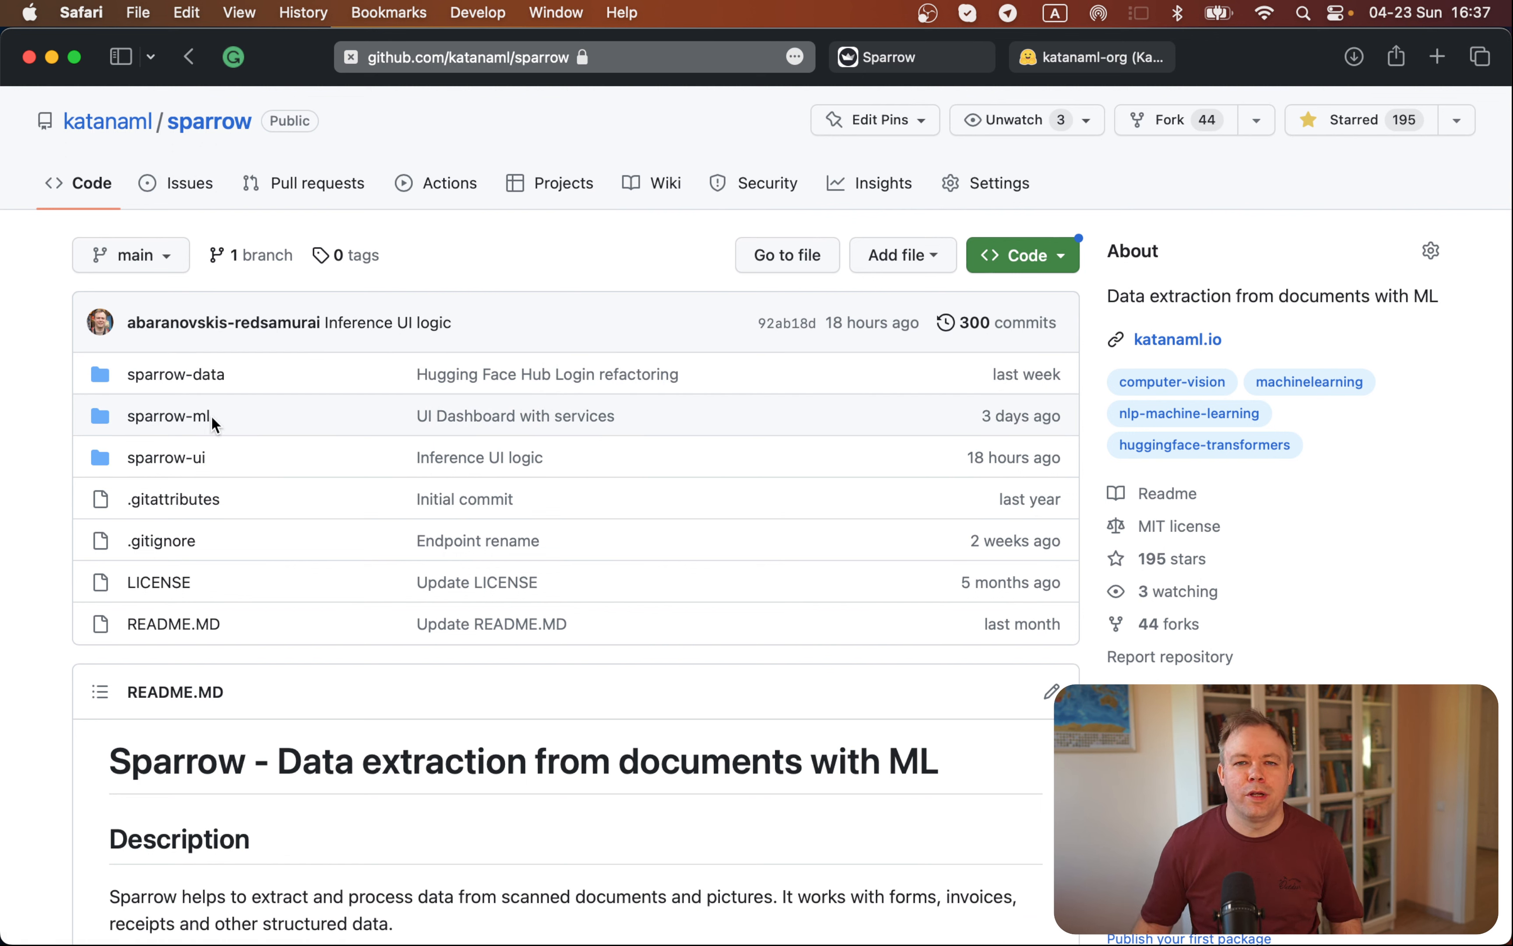
mouse_move(264, 432)
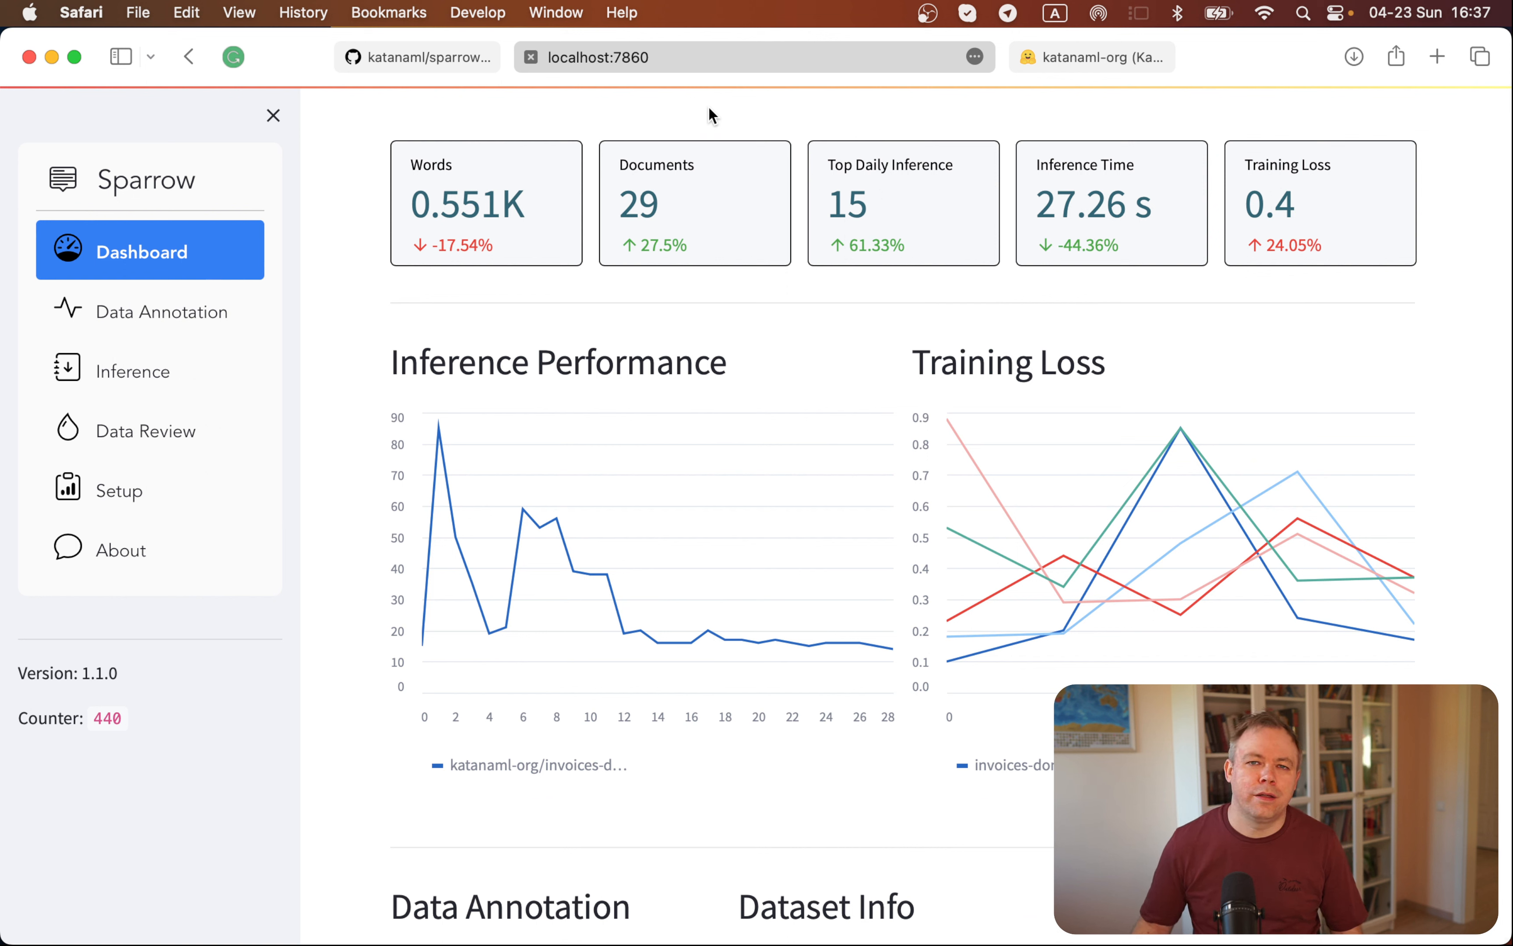
mouse_move(620, 315)
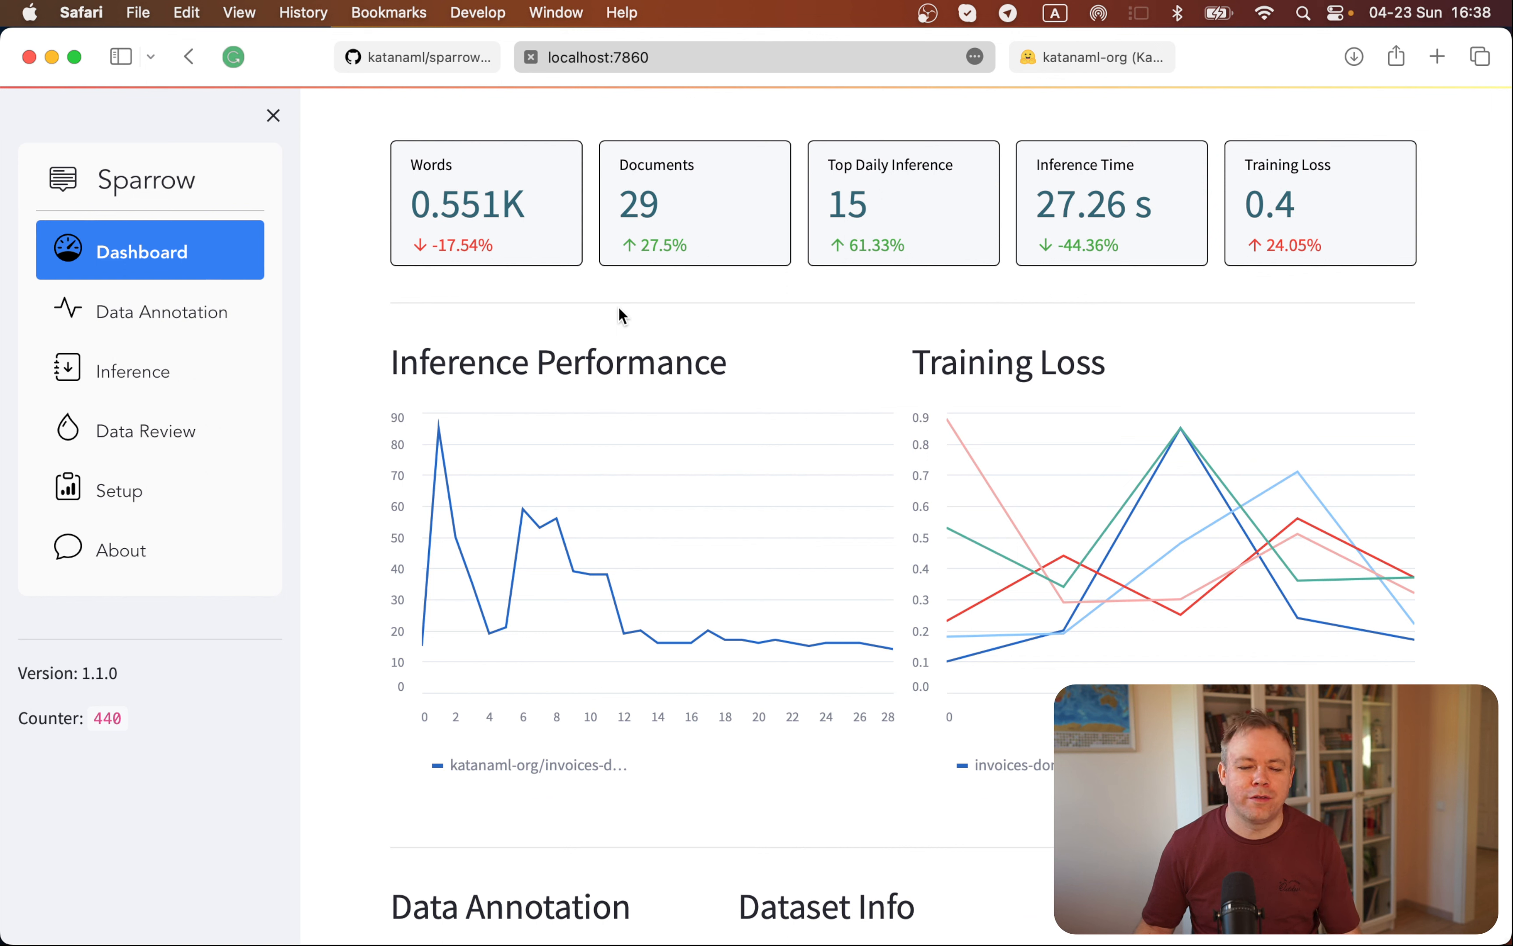
mouse_move(147, 371)
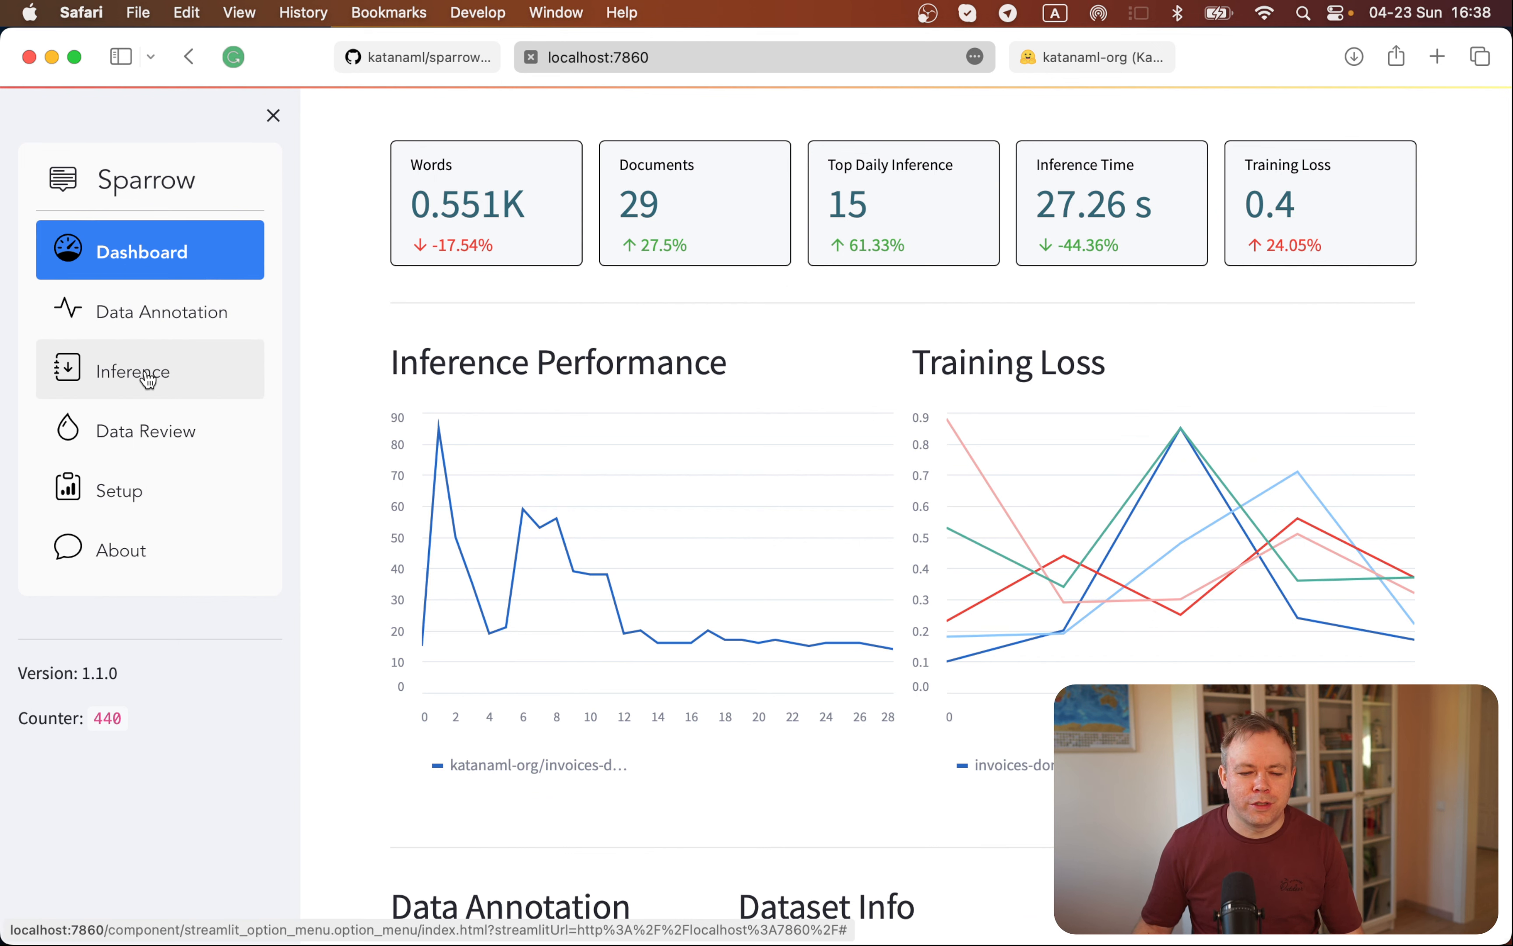
Step: Switch to the Inference page from the Sparrow sidebar, revealing its Upload panel
left_click(149, 369)
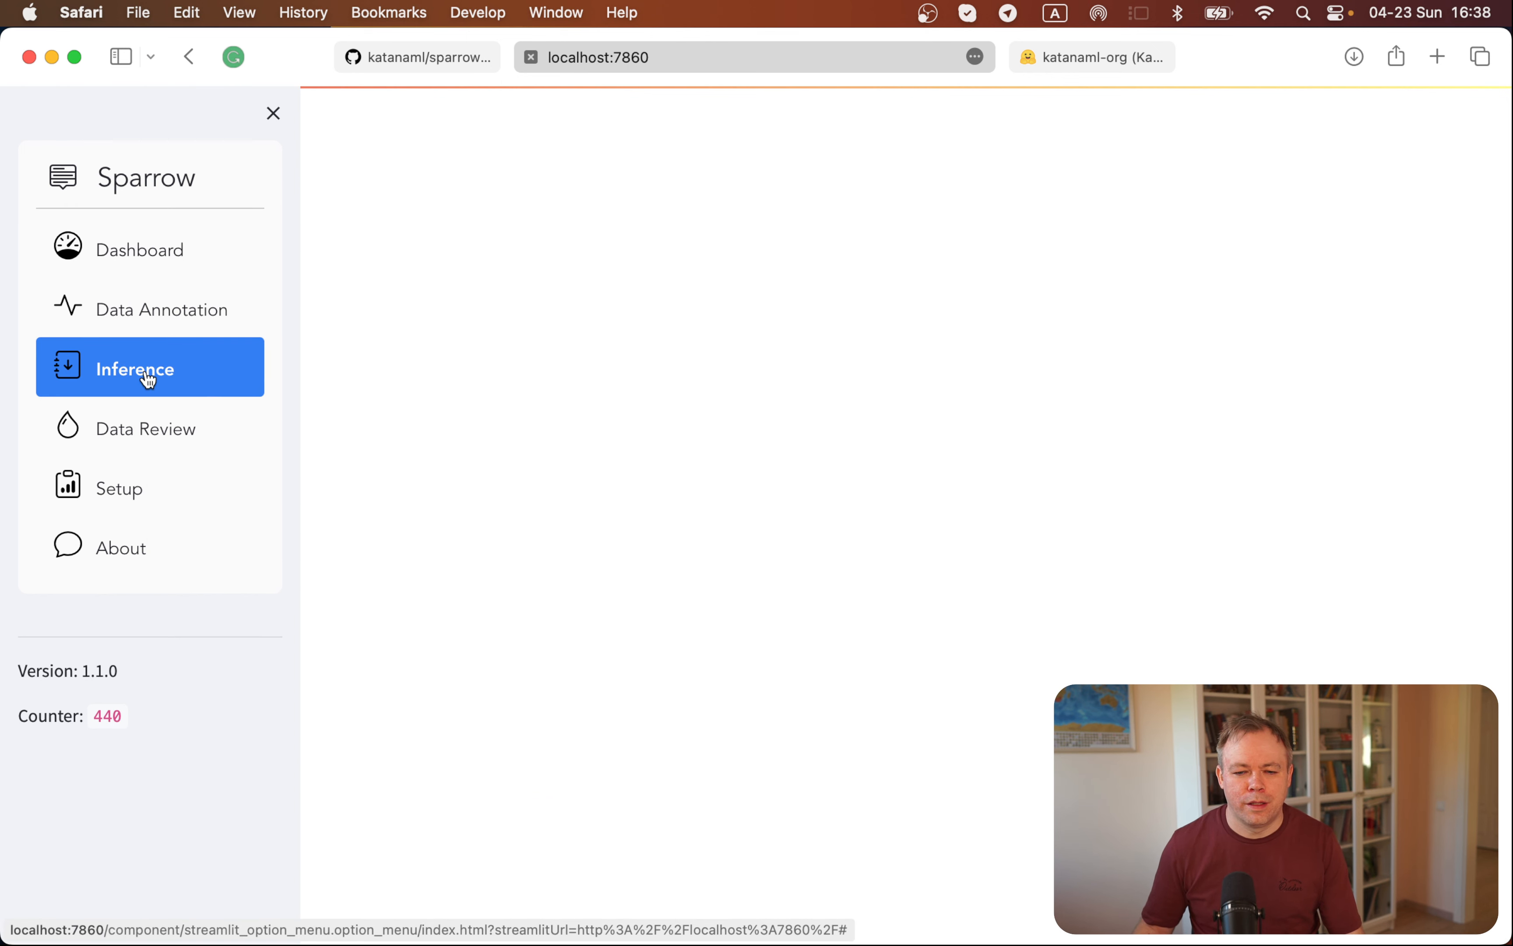
left_click(136, 368)
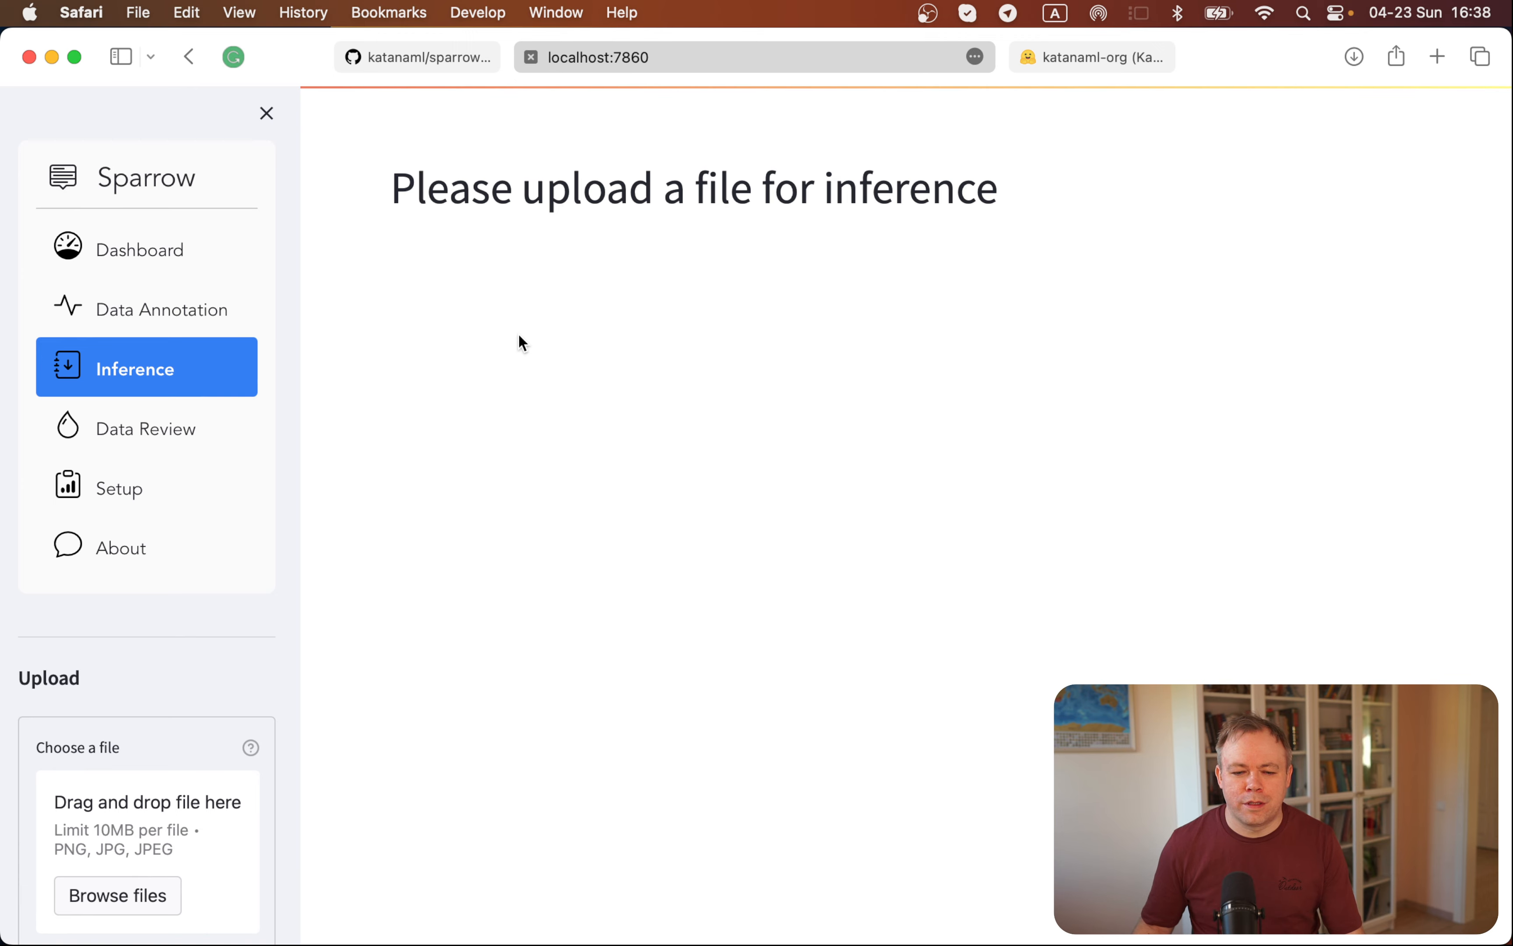
mouse_move(193, 617)
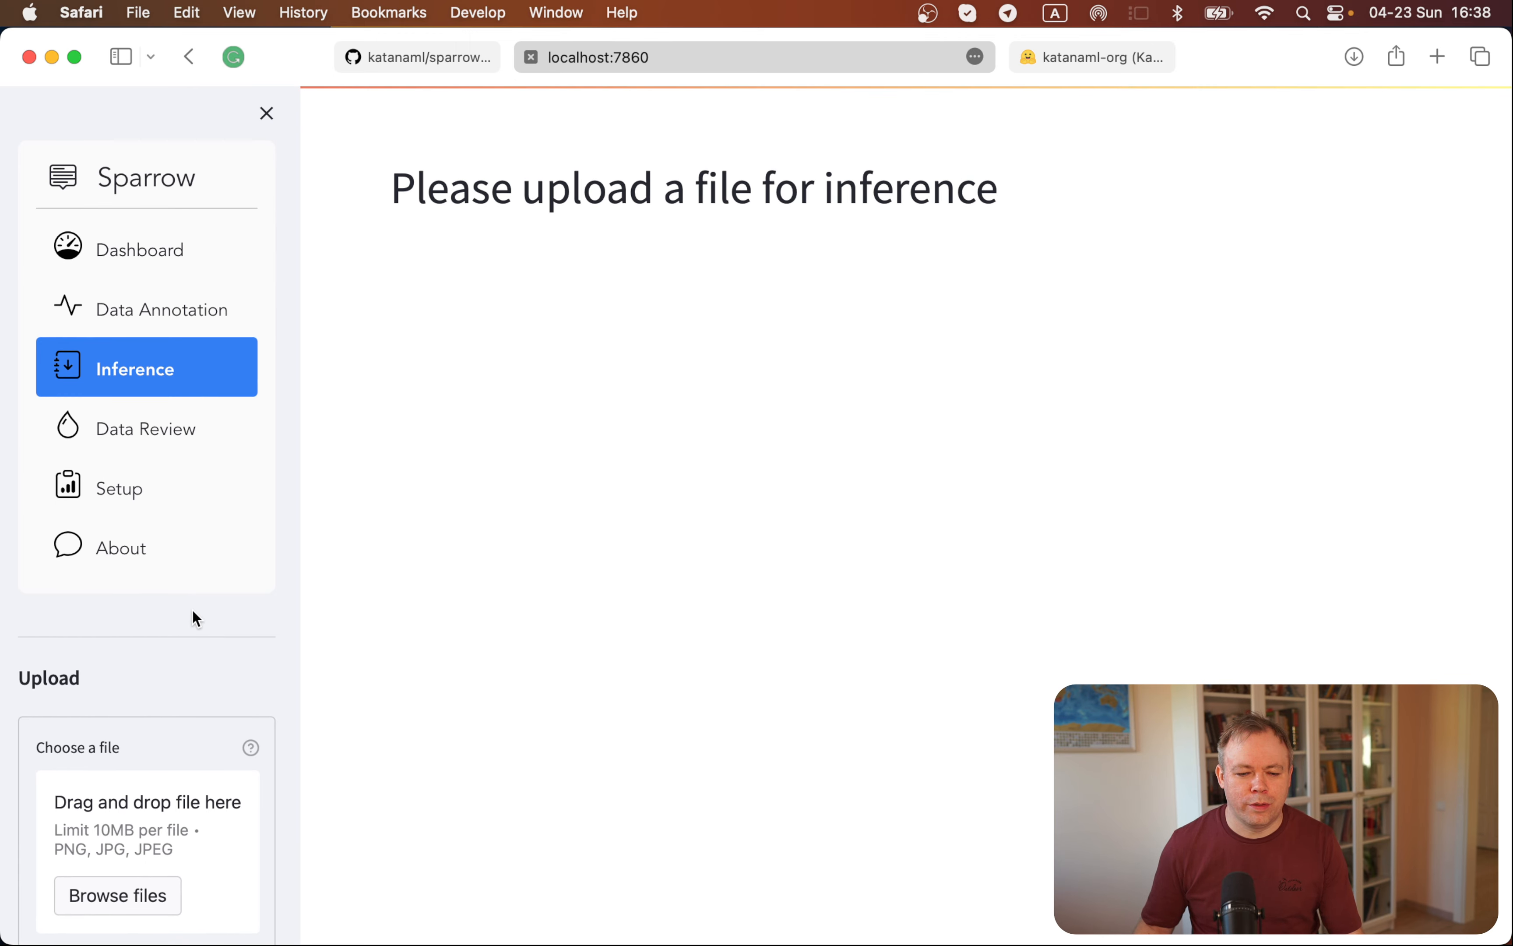
scroll("down", 3)
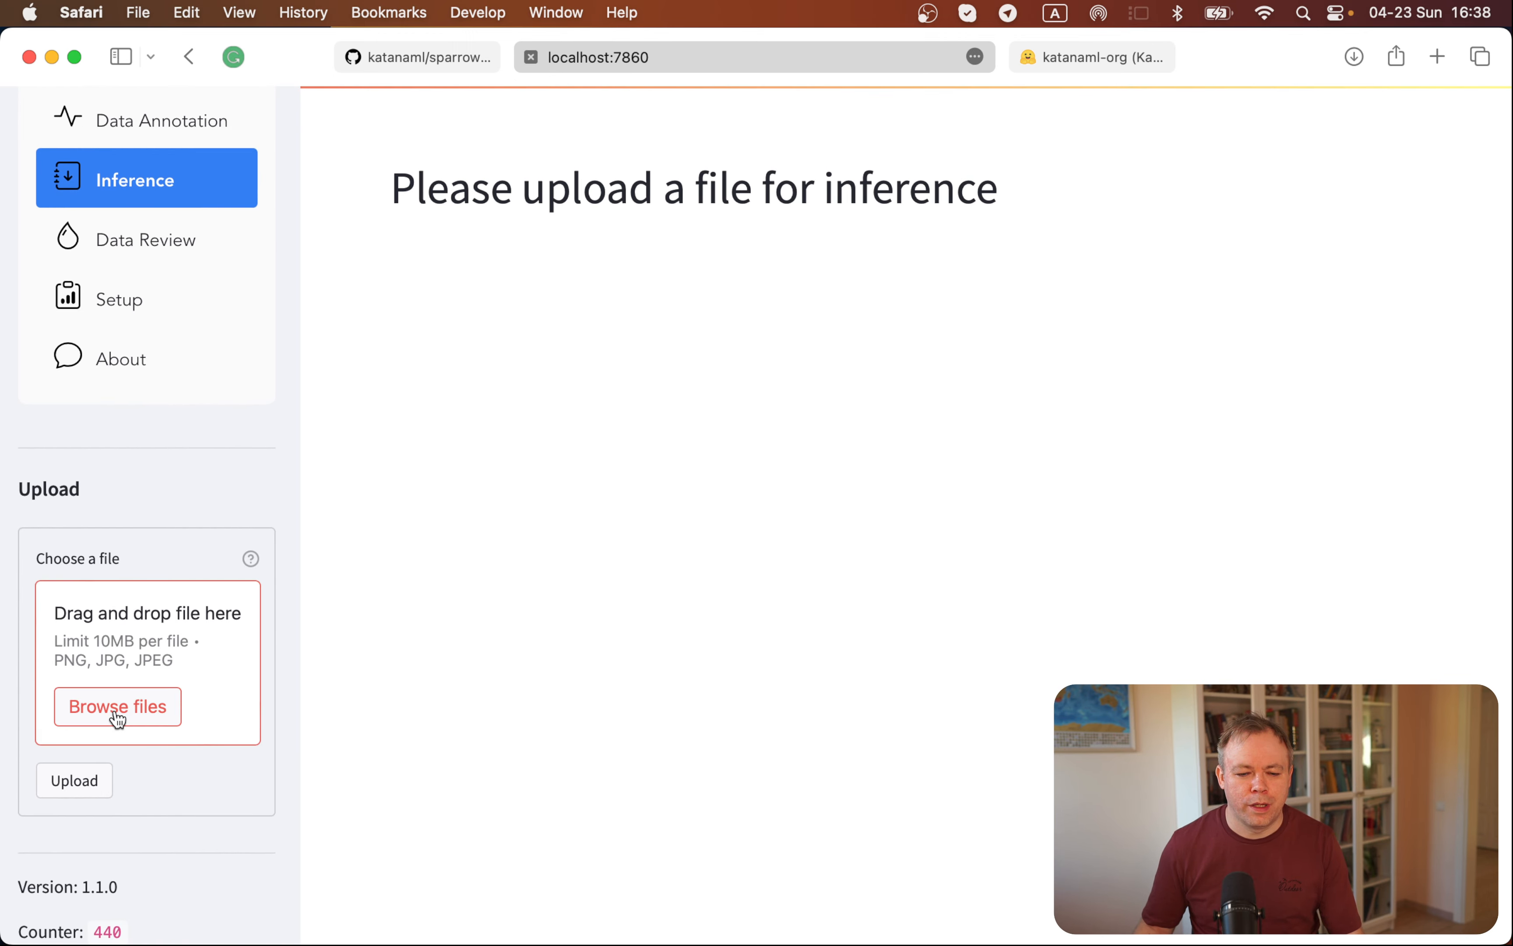
Step: Browse to the images folder and upload invoice_0.jpg so its preview appears
left_click(117, 707)
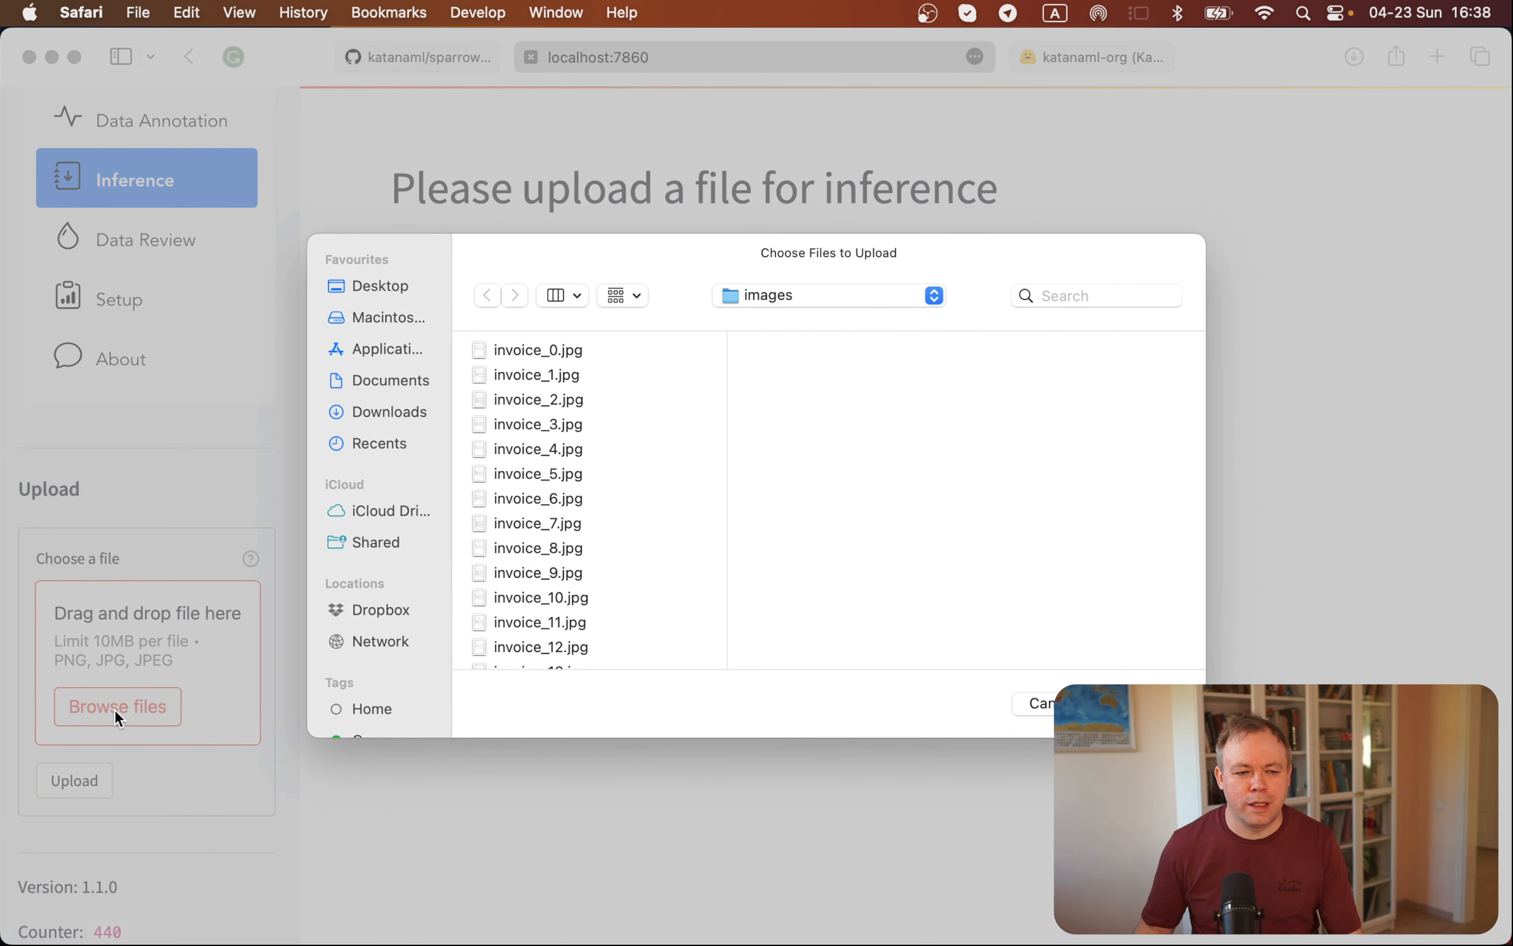
left_click(538, 350)
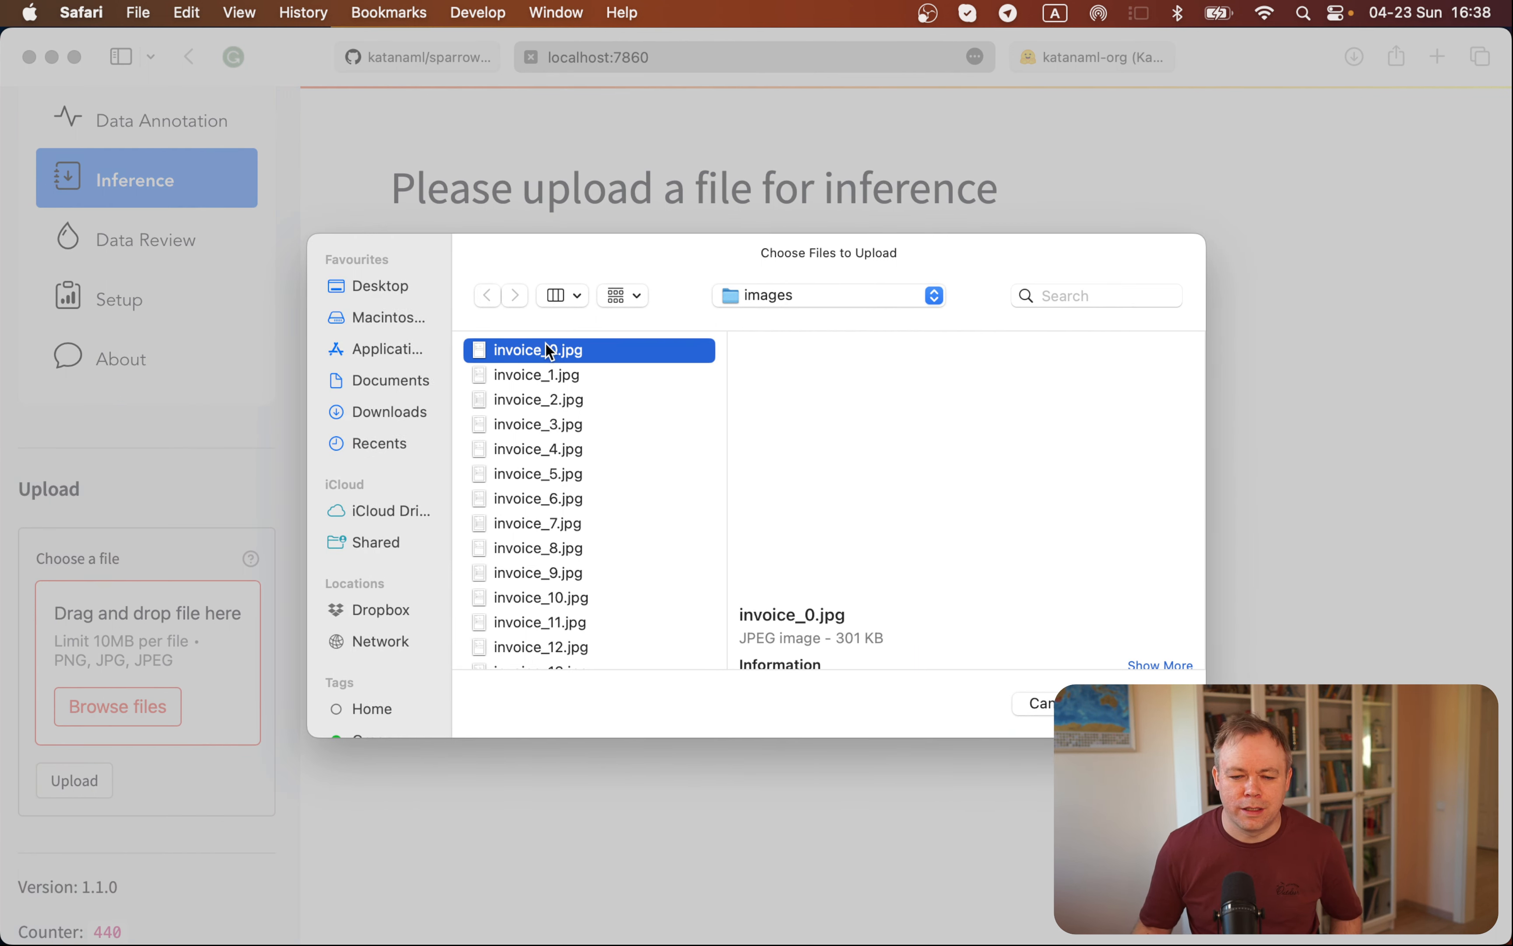
left_click(539, 349)
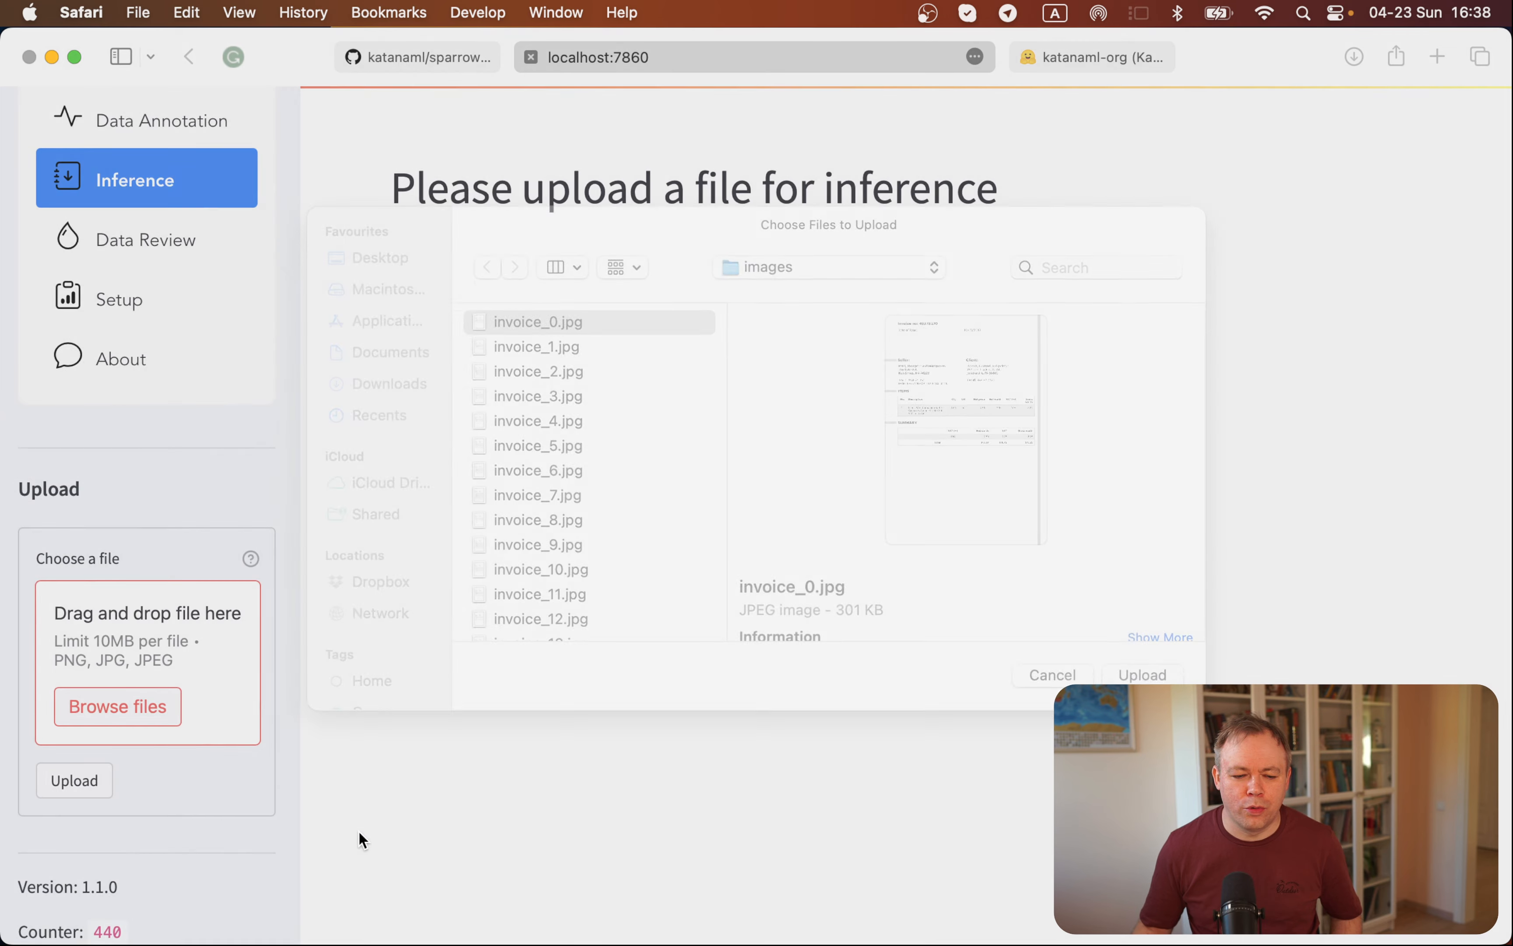
left_click(1142, 674)
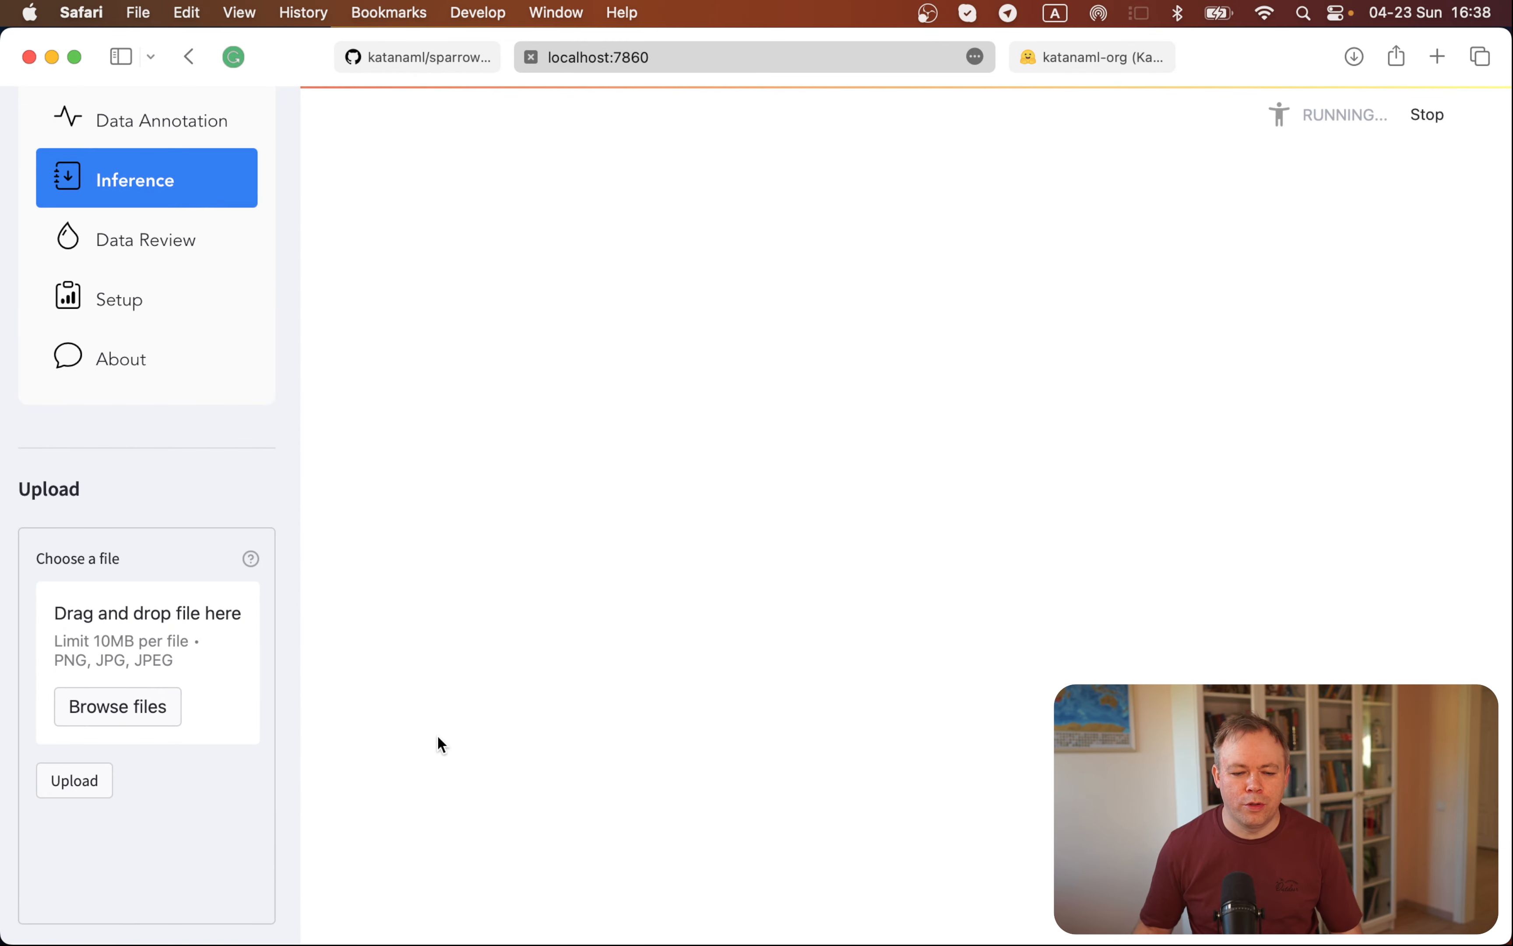
left_click(73, 780)
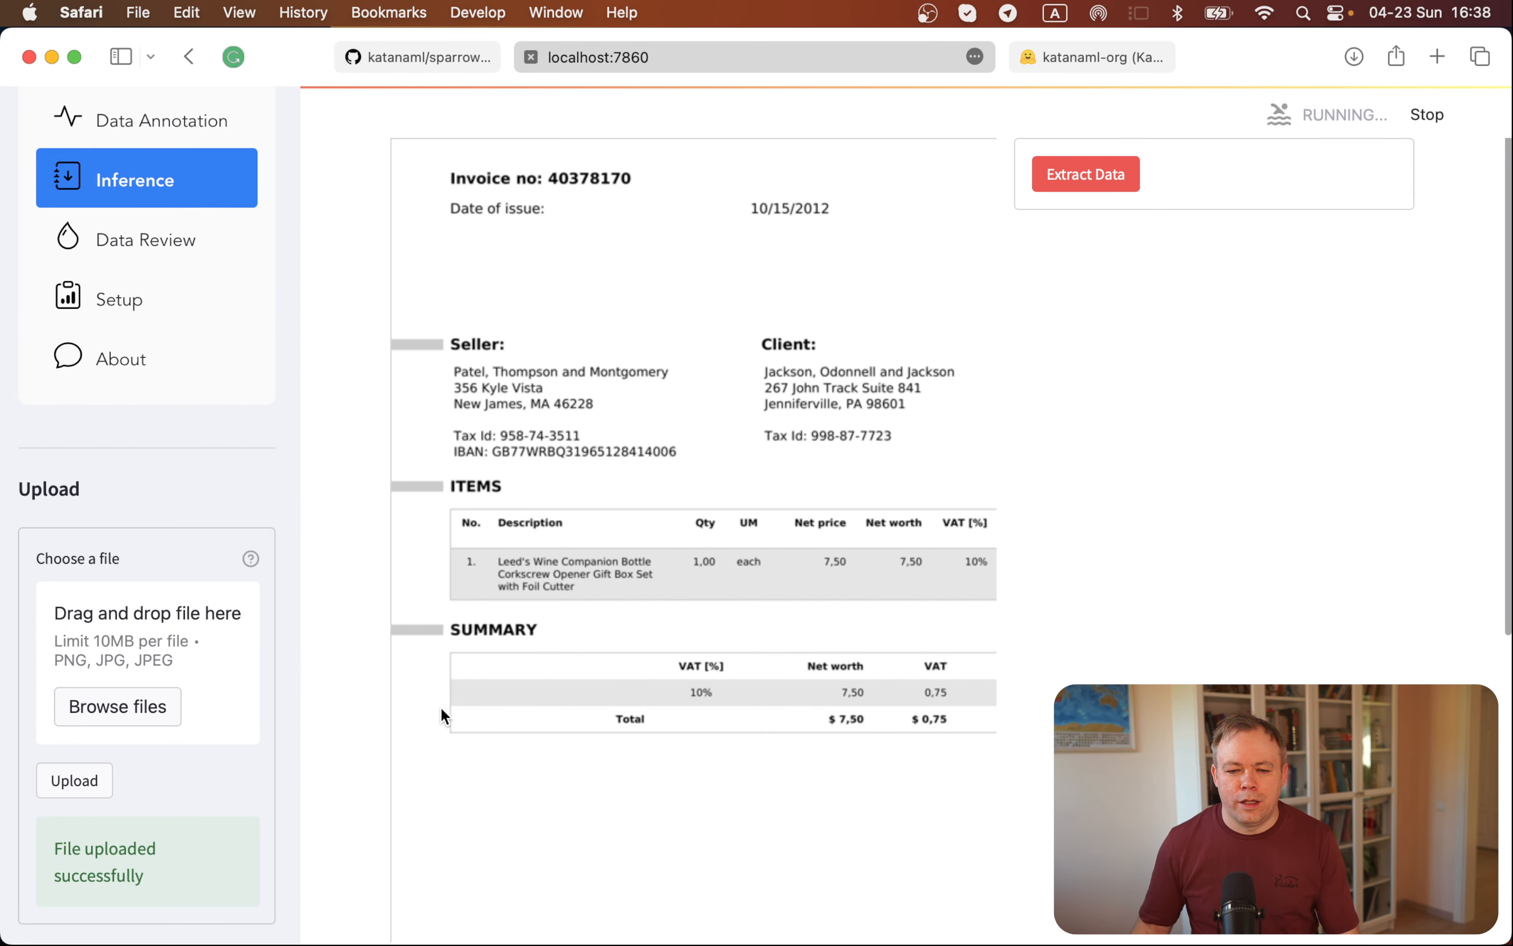
Step: Collapse the Sparrow sidebar so the whole uploaded invoice (total $8.25) is visible
left_click(120, 57)
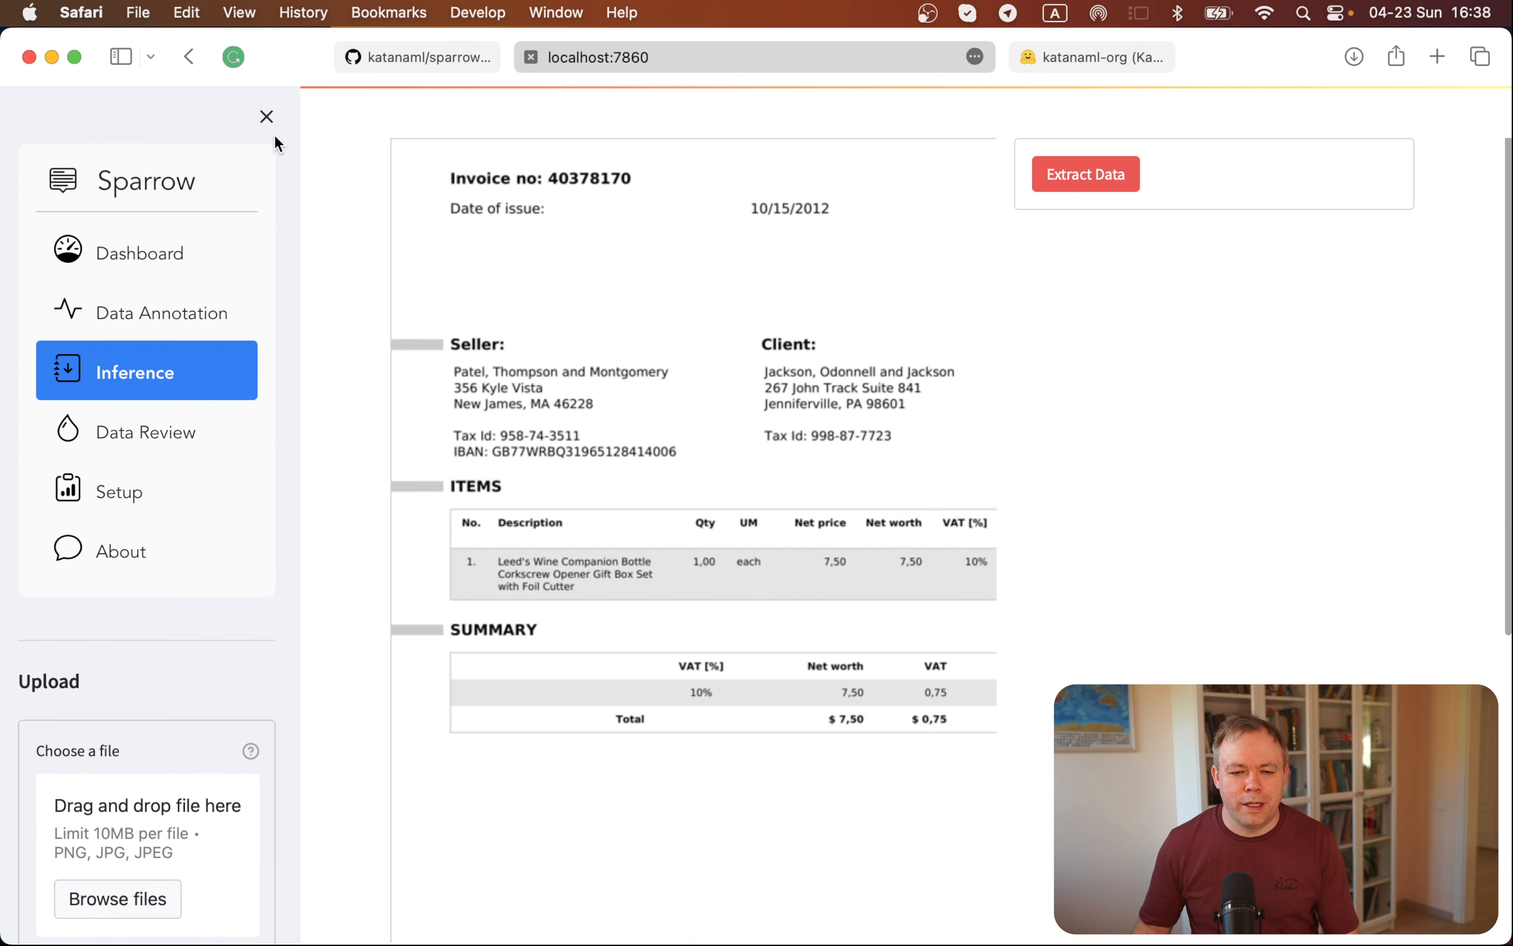
left_click(266, 116)
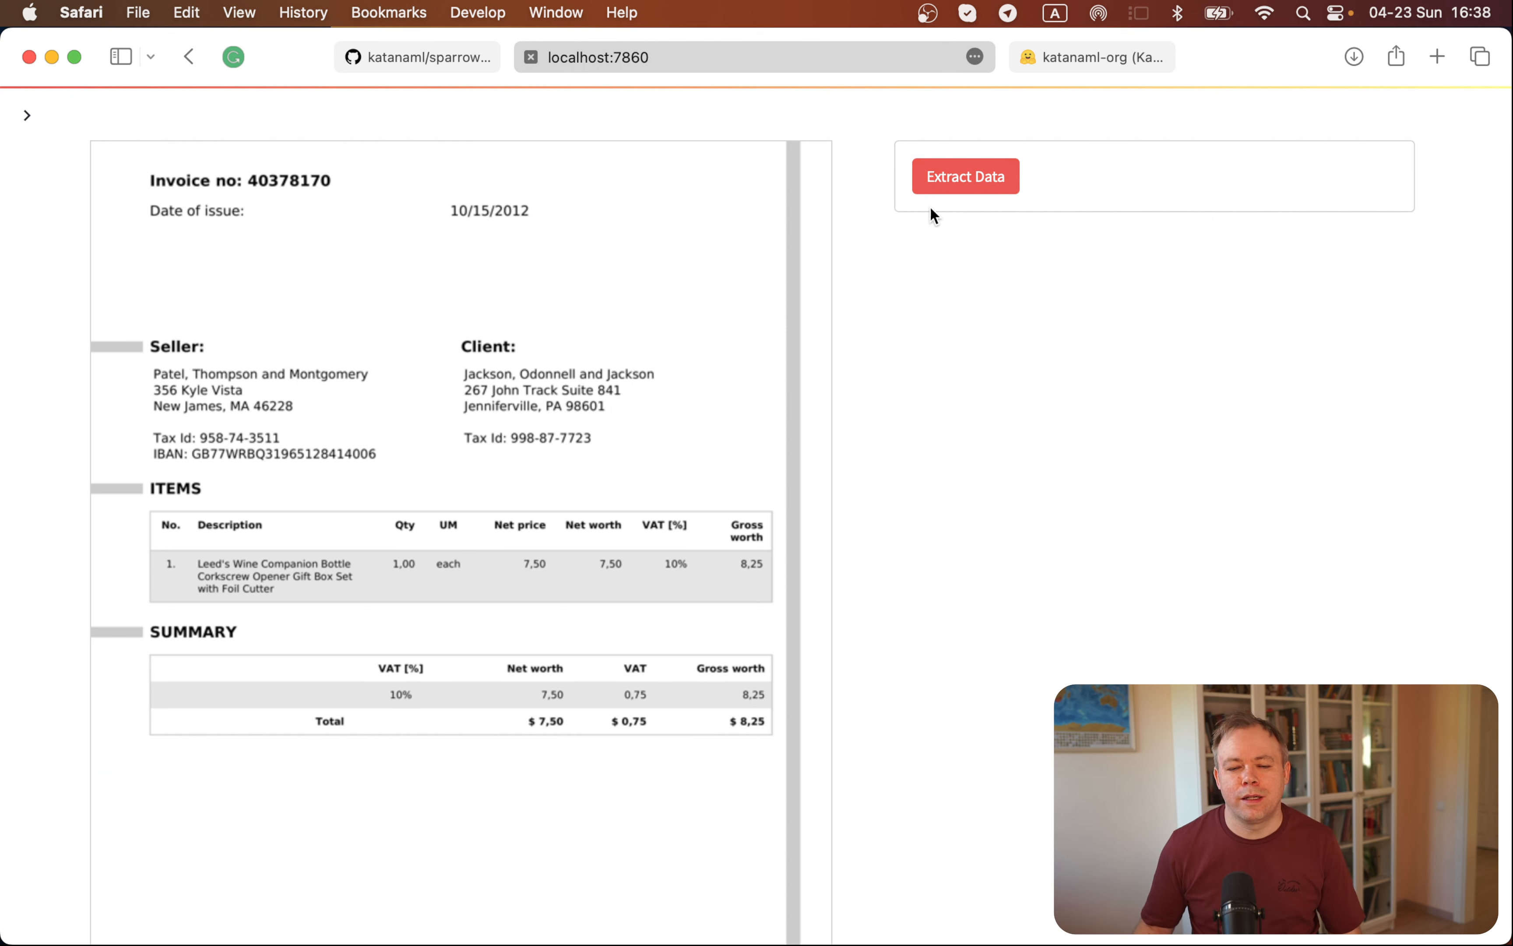
mouse_move(609, 370)
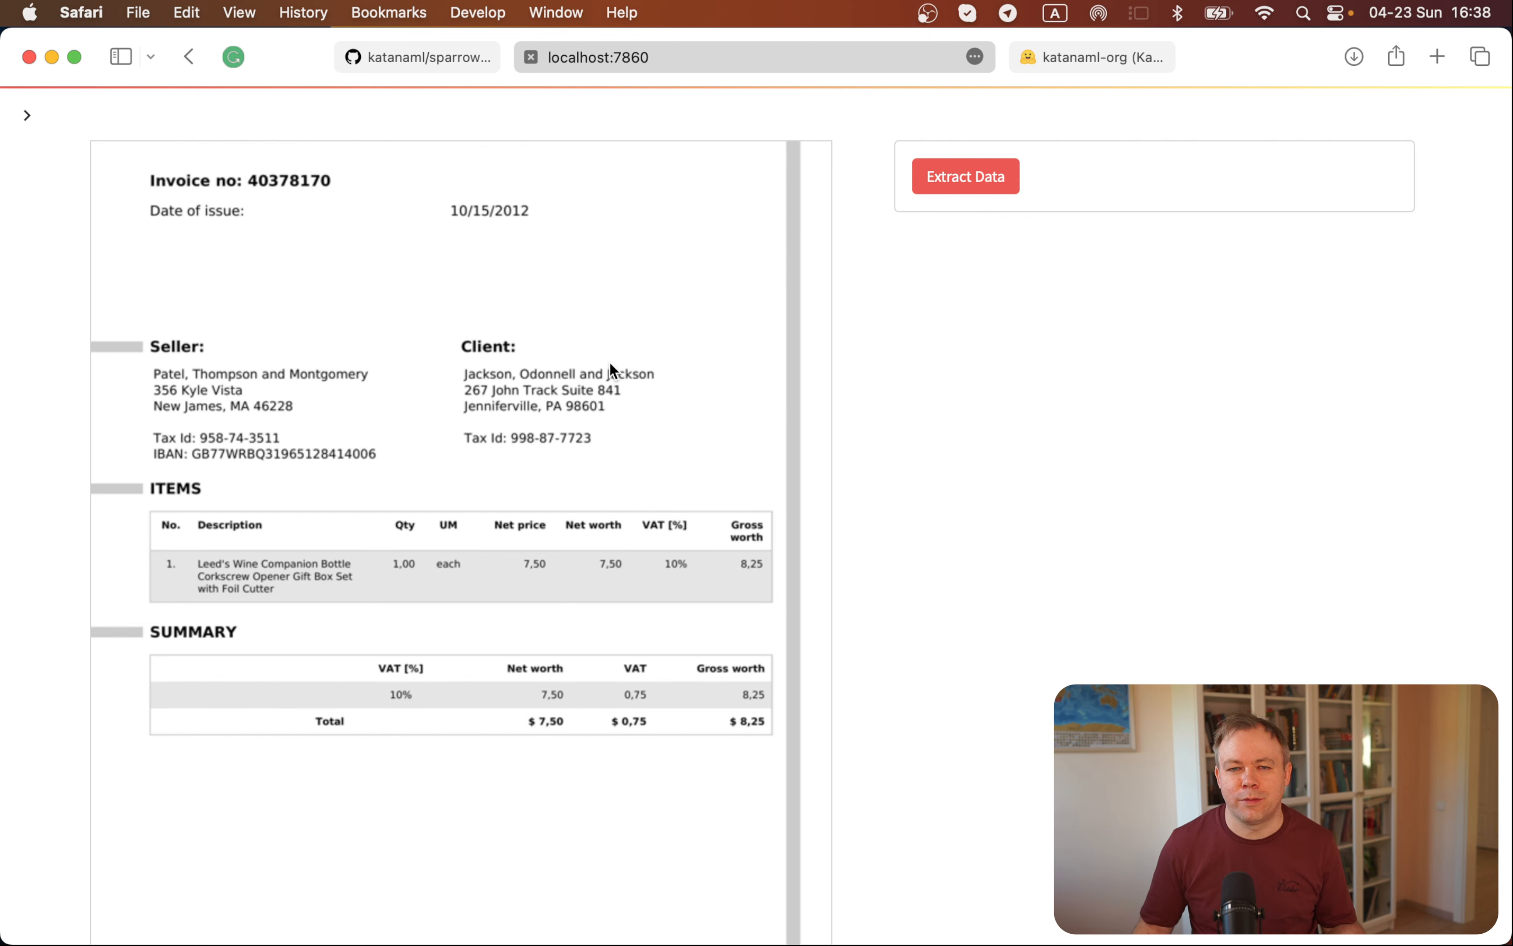
mouse_move(866, 207)
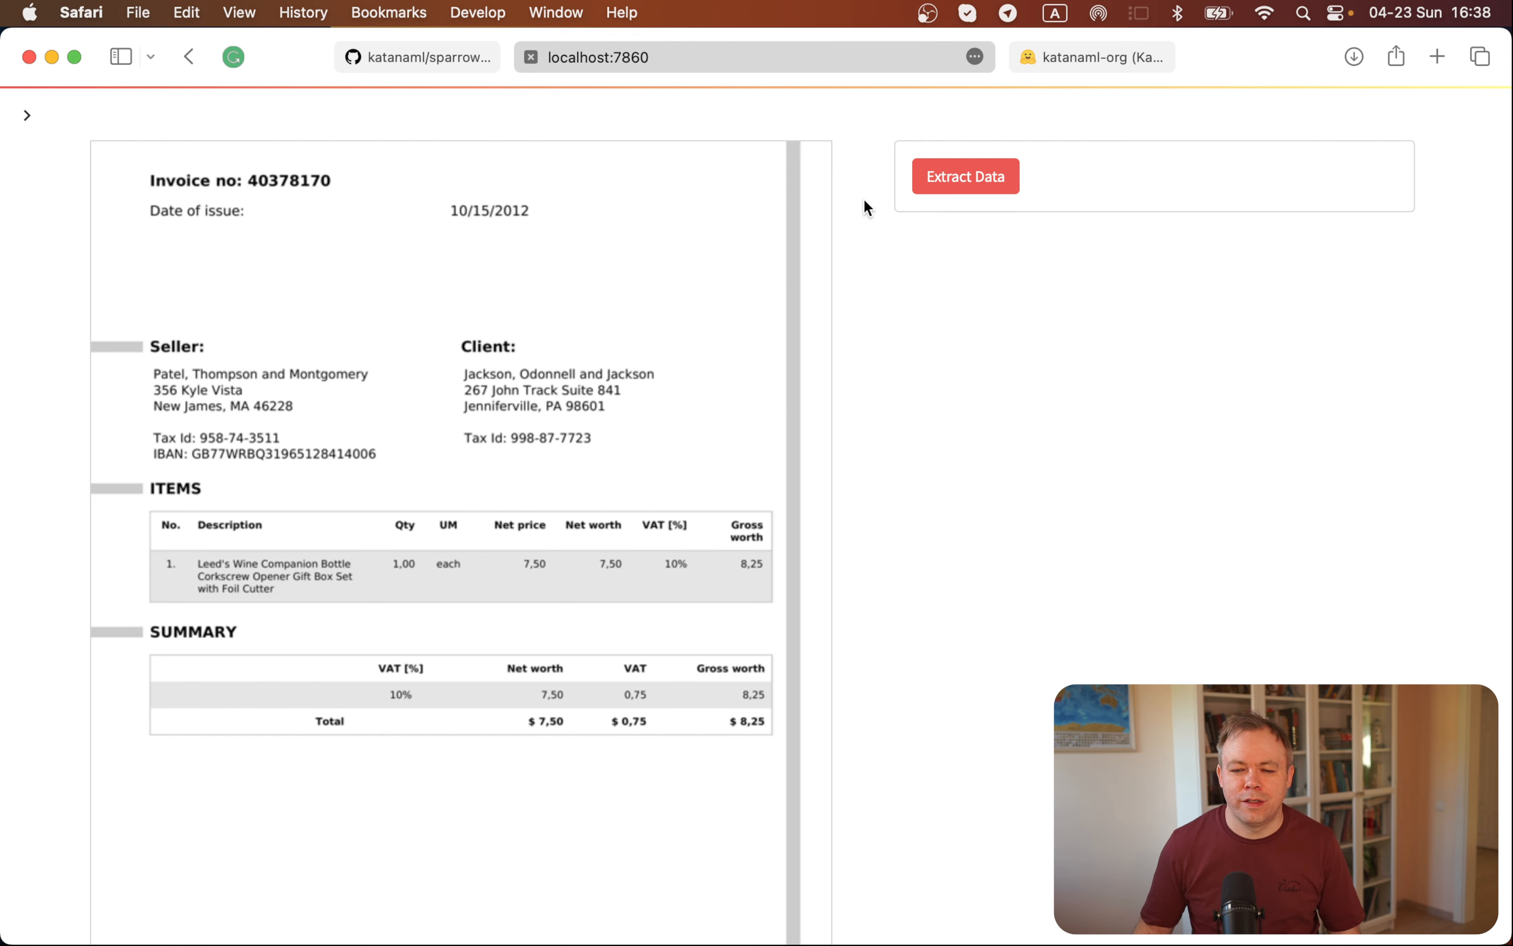
left_click(964, 177)
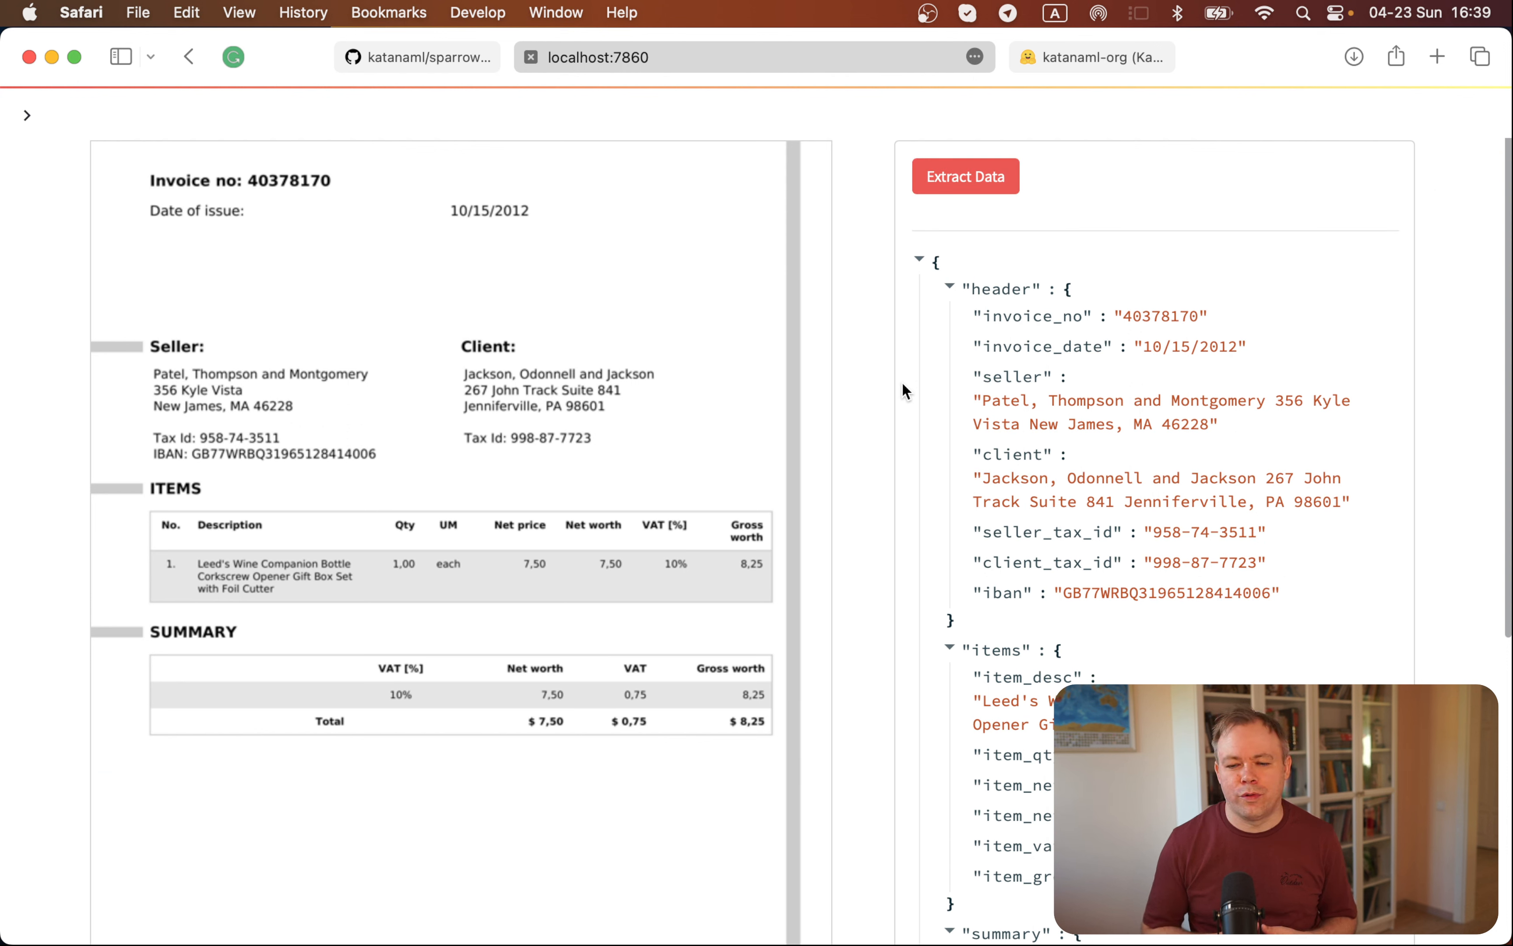
mouse_move(508, 187)
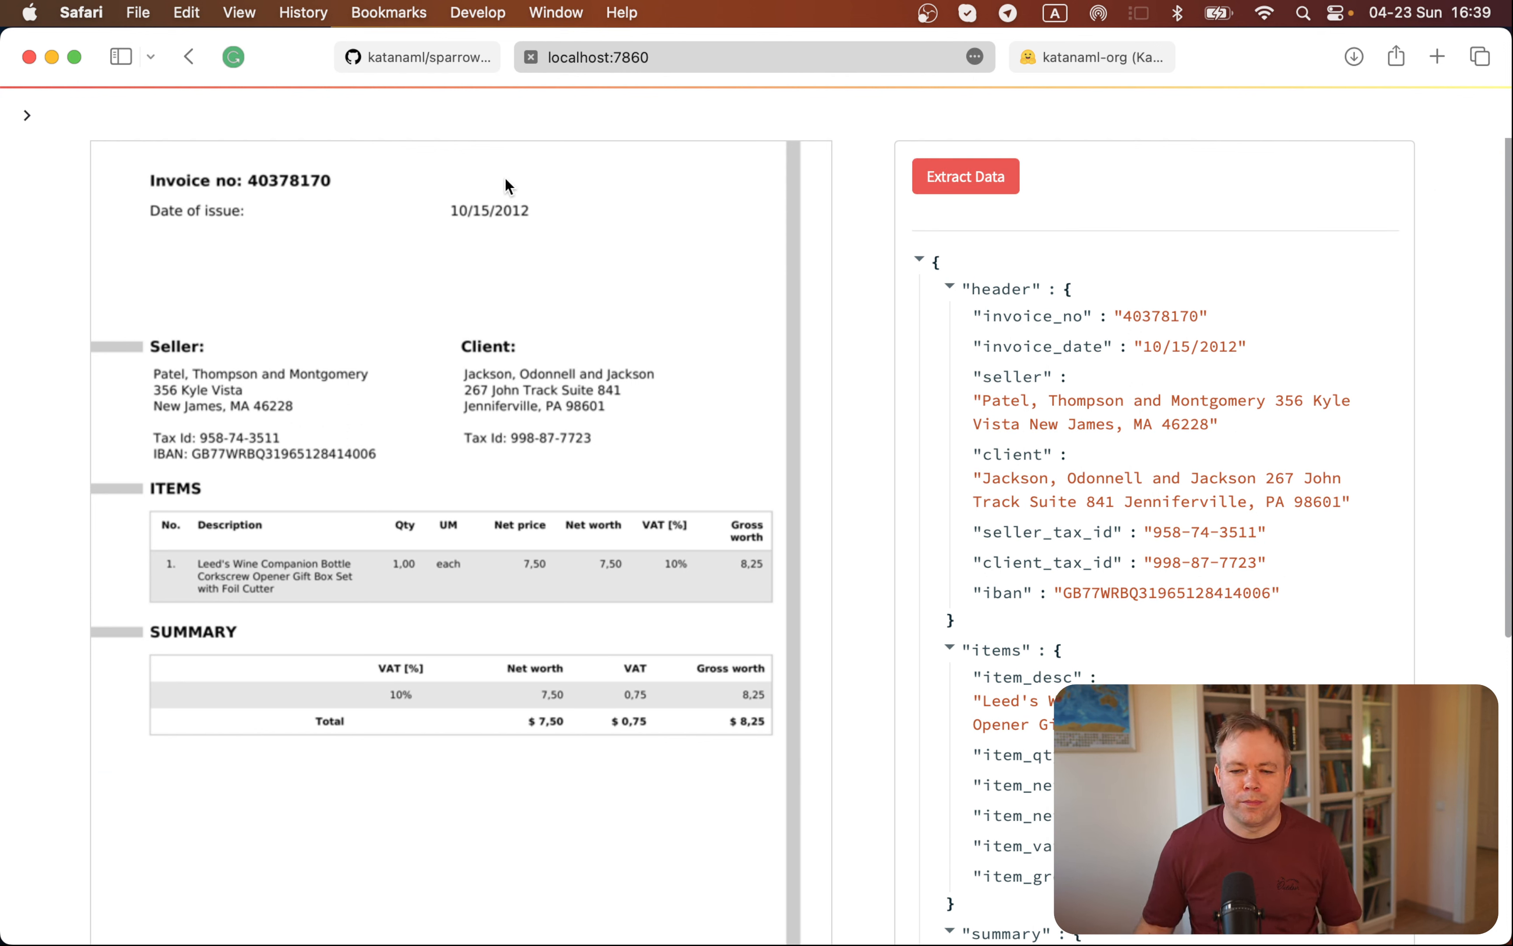
mouse_move(863, 347)
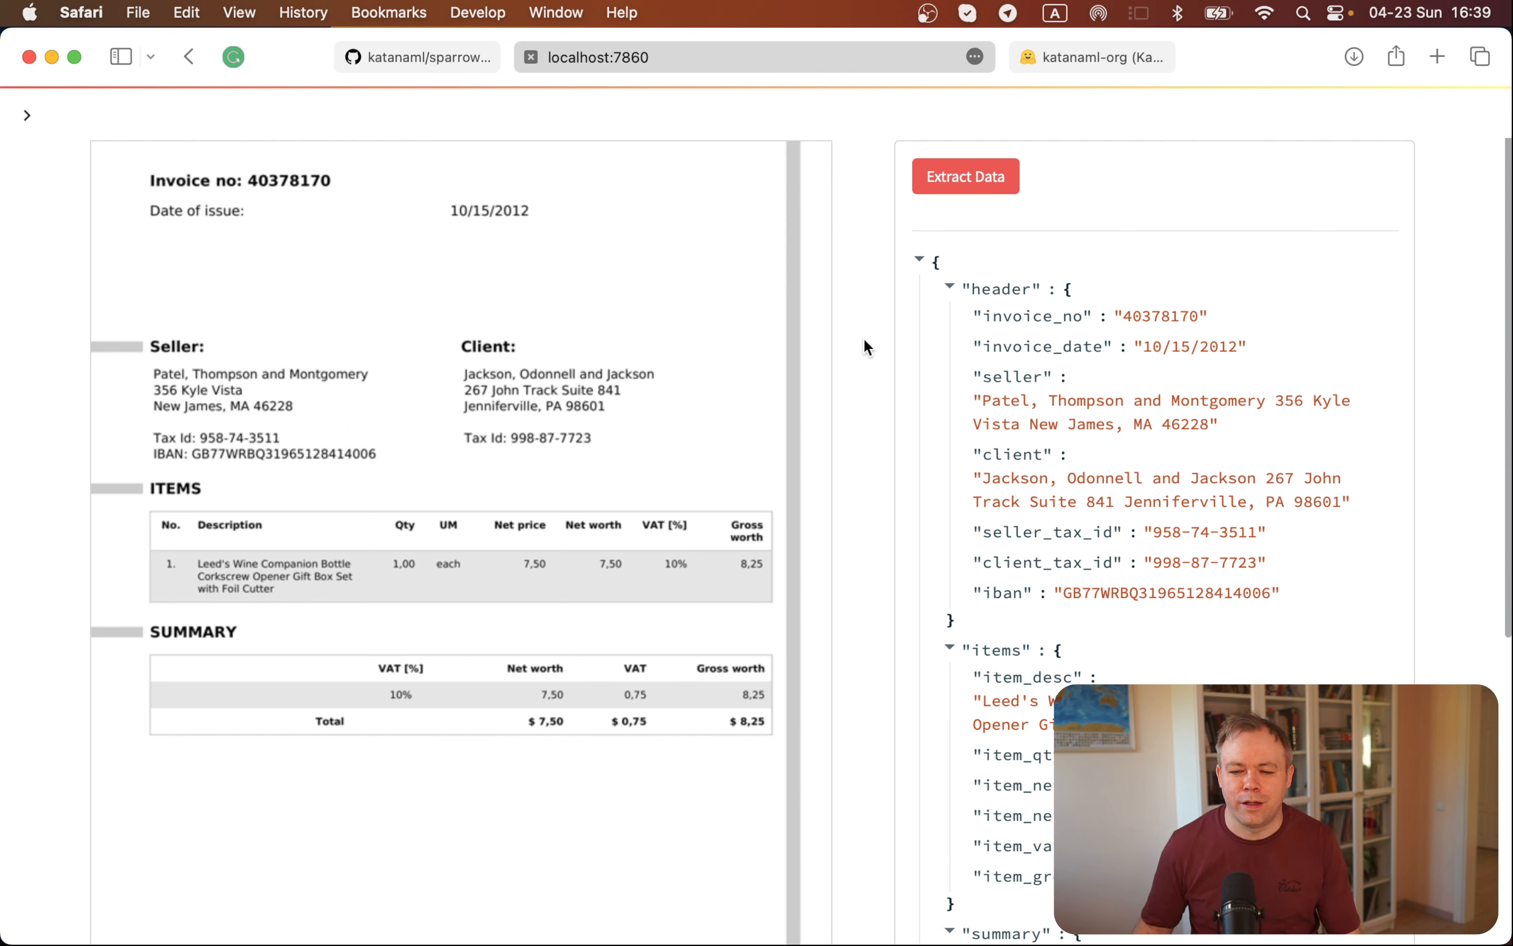
mouse_move(905, 502)
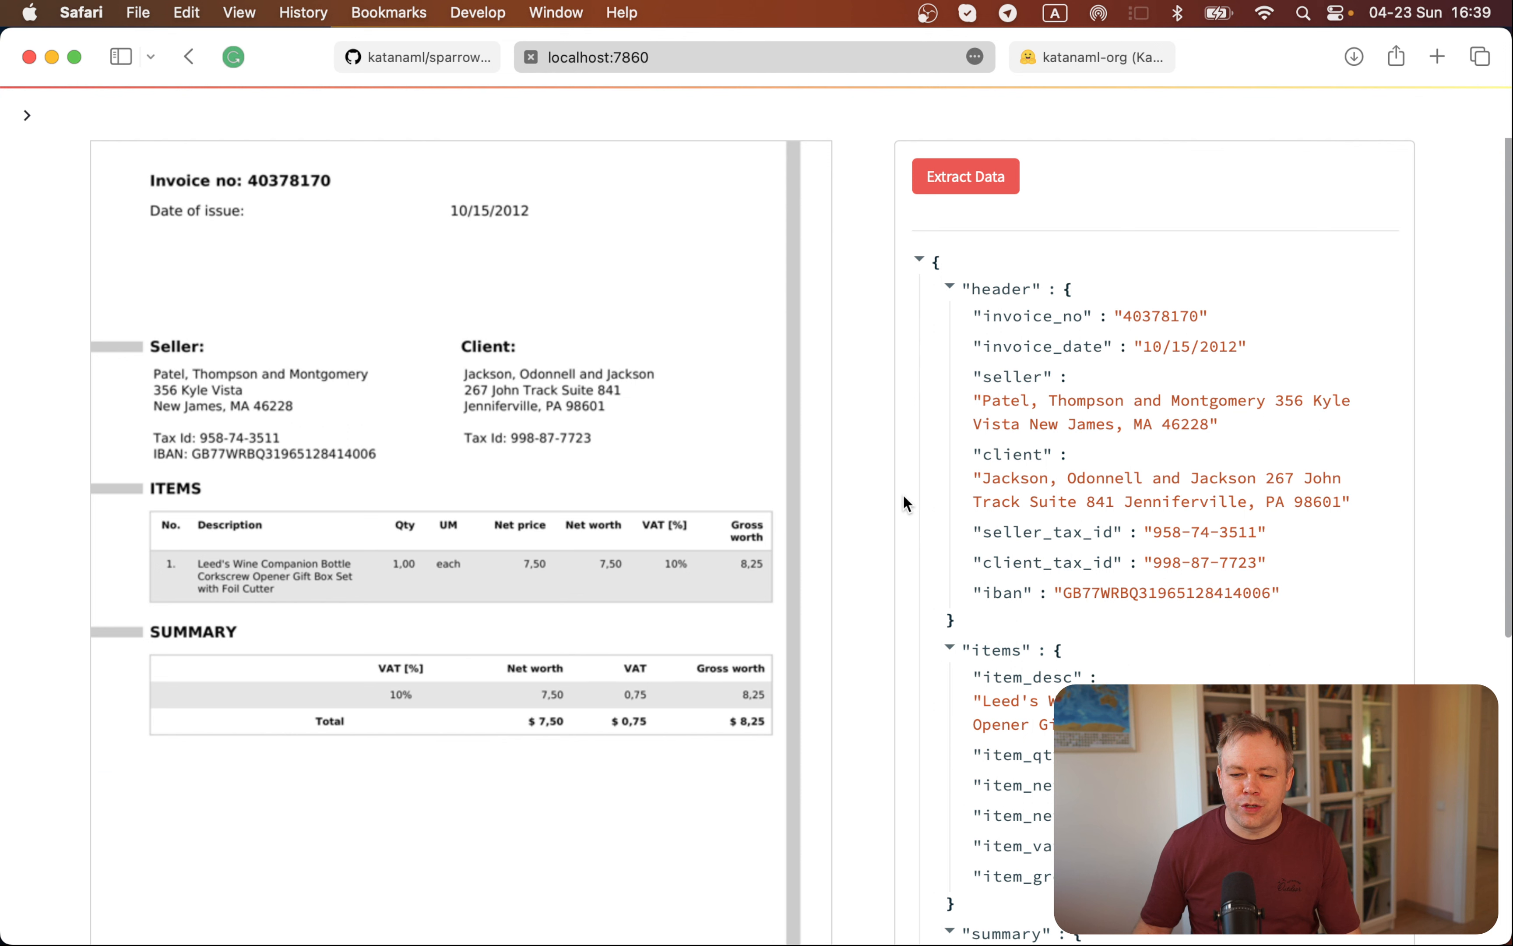
mouse_move(508, 221)
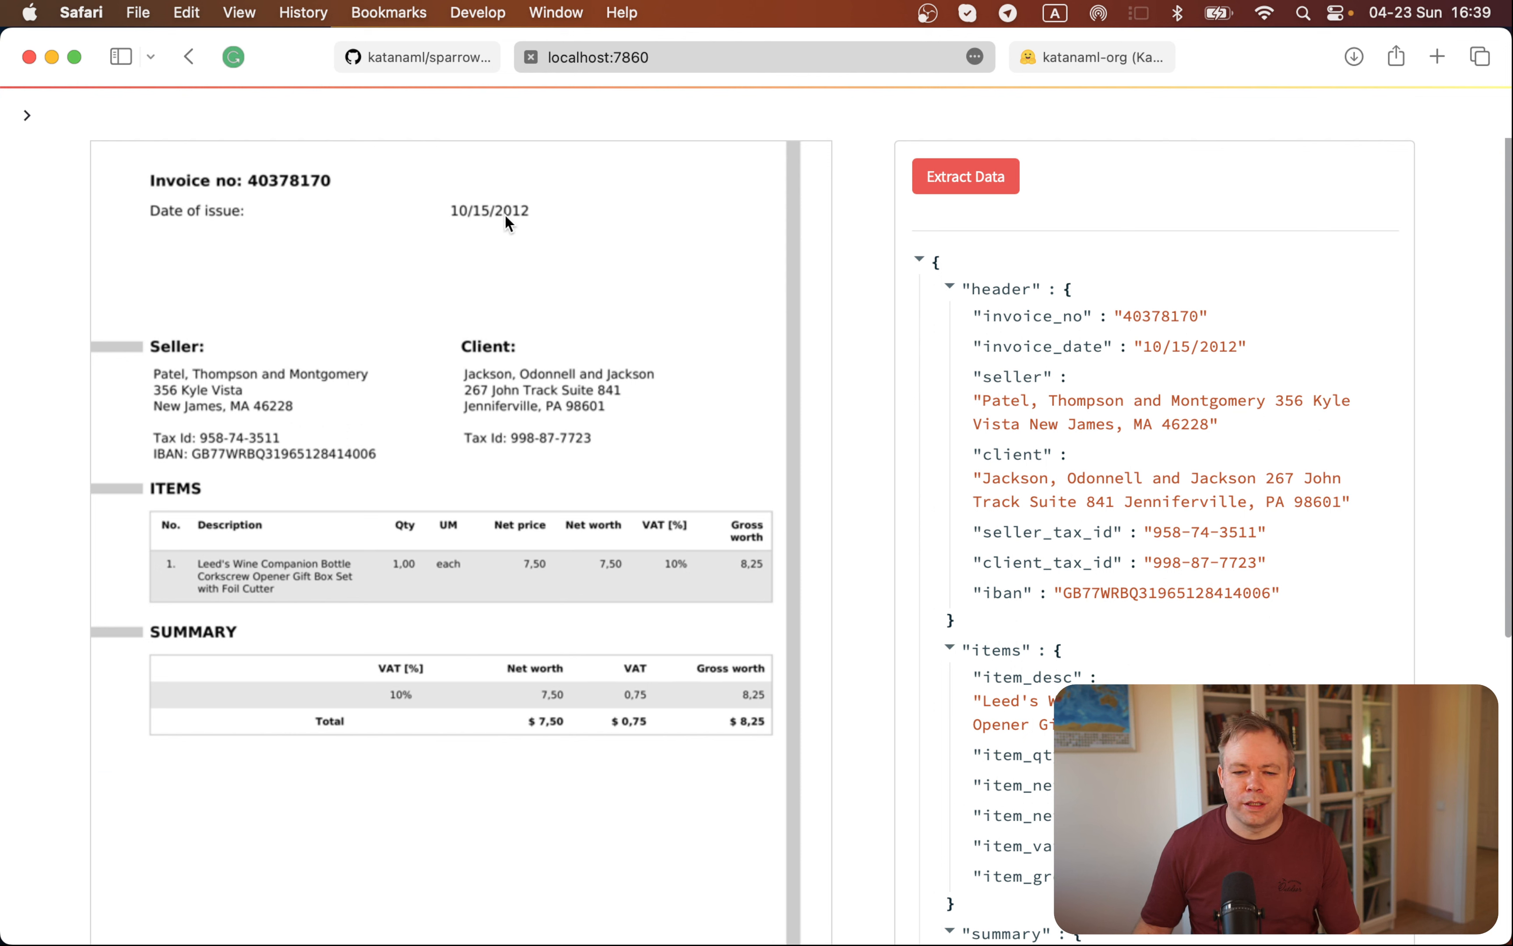
mouse_move(580, 414)
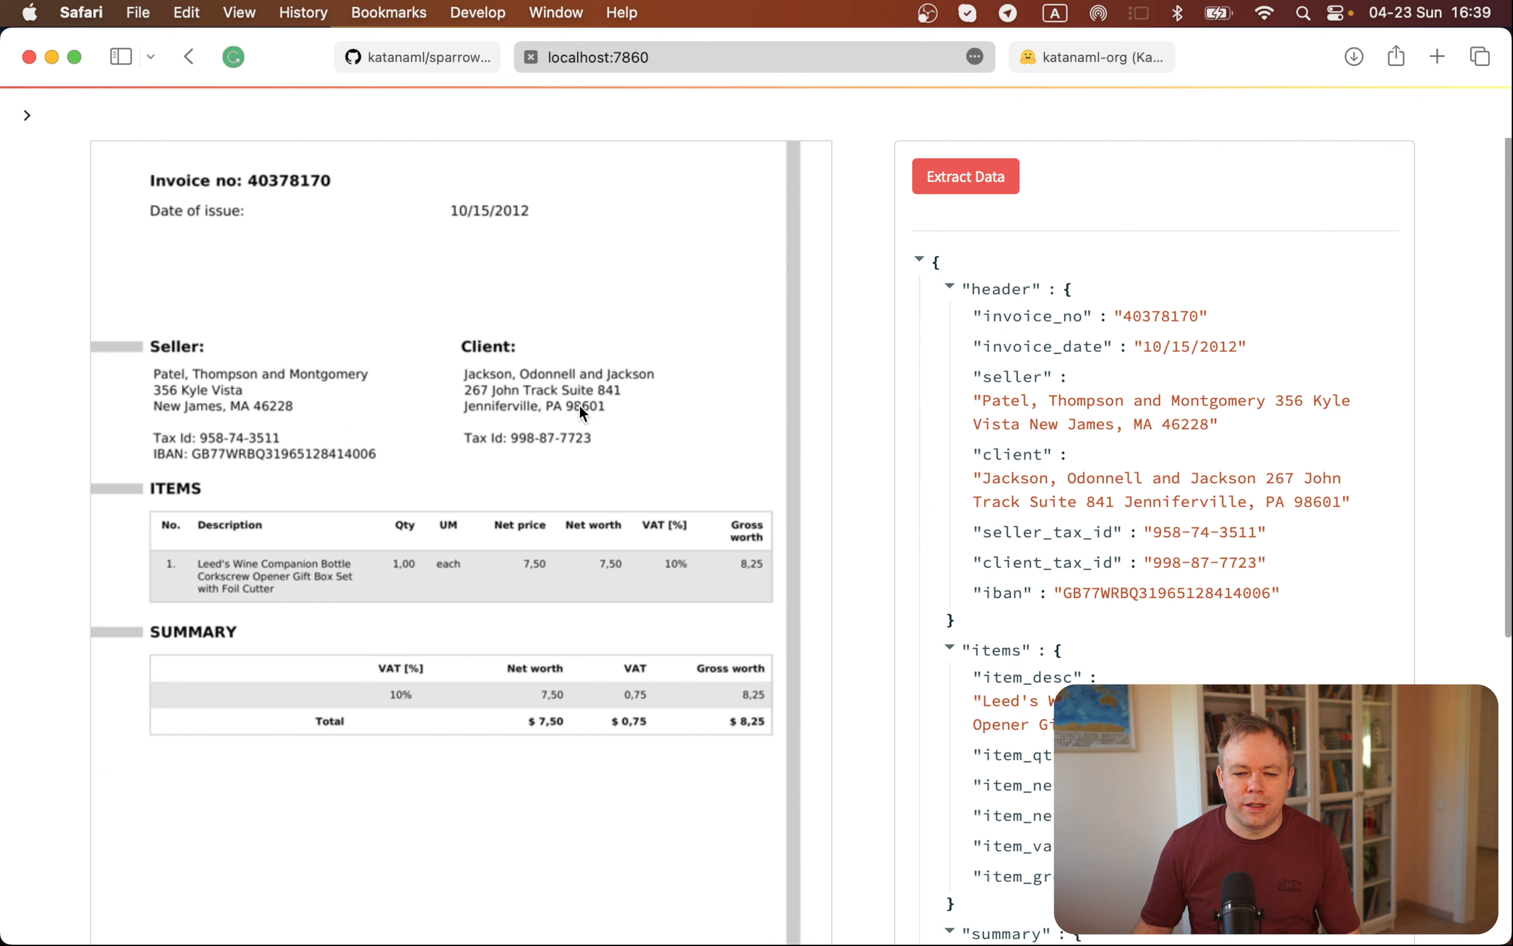
mouse_move(210, 453)
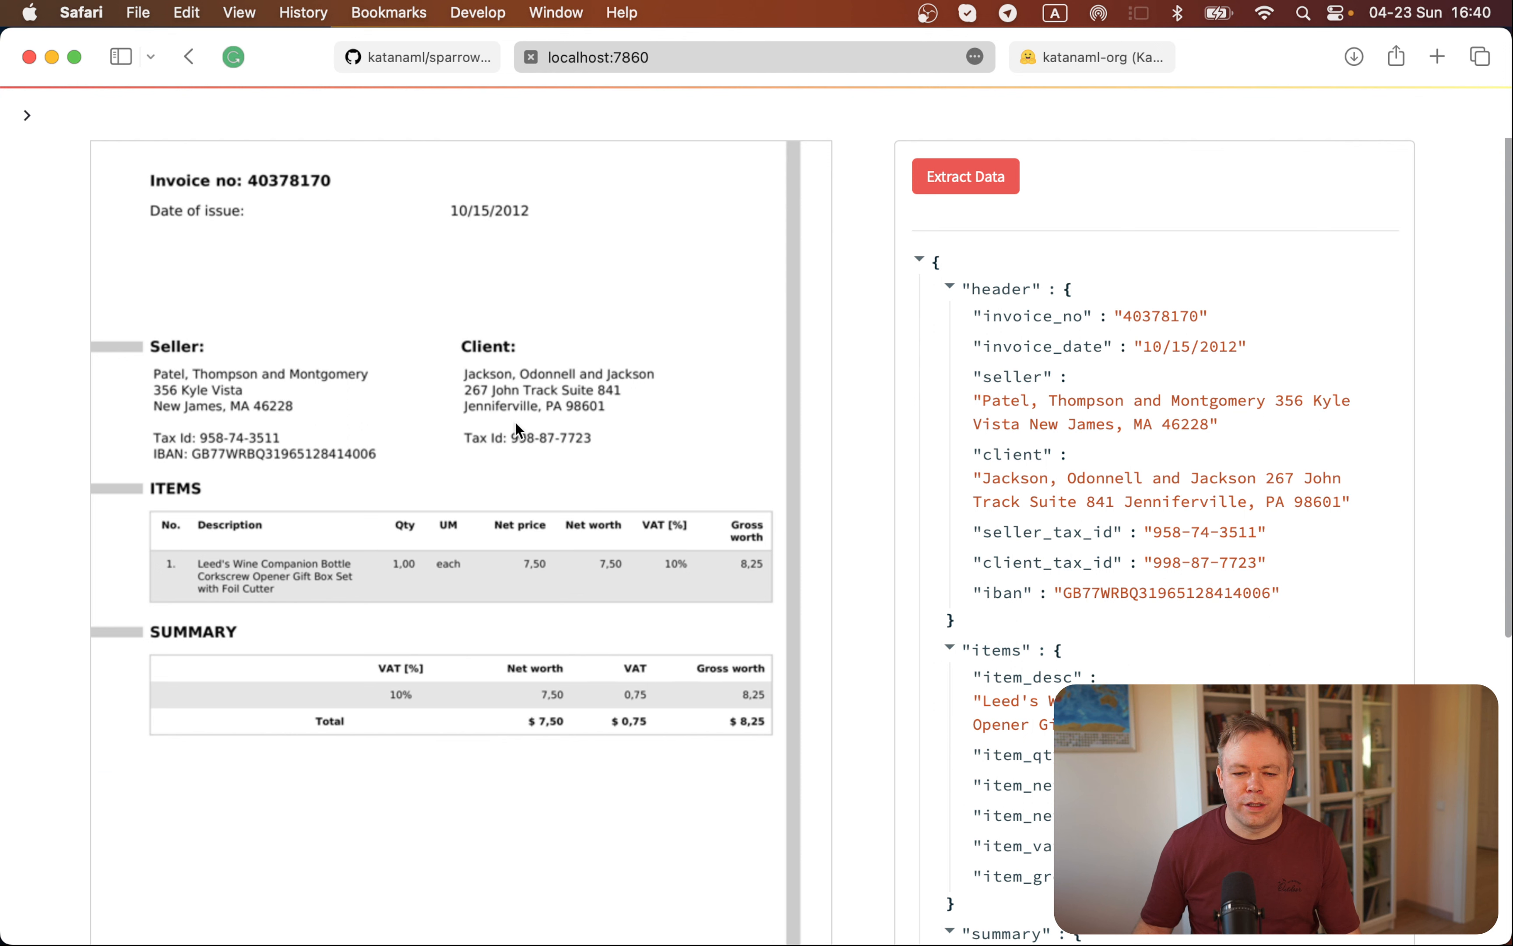
mouse_move(302, 482)
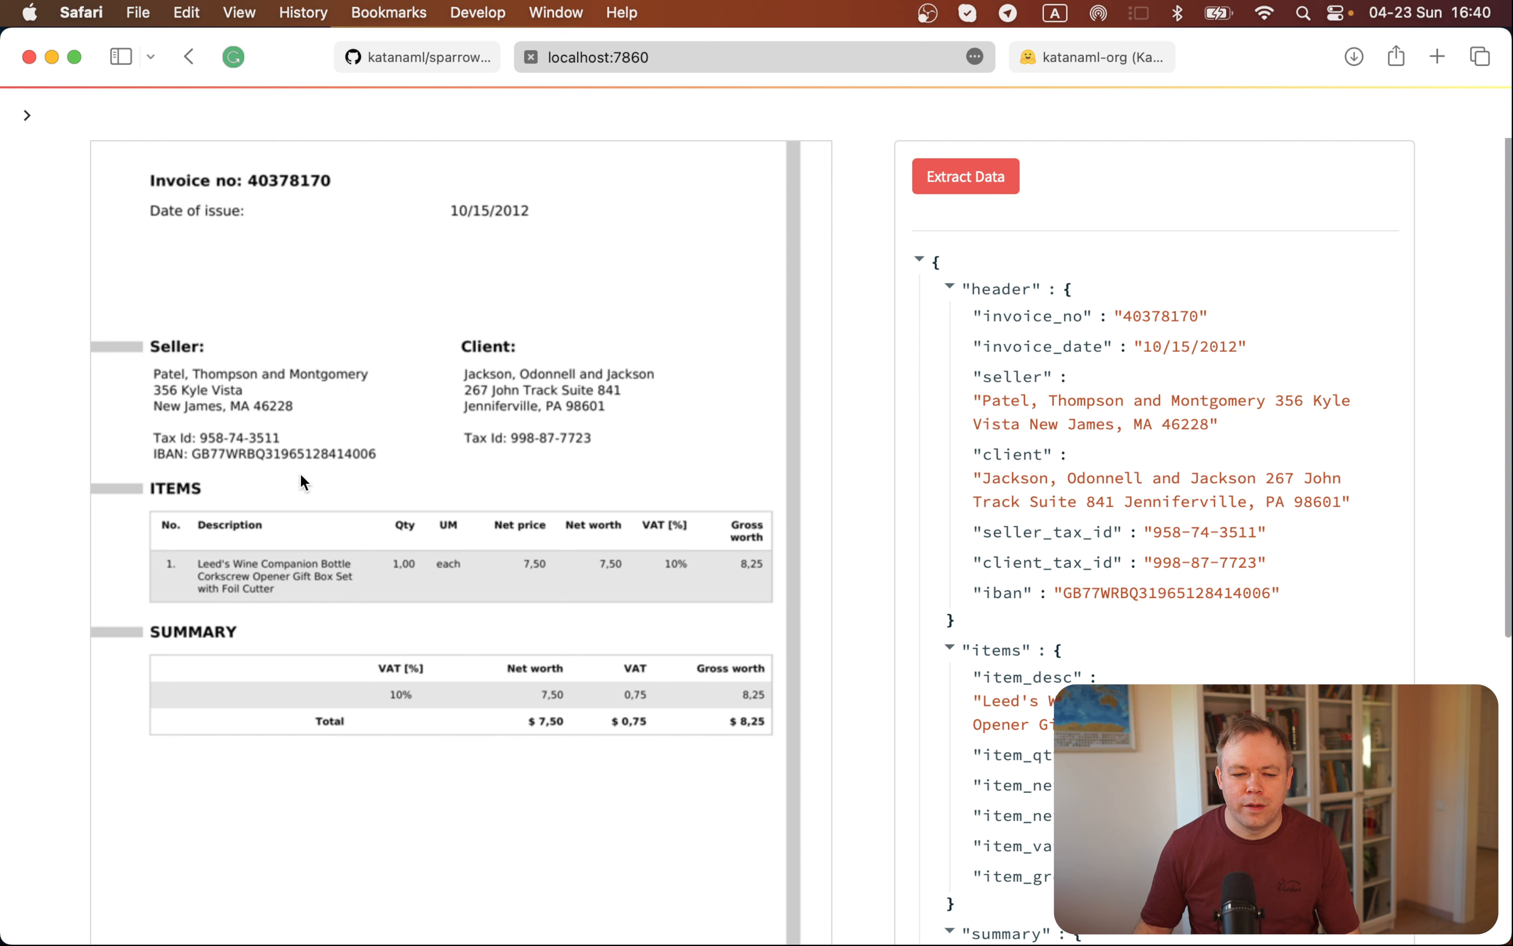
mouse_move(451, 585)
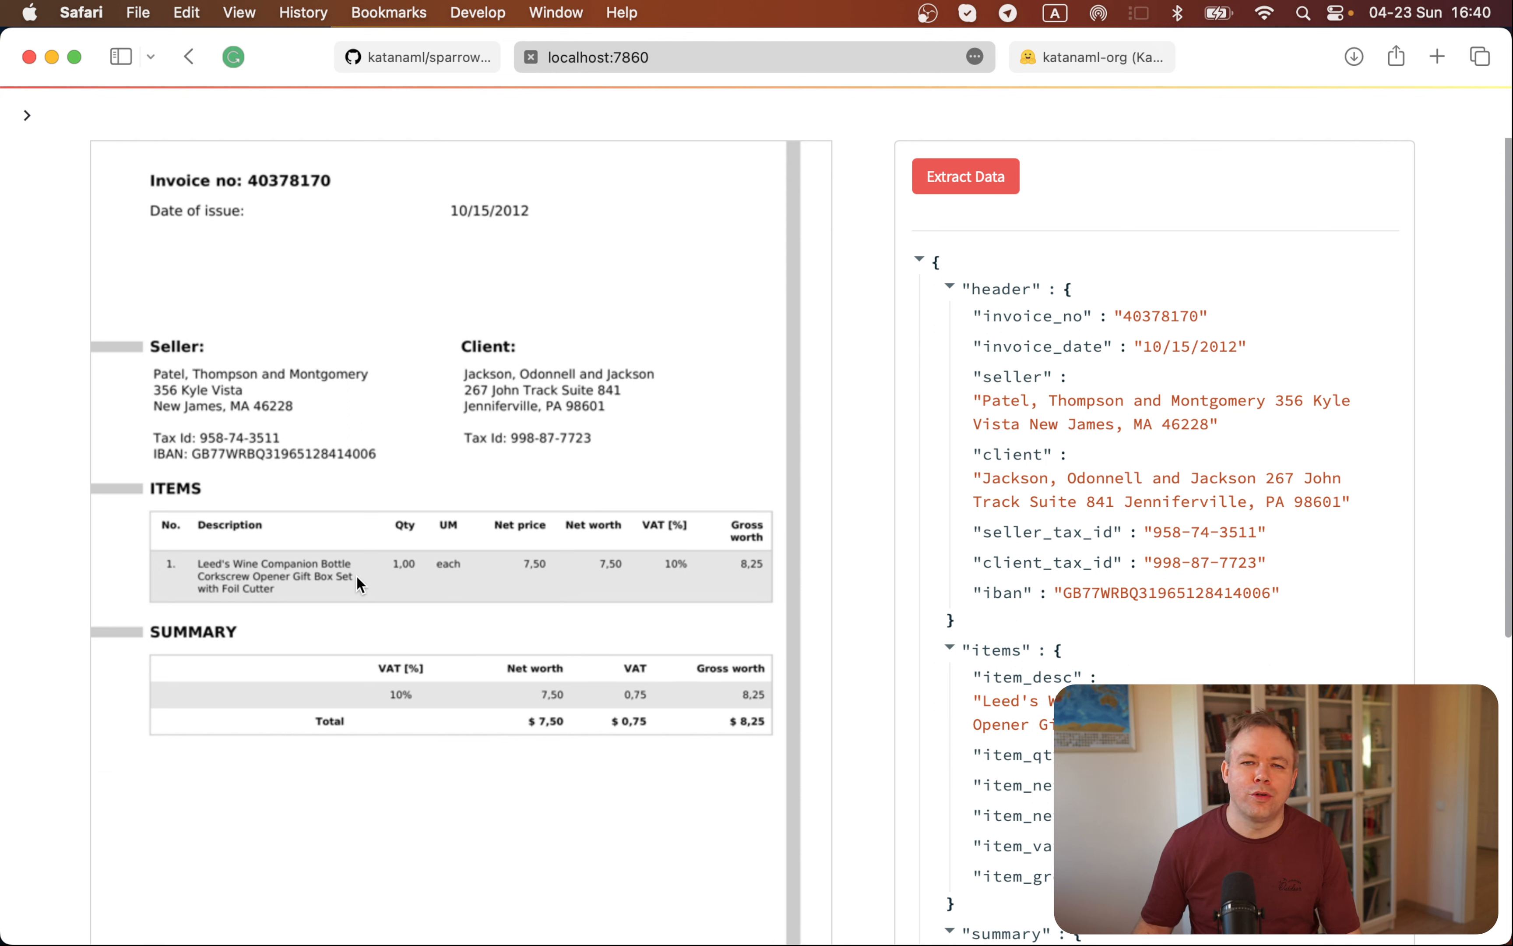
mouse_move(897, 503)
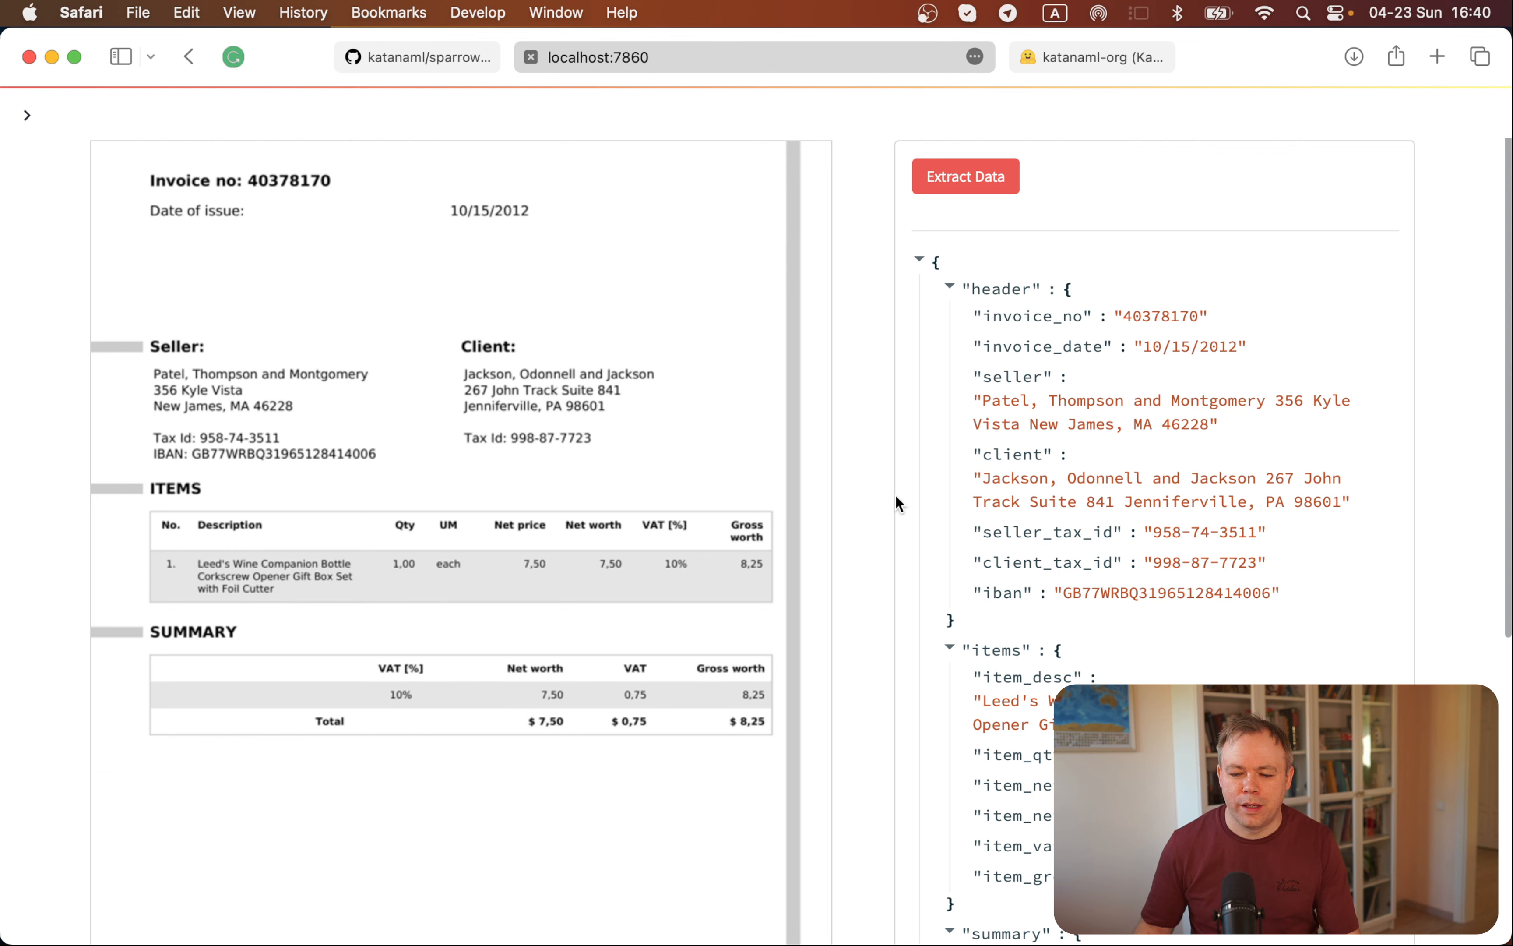
scroll("down", 3)
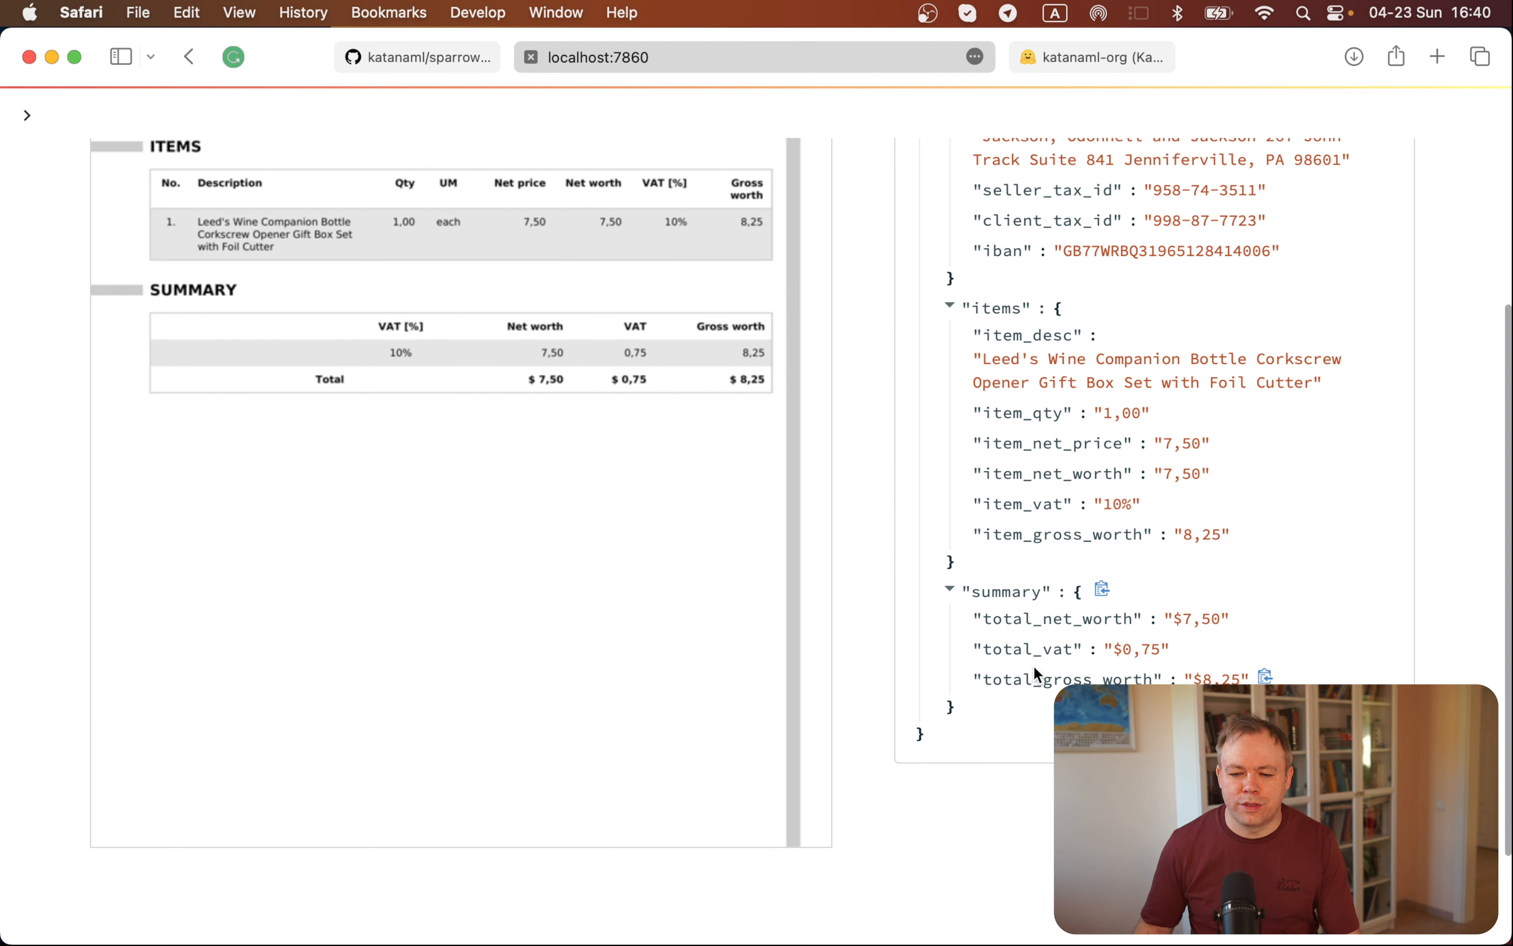
mouse_move(632, 388)
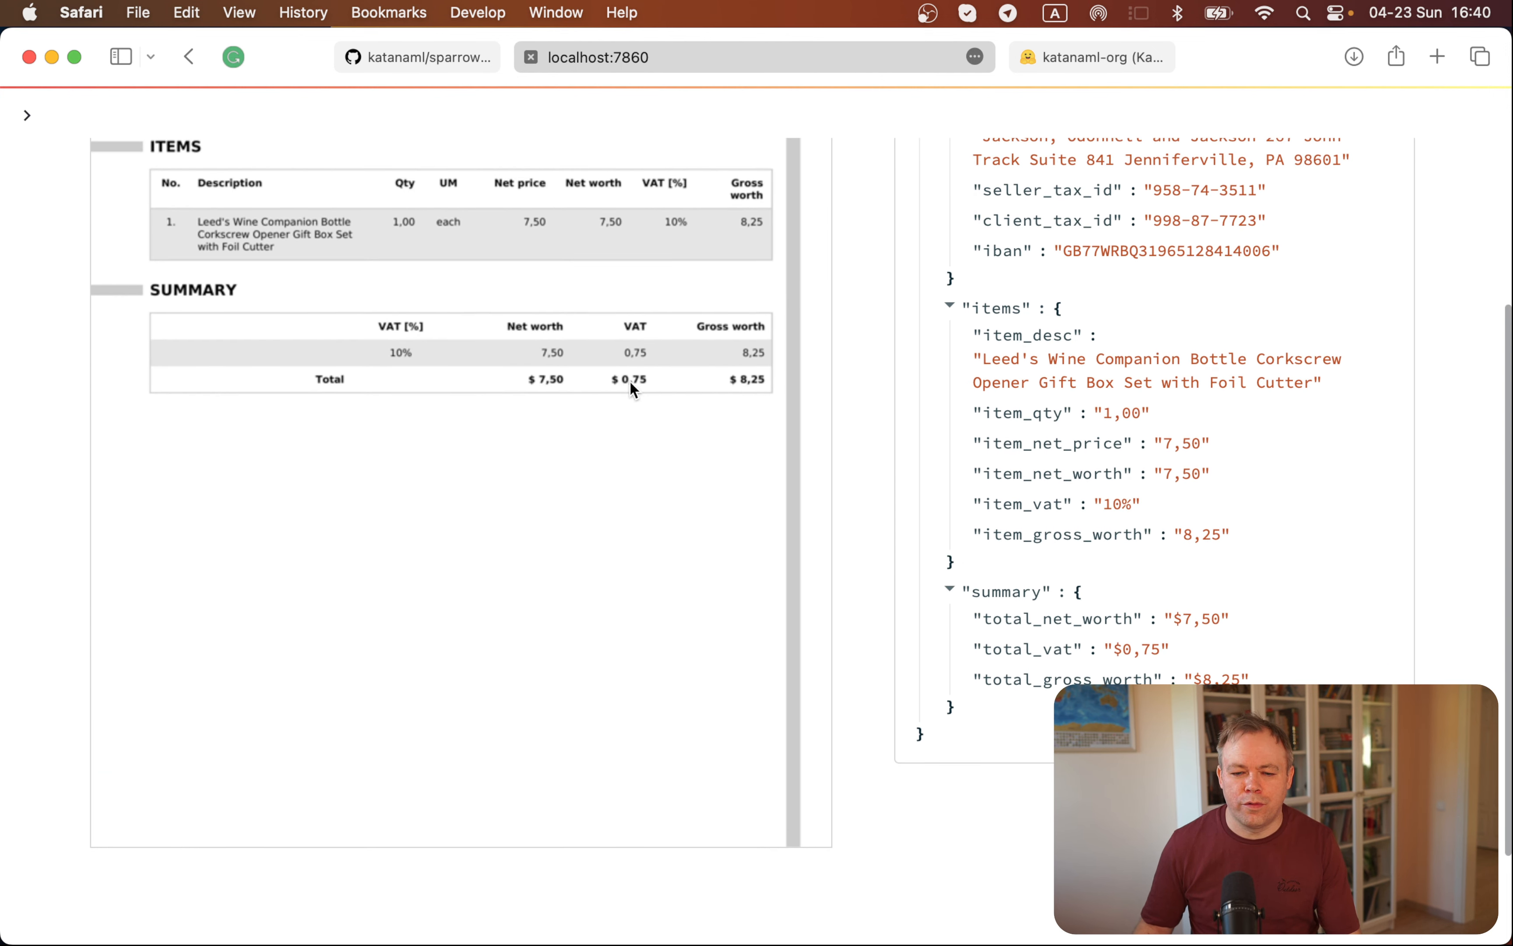
scroll("down", 3)
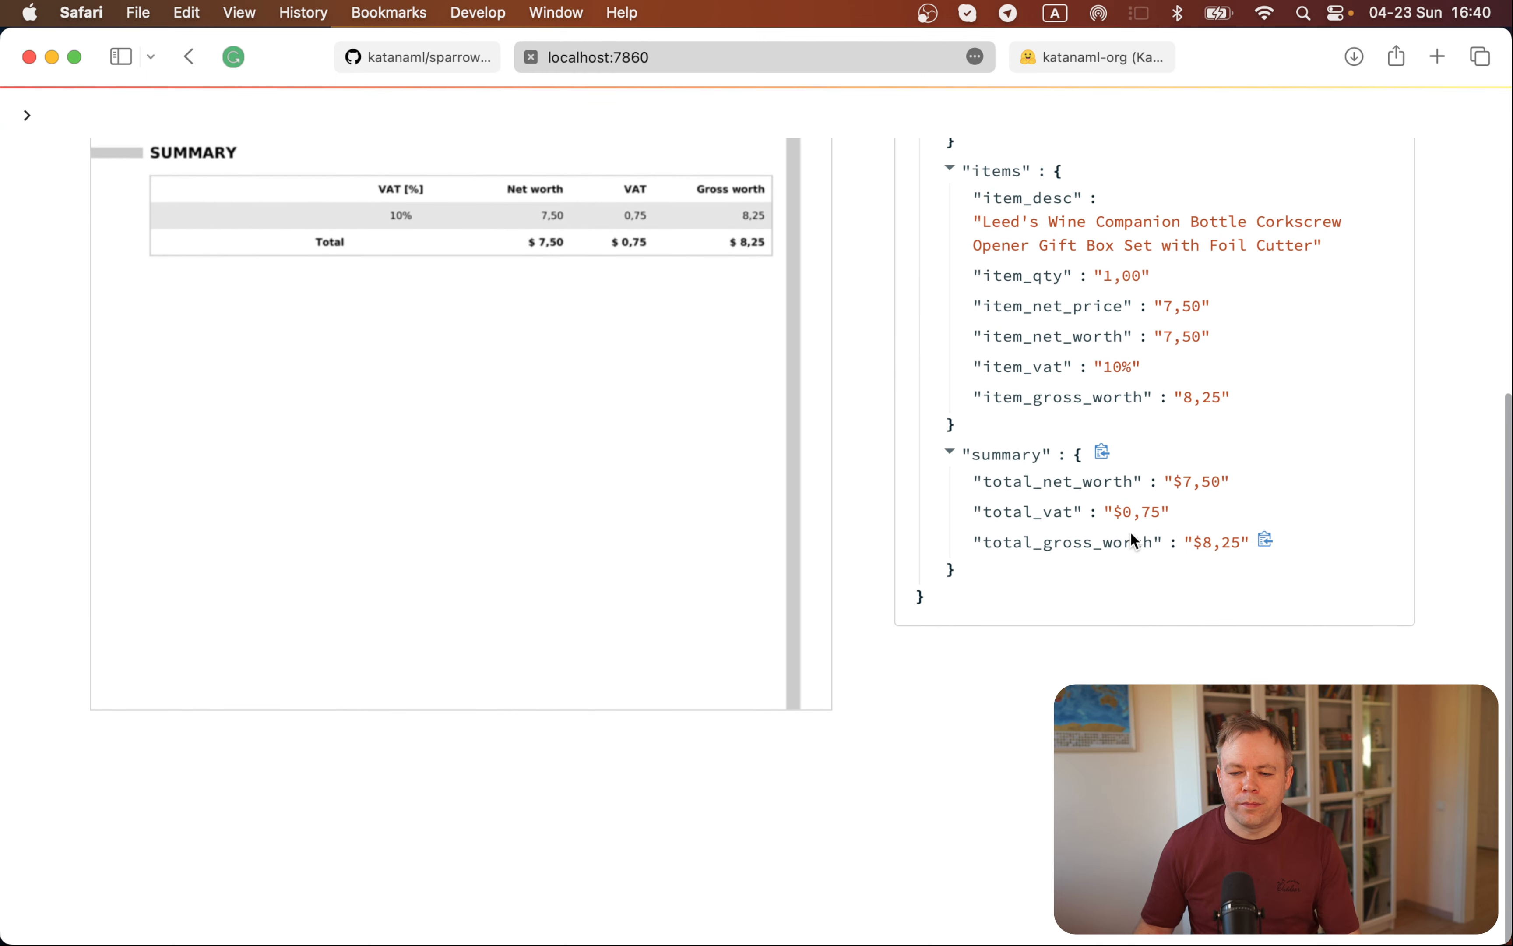
mouse_move(1148, 553)
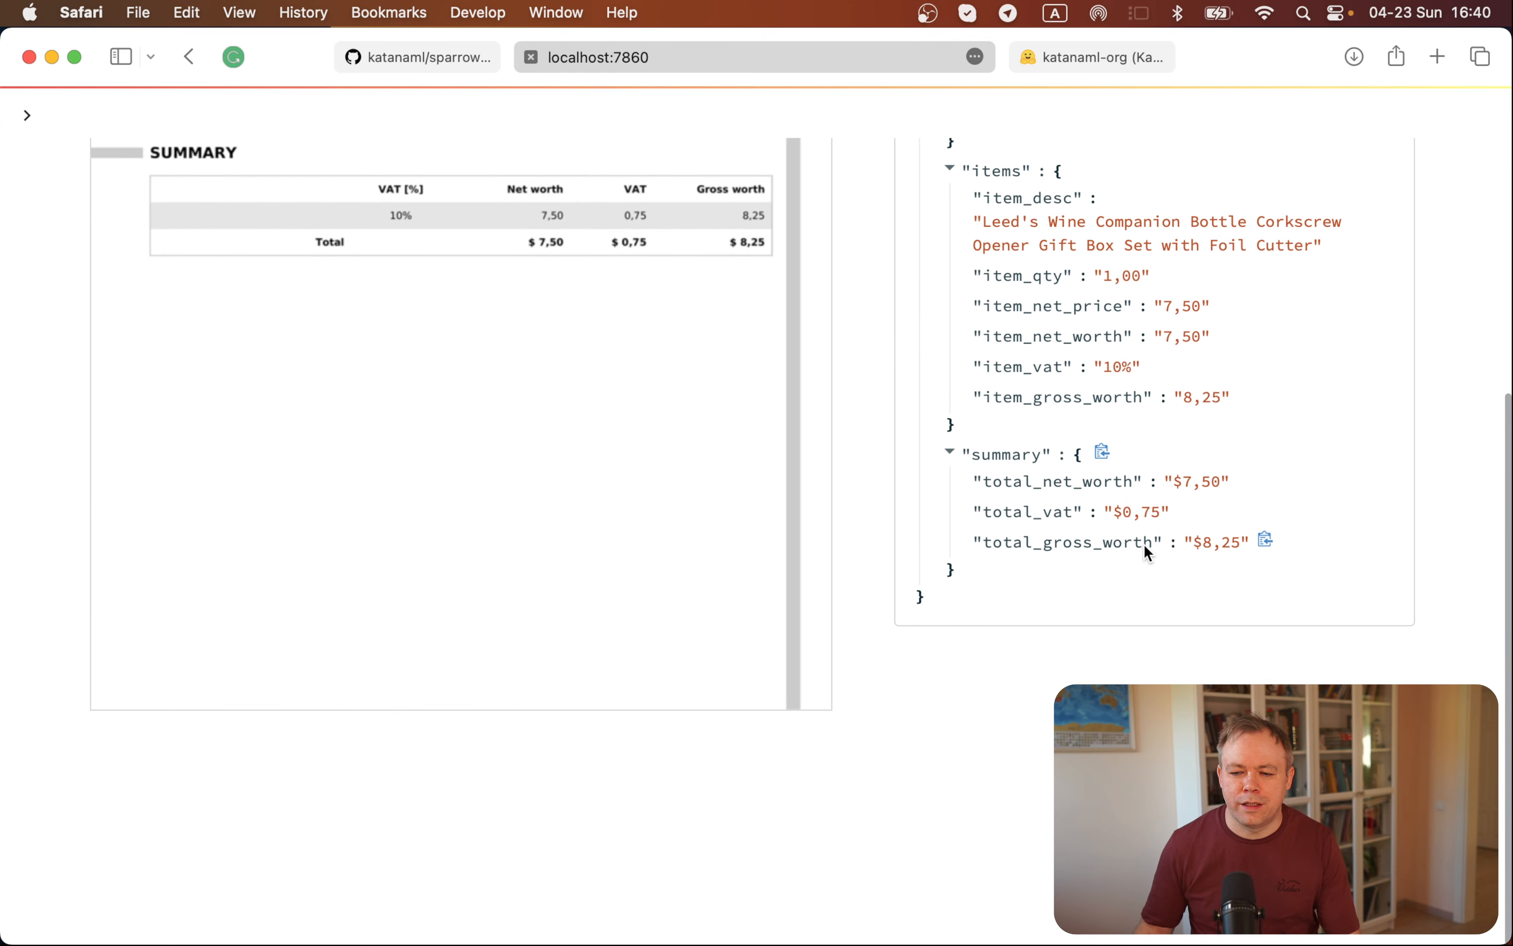
mouse_move(851, 435)
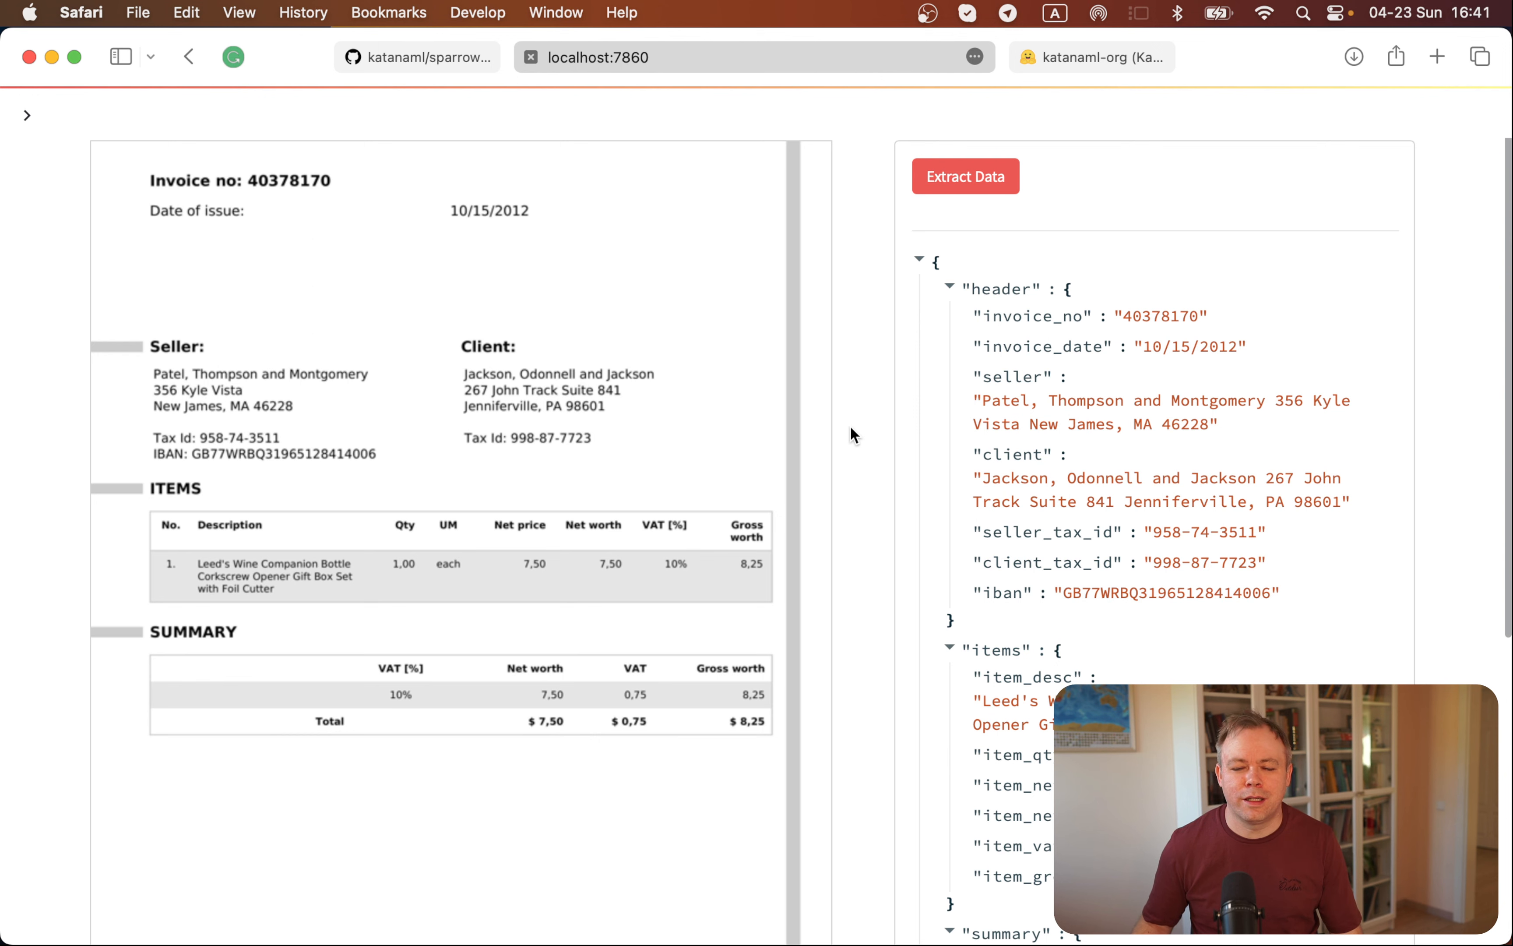
Step: Switch to the Hugging Face Katana ML organization and view its Sparrow ML, Data and UI spaces
left_click(902, 57)
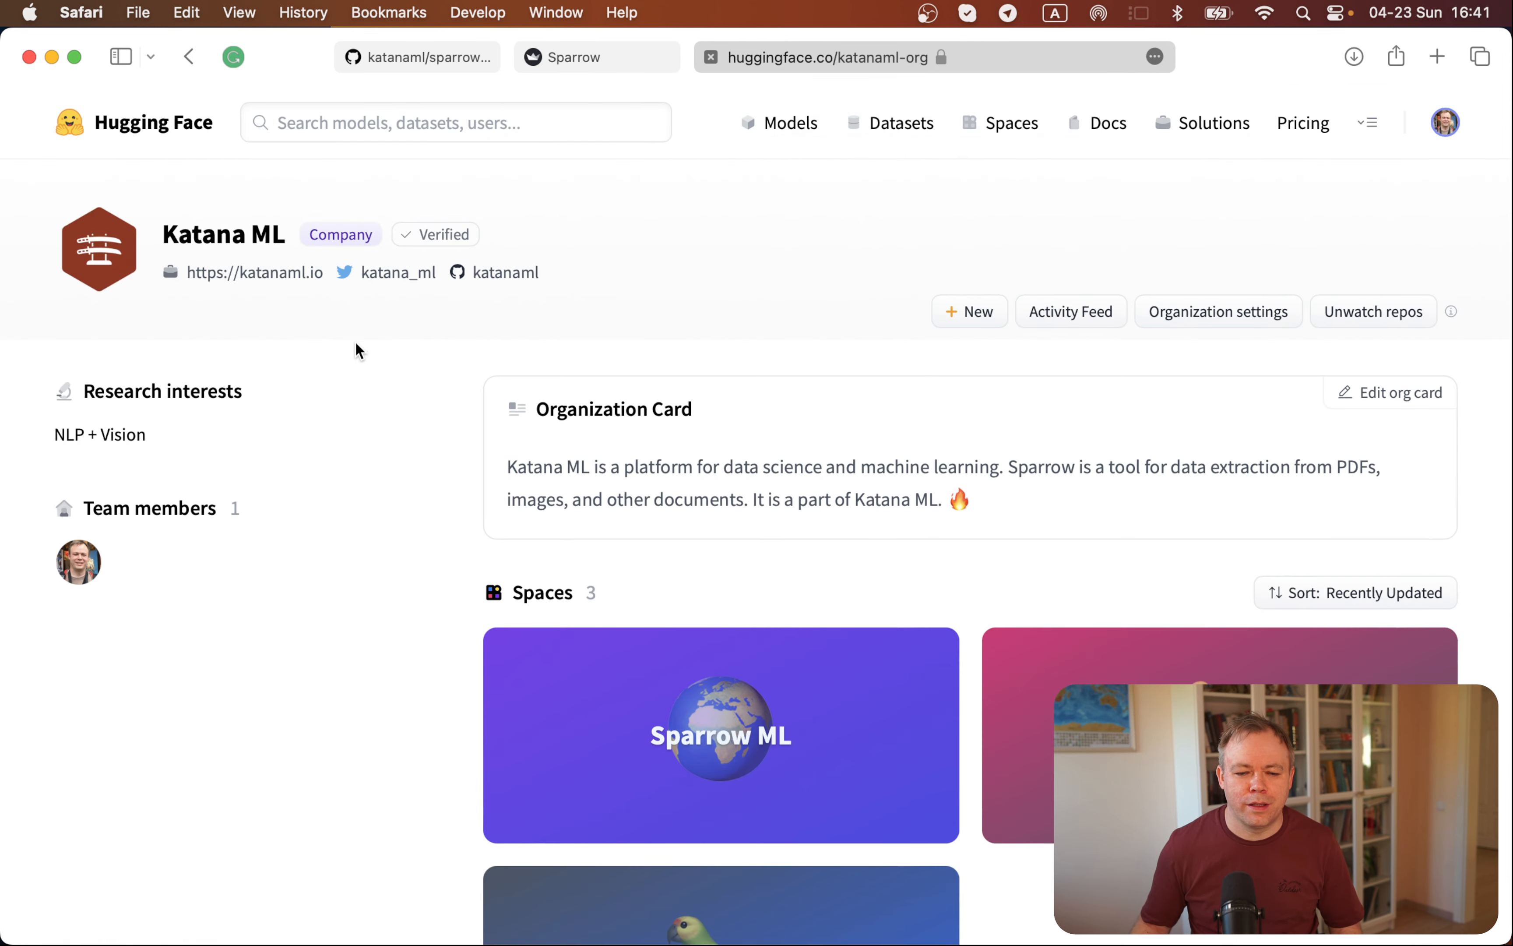
scroll("down", 3)
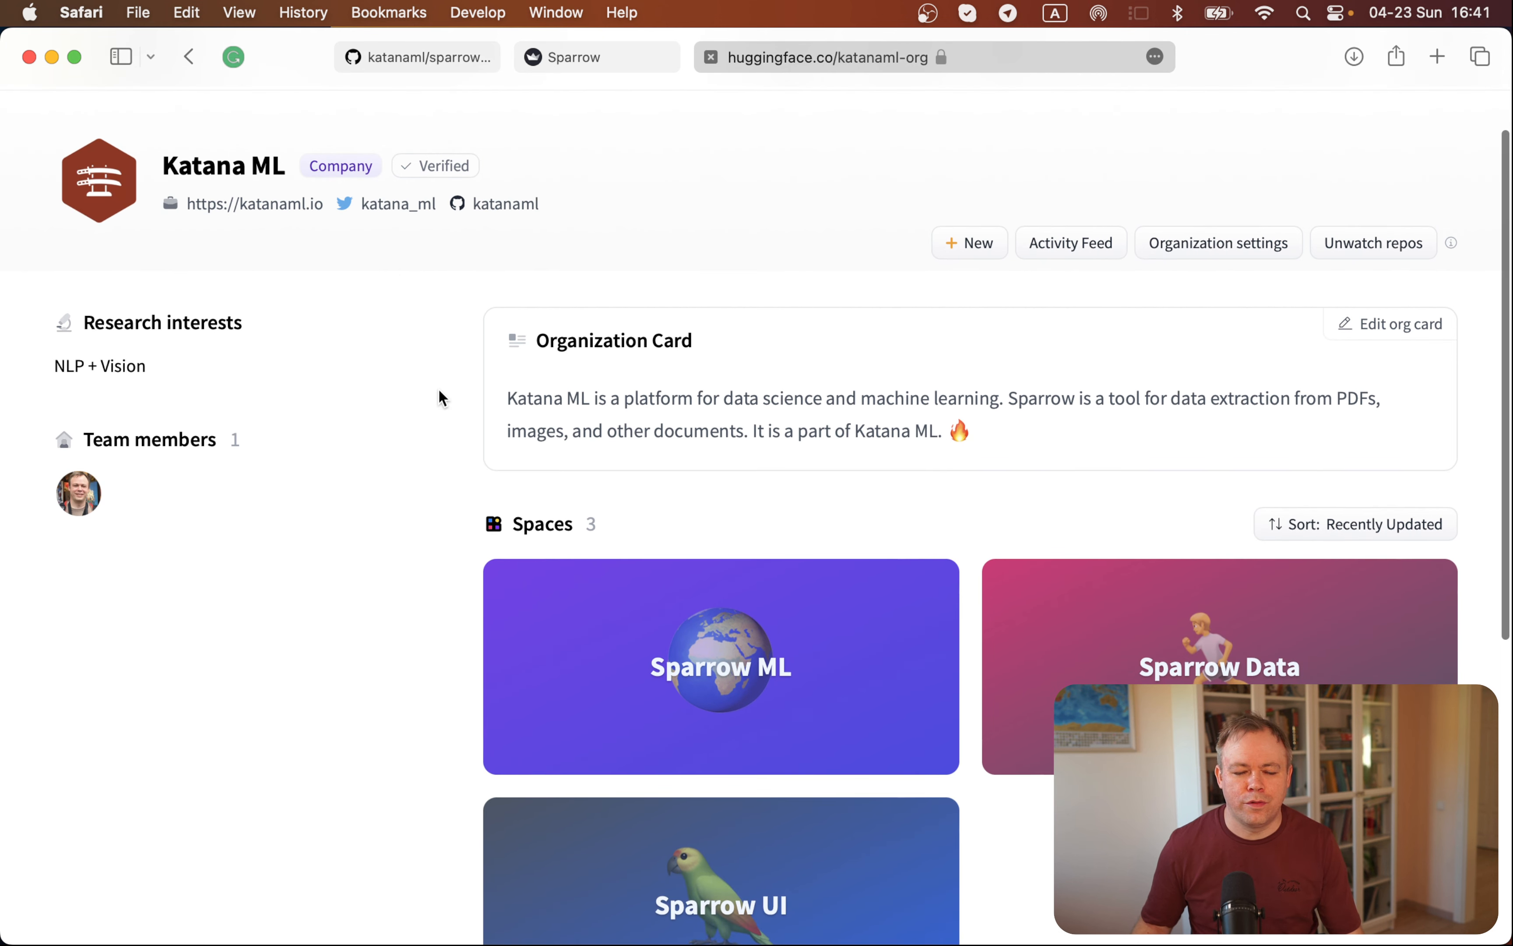
mouse_move(173, 171)
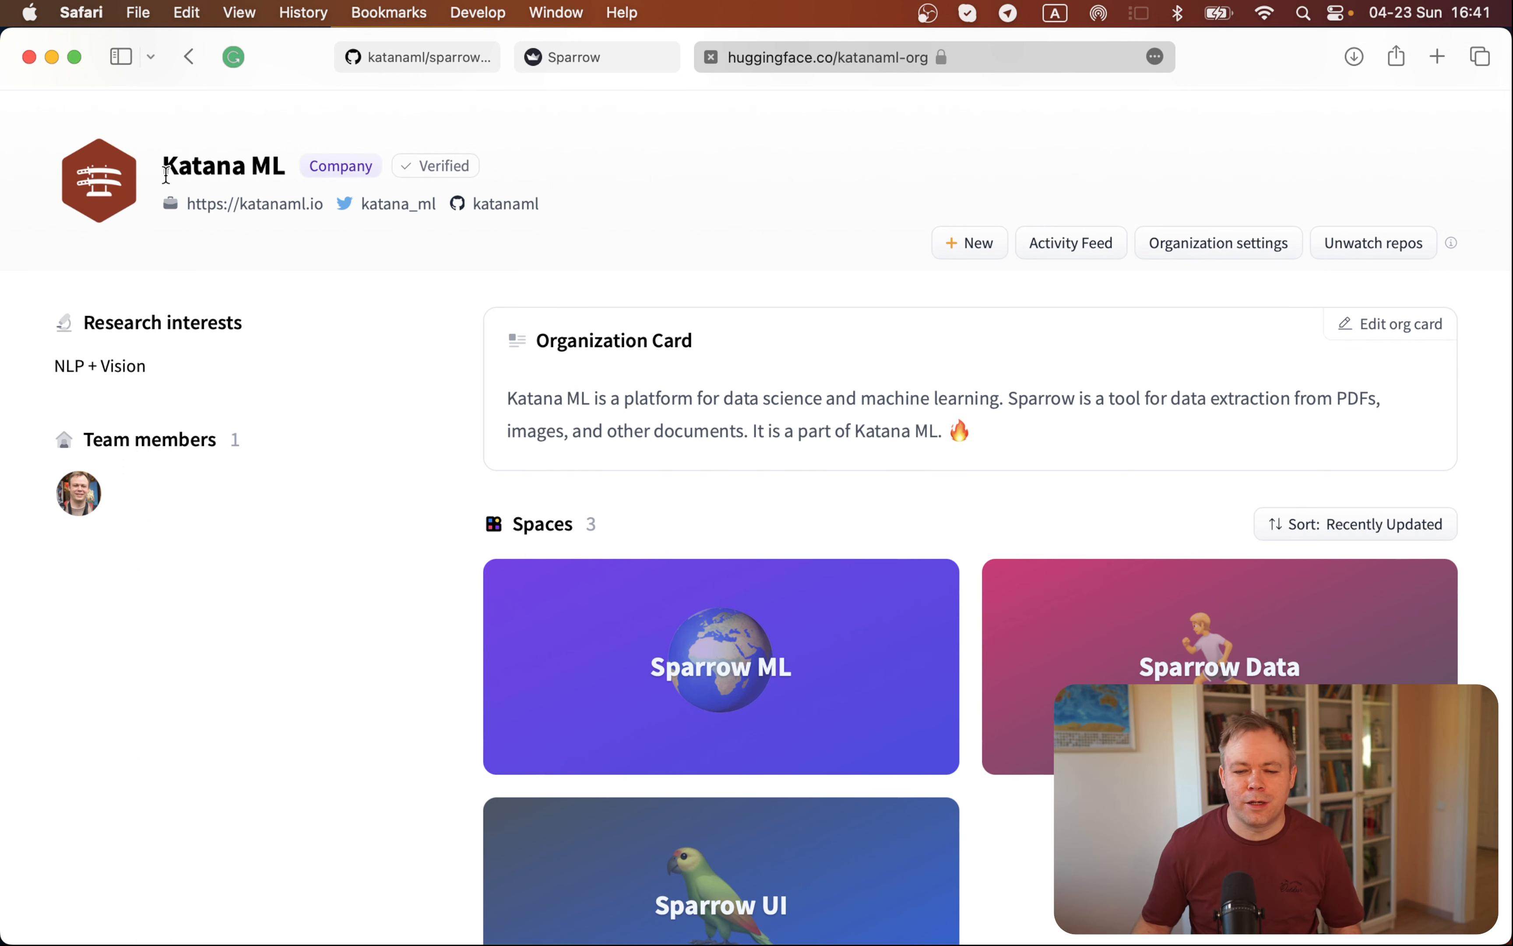
scroll("down", 3)
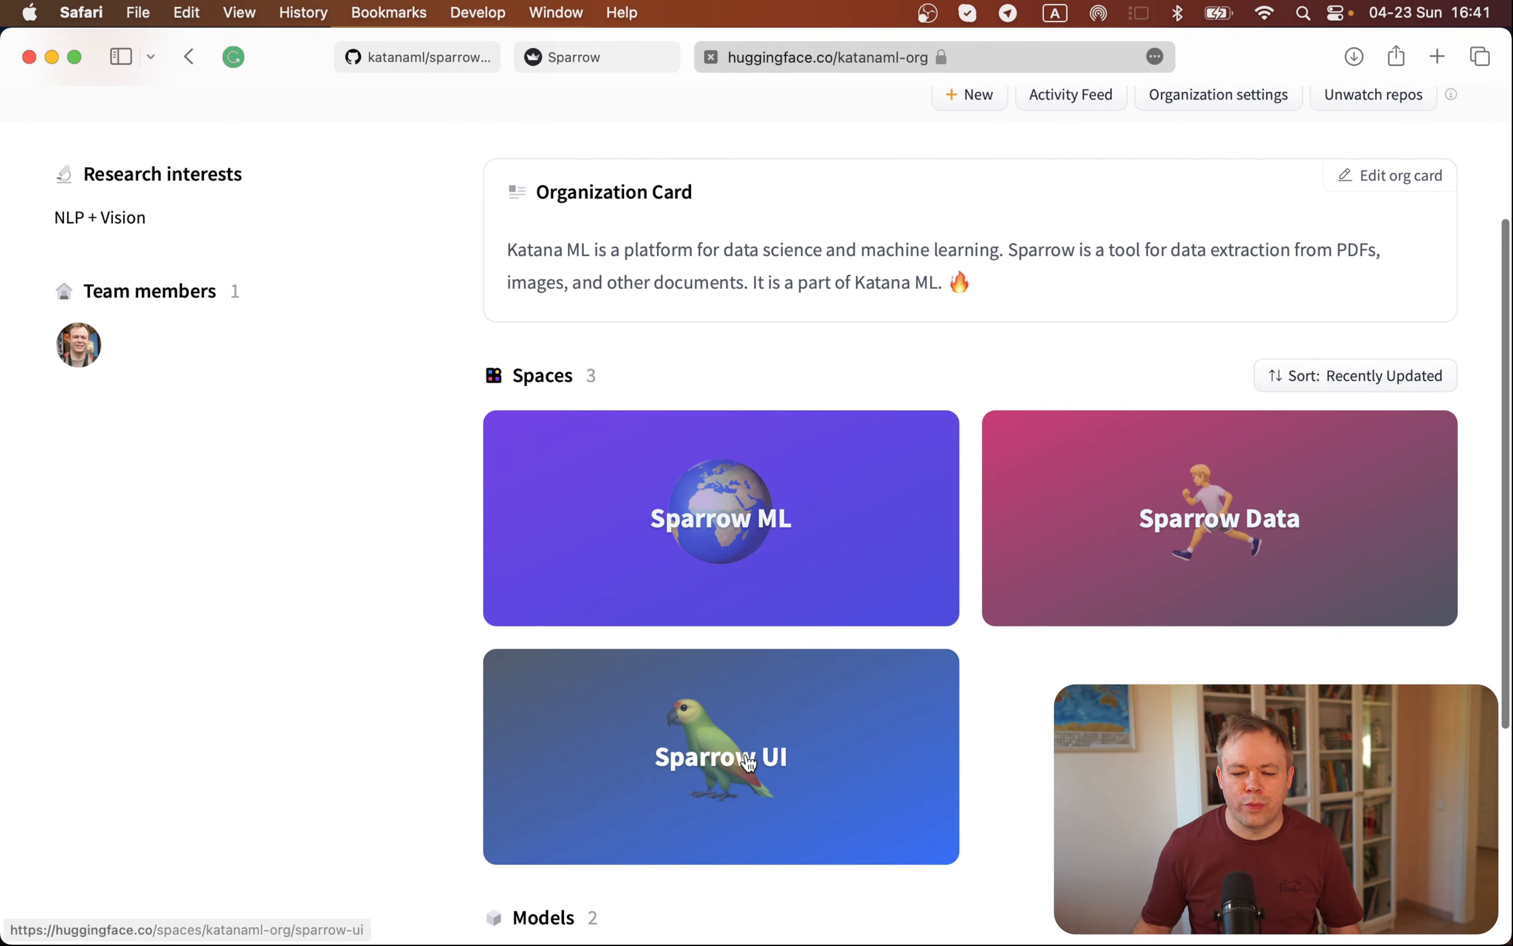
mouse_move(1171, 507)
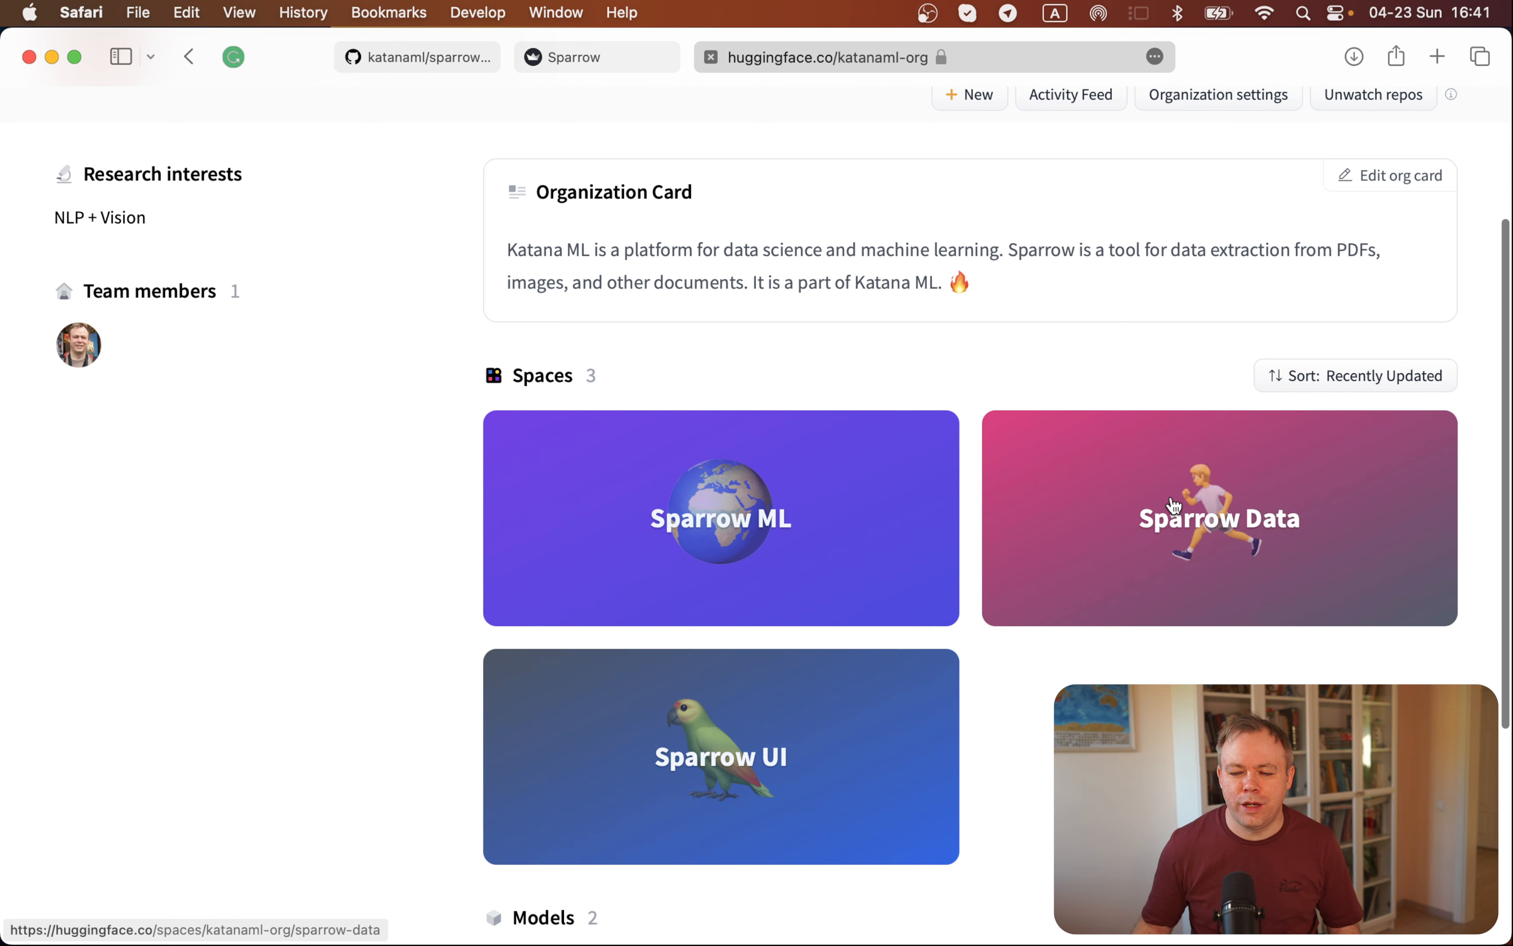
mouse_move(764, 519)
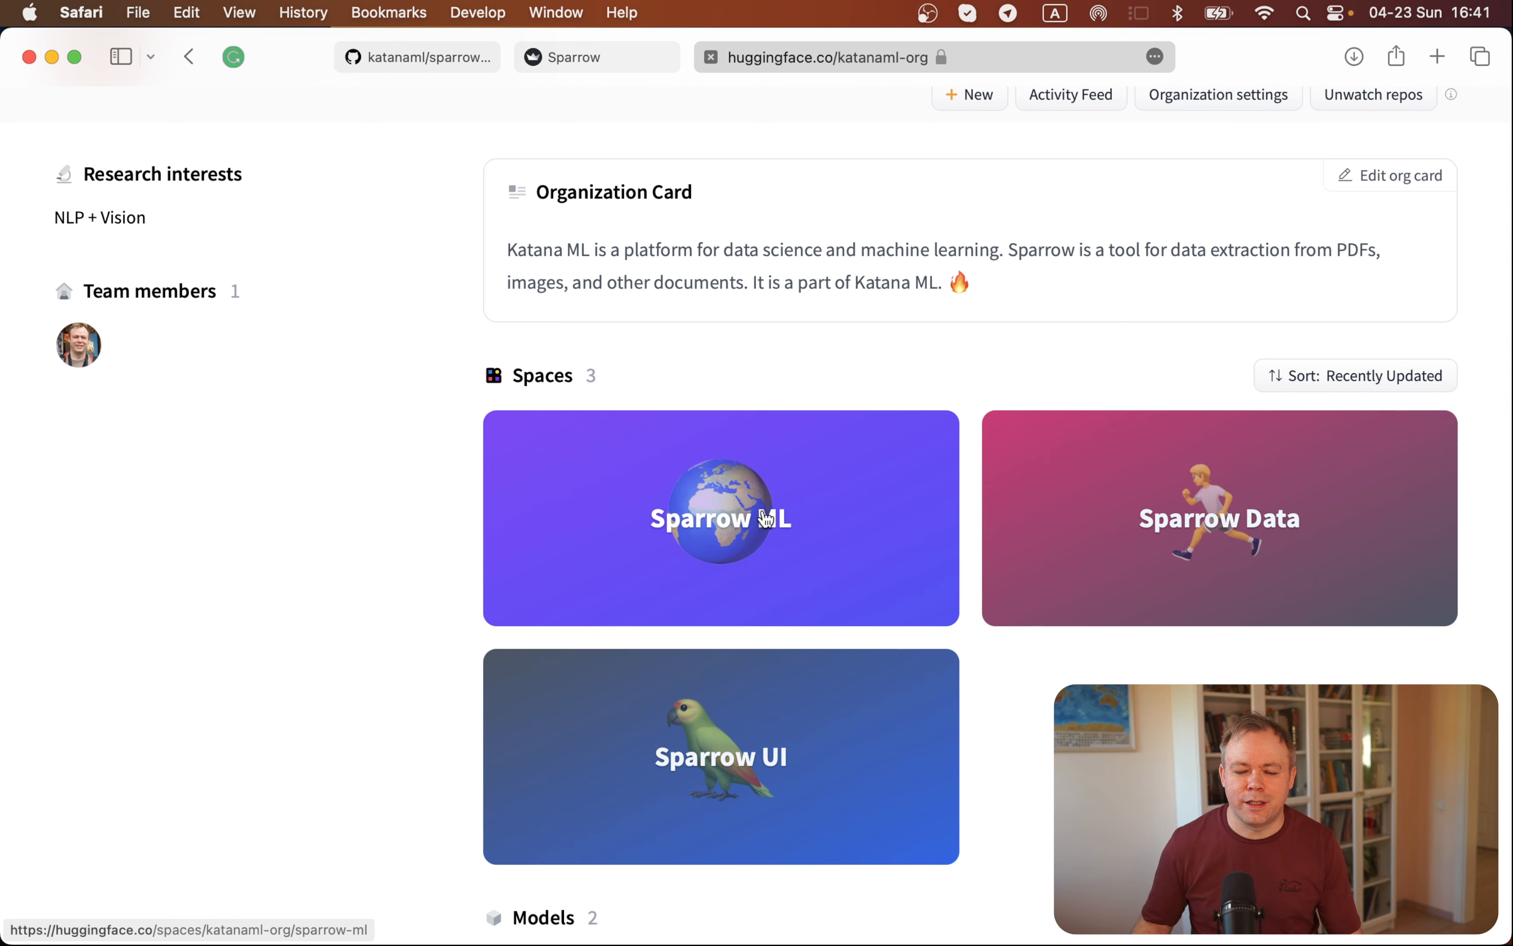
mouse_move(731, 523)
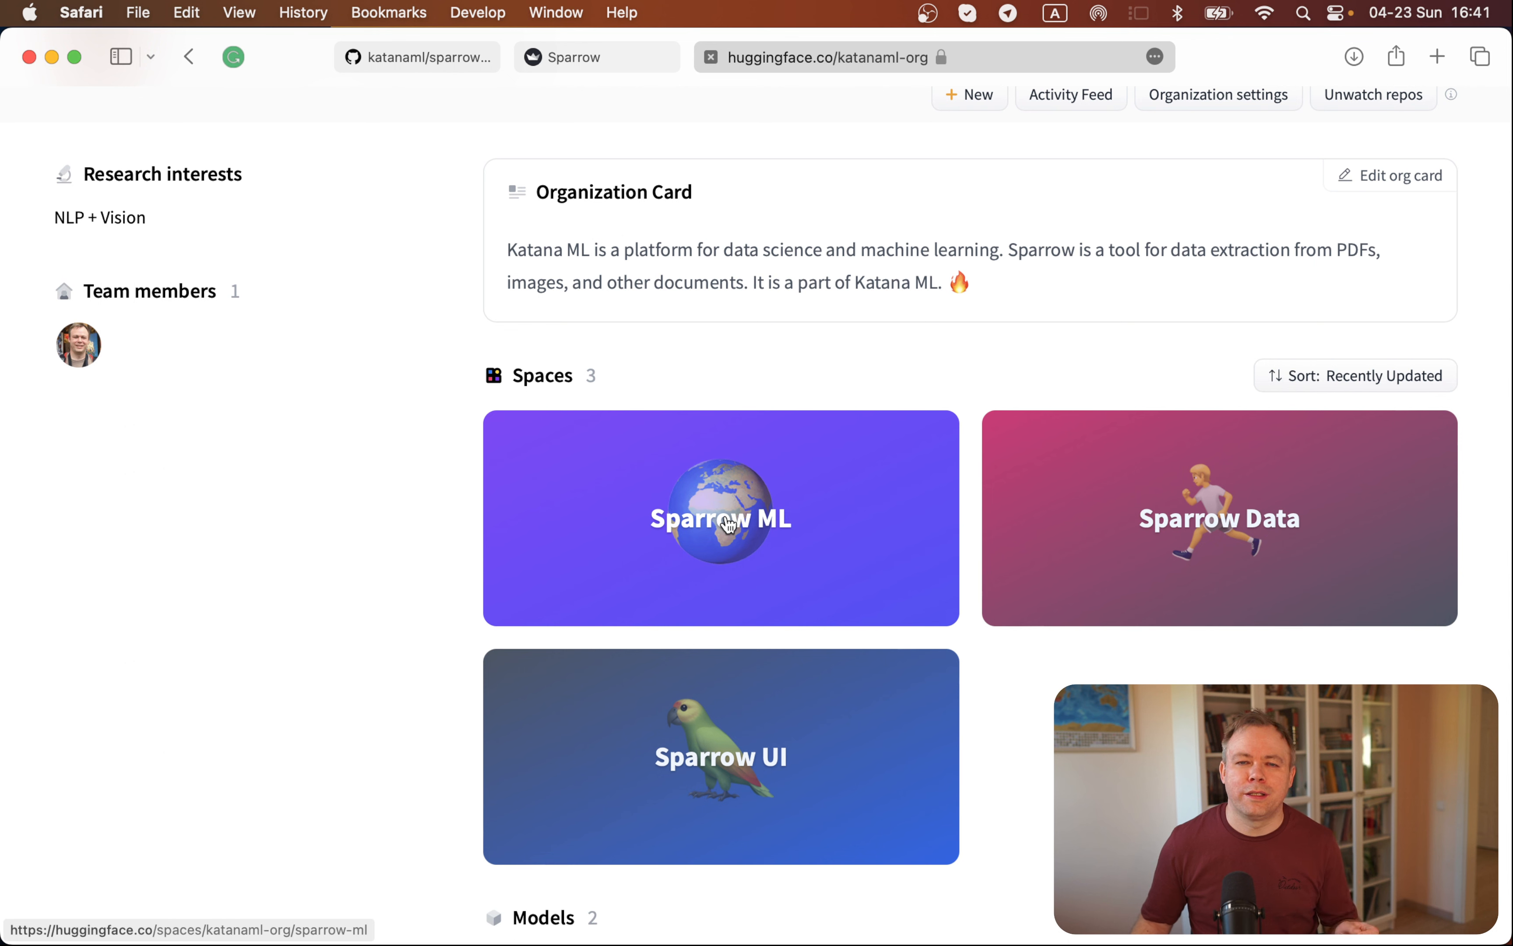
mouse_move(617, 554)
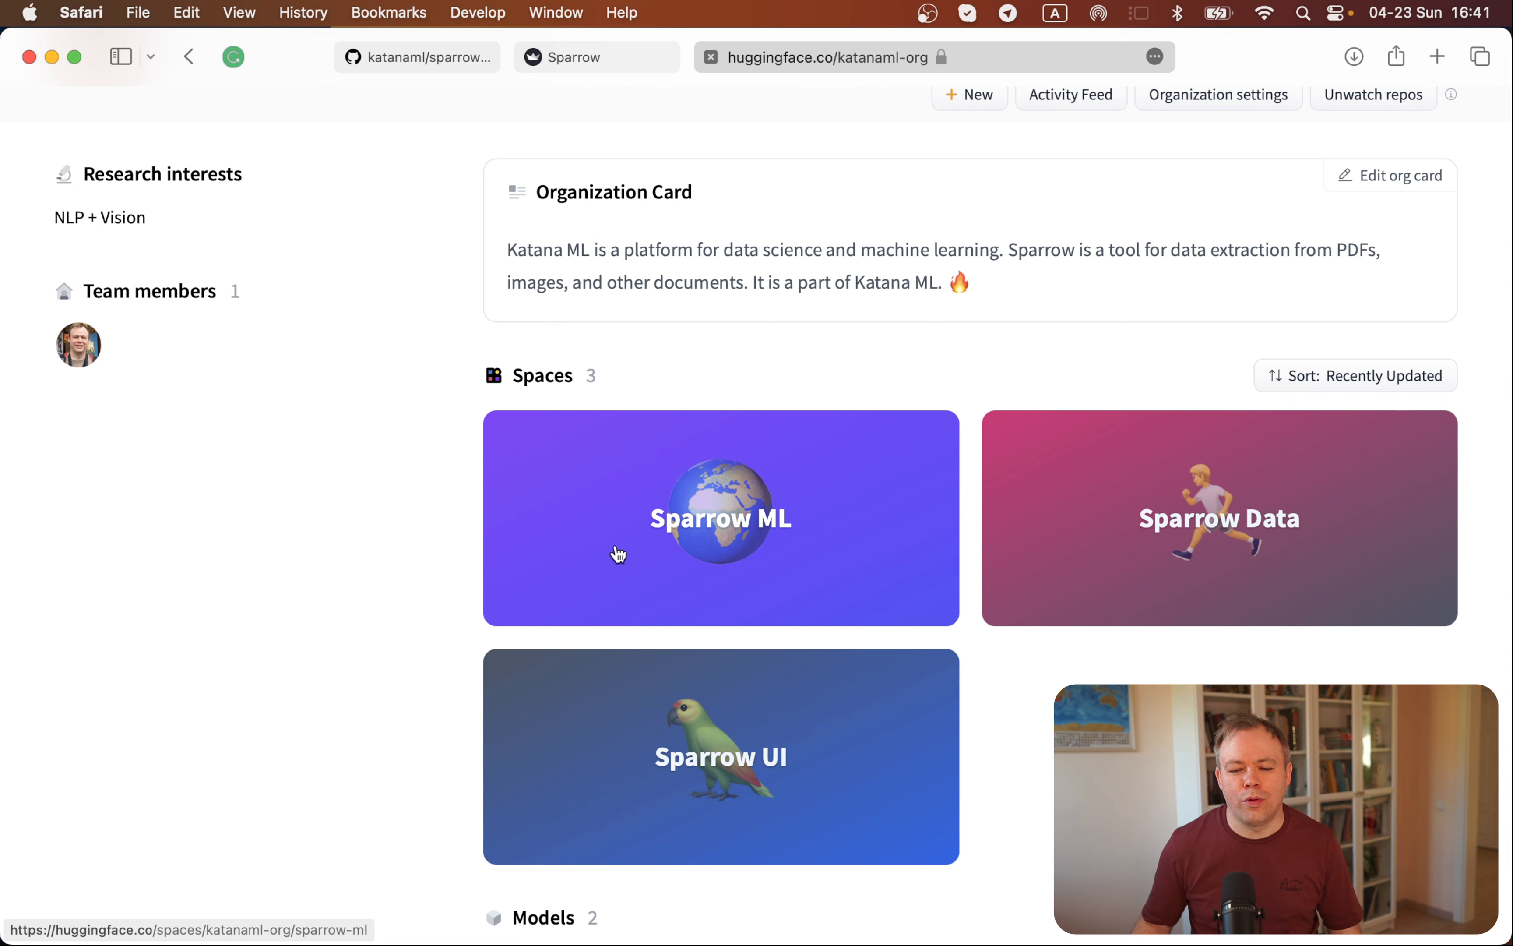
mouse_move(643, 523)
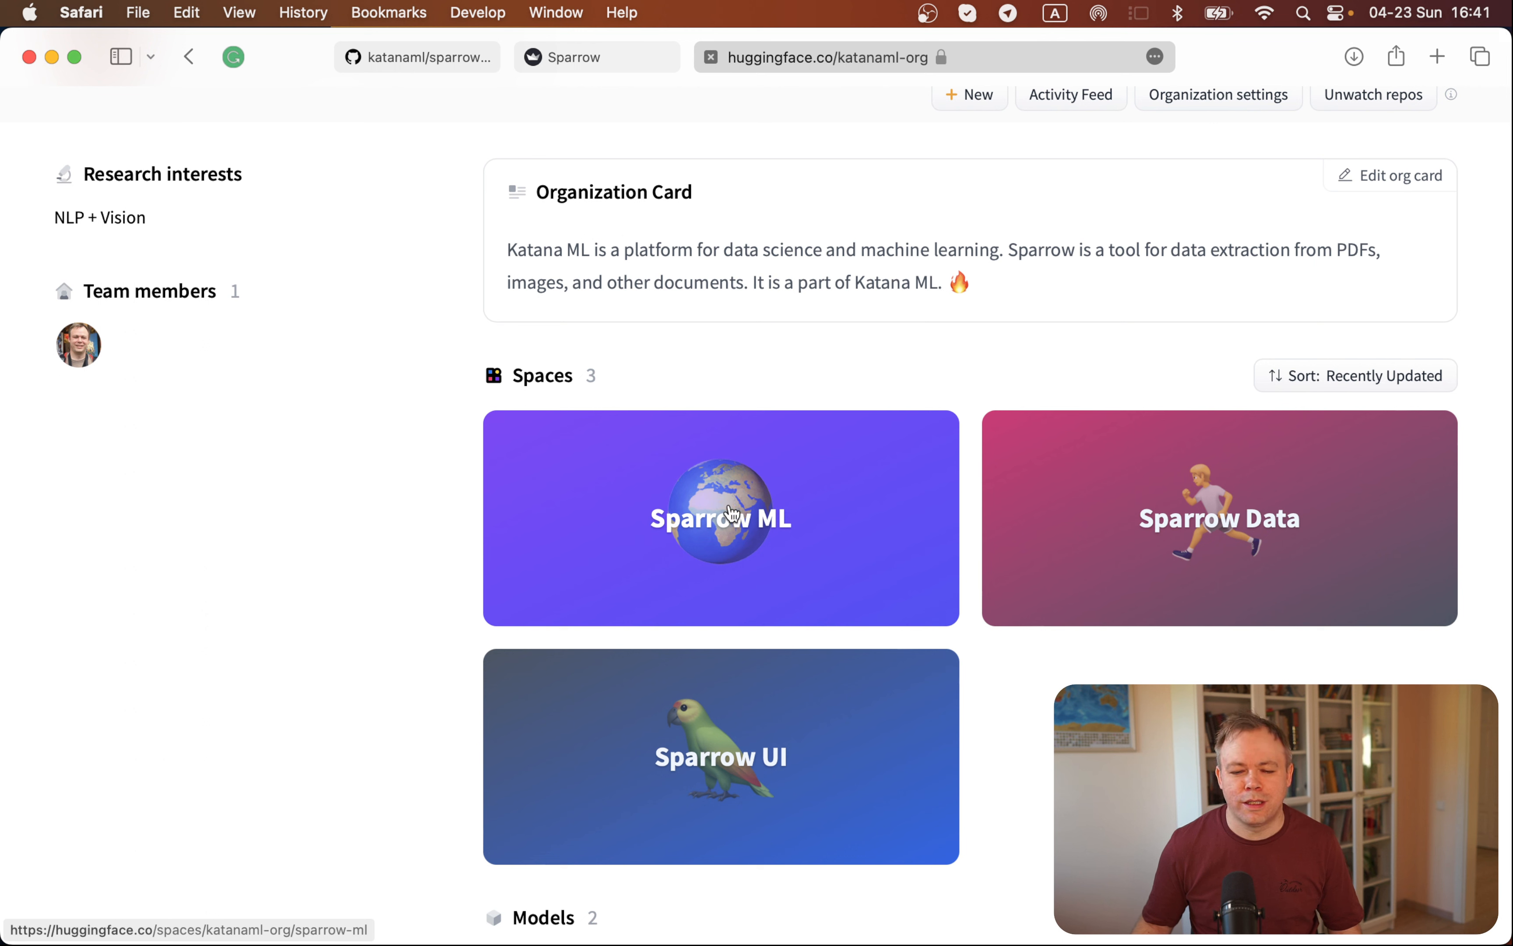
mouse_move(675, 517)
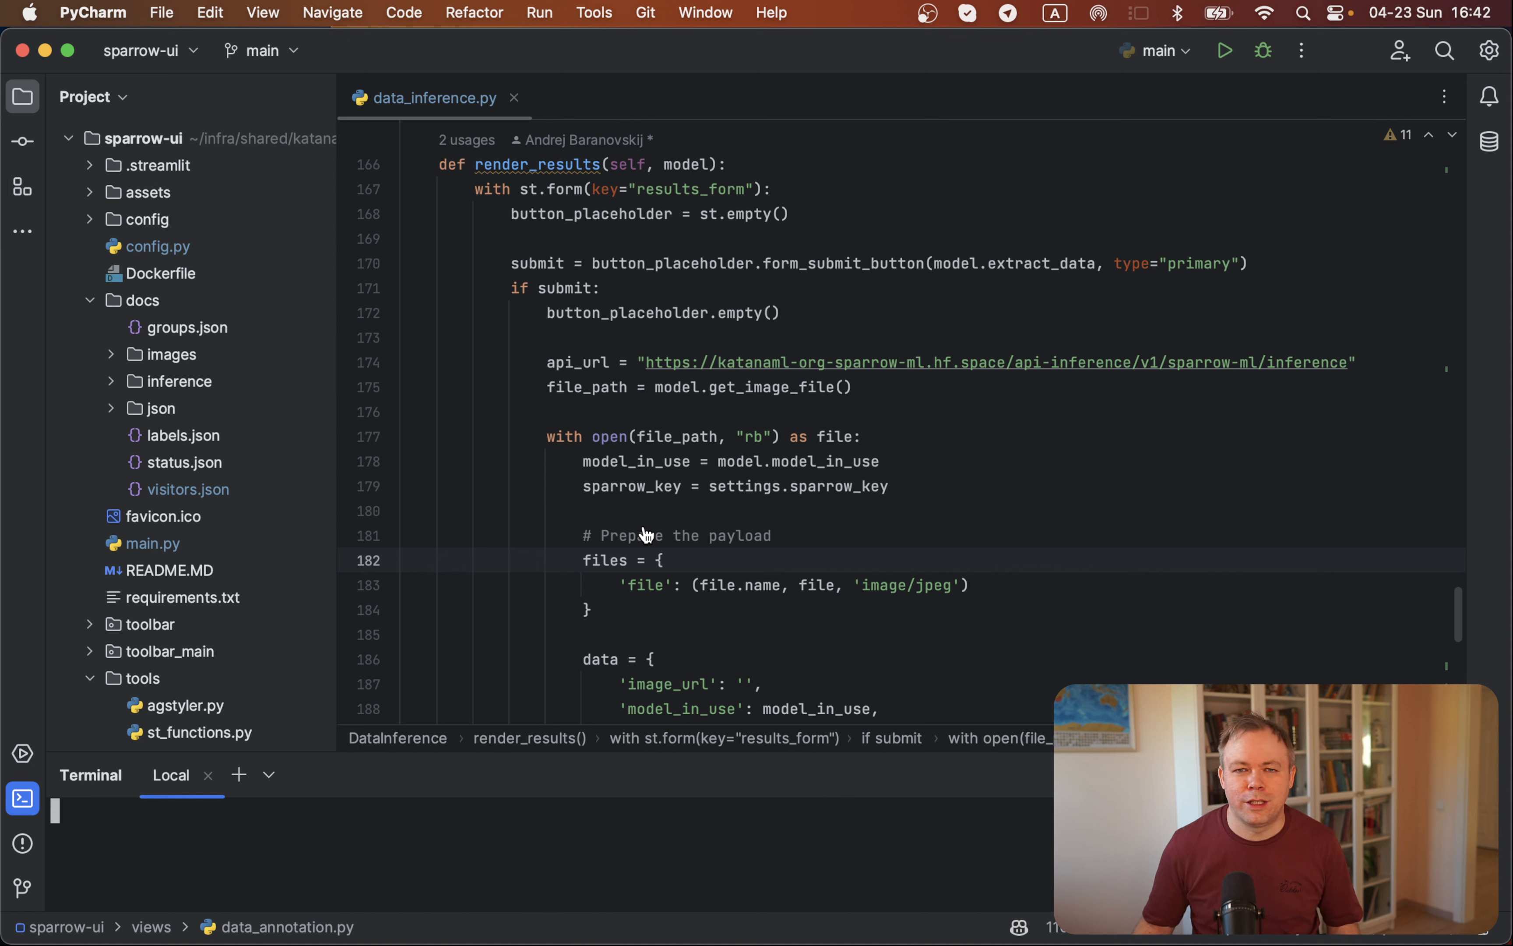
mouse_move(553, 415)
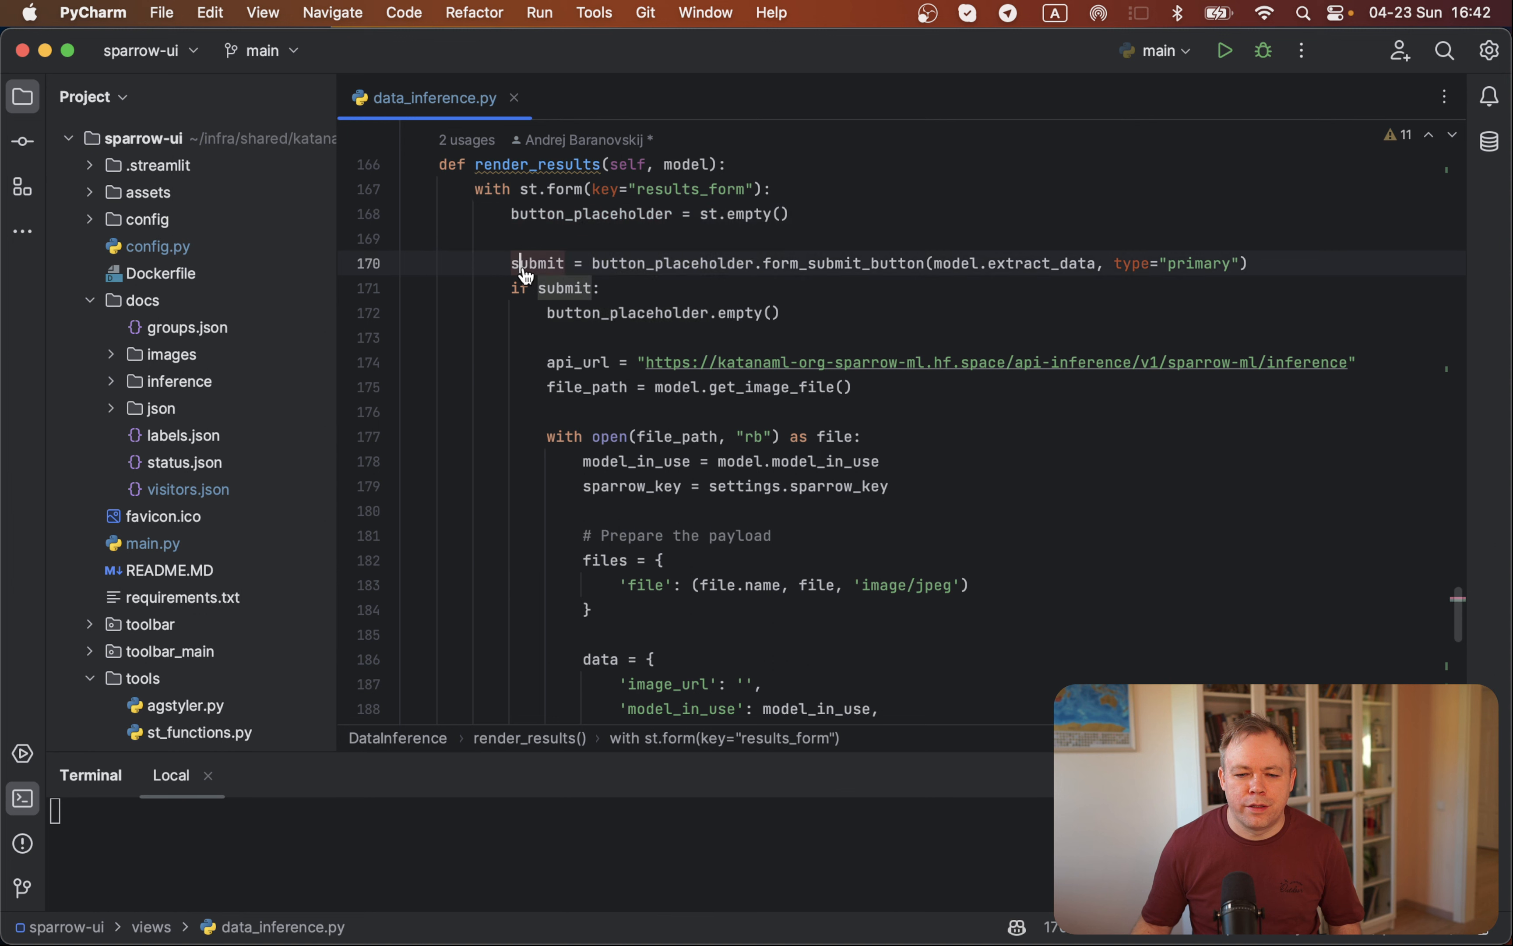
mouse_move(912, 274)
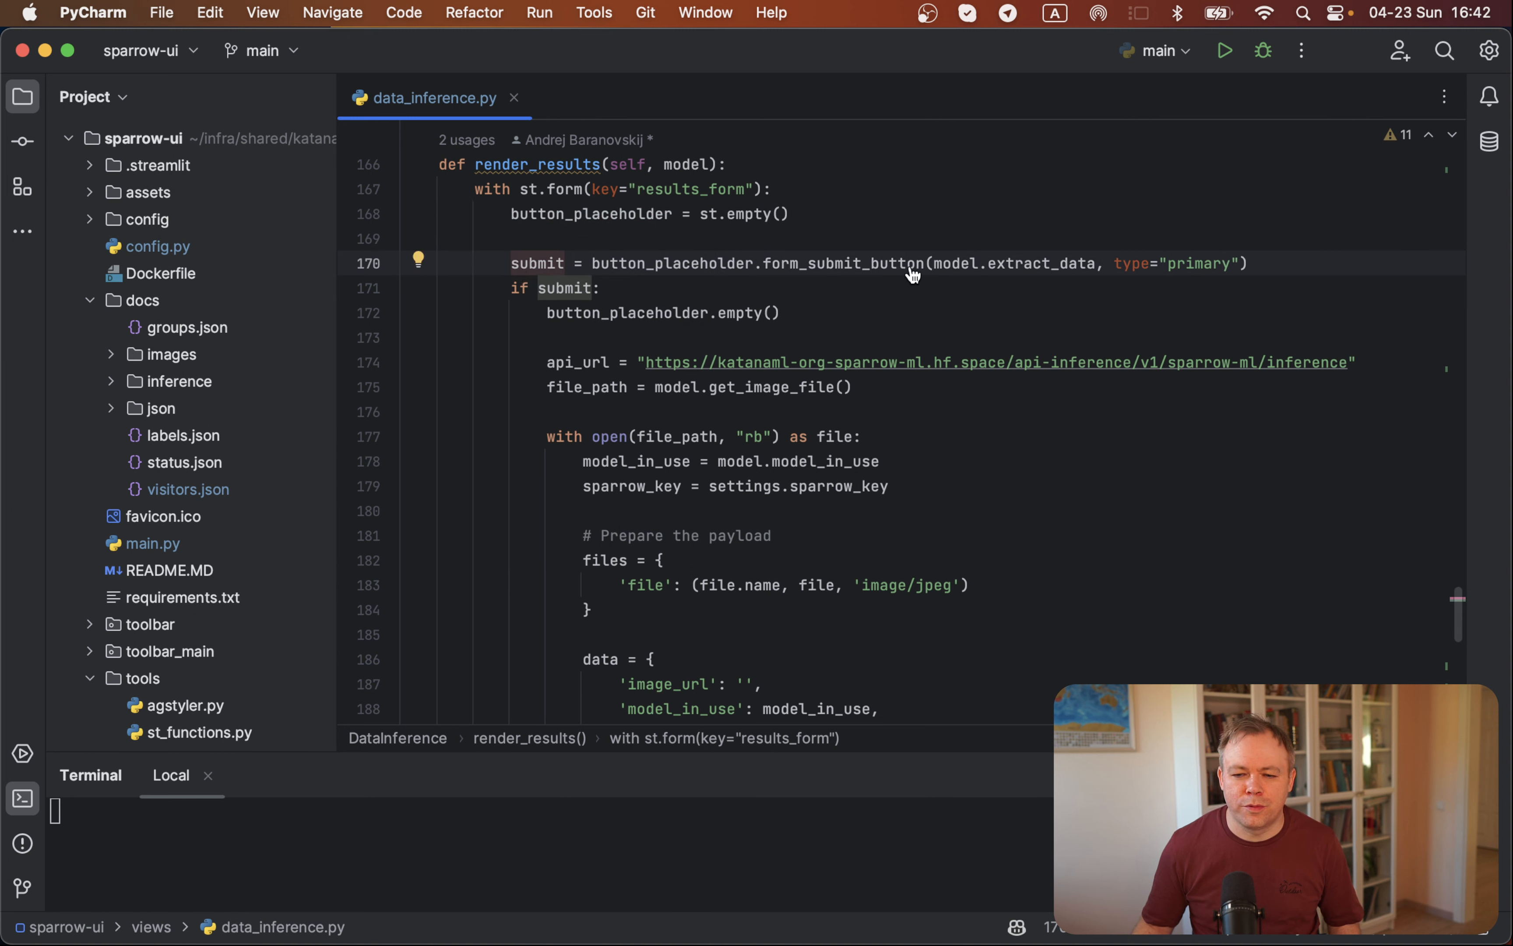
mouse_move(868, 257)
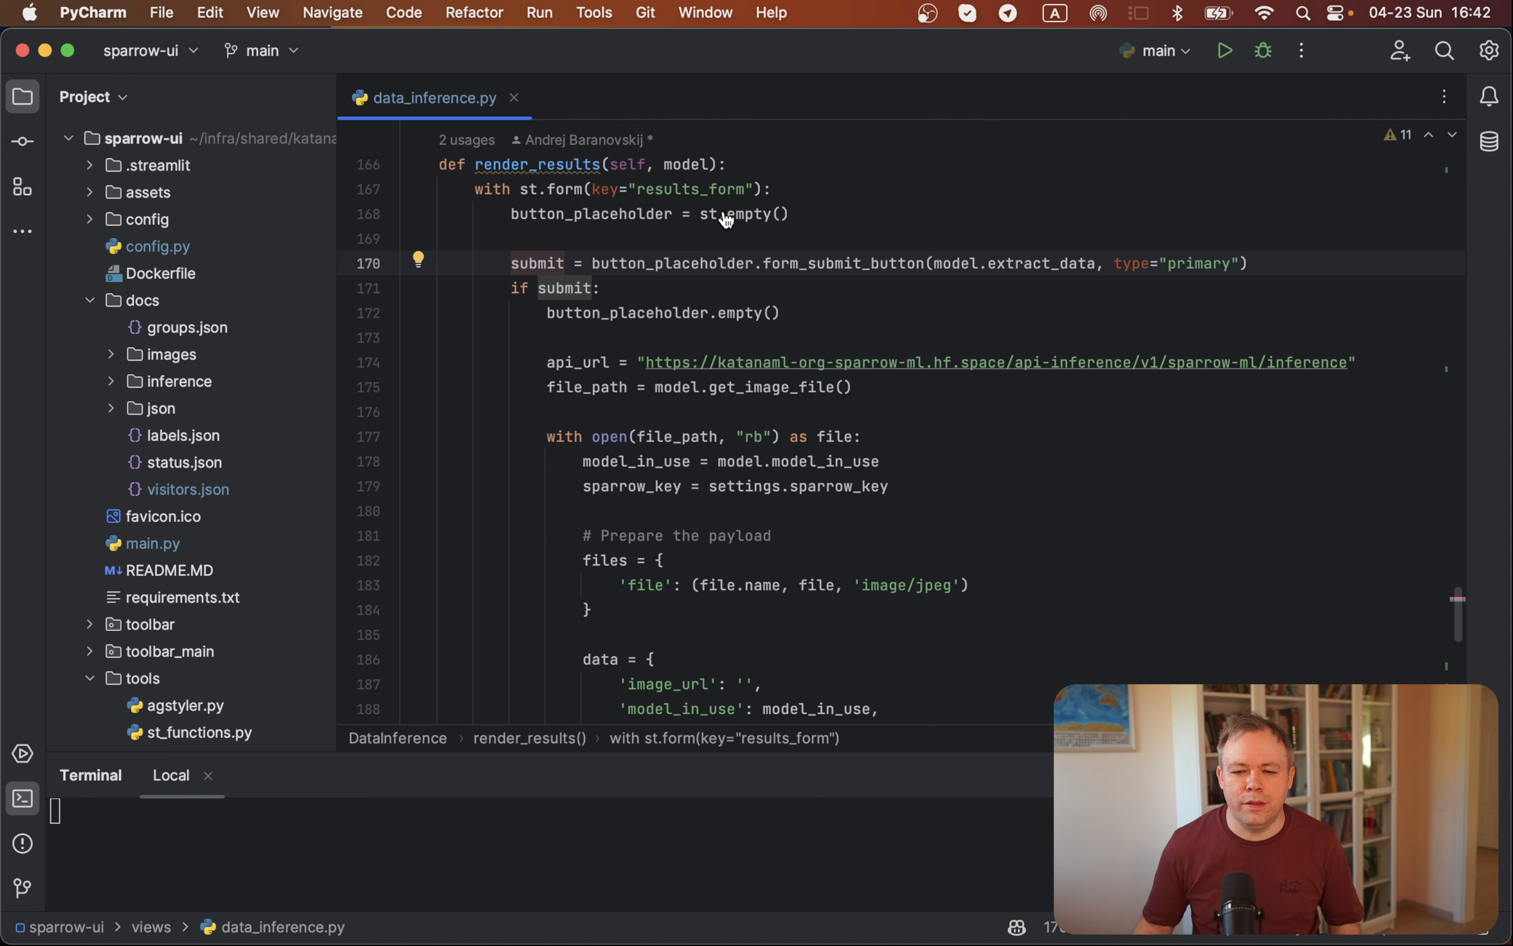
mouse_move(693, 224)
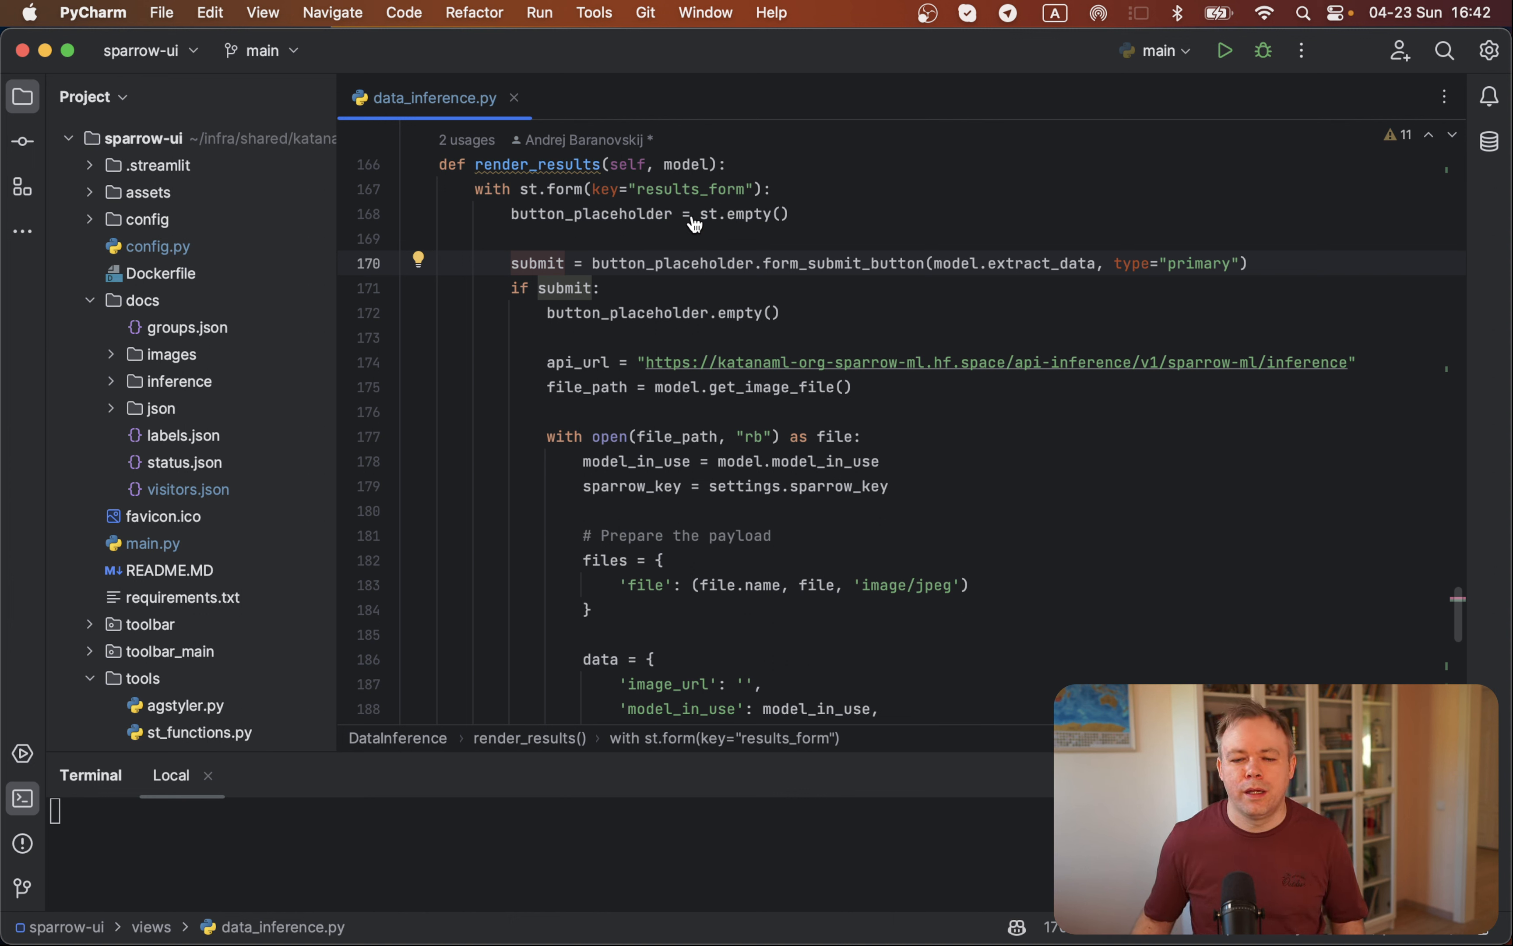
mouse_move(719, 222)
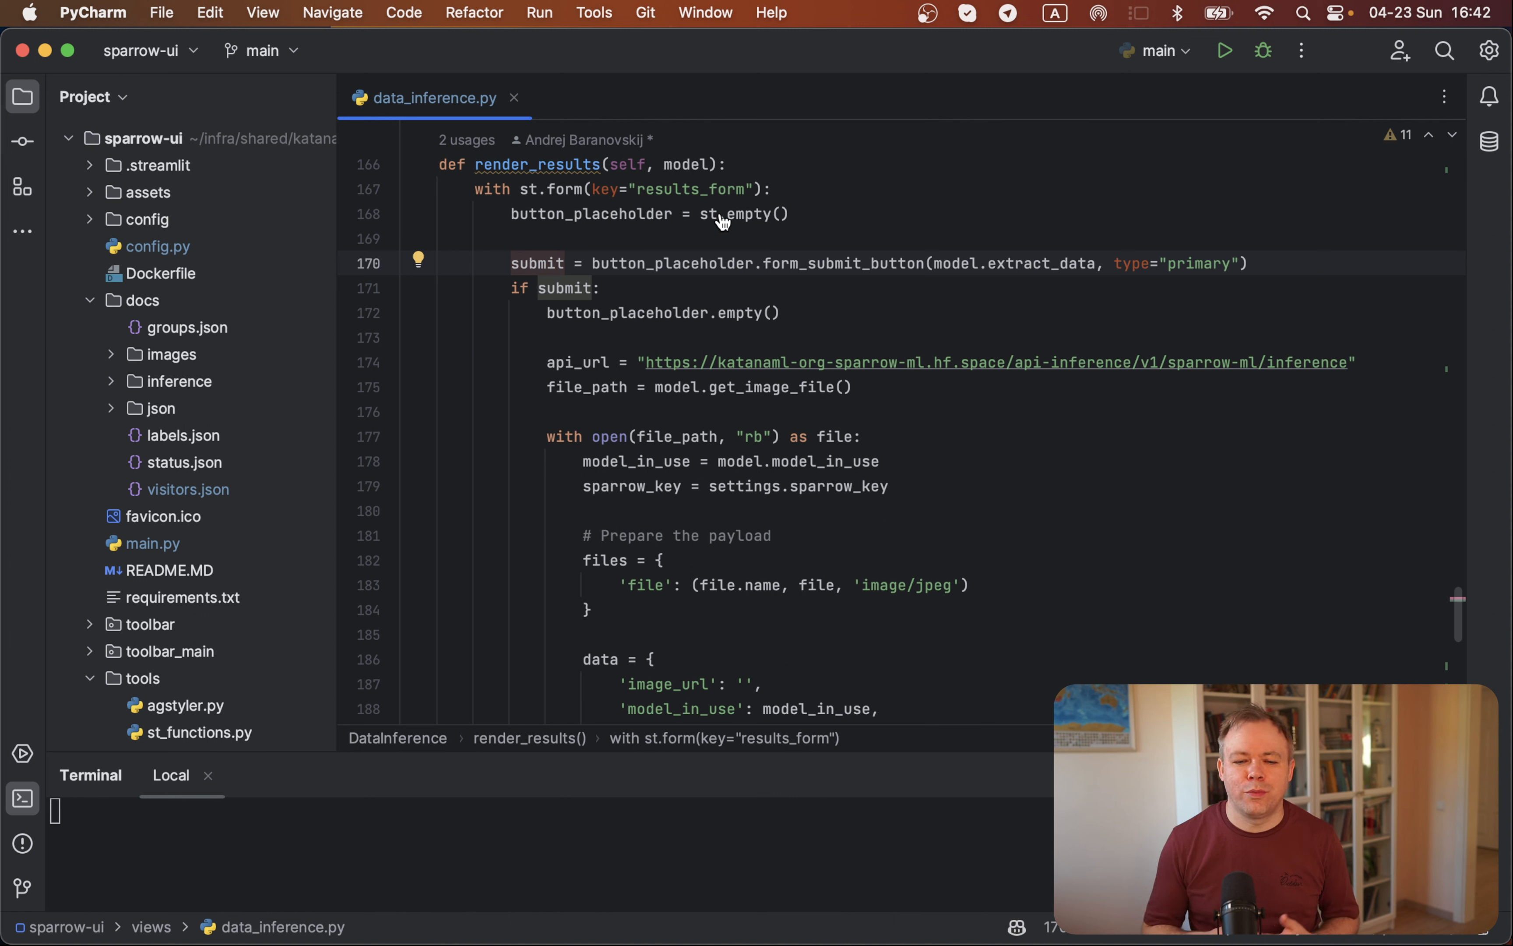
mouse_move(715, 236)
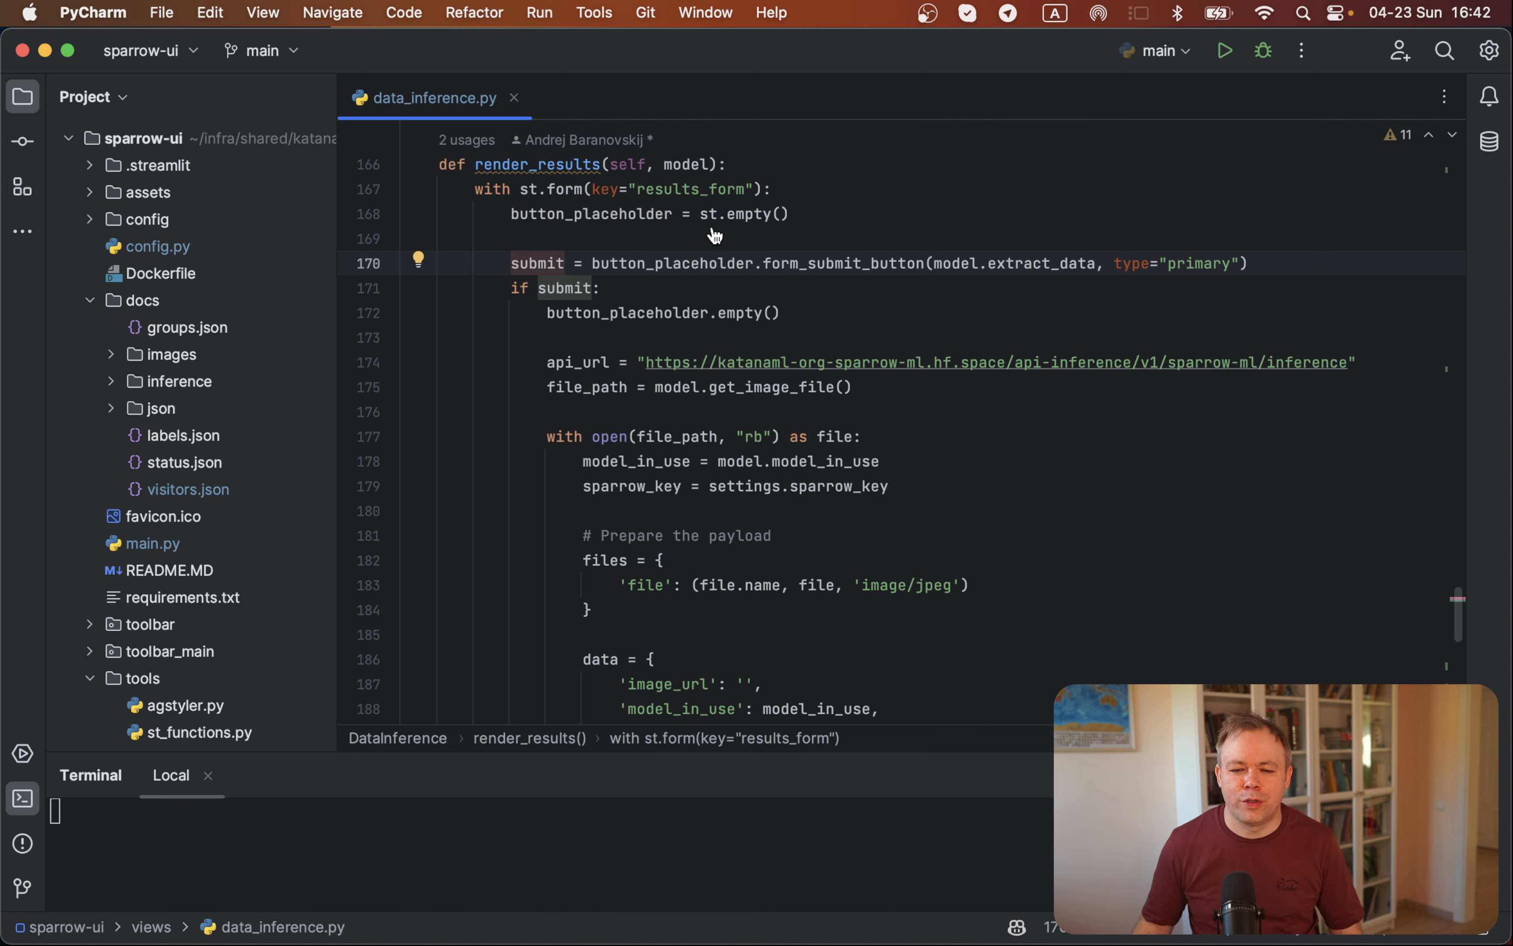
mouse_move(693, 273)
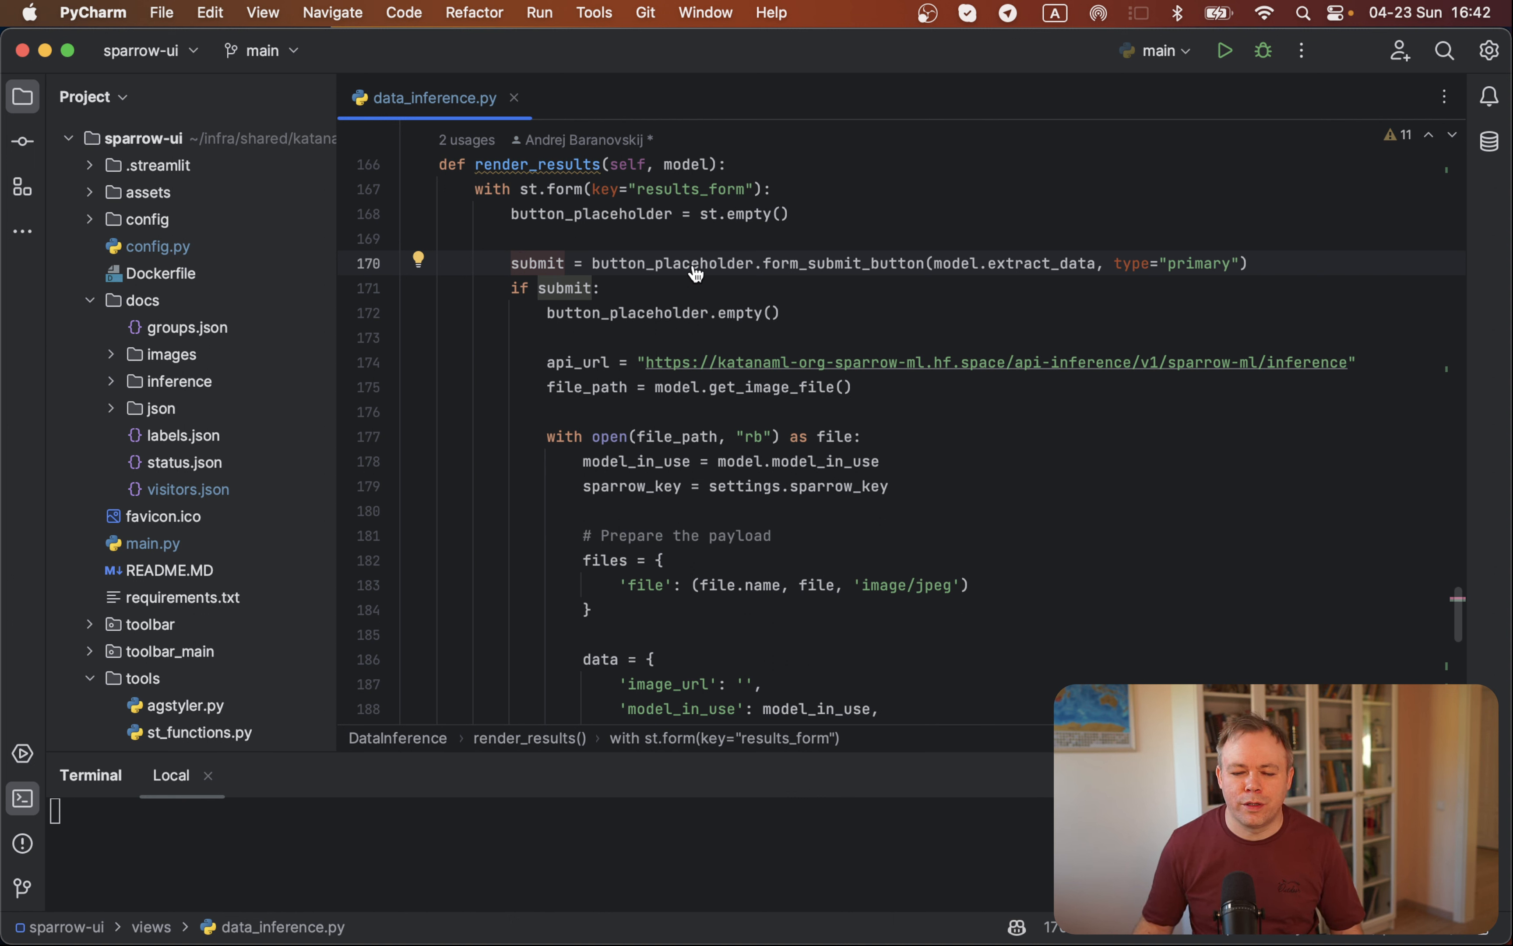
mouse_move(702, 262)
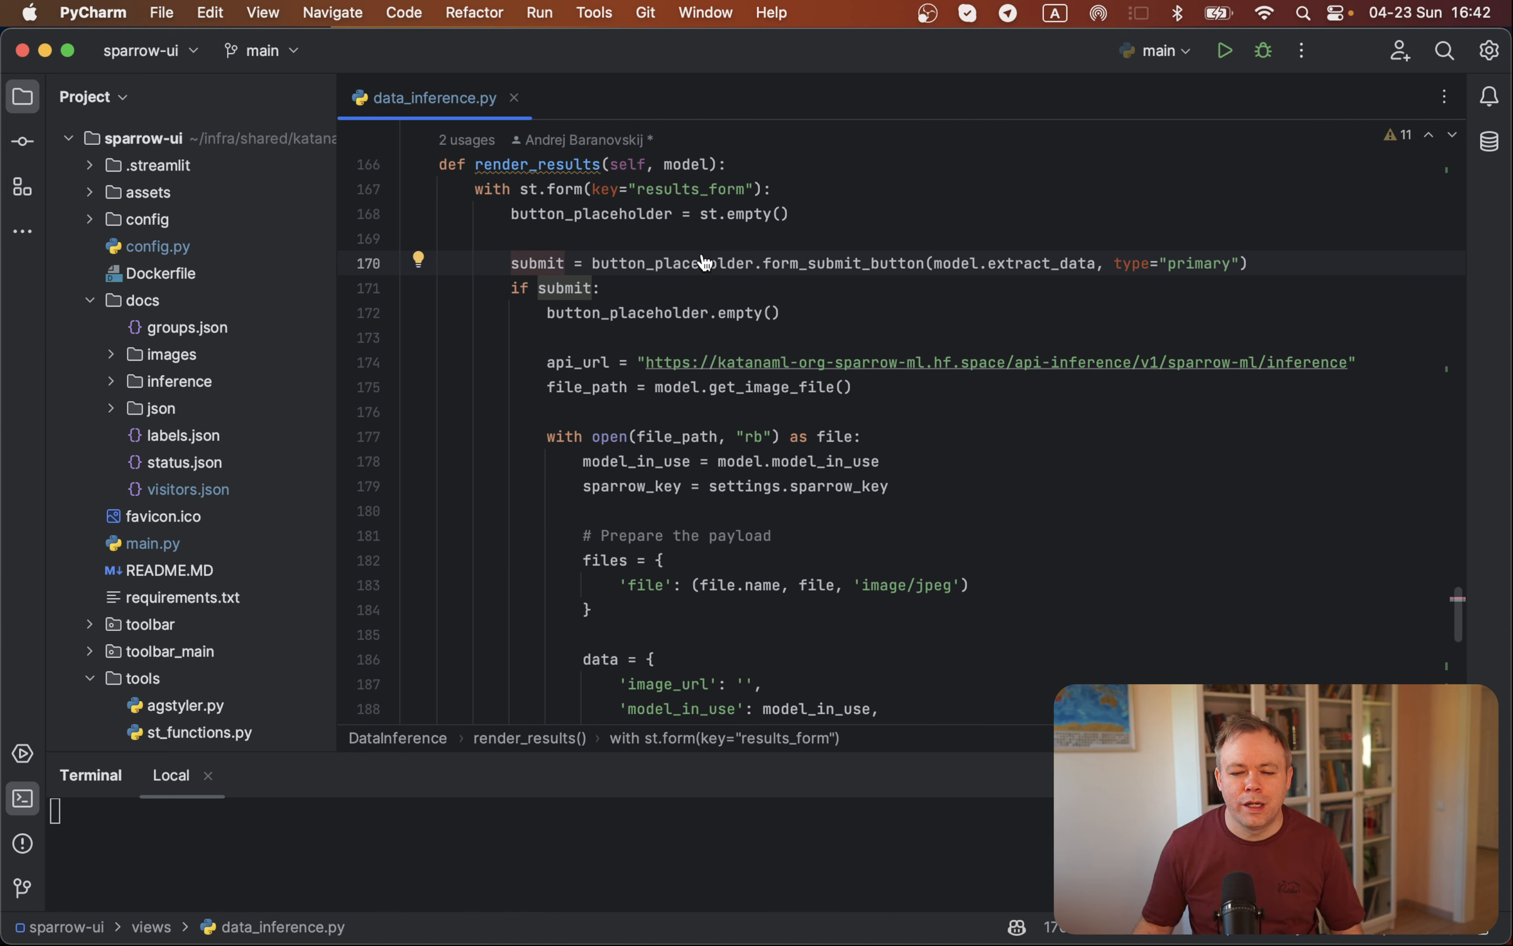
mouse_move(557, 304)
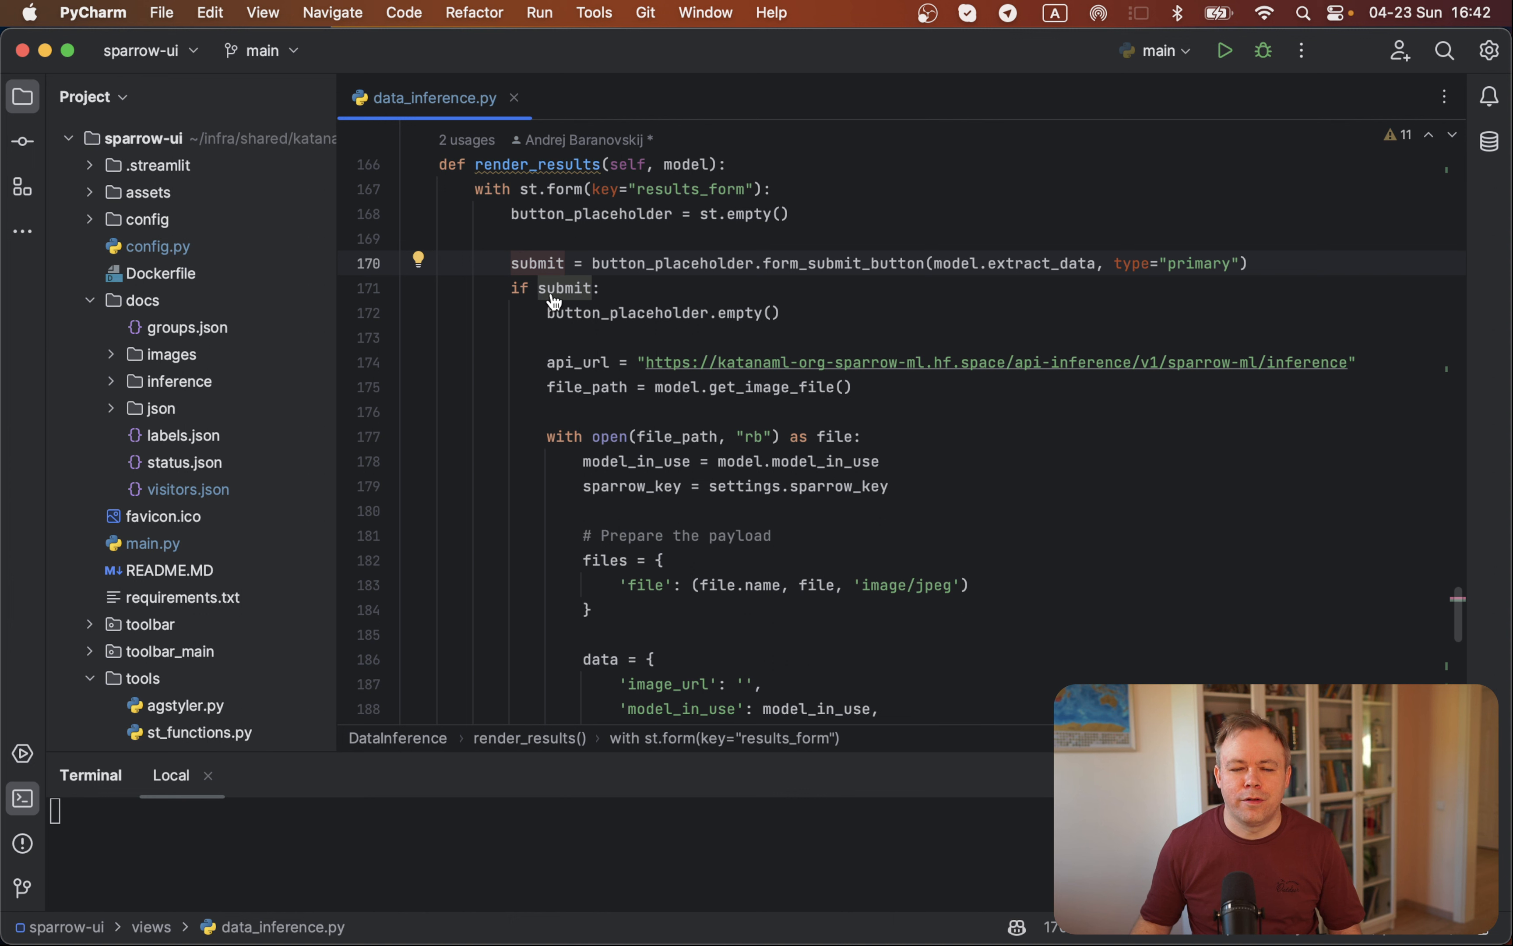
mouse_move(584, 306)
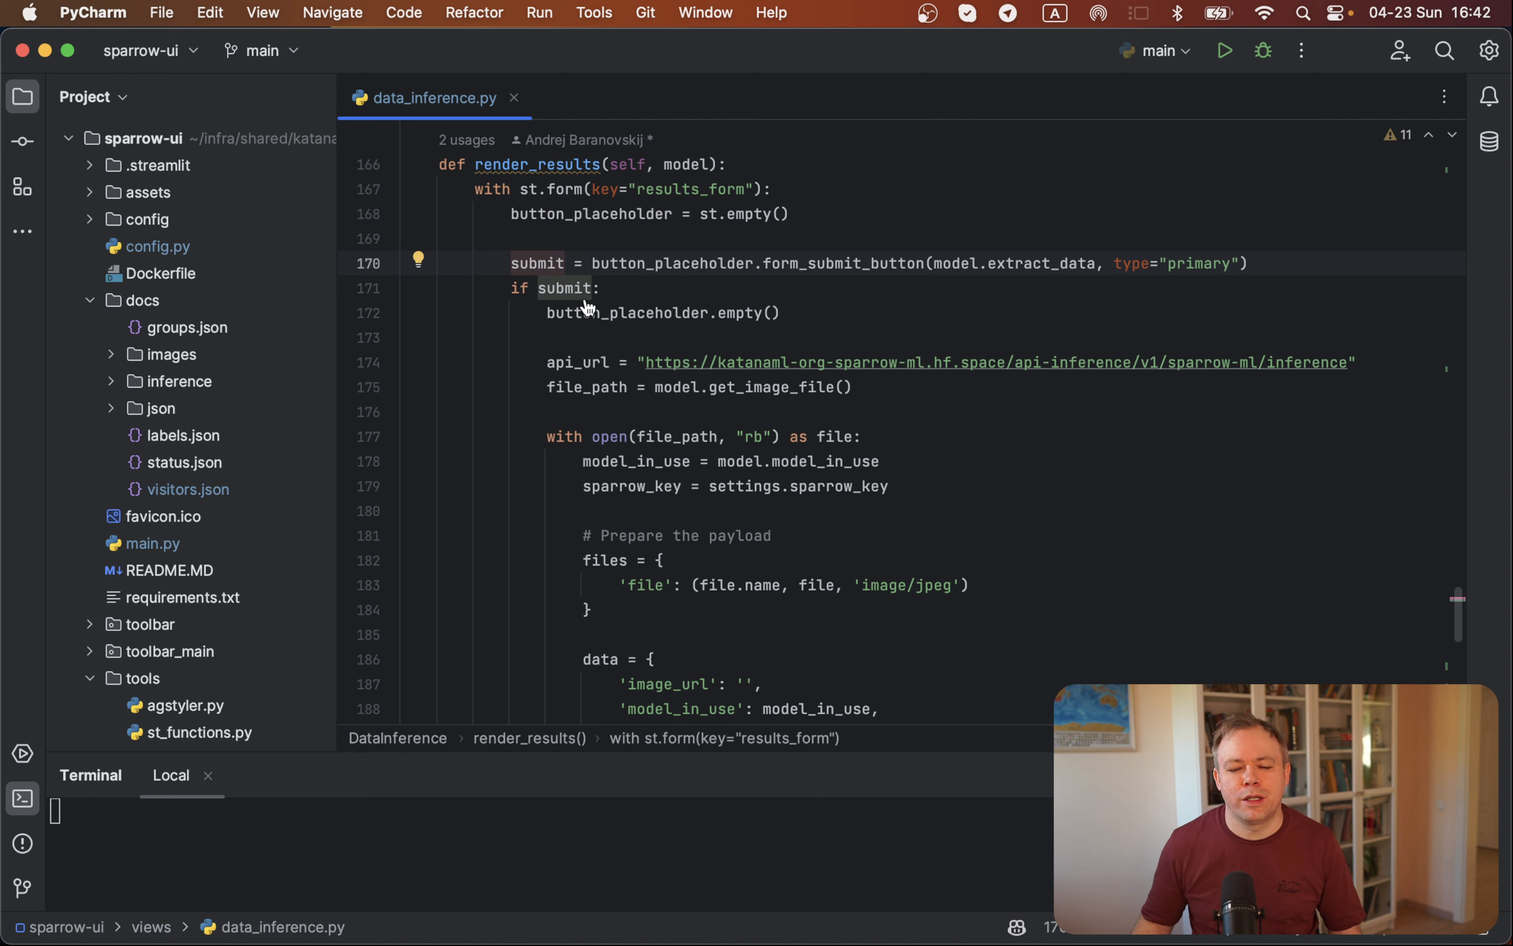
mouse_move(603, 319)
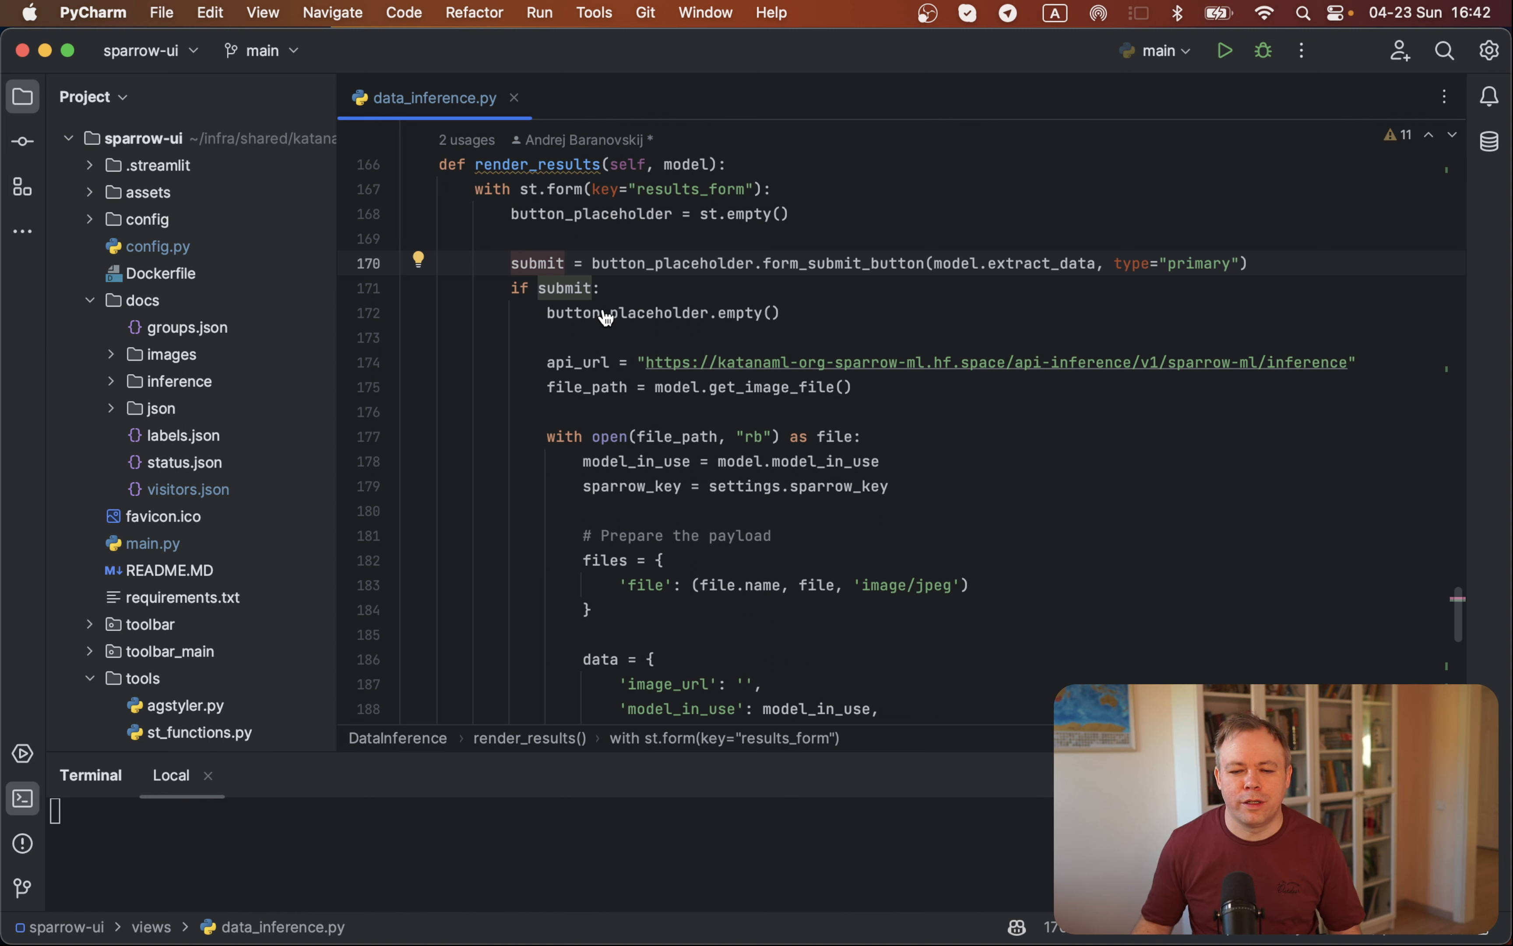
mouse_move(731, 234)
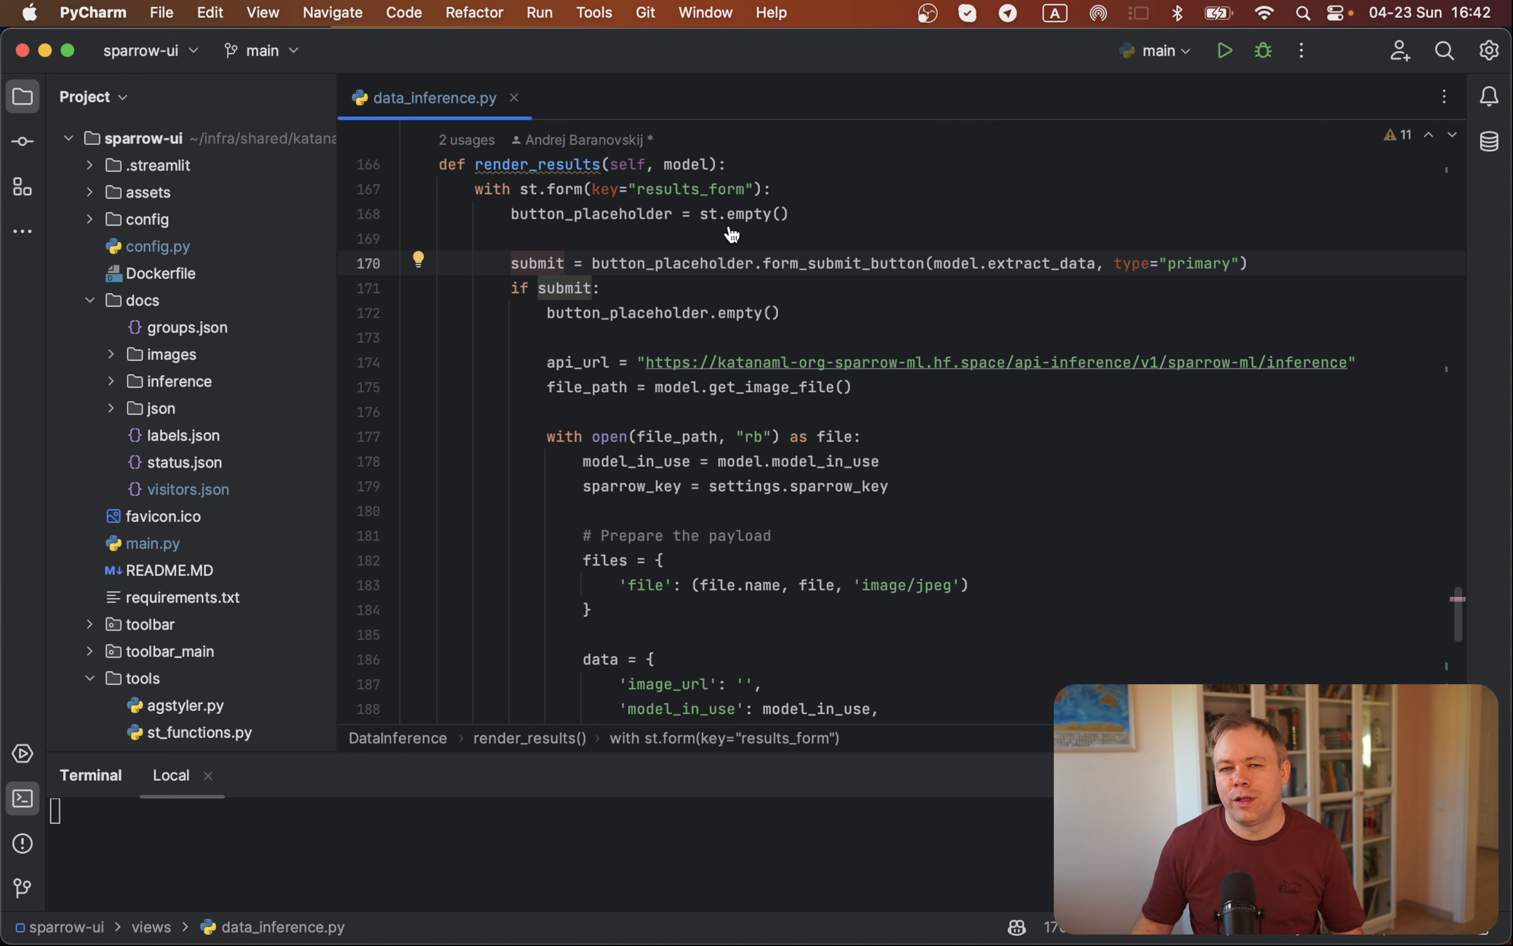
mouse_move(654, 353)
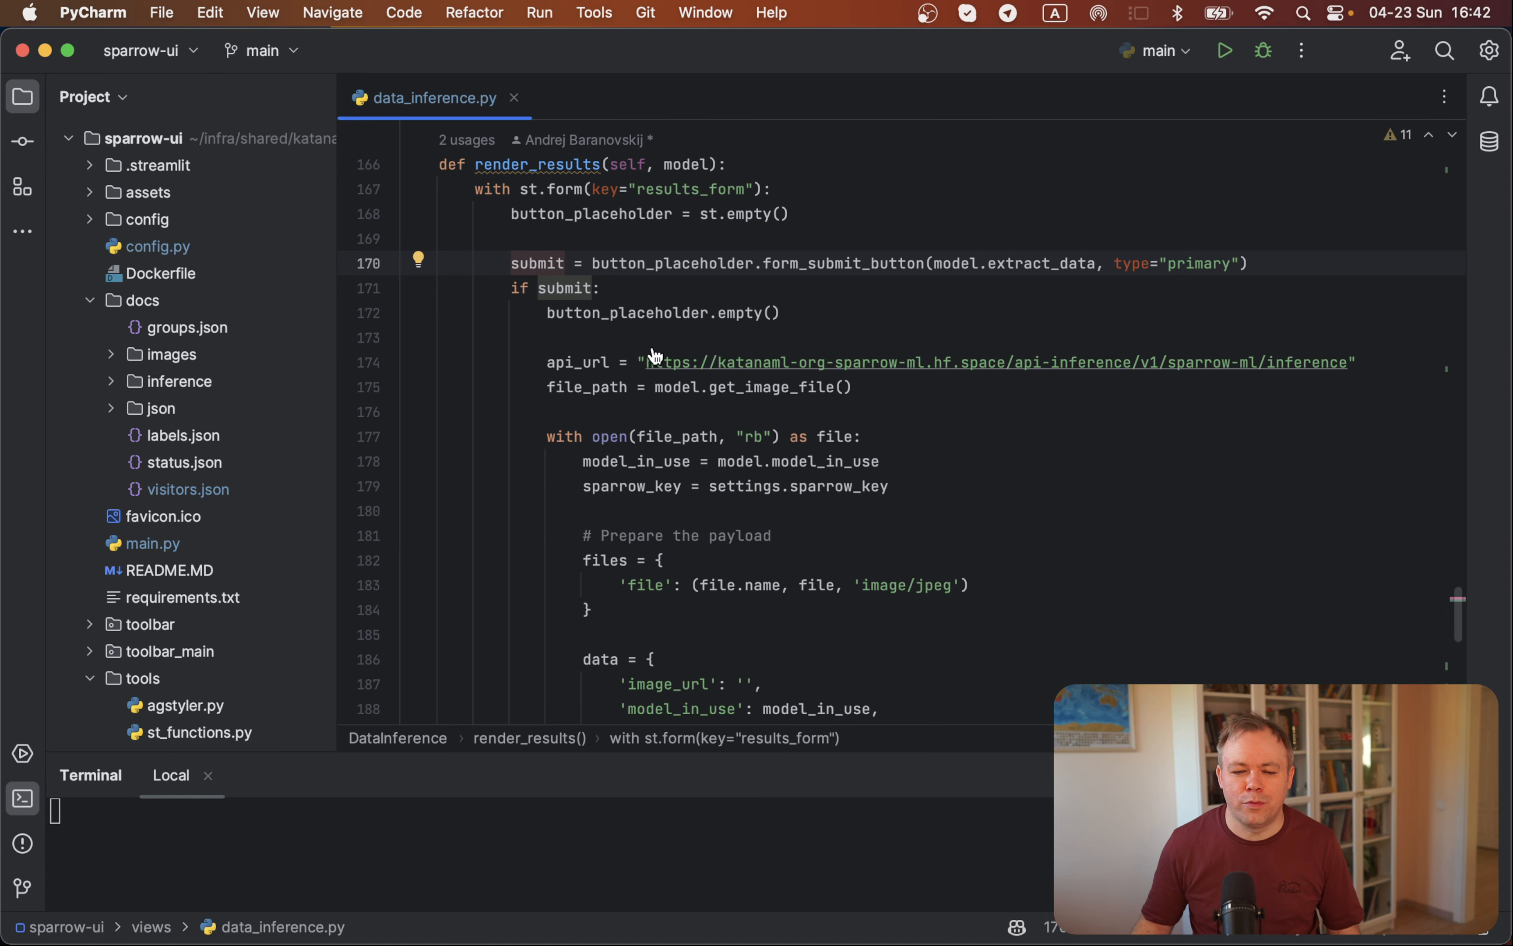
Step: Reveal lines 170–193 with the sparrow_key payload and the requests.post under the spinner
scroll("down", 3)
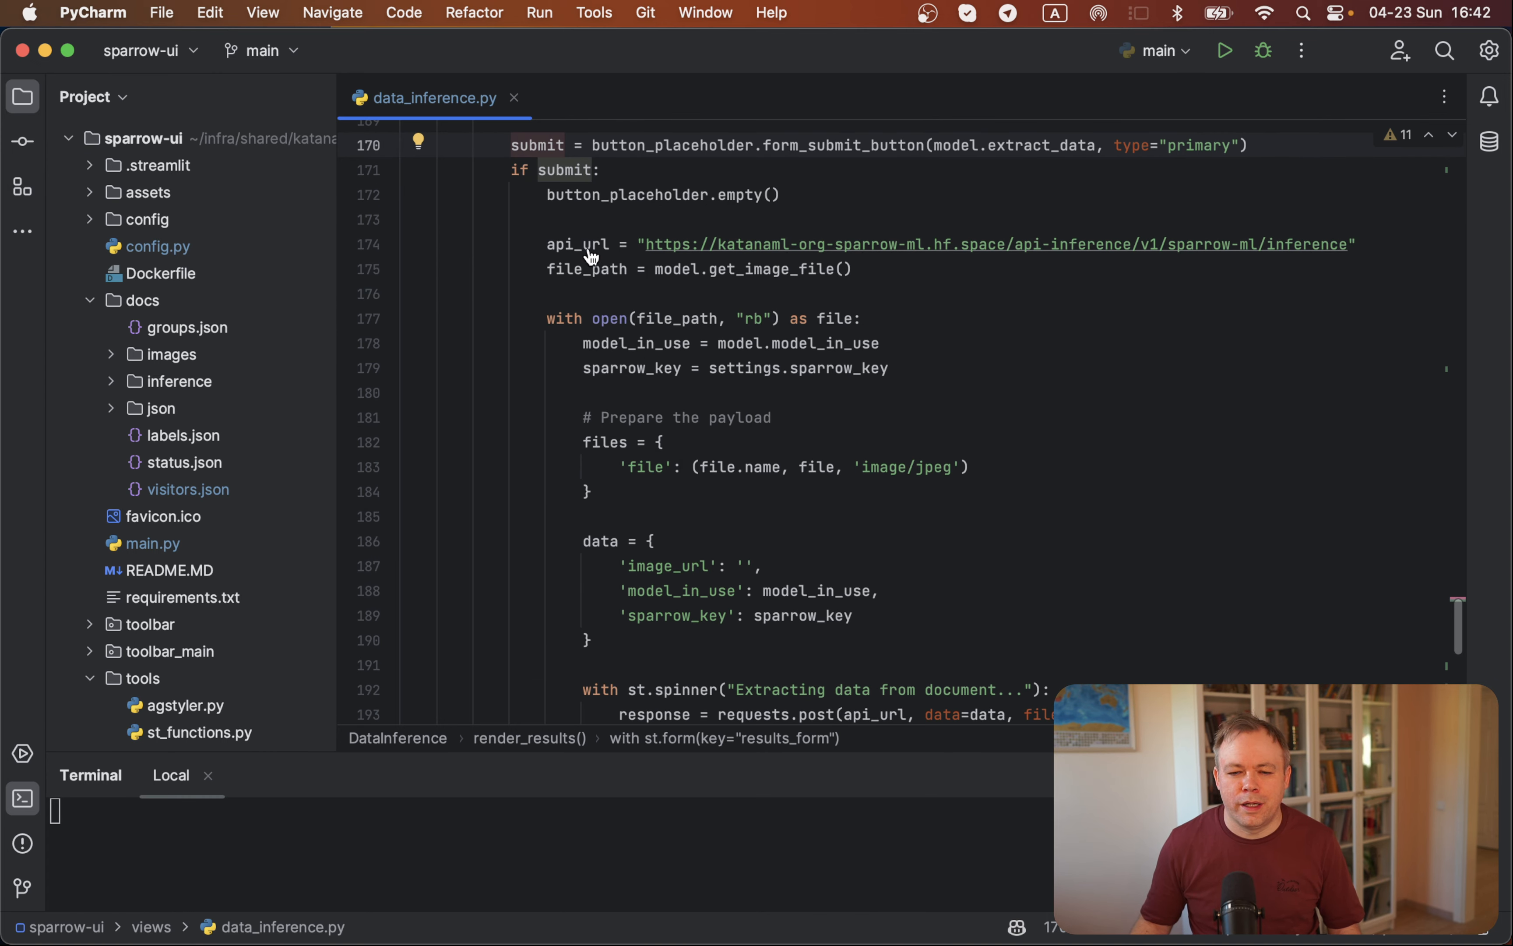
mouse_move(844, 258)
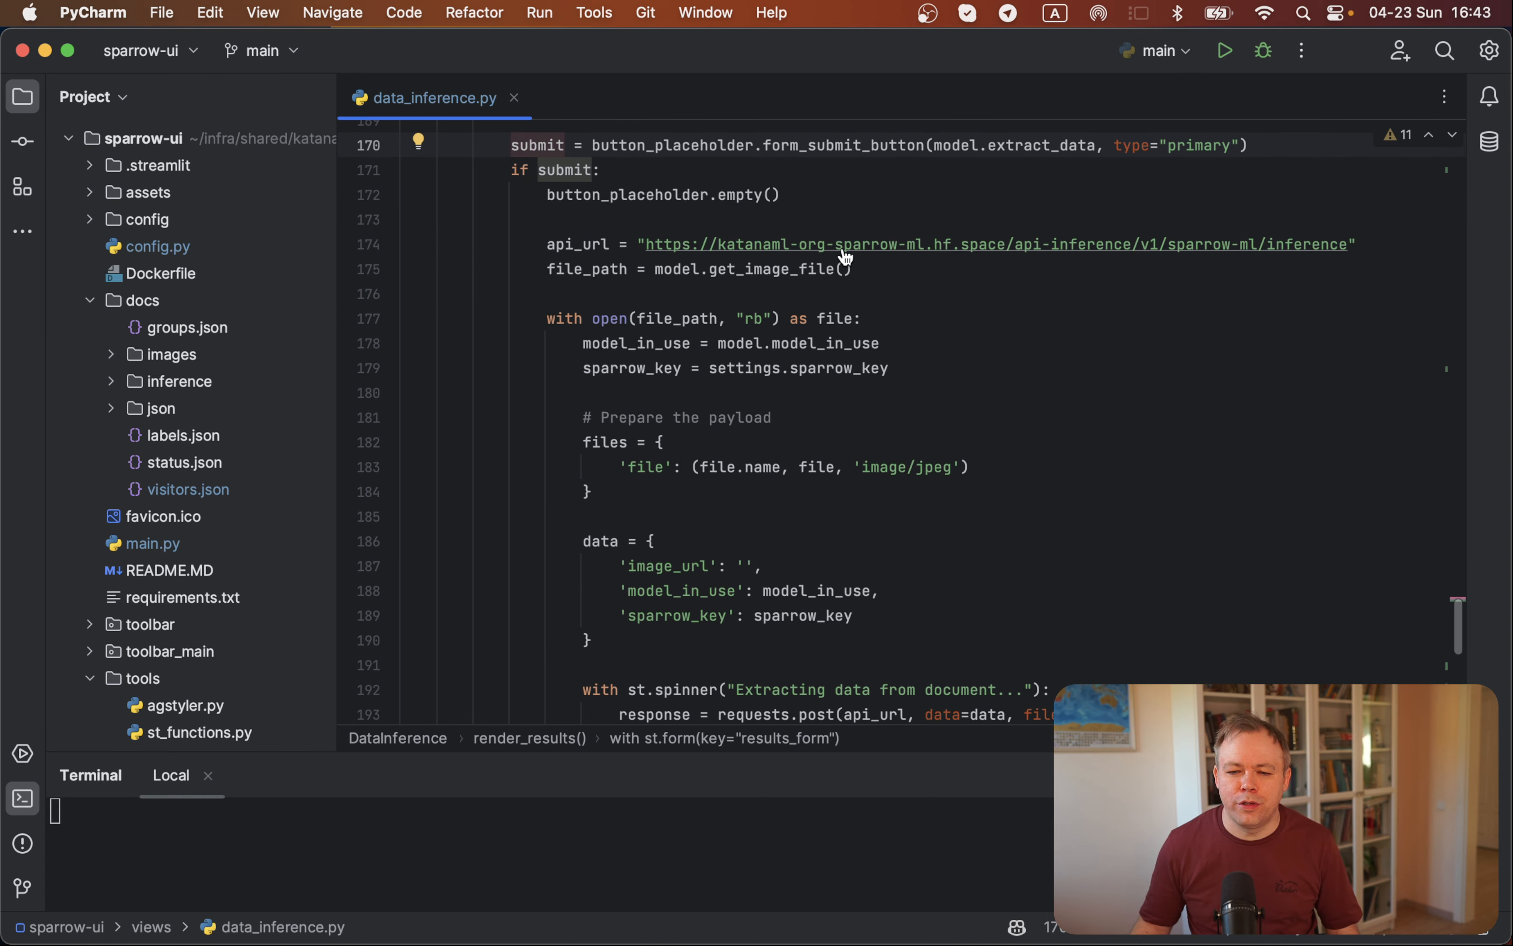
mouse_move(1119, 246)
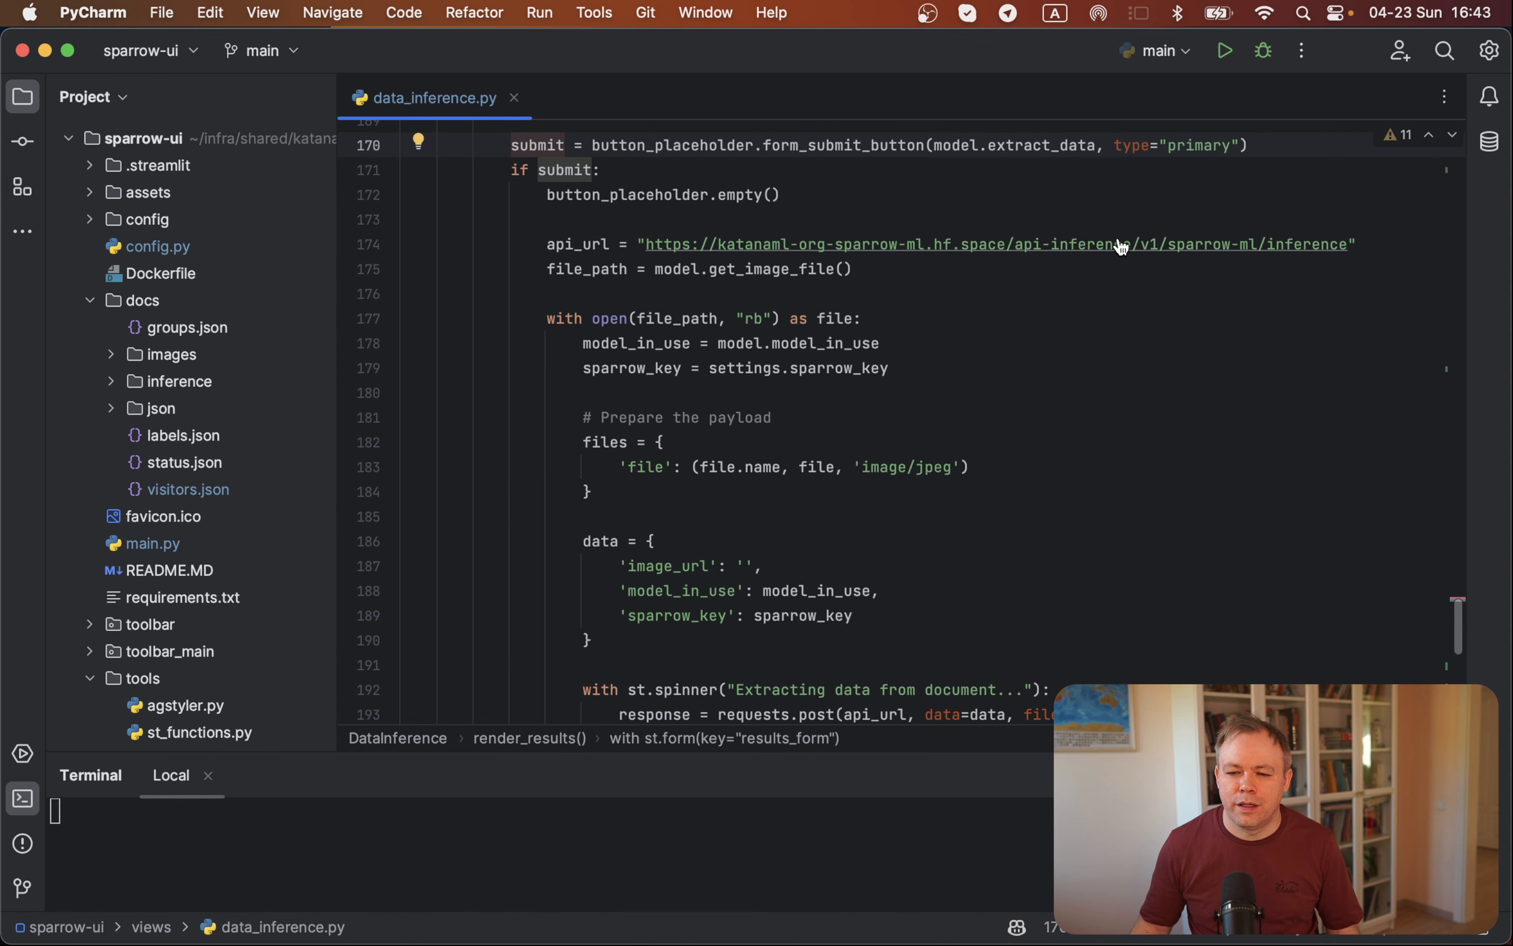
mouse_move(1210, 263)
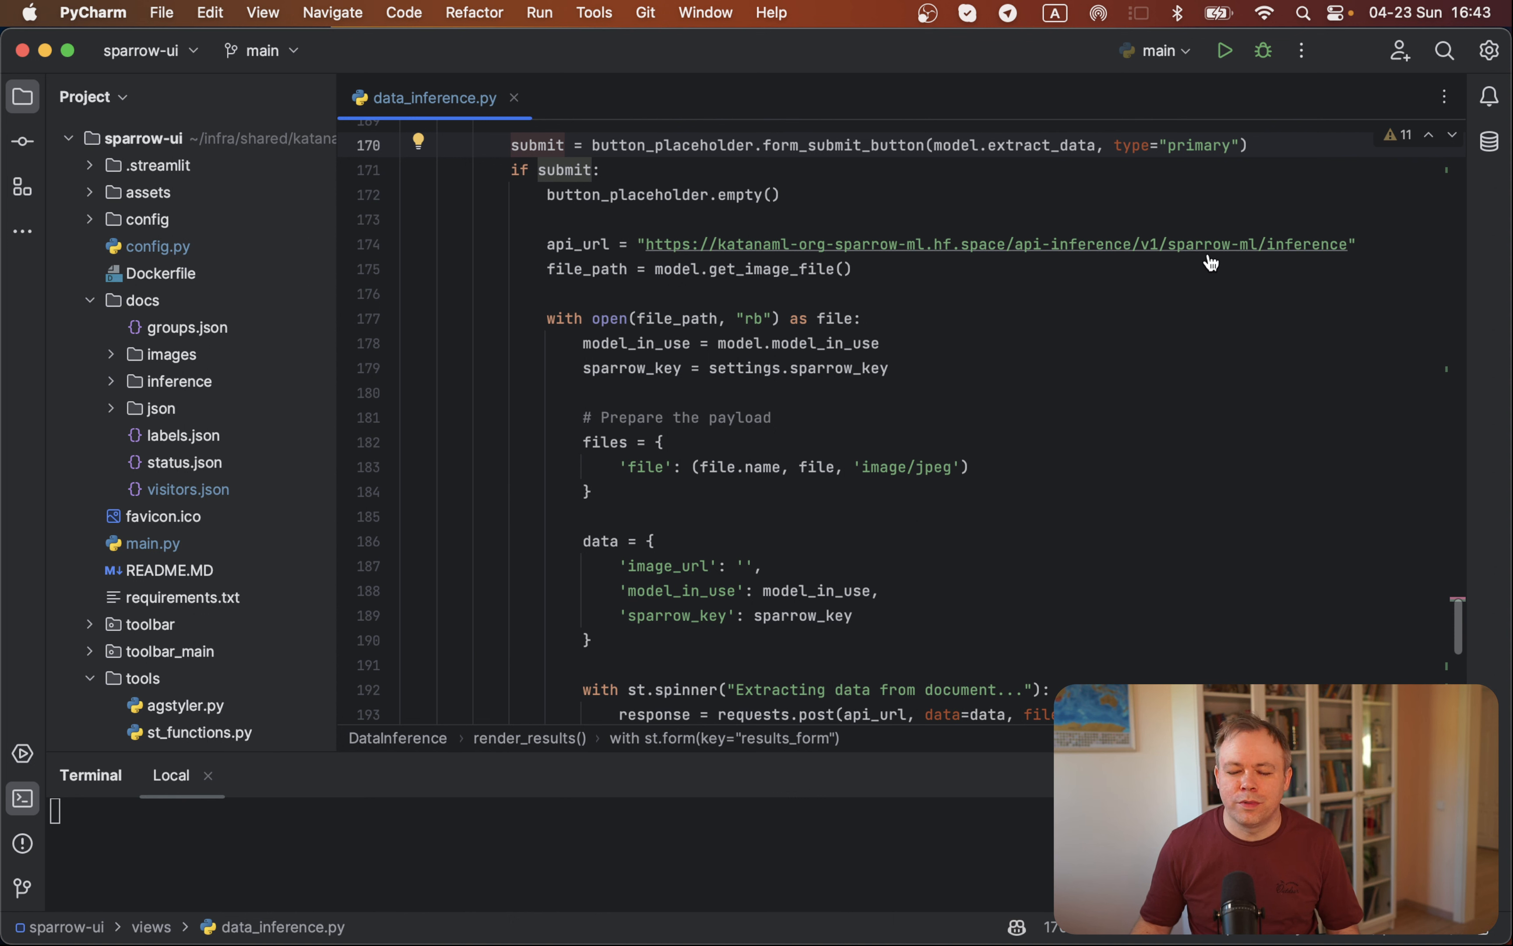
mouse_move(702, 280)
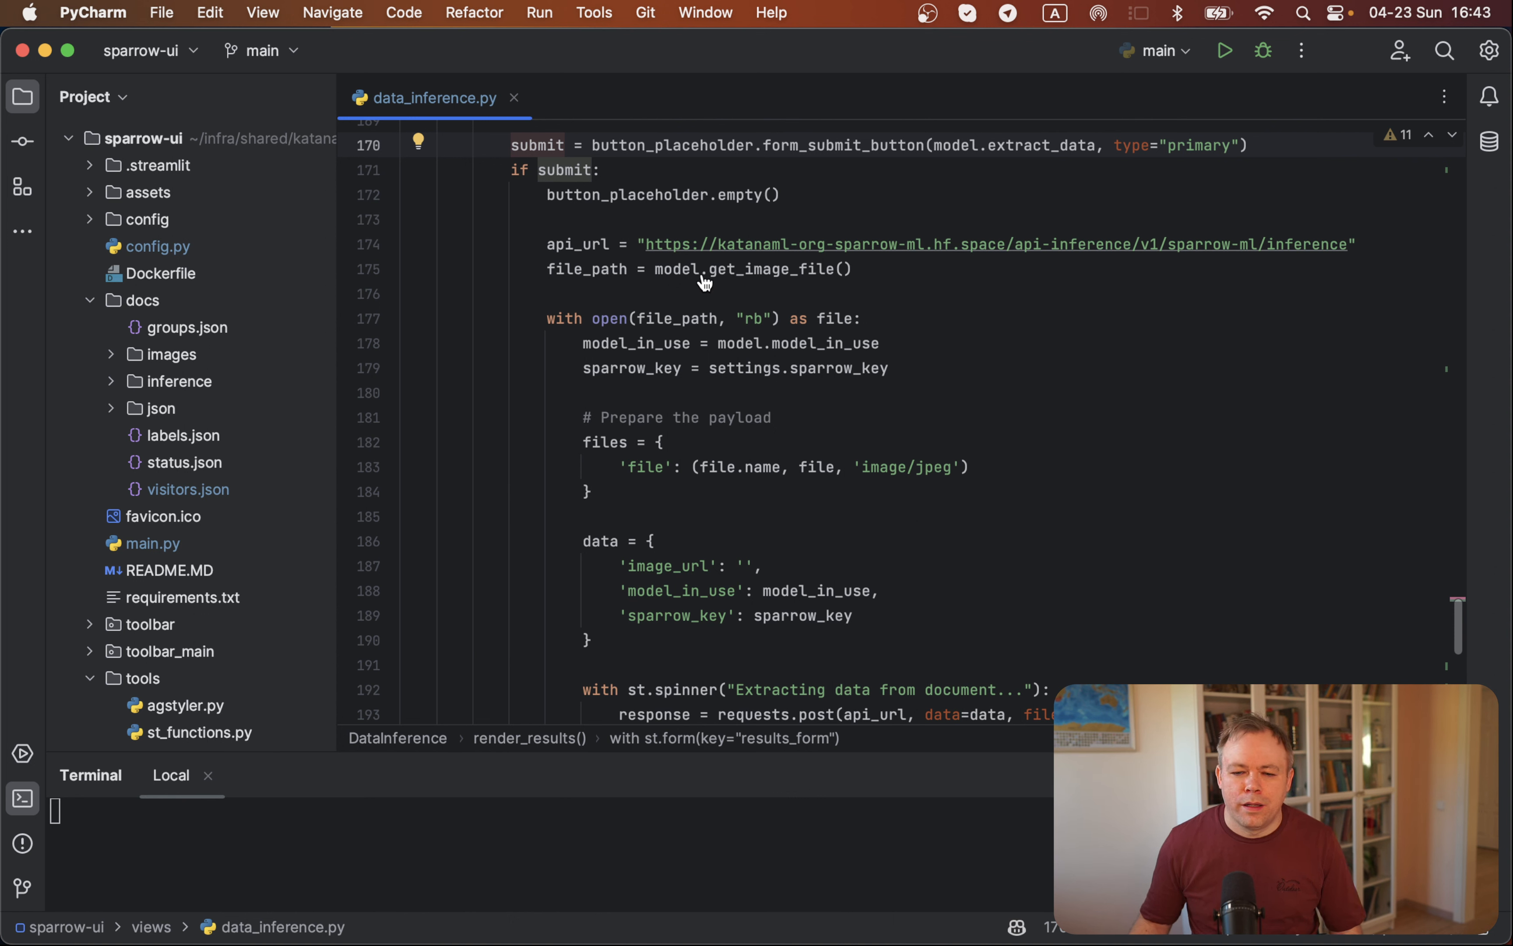
mouse_move(762, 285)
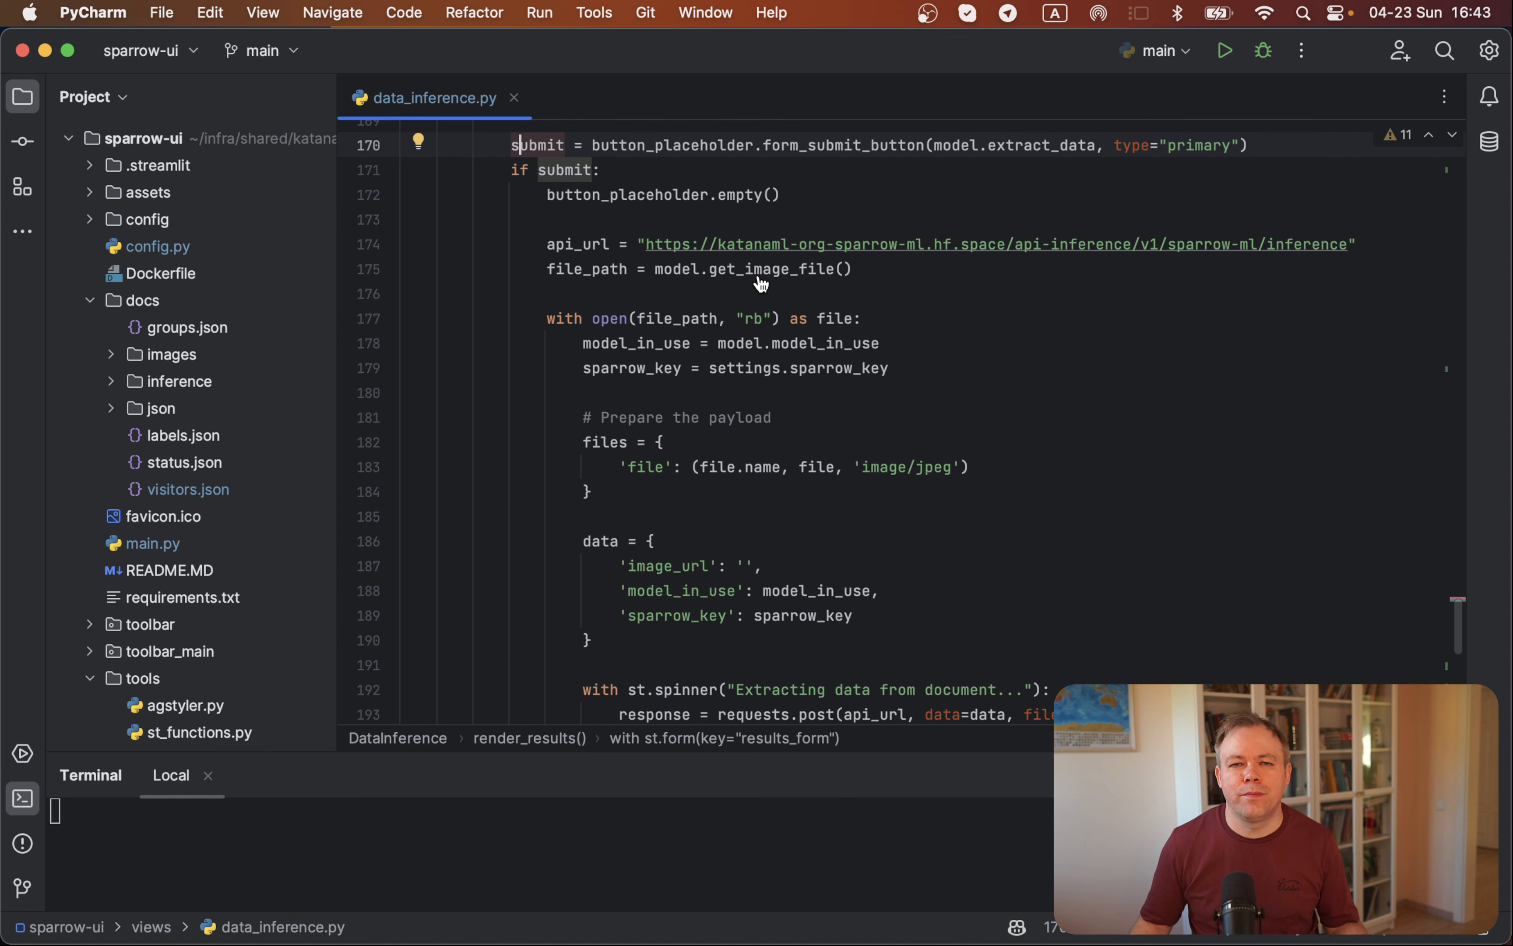
mouse_move(562, 311)
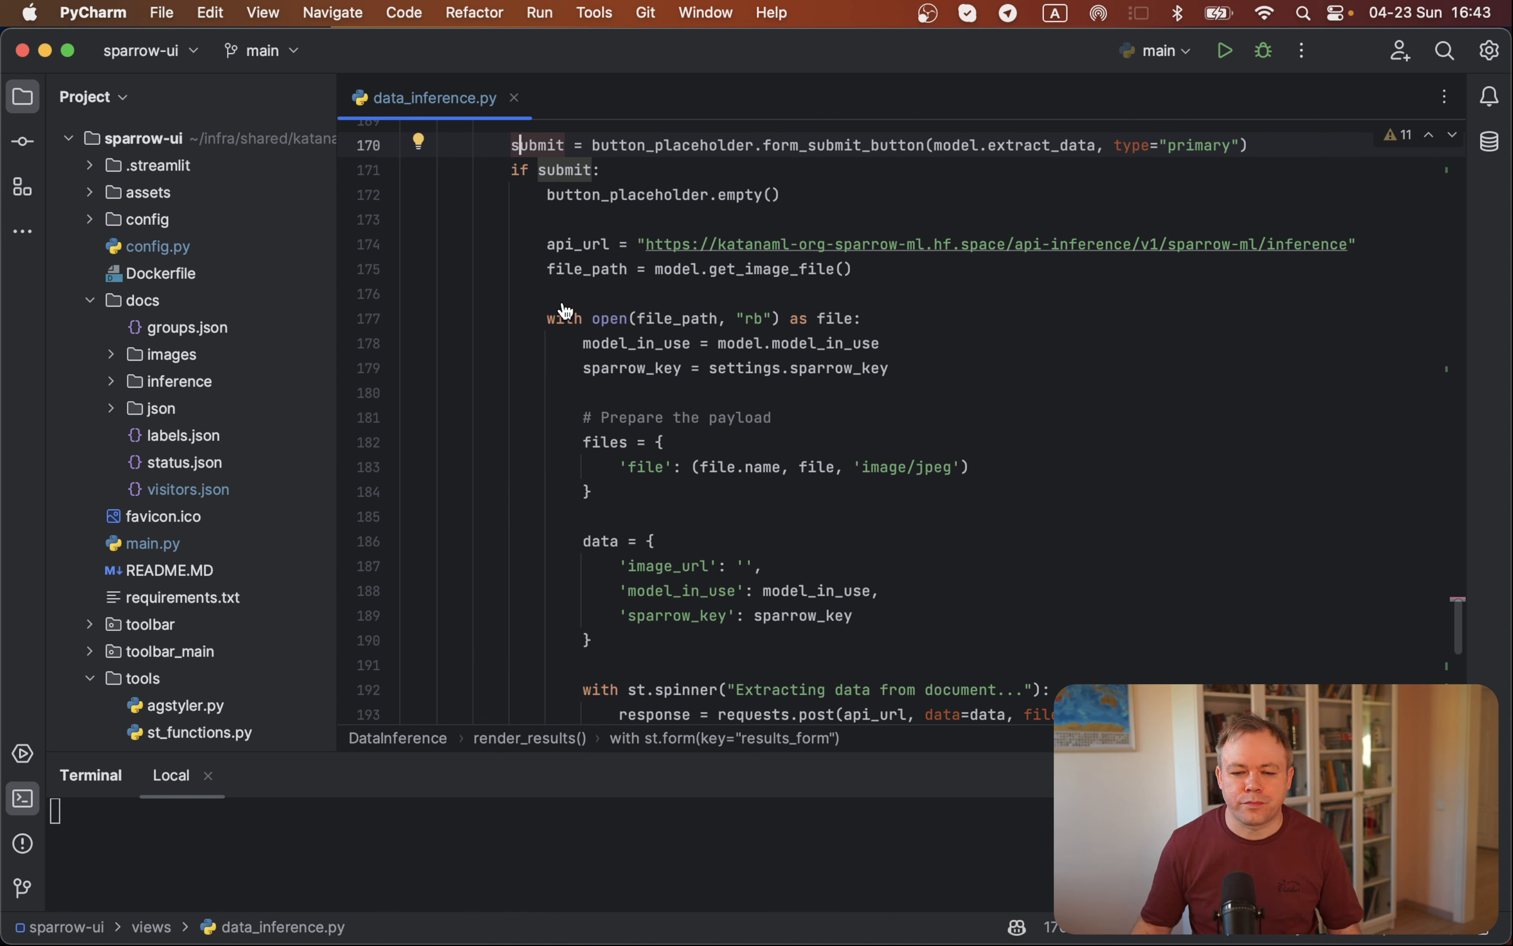
mouse_move(659, 368)
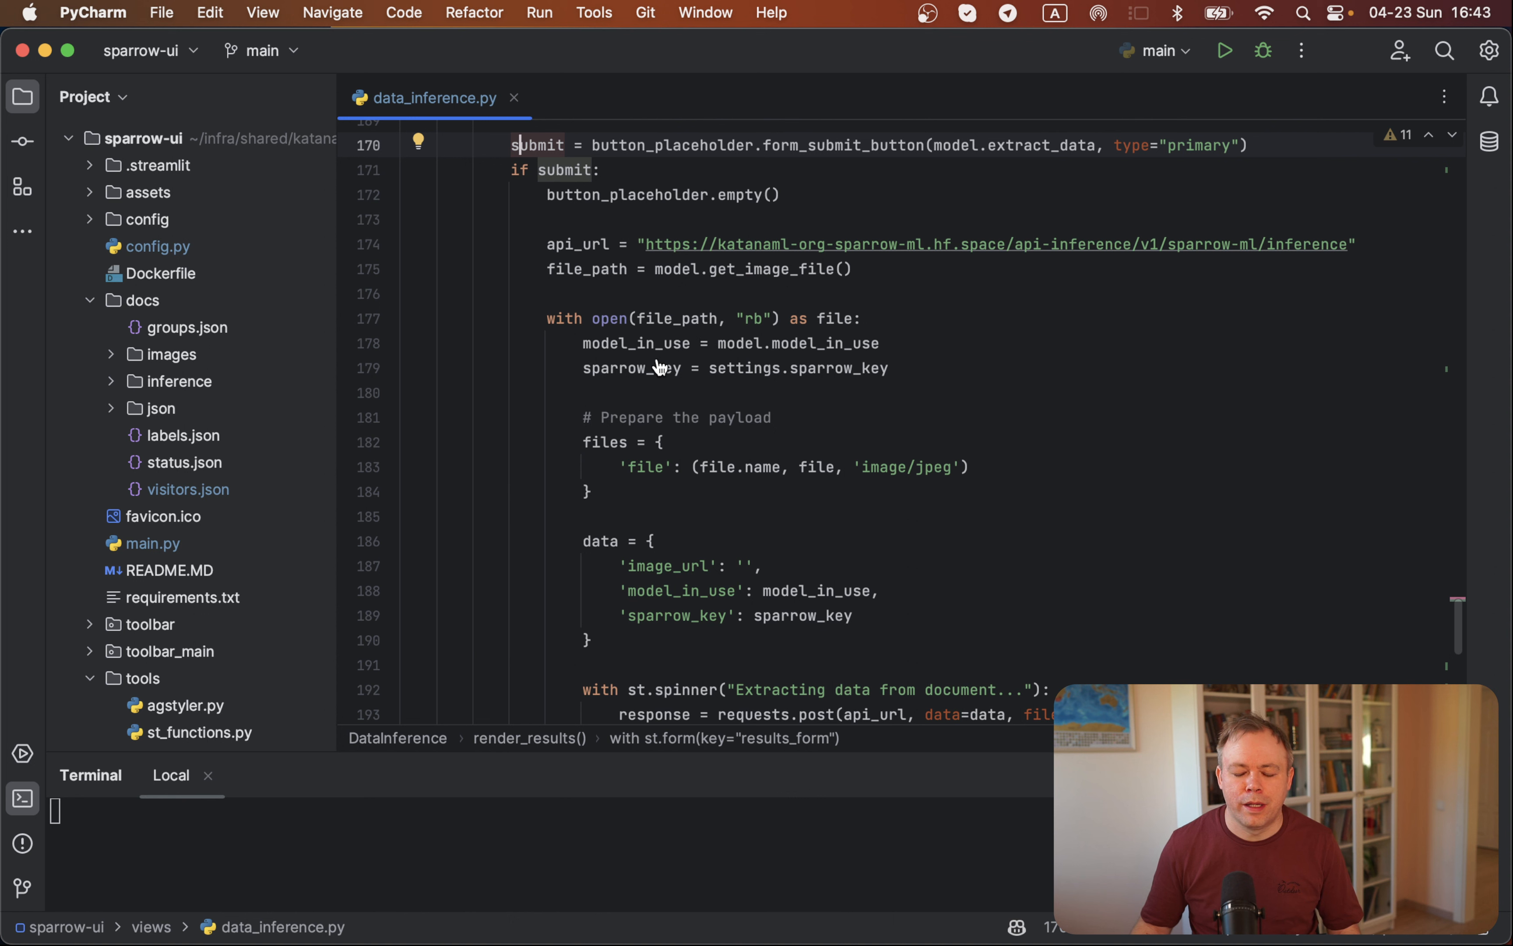
mouse_move(679, 349)
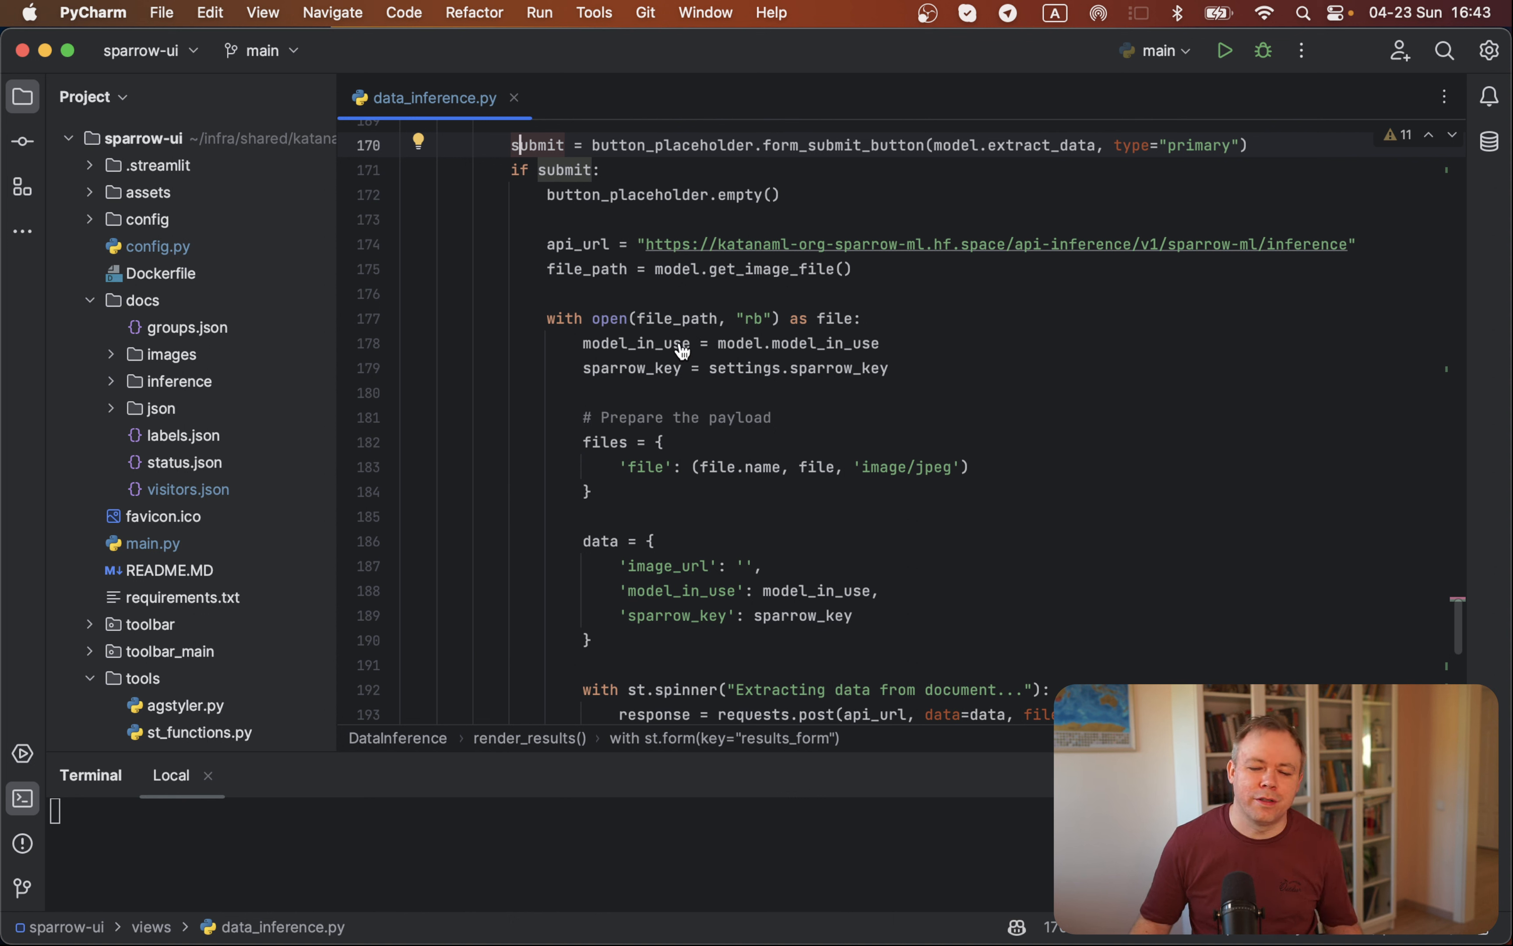
mouse_move(663, 391)
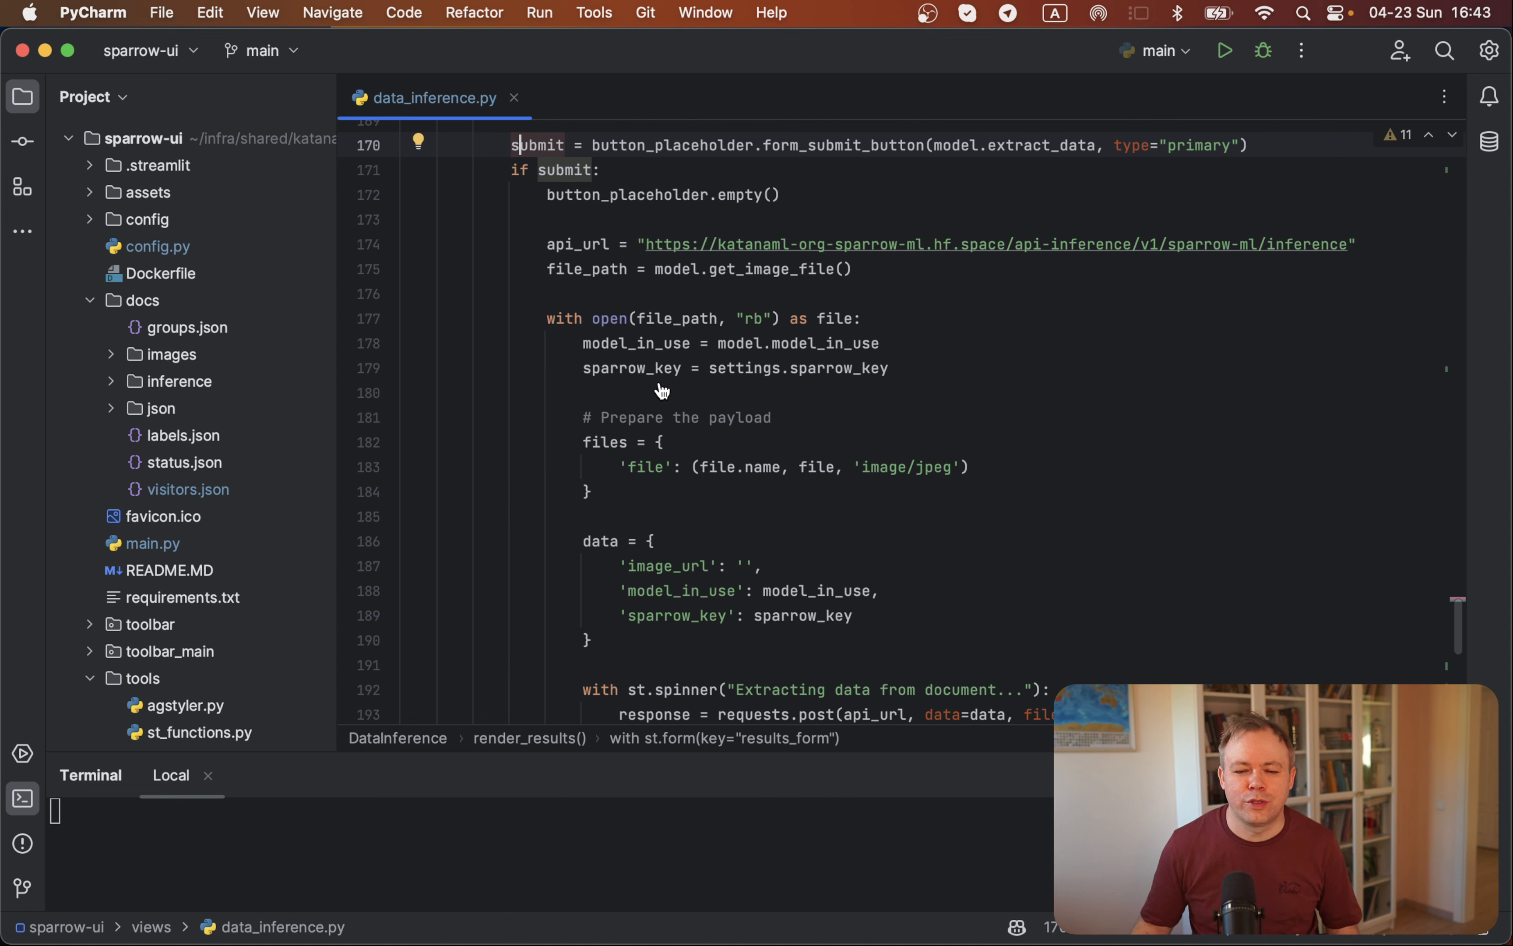
mouse_move(762, 385)
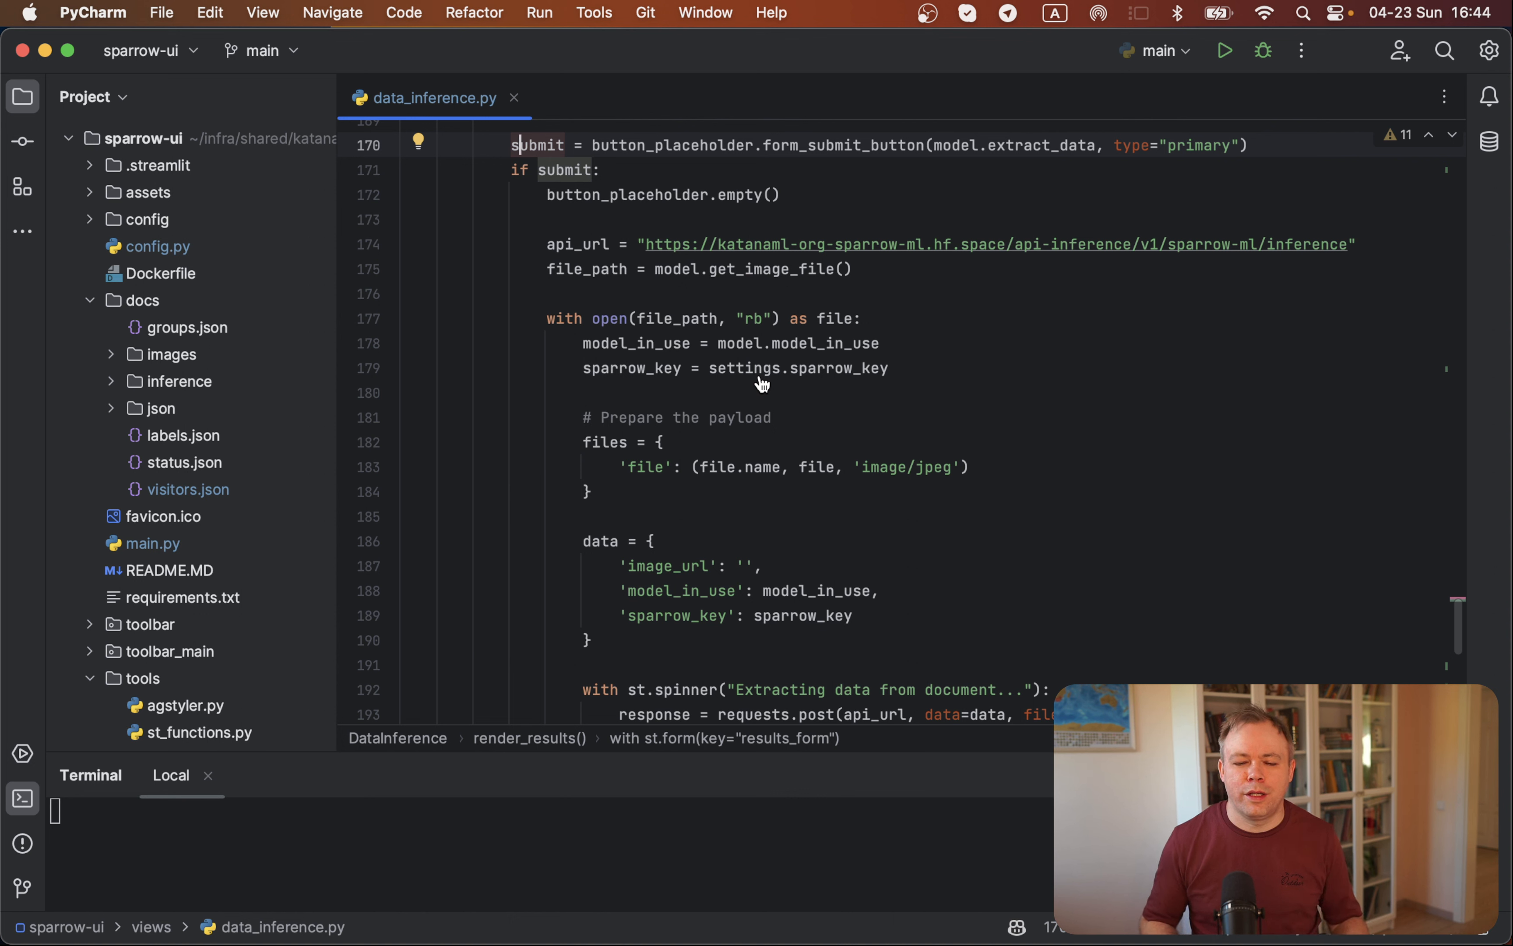
Step: Reveal the status-code error check, set_data_result call and st.json response display
scroll("up", 3)
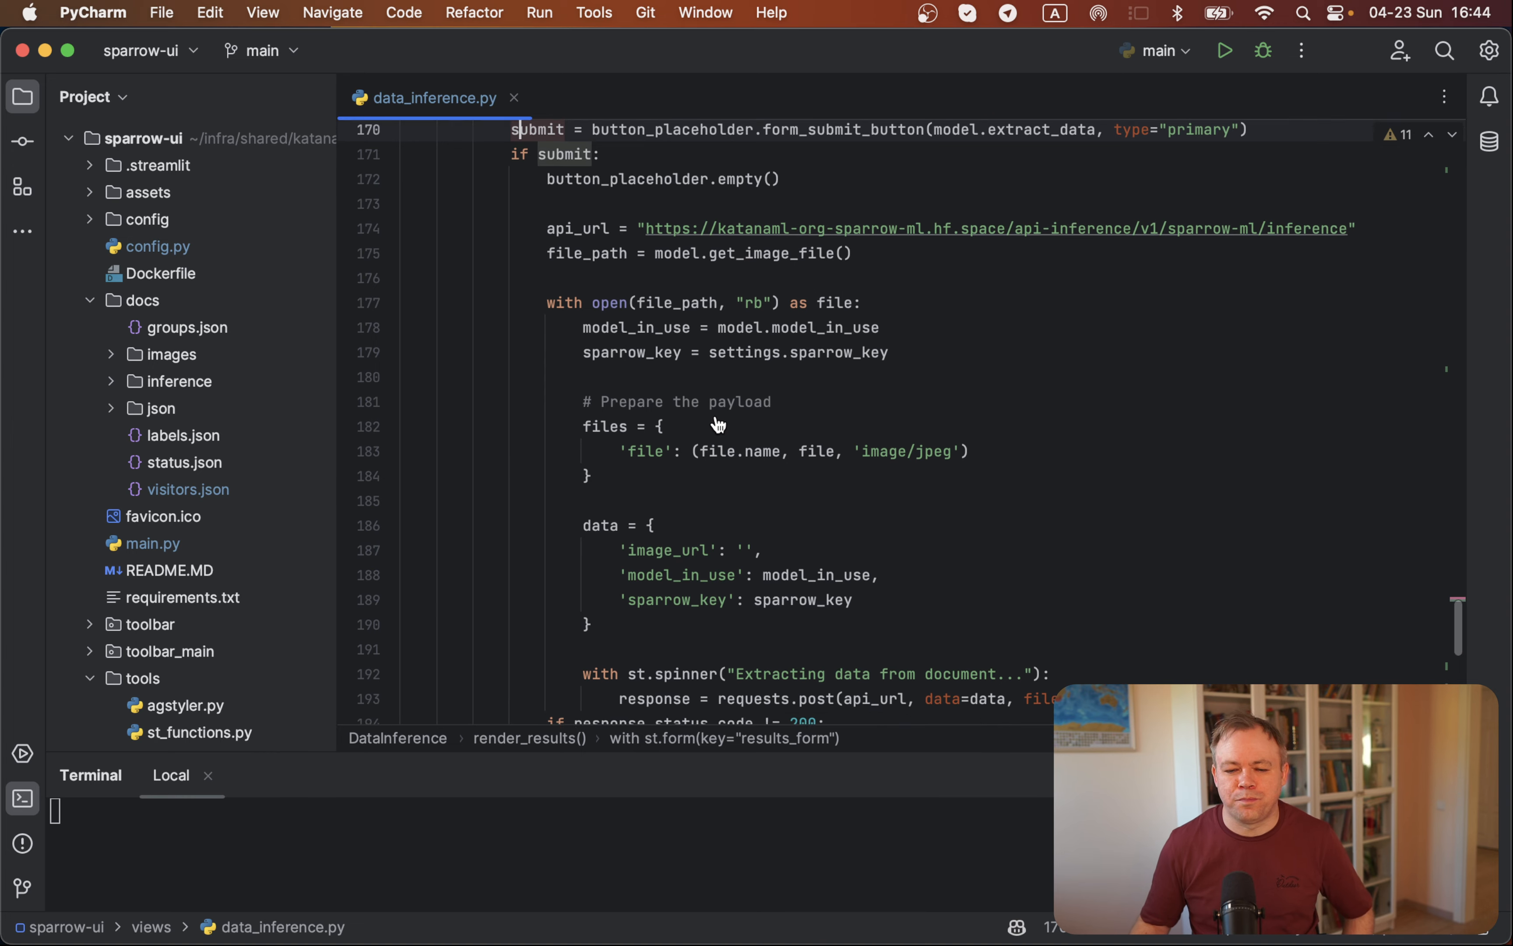
scroll("down", 3)
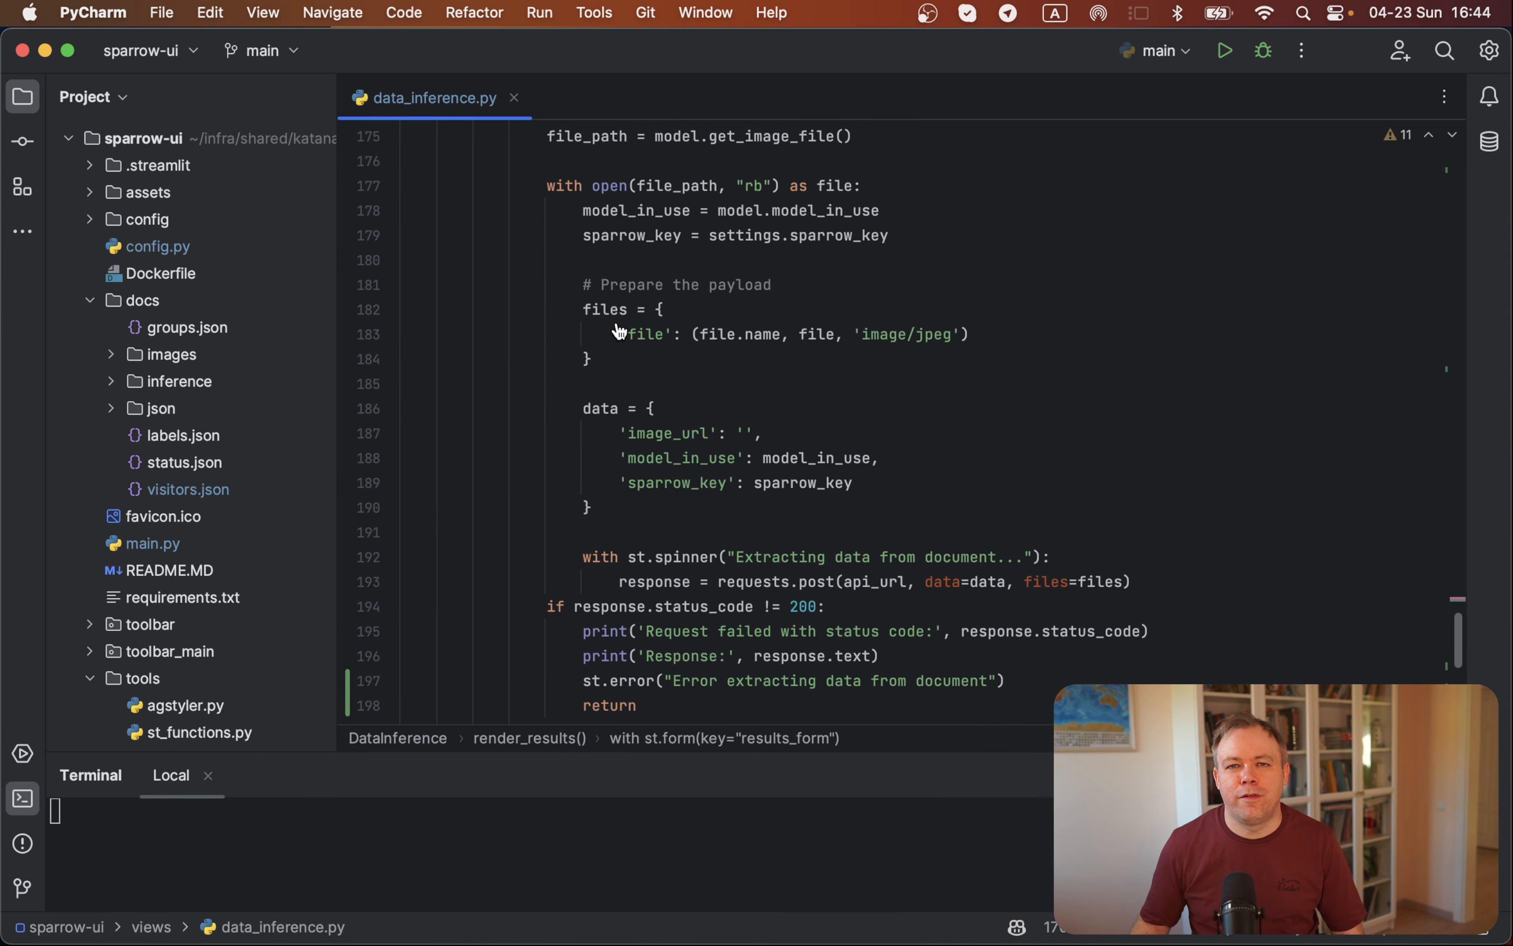
mouse_move(750, 341)
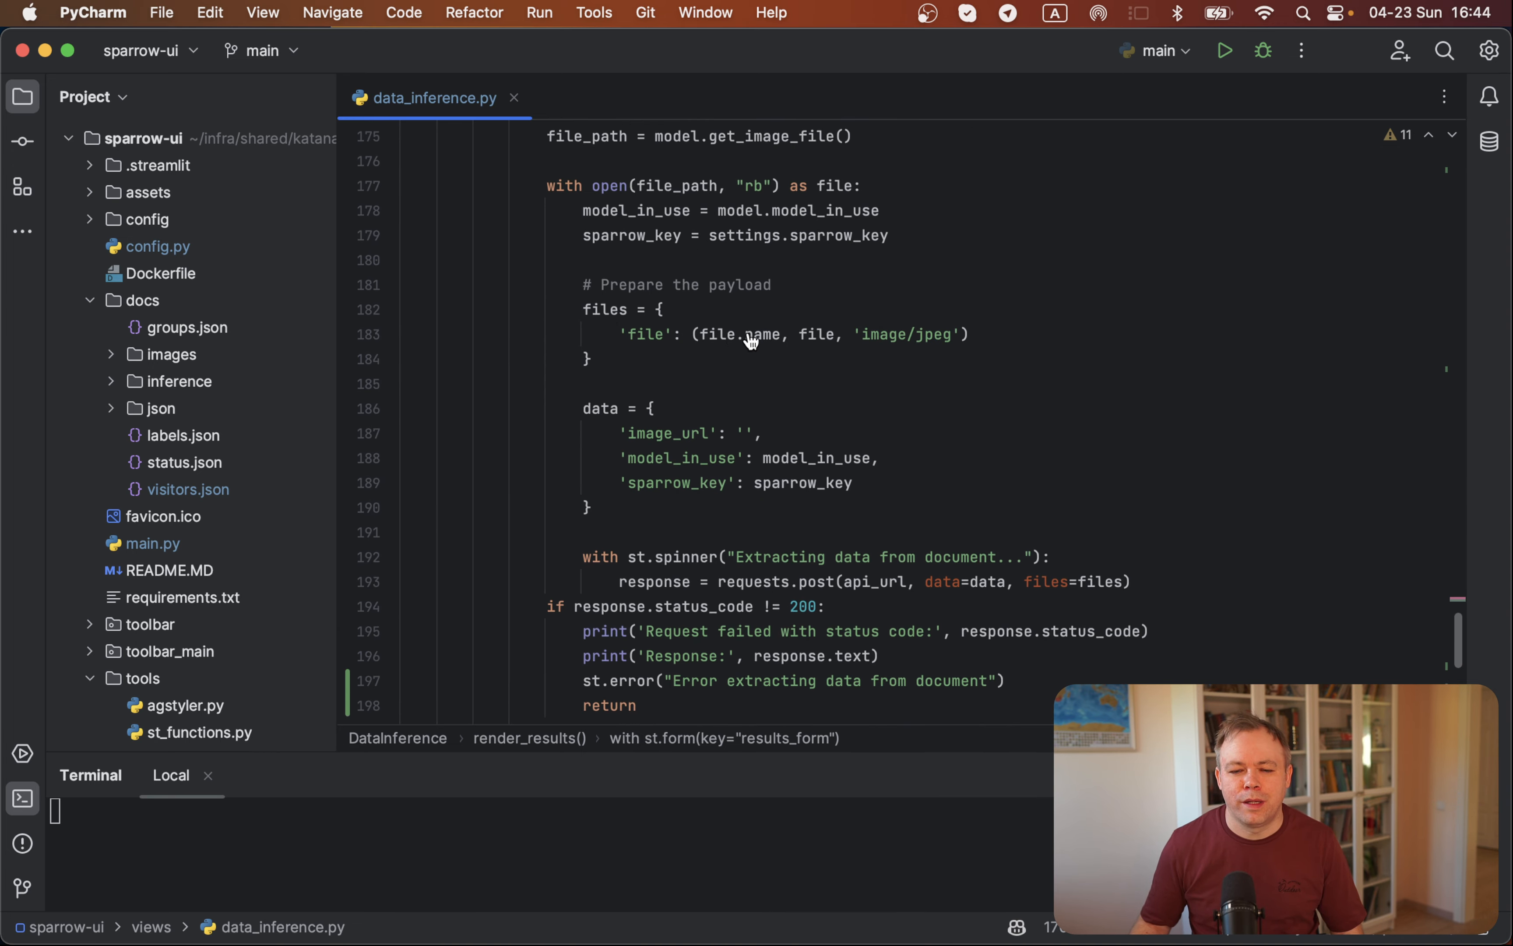
mouse_move(719, 374)
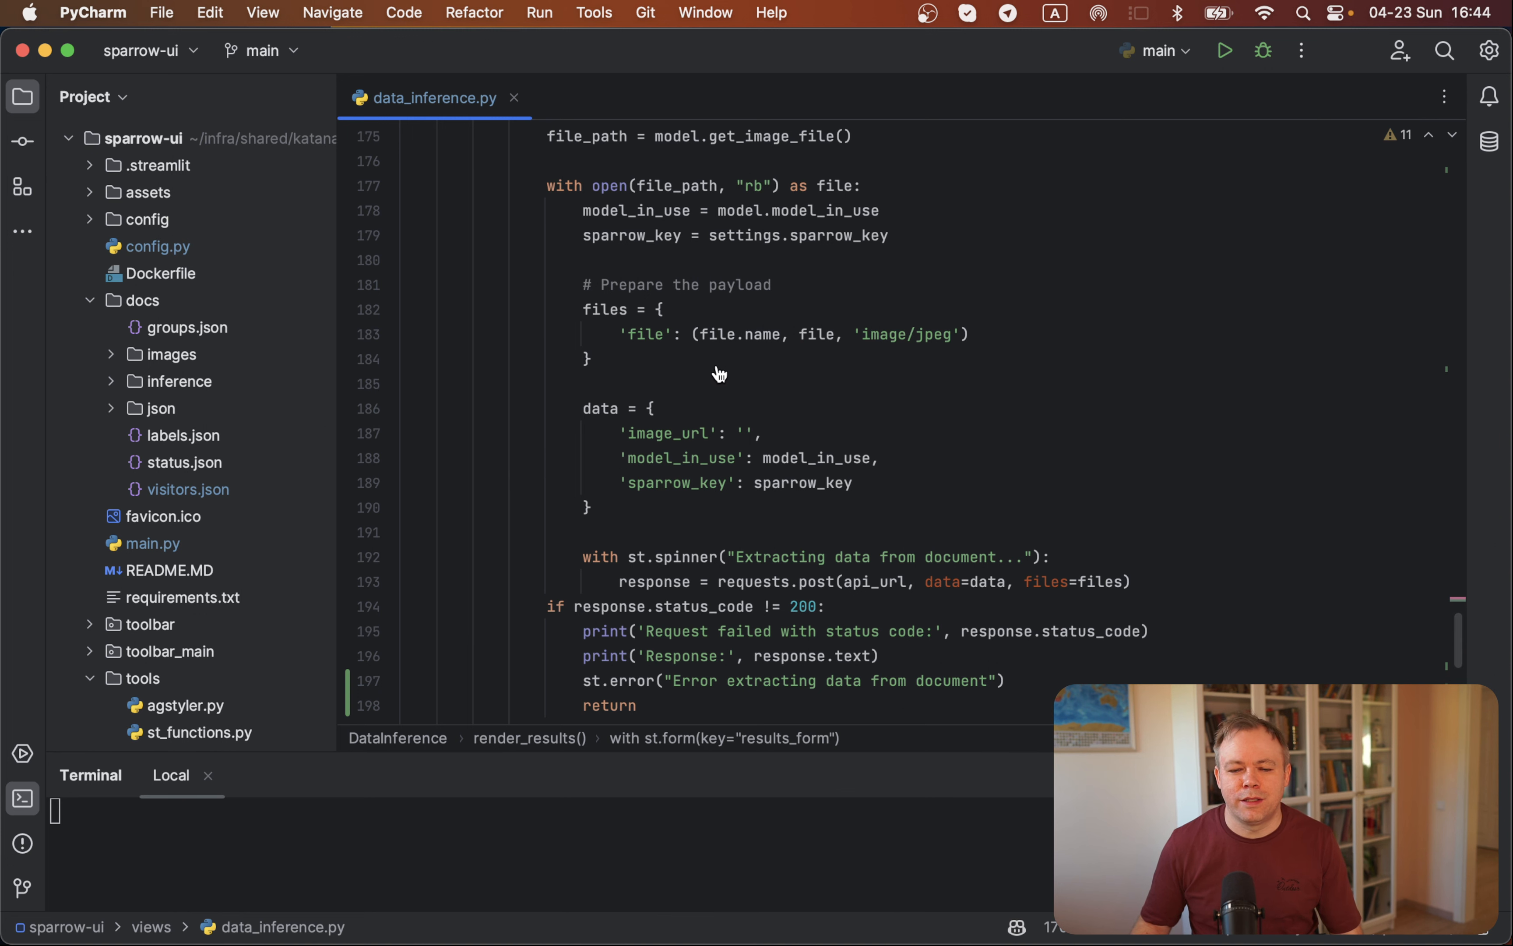
scroll("down", 3)
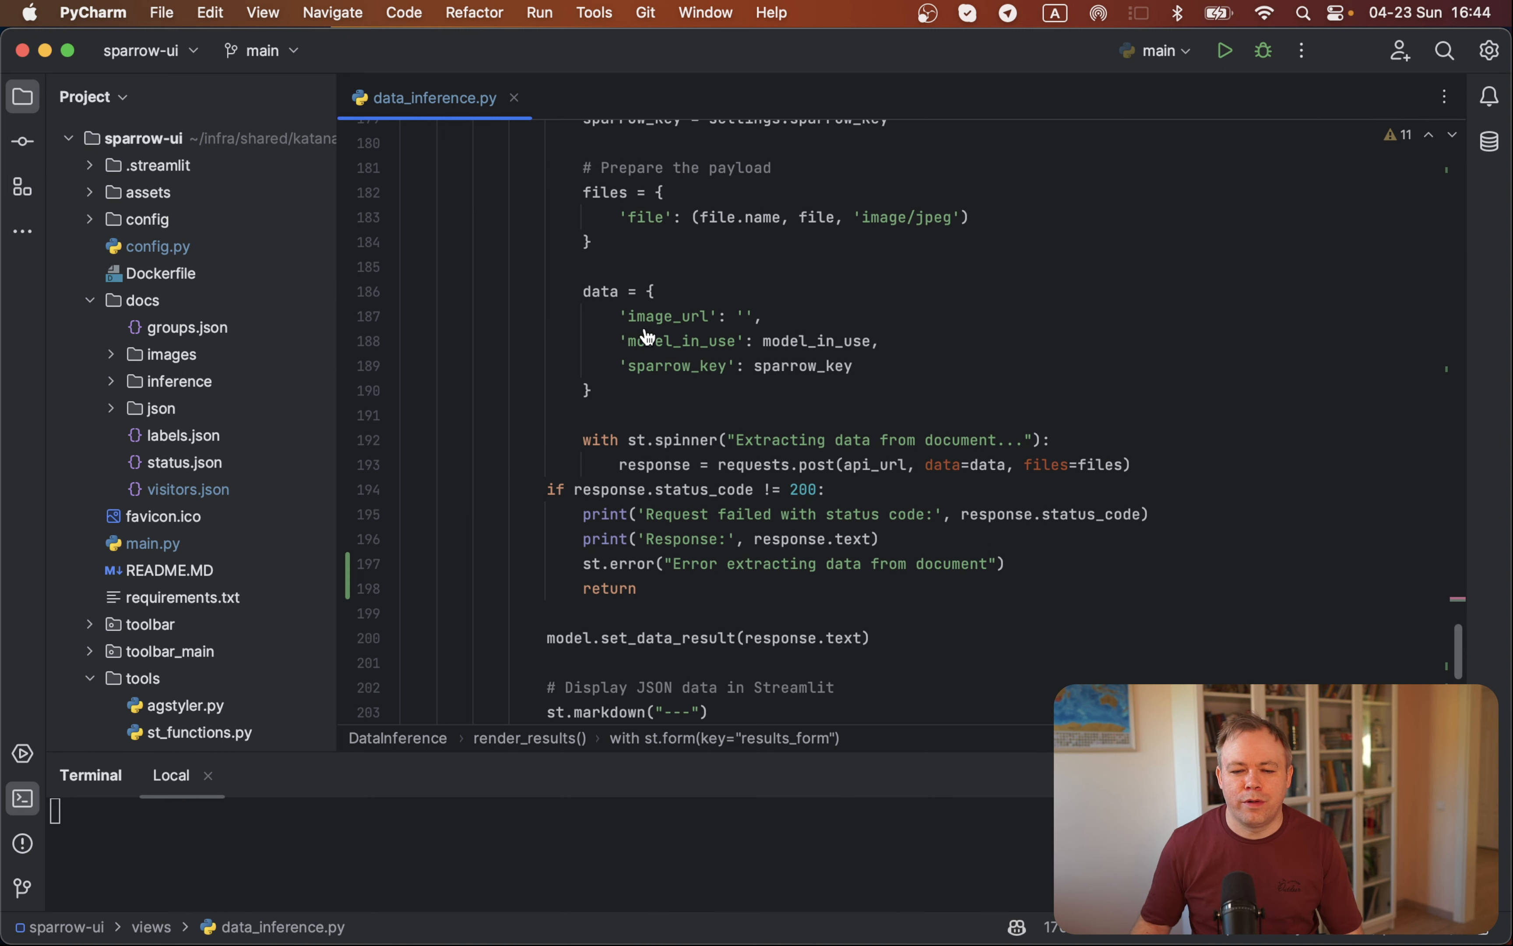
mouse_move(712, 367)
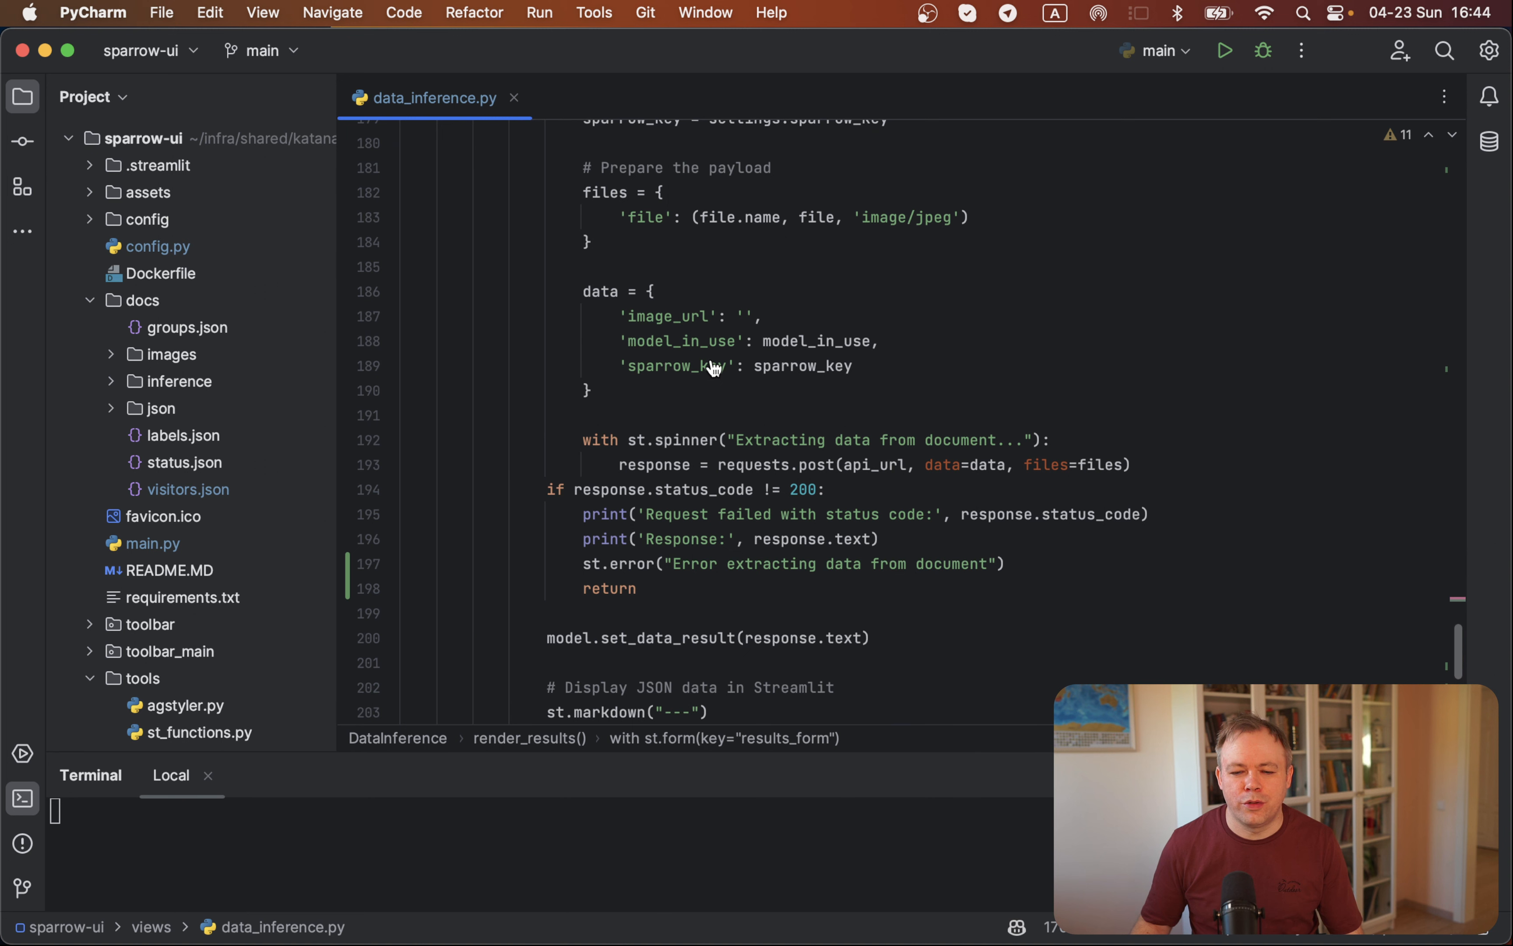
scroll("down", 3)
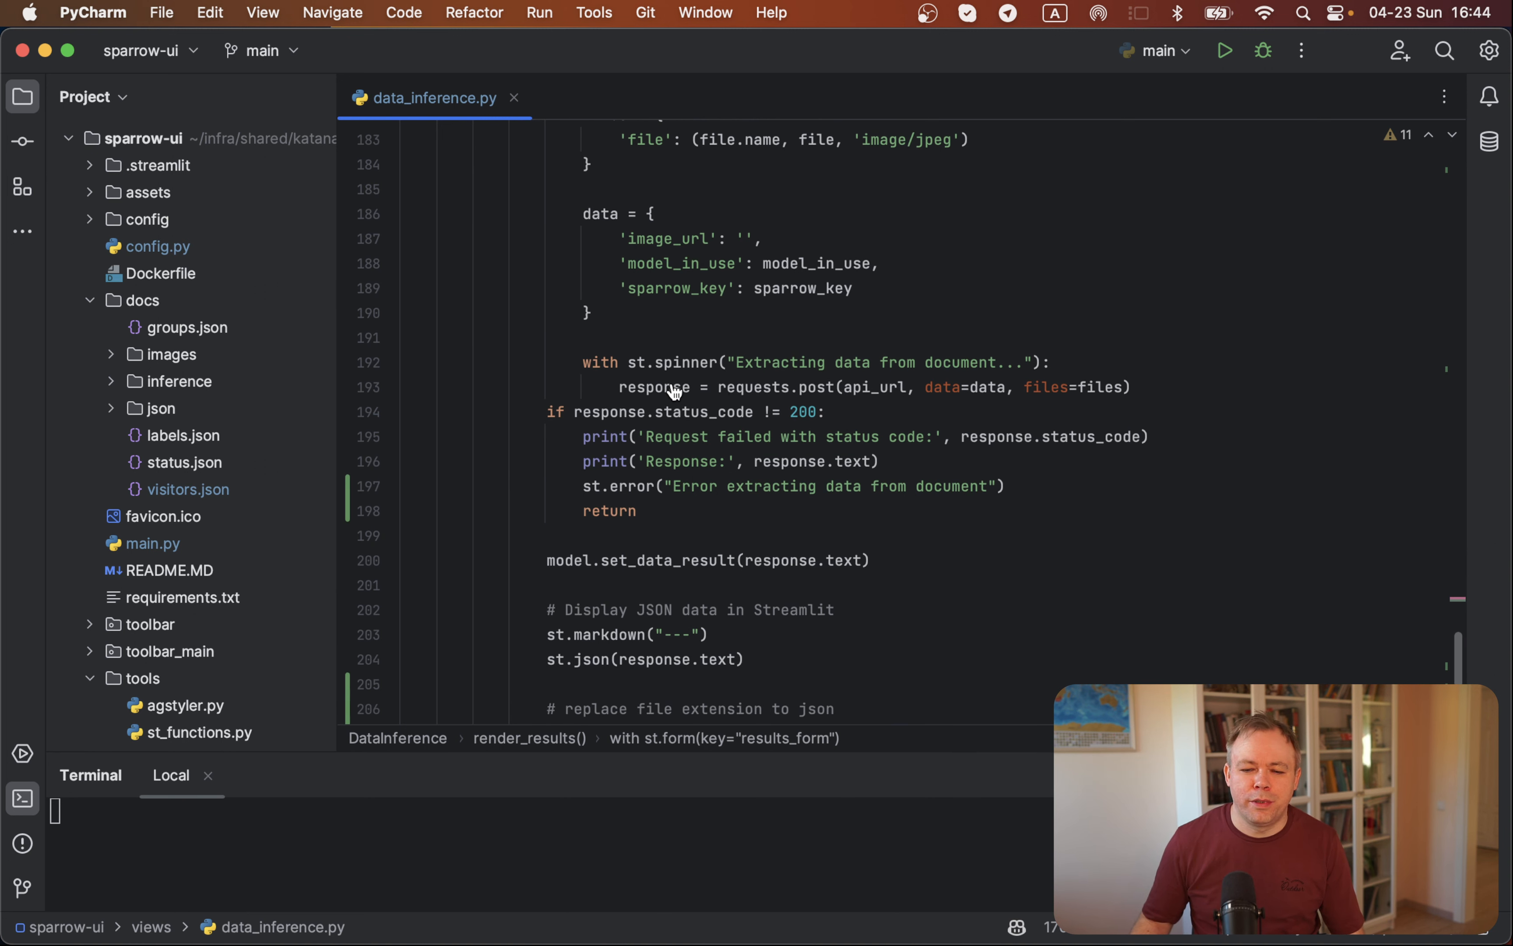
mouse_move(769, 400)
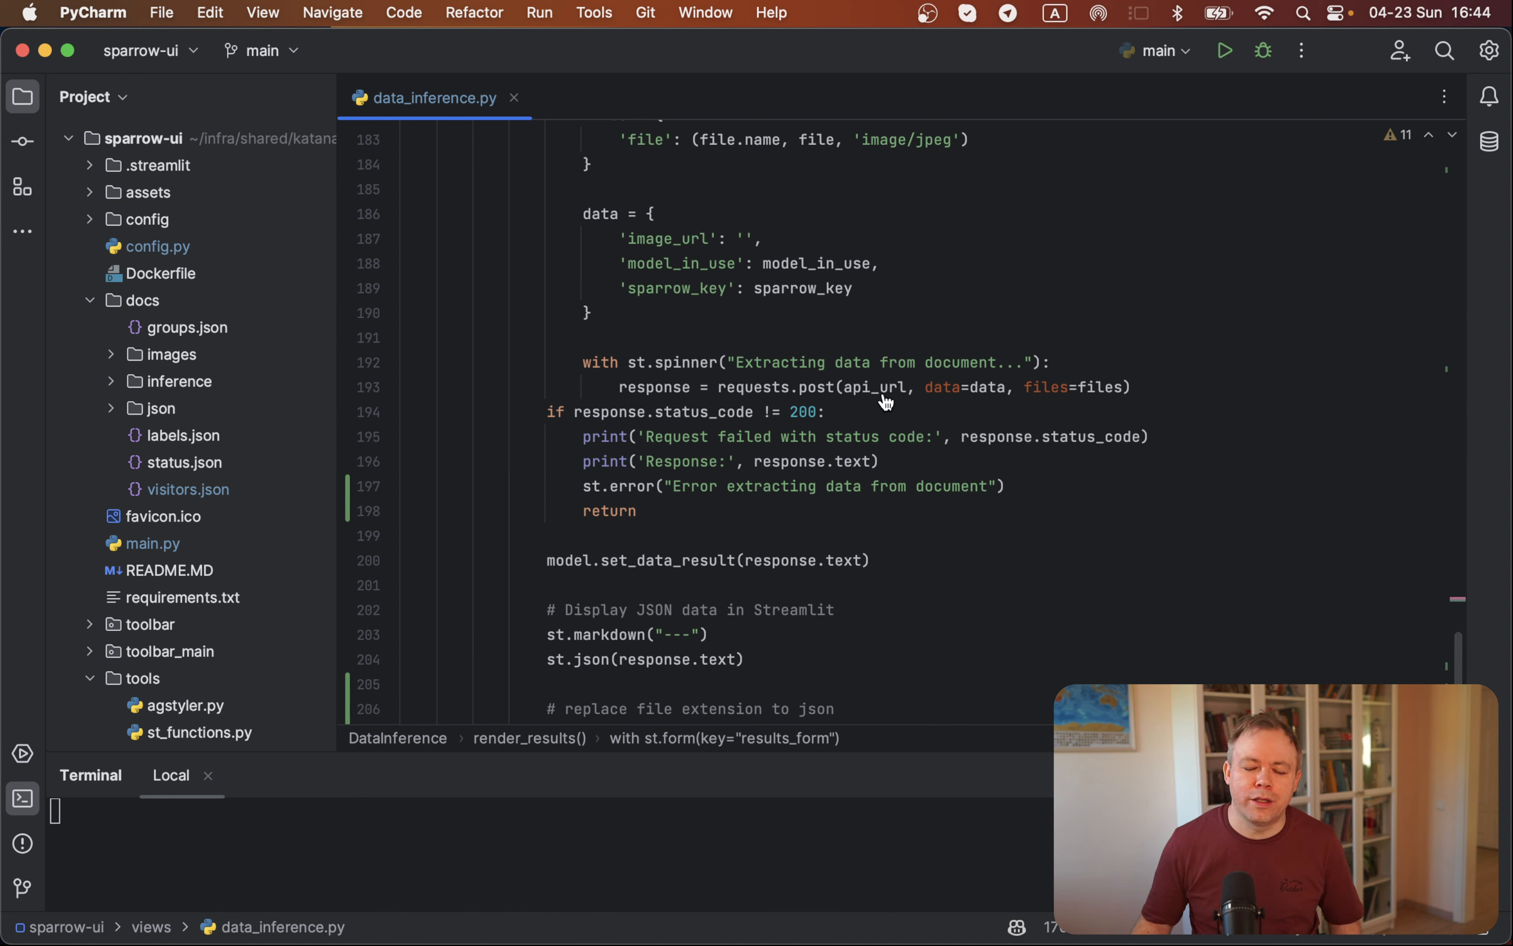
mouse_move(982, 396)
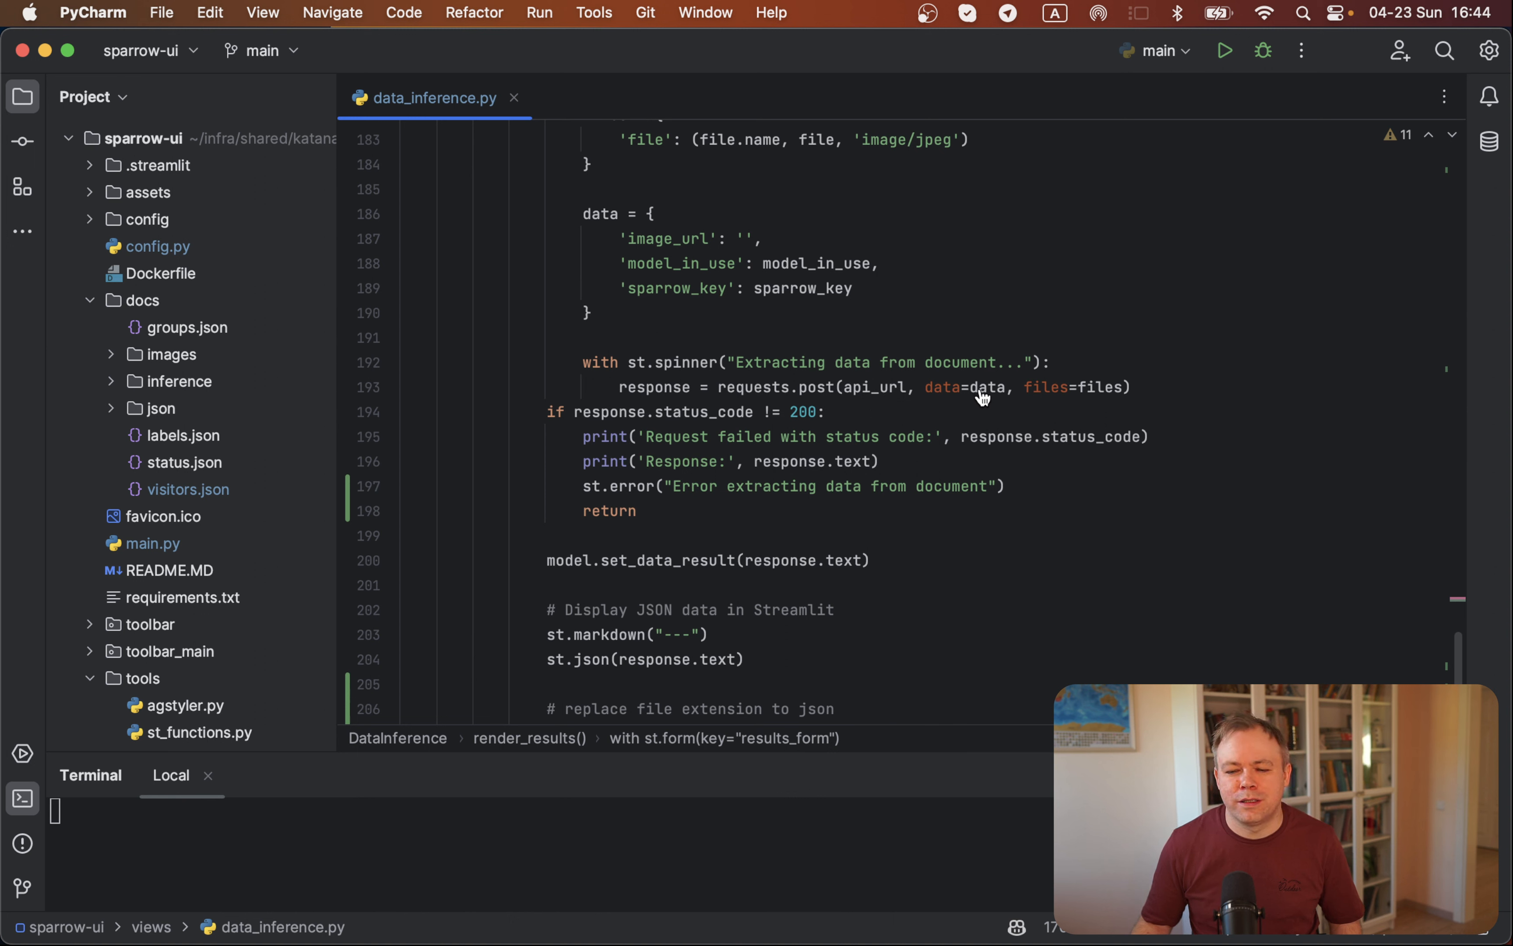
mouse_move(656, 395)
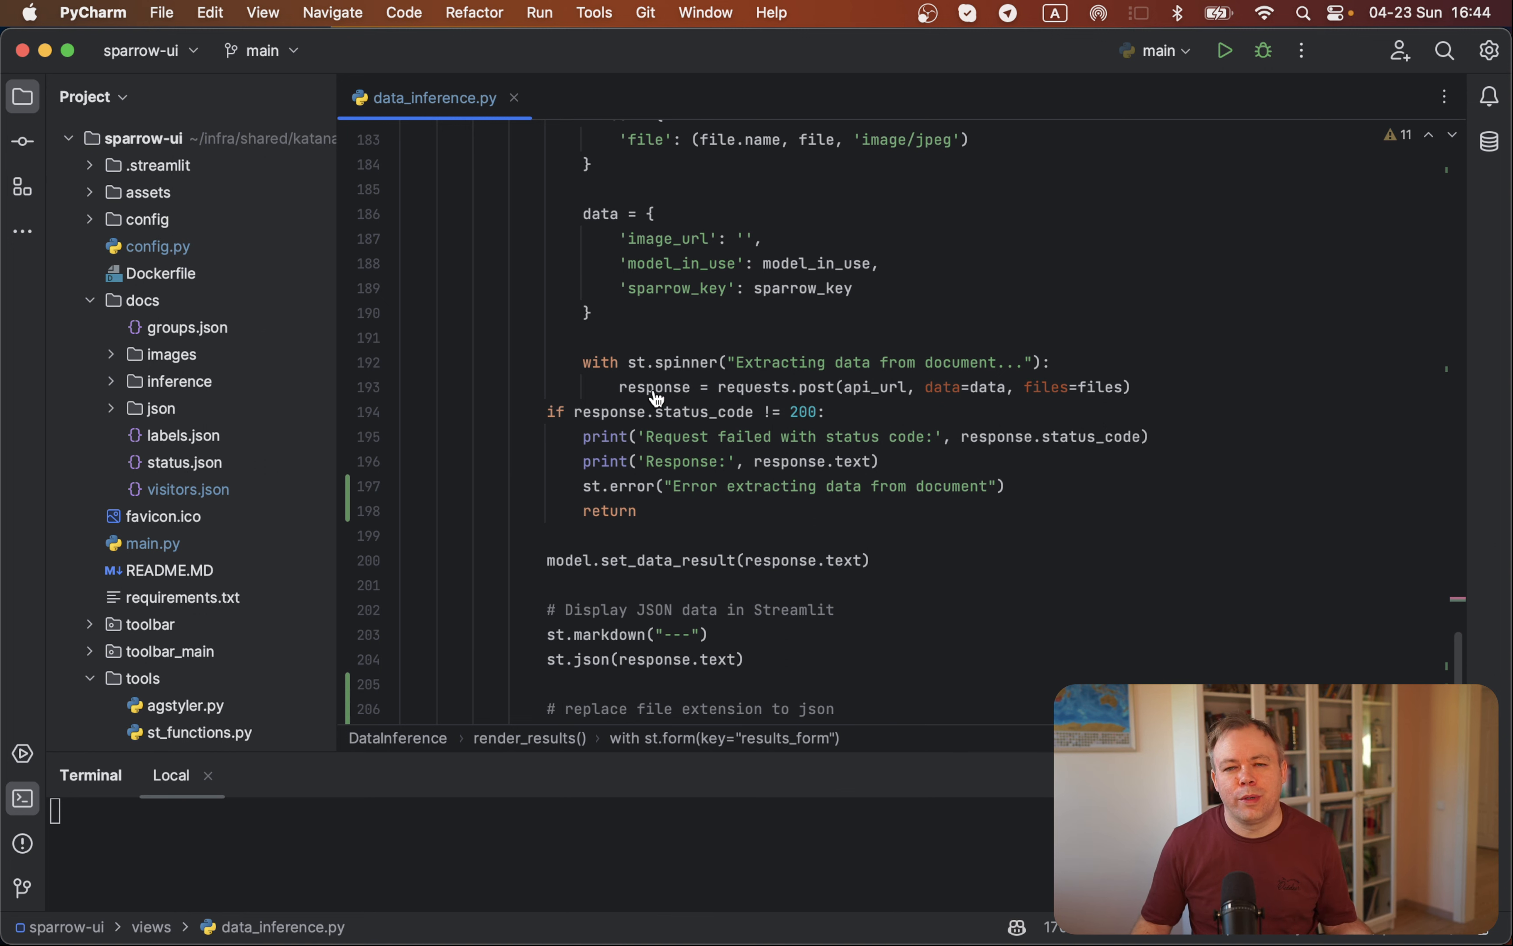
Step: Reveal the code replacing the extension with .json and json.dump saving the response
scroll("down", 3)
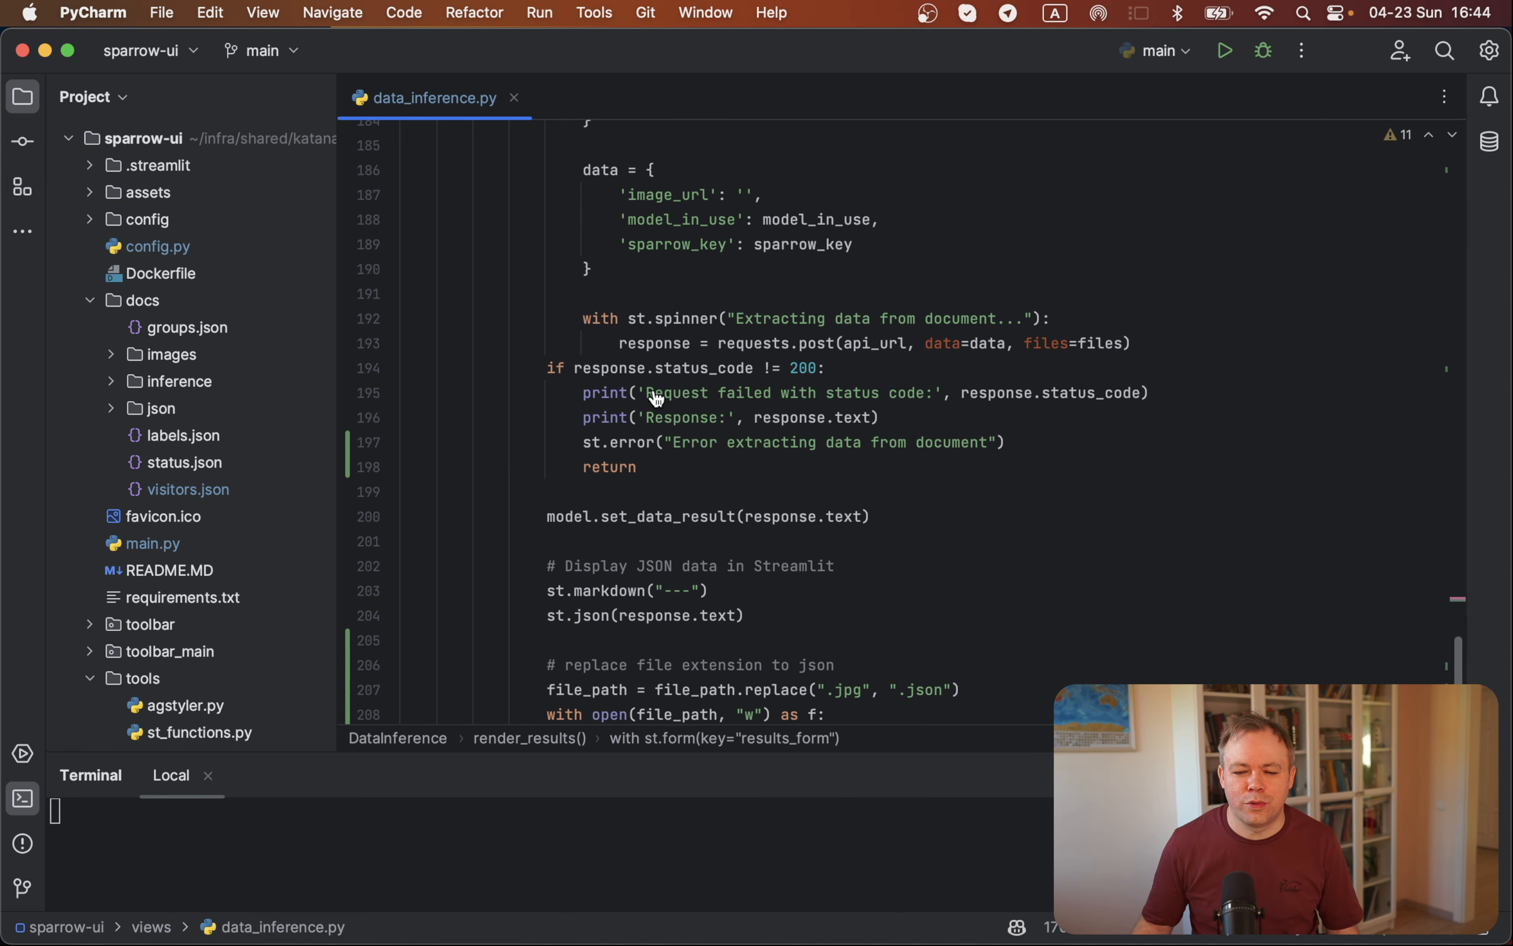
scroll("down", 3)
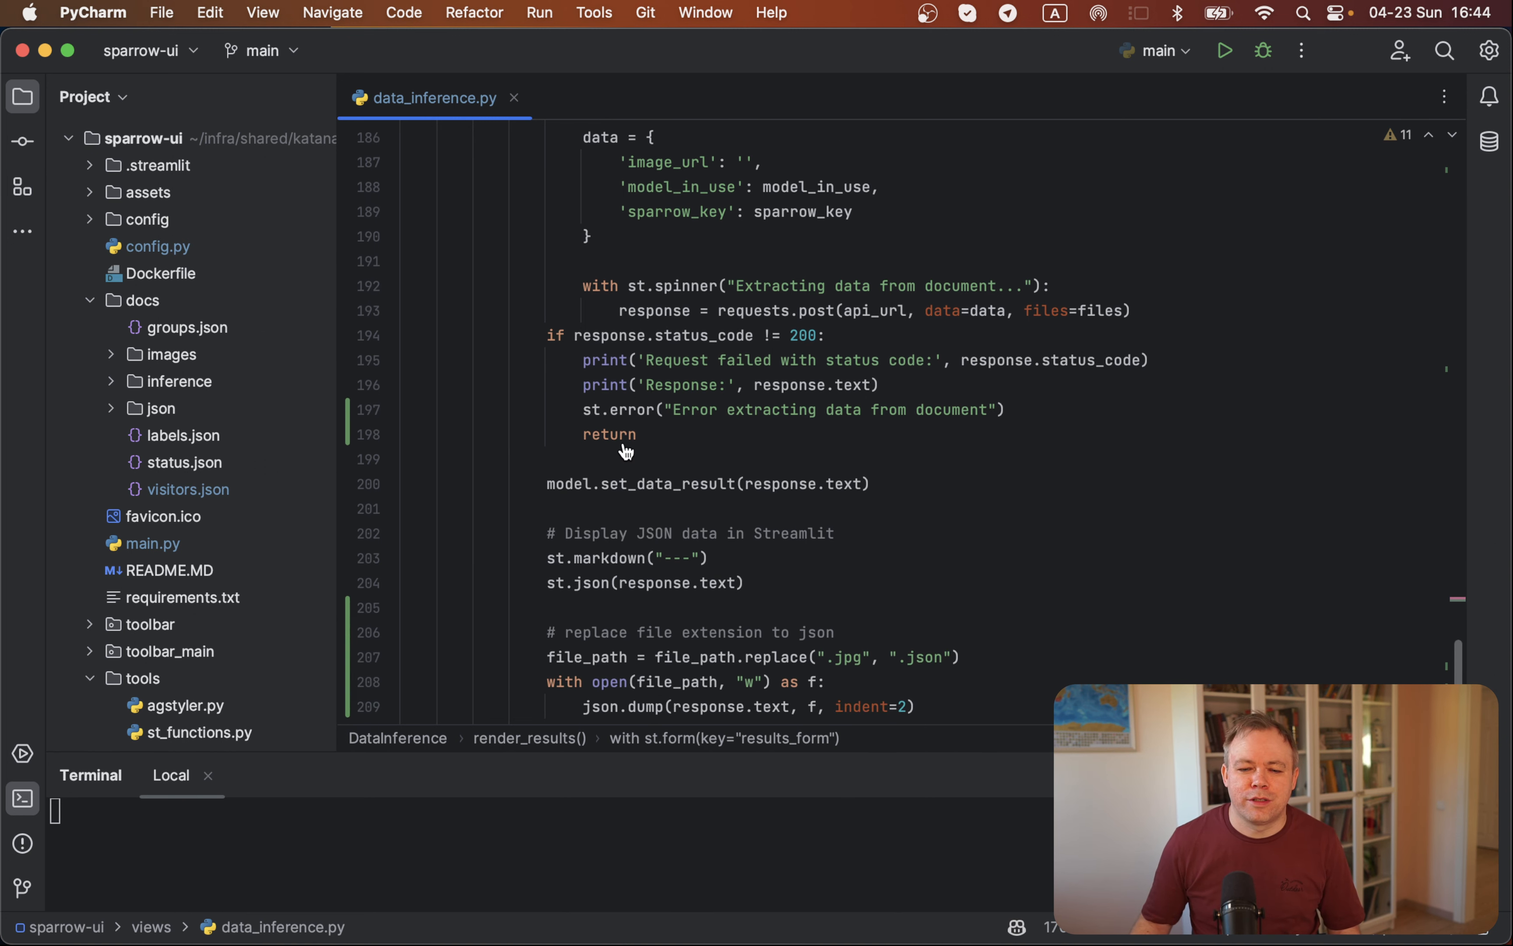
mouse_move(788, 509)
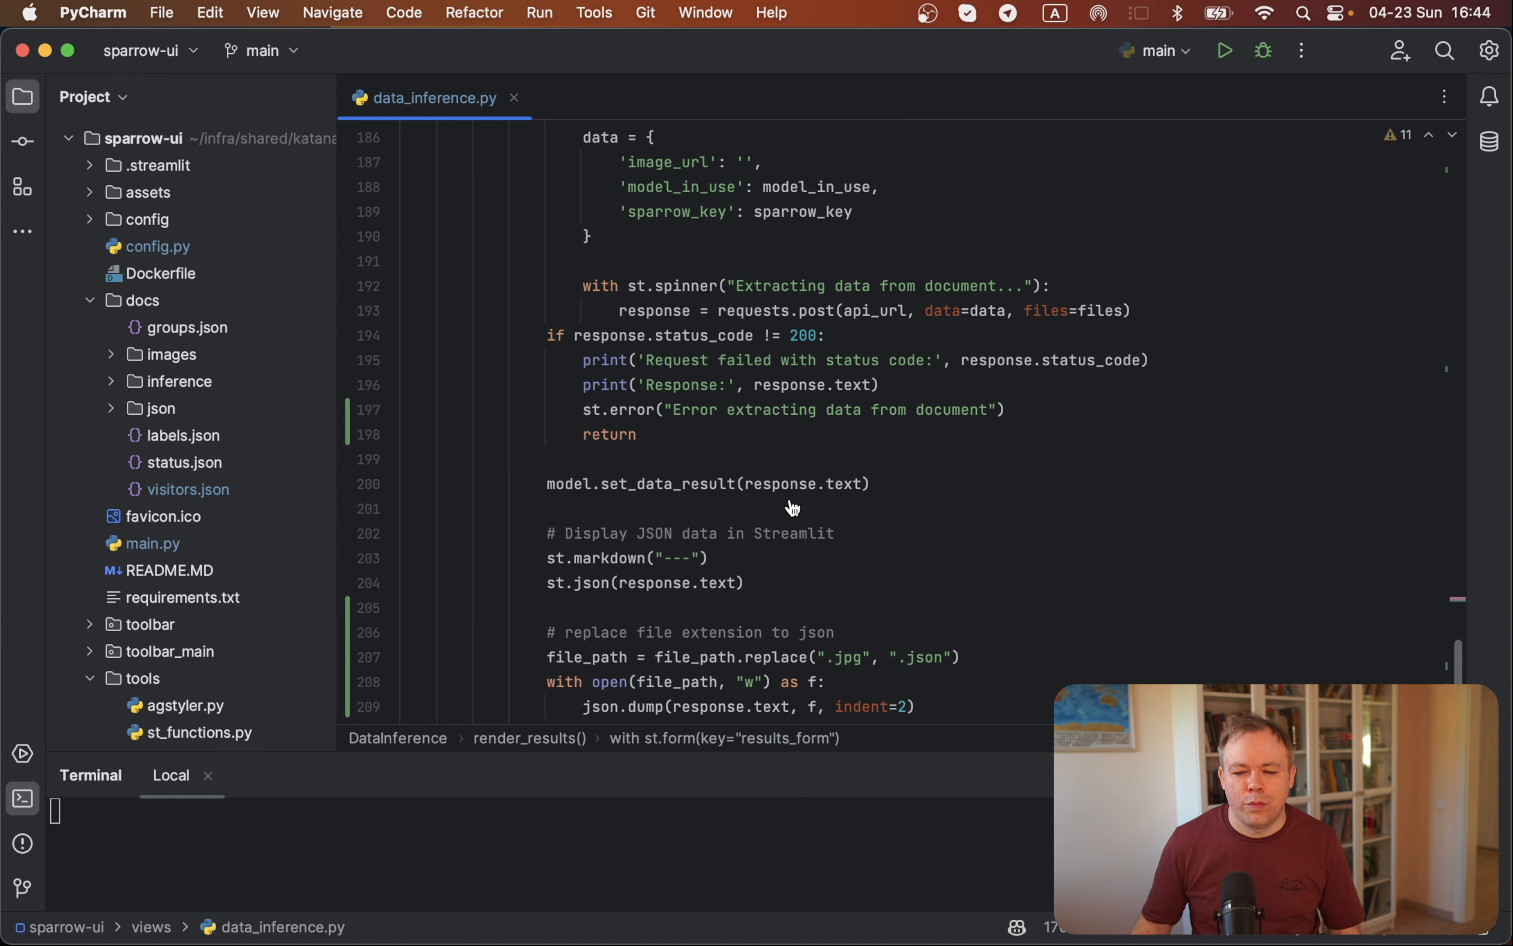
mouse_move(833, 500)
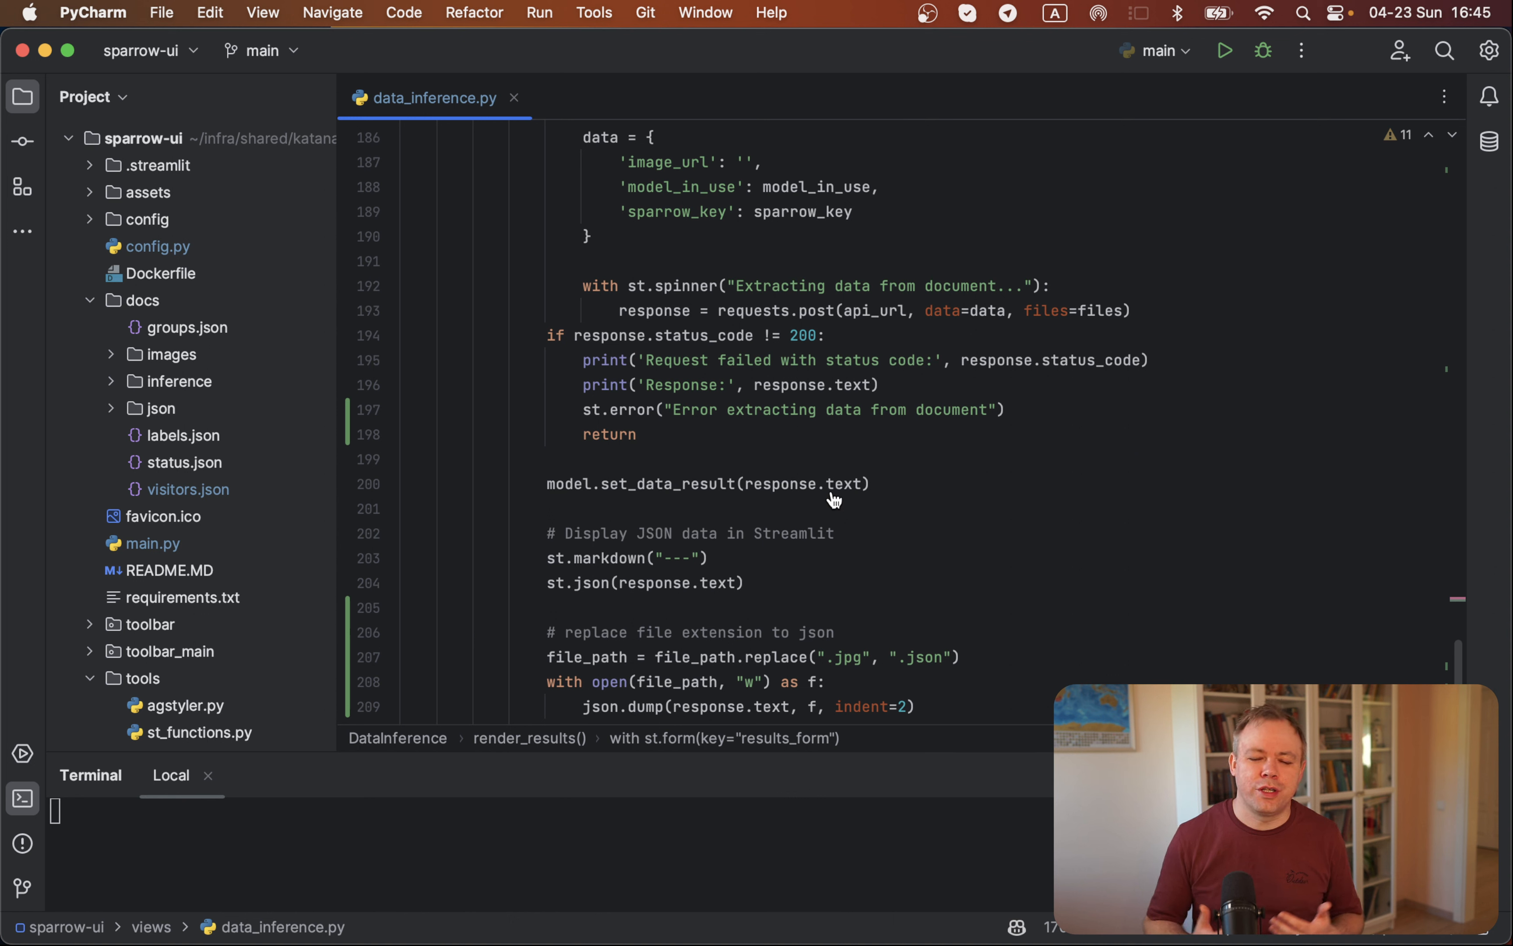
mouse_move(773, 502)
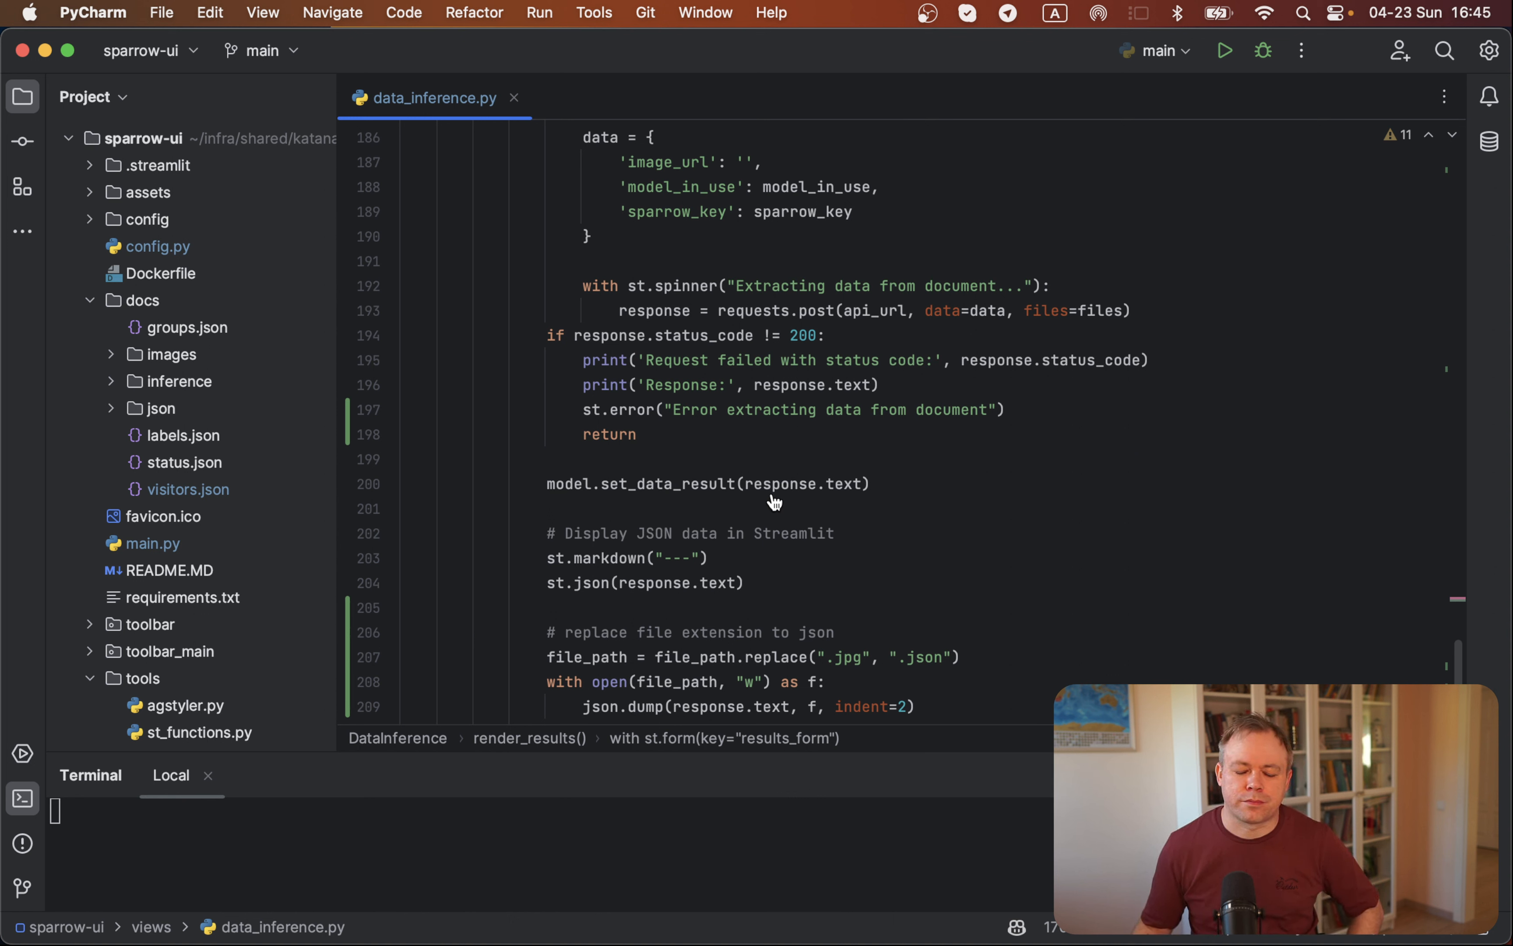
mouse_move(695, 499)
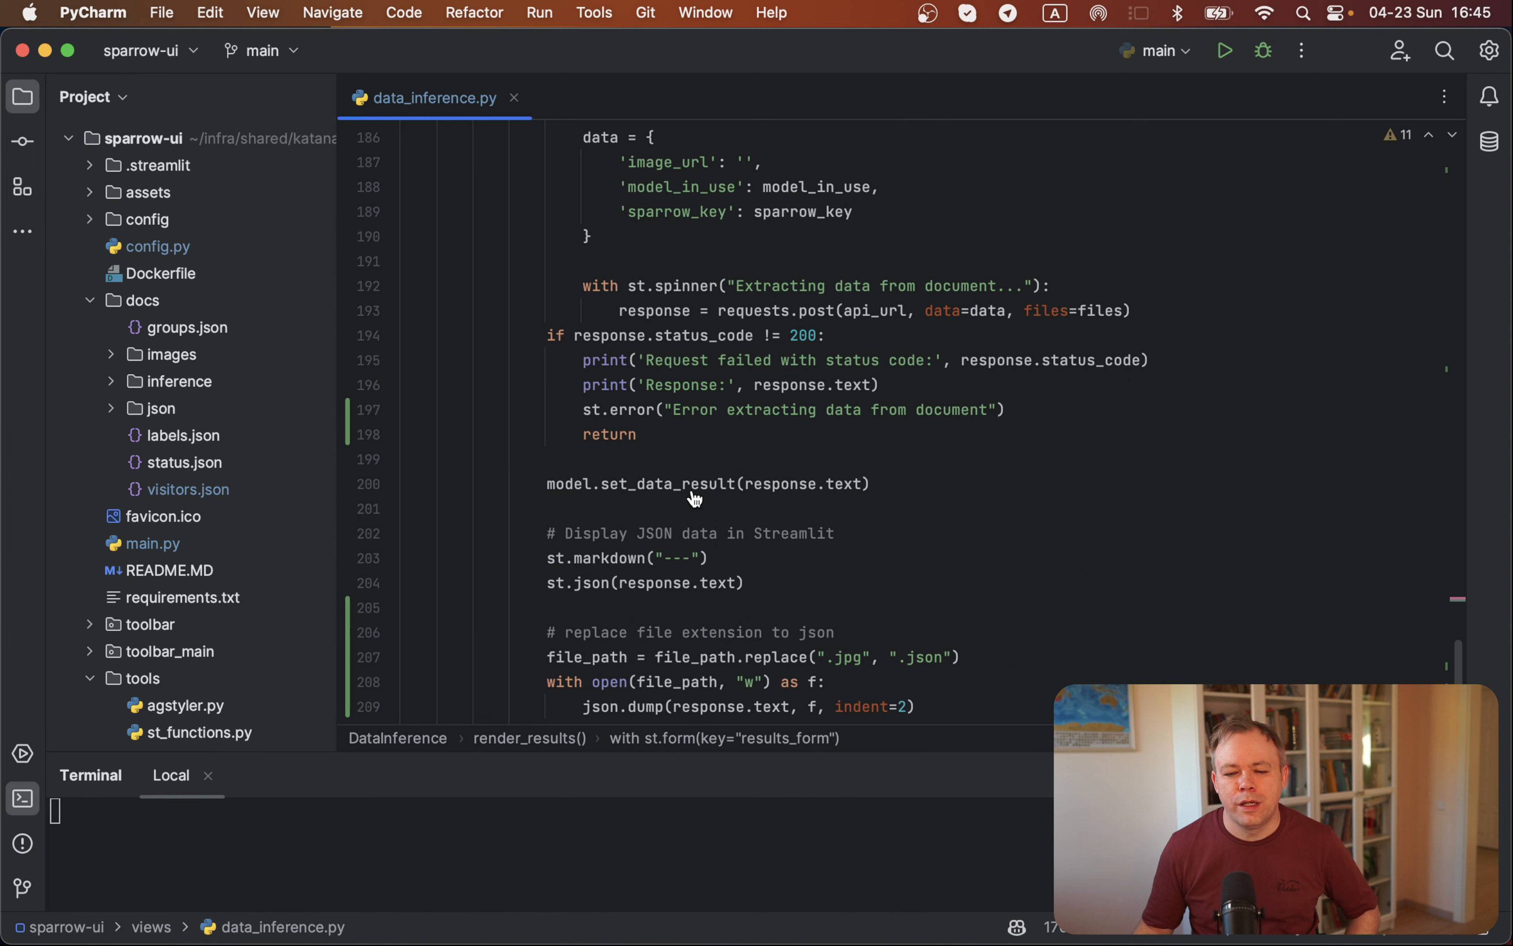
mouse_move(793, 499)
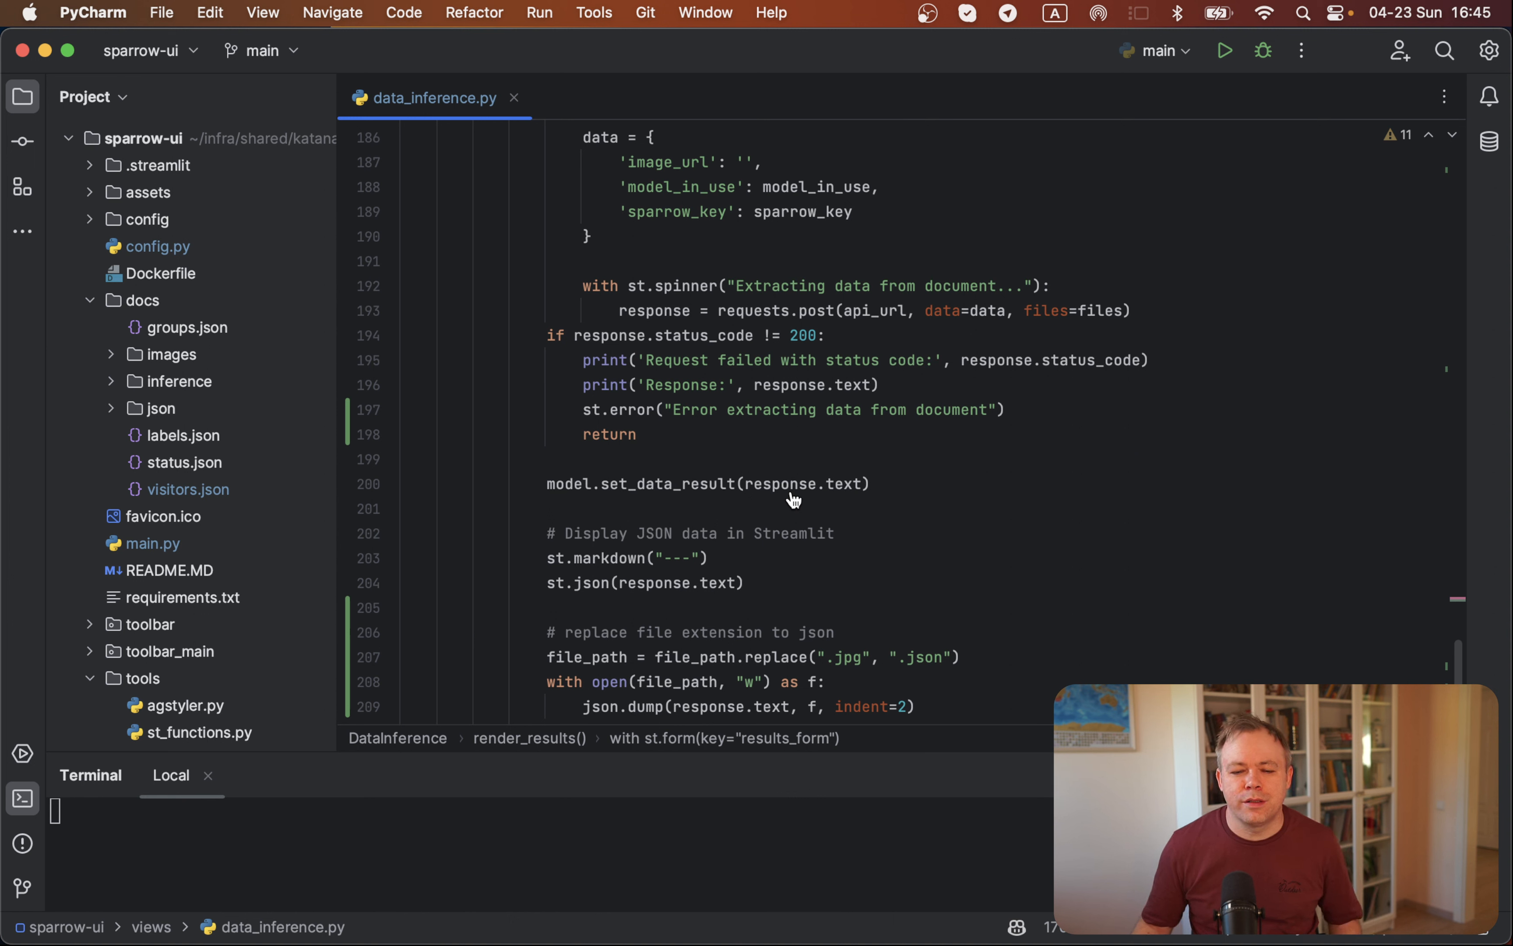
mouse_move(607, 500)
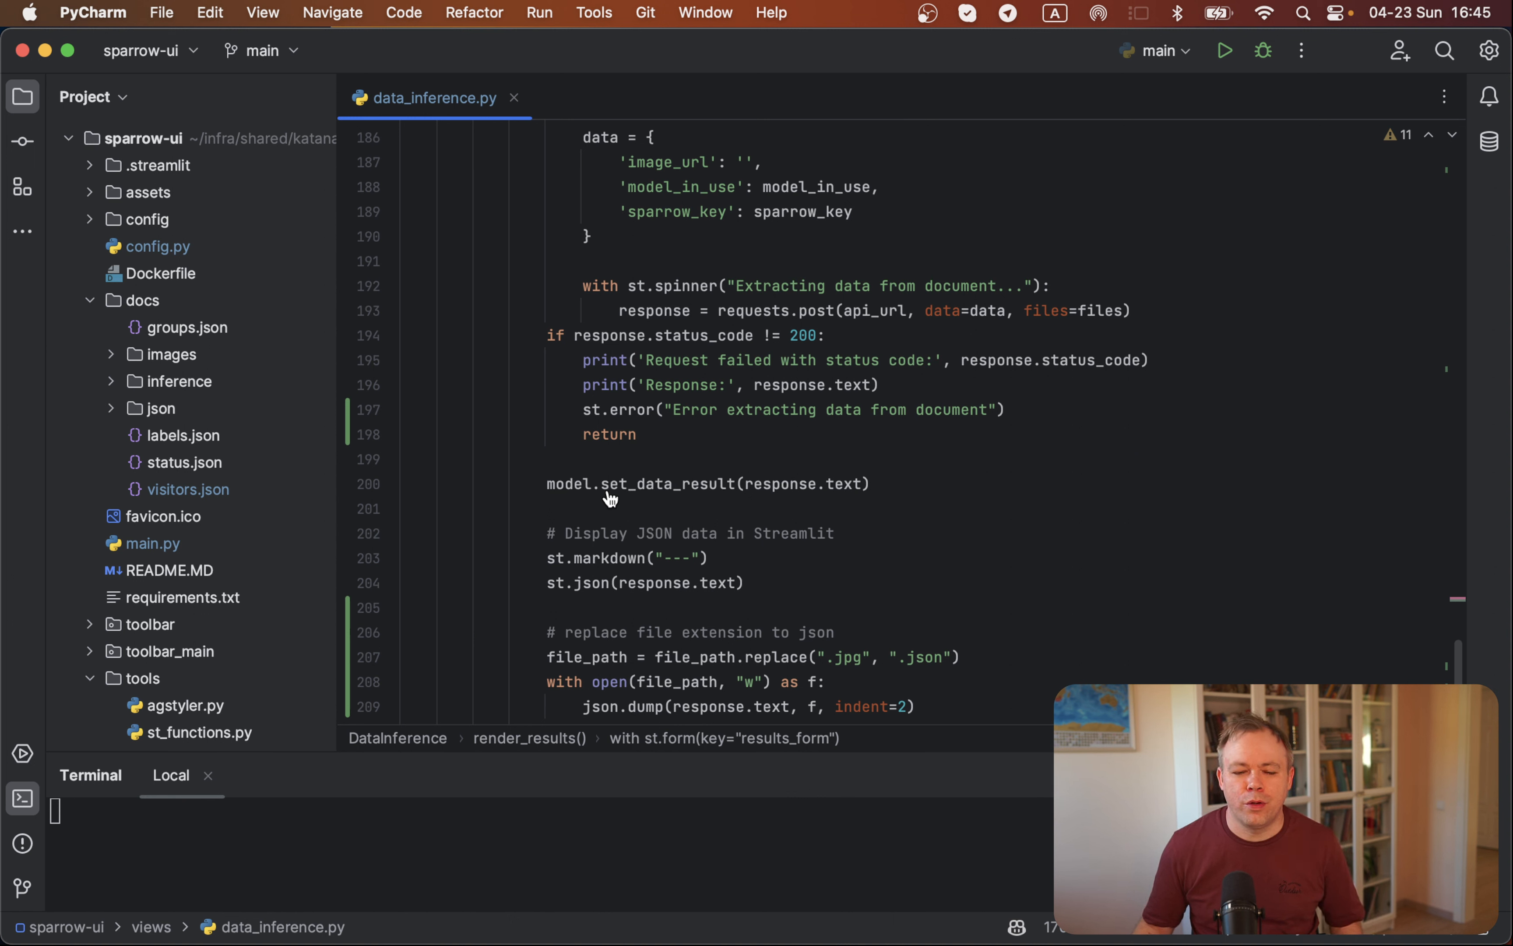
Step: Reveal st.experimental_rerun and the else branch showing the stored data result
scroll("down", 3)
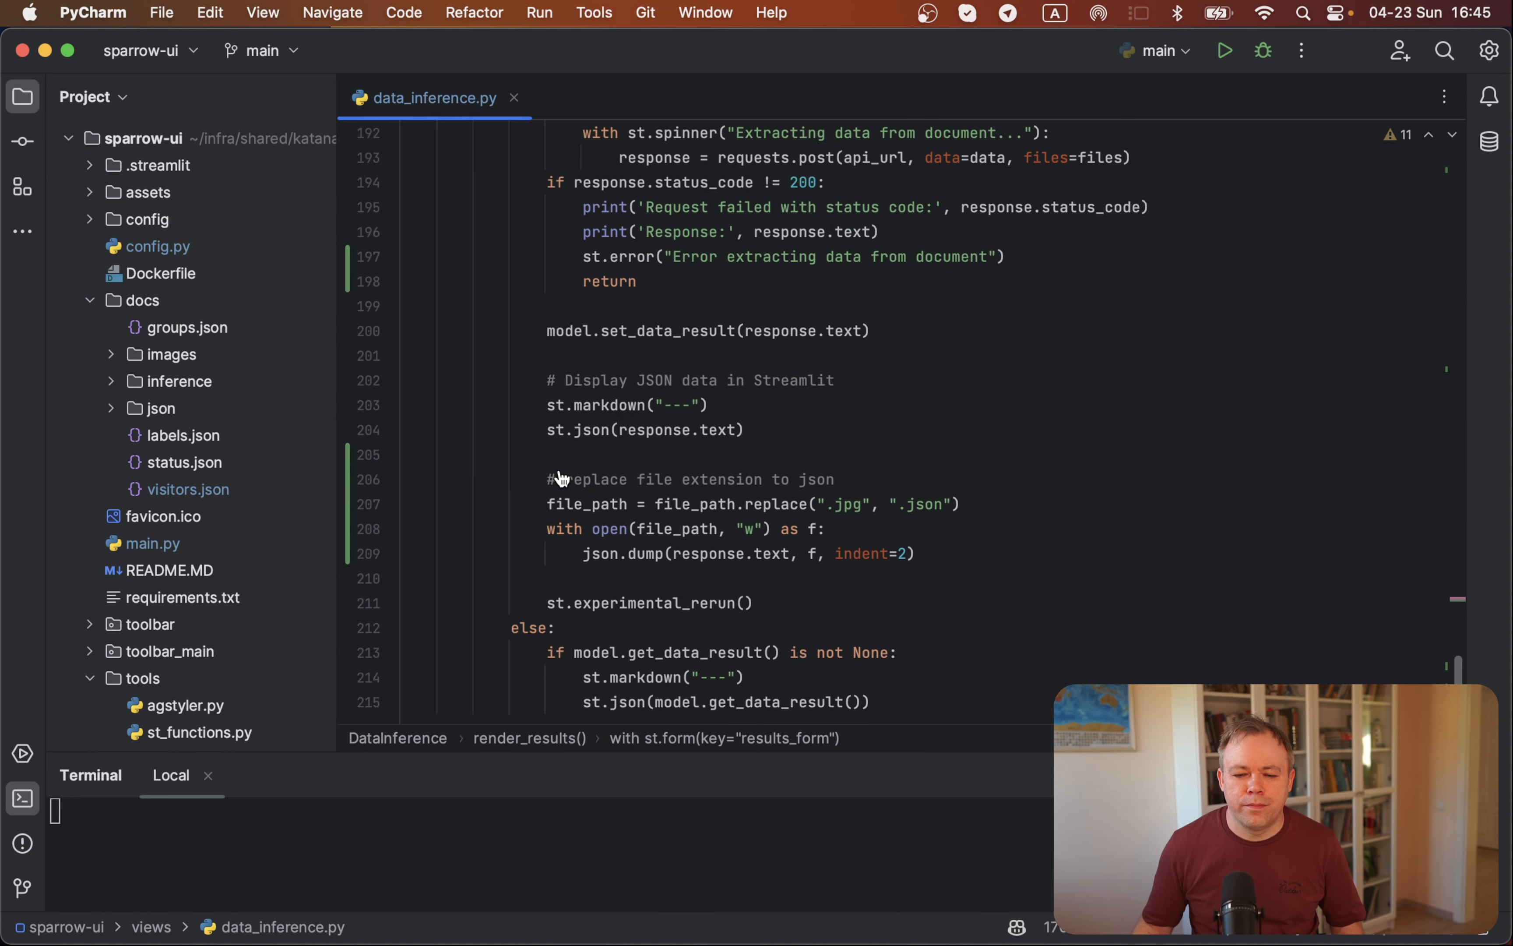
scroll("up", 3)
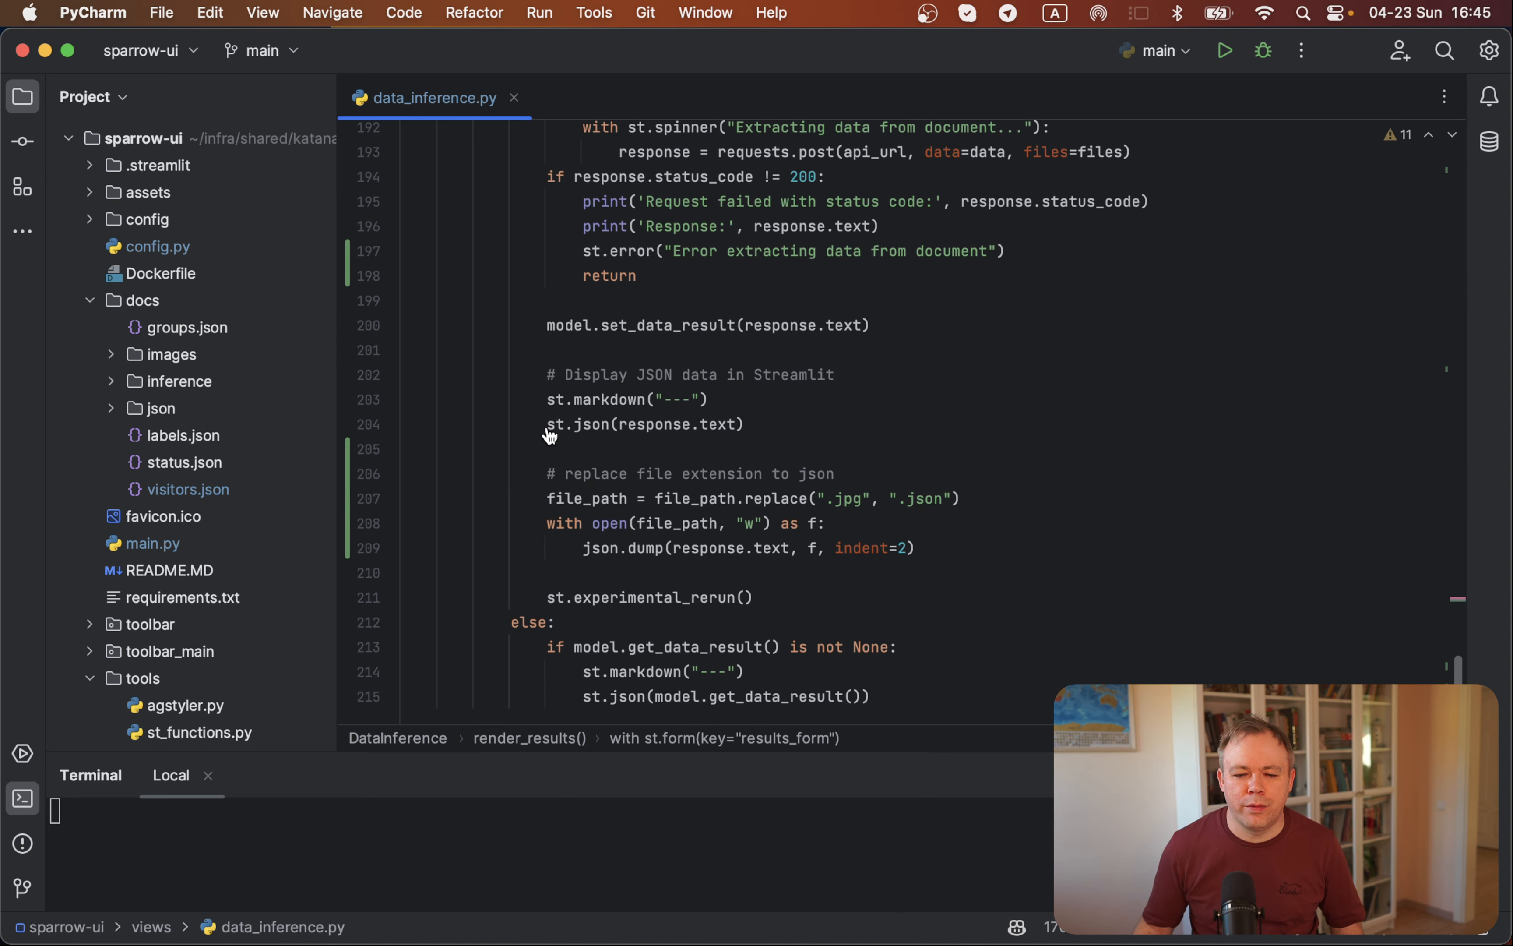
mouse_move(699, 446)
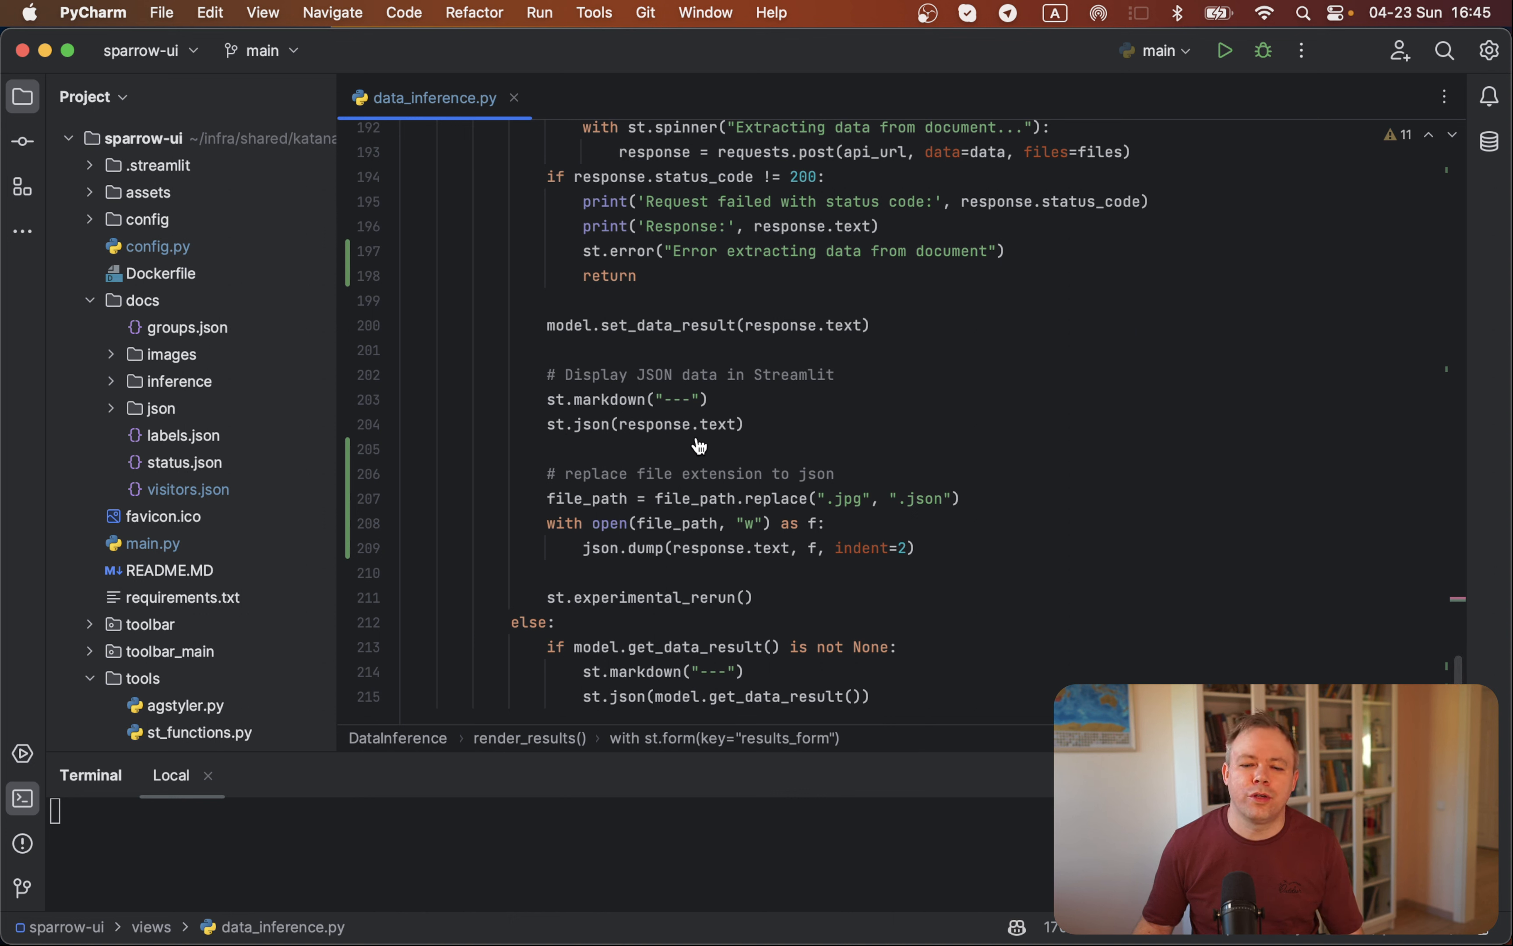
mouse_move(568, 437)
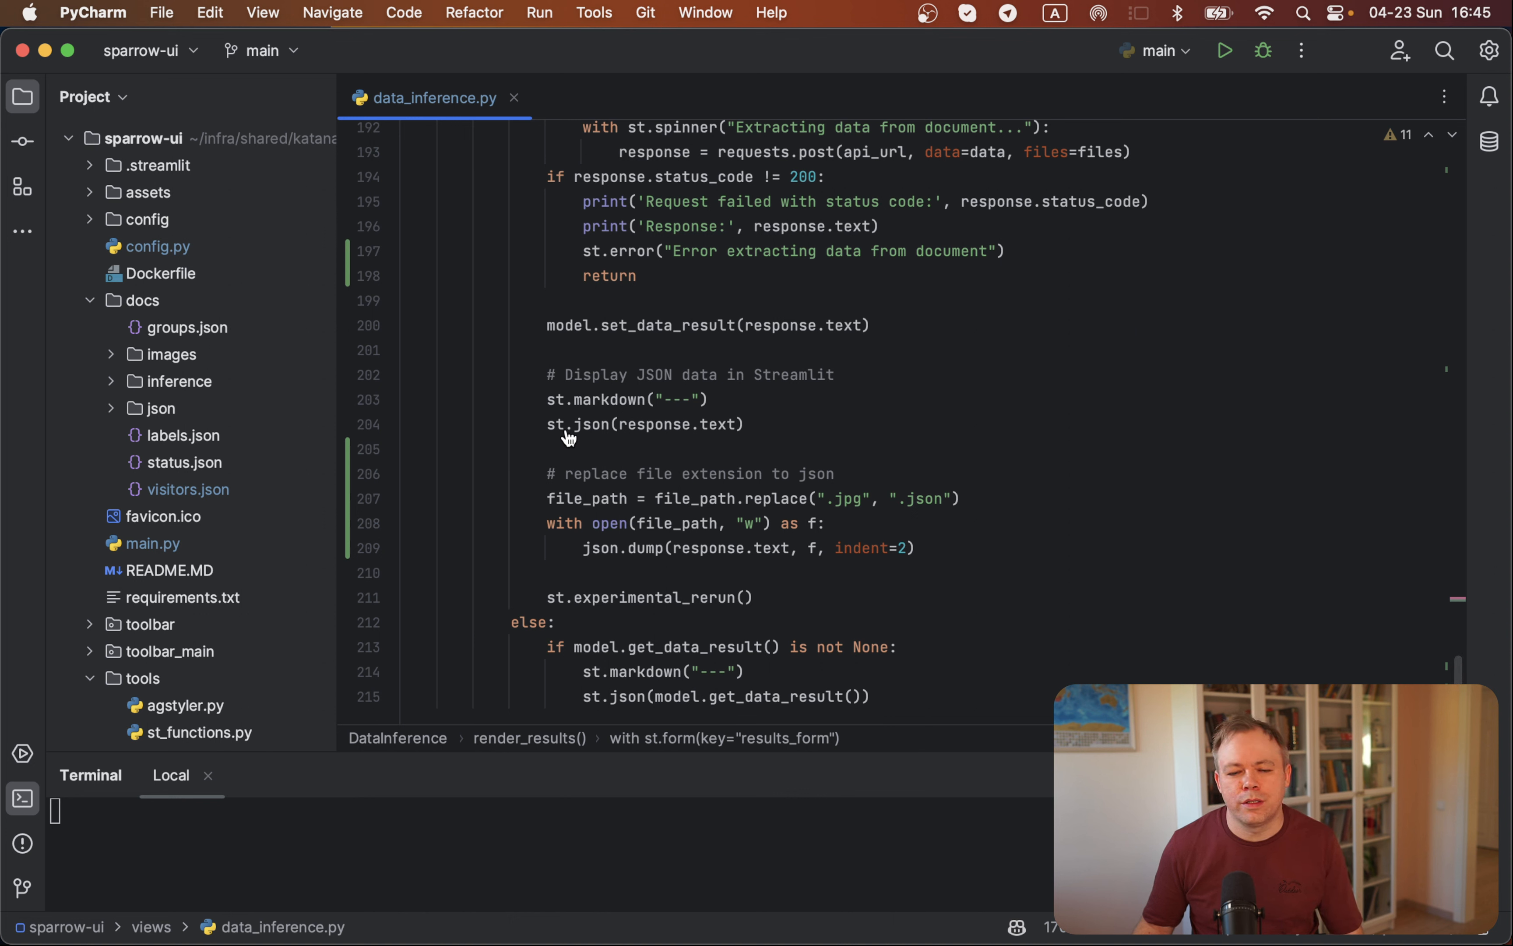
mouse_move(689, 432)
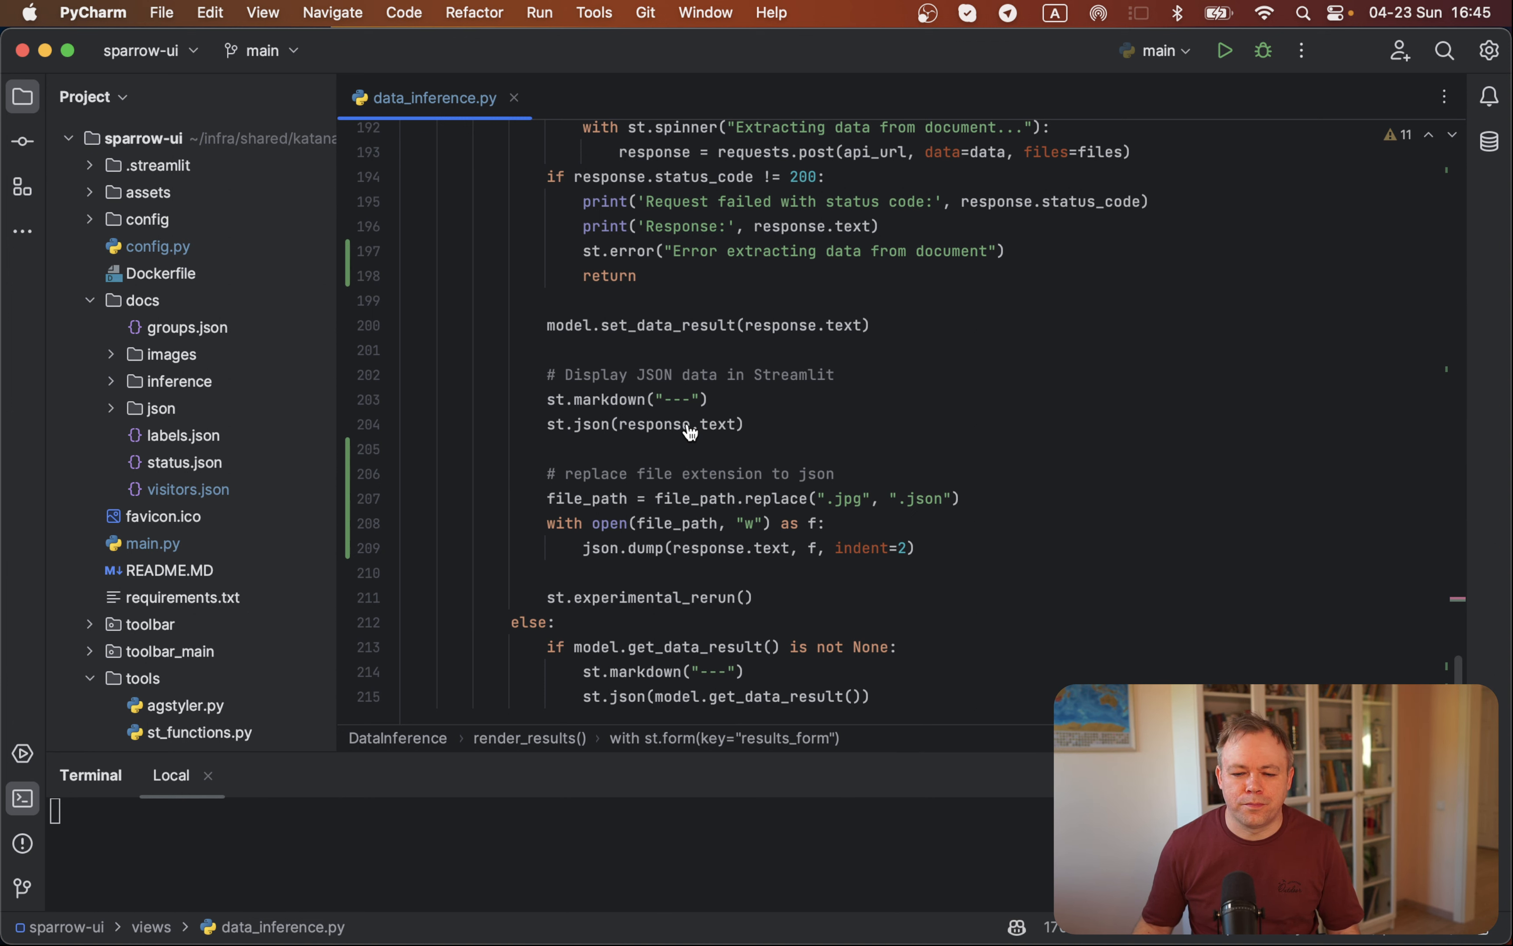
Step: Reach the final line of data_inference.py, the else branch's st.json display
scroll("down", 3)
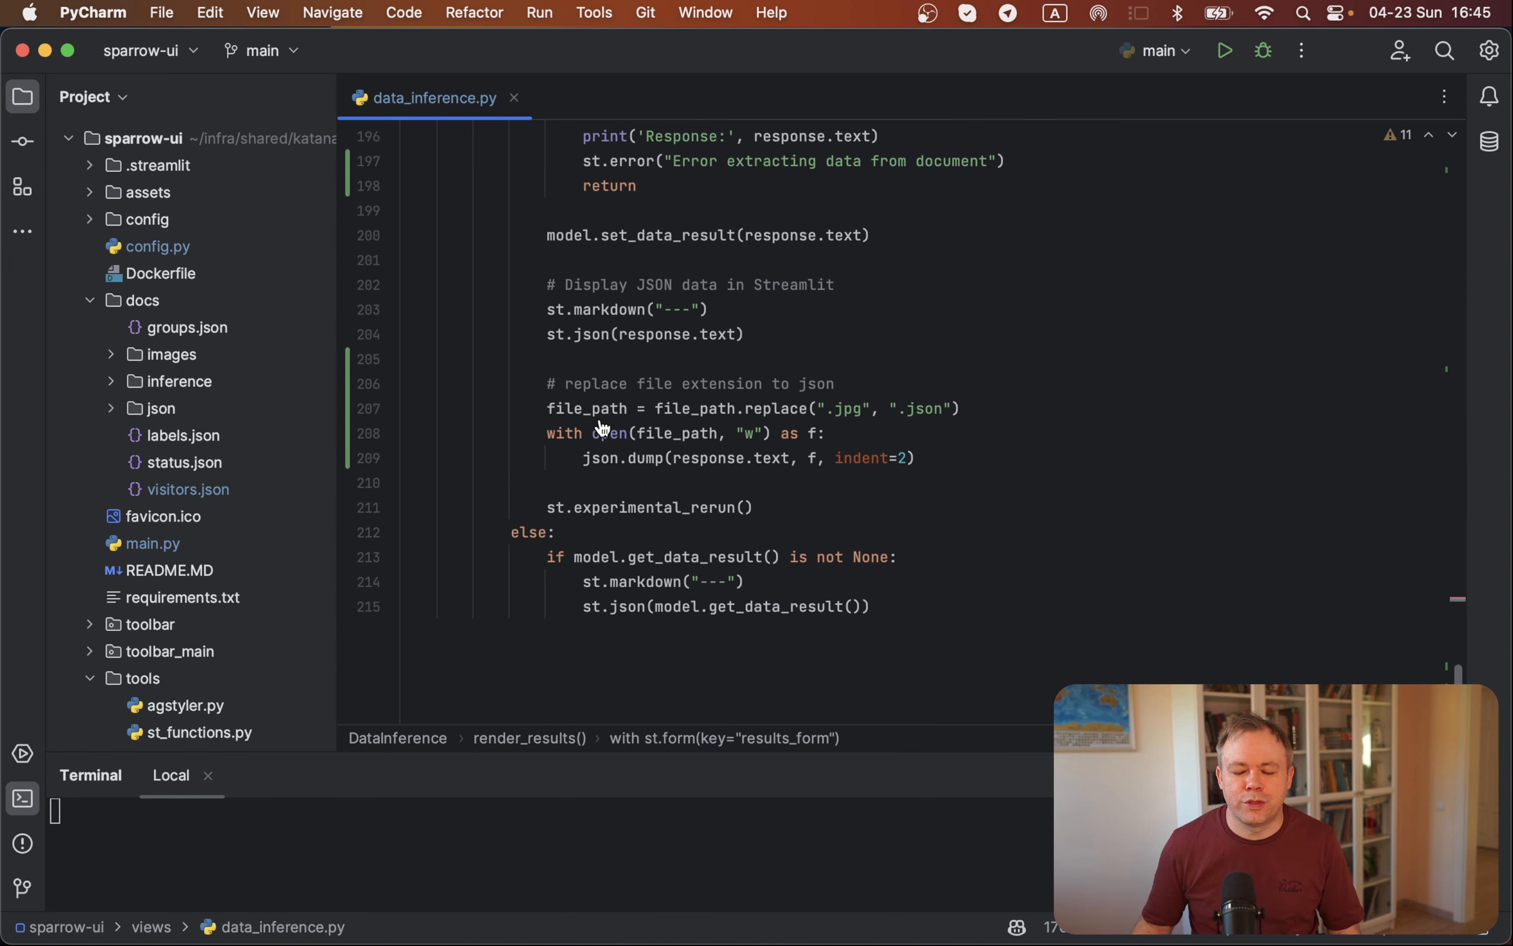
mouse_move(655, 452)
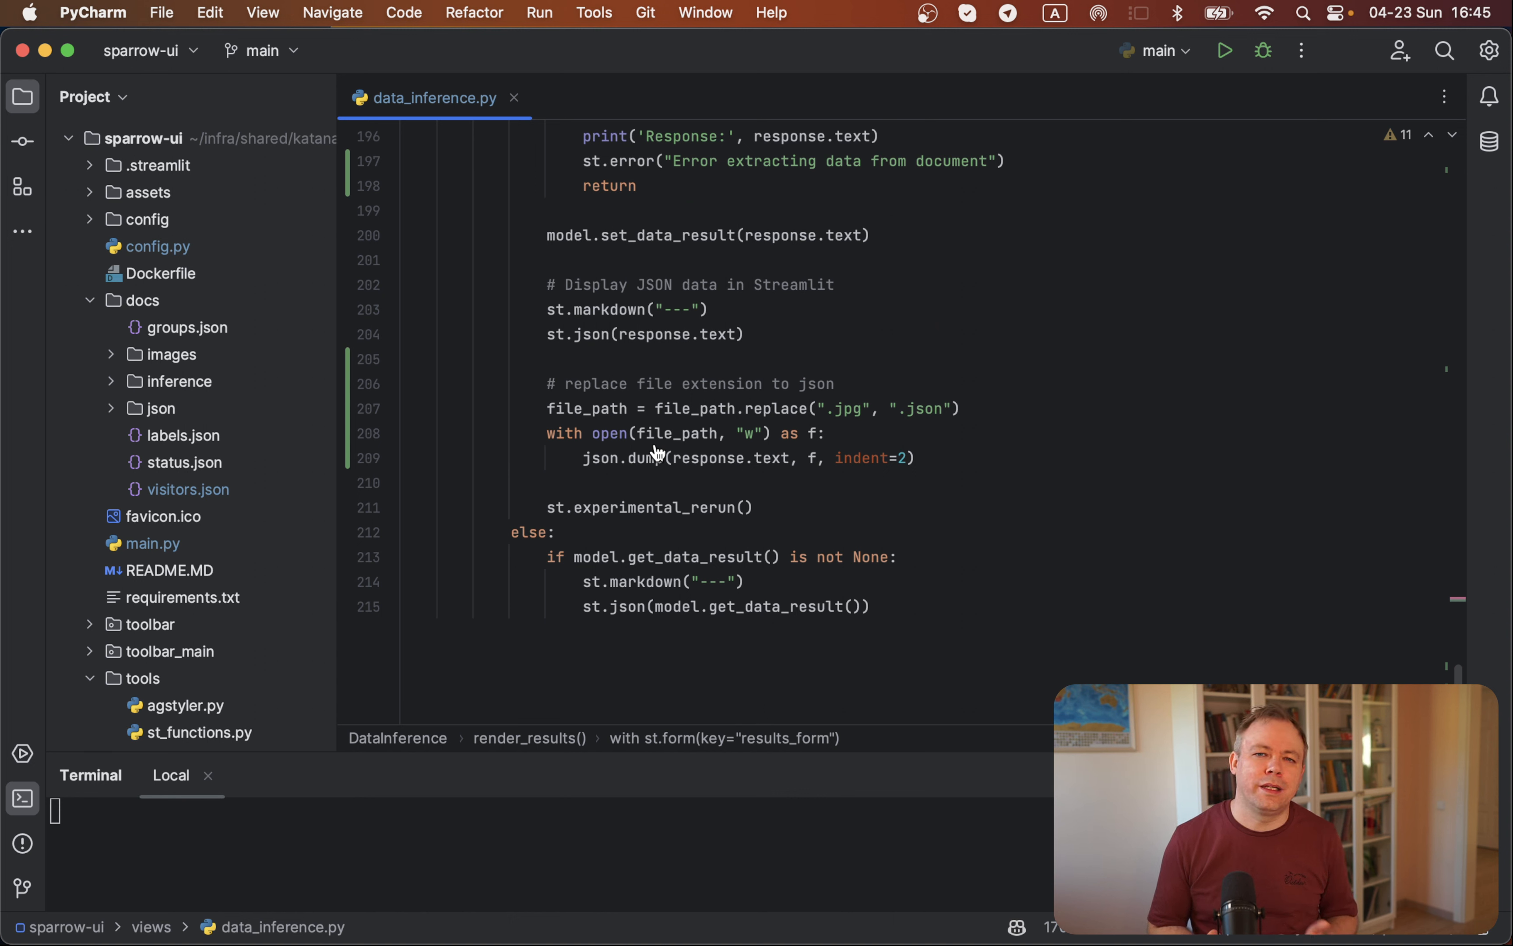
mouse_move(587, 525)
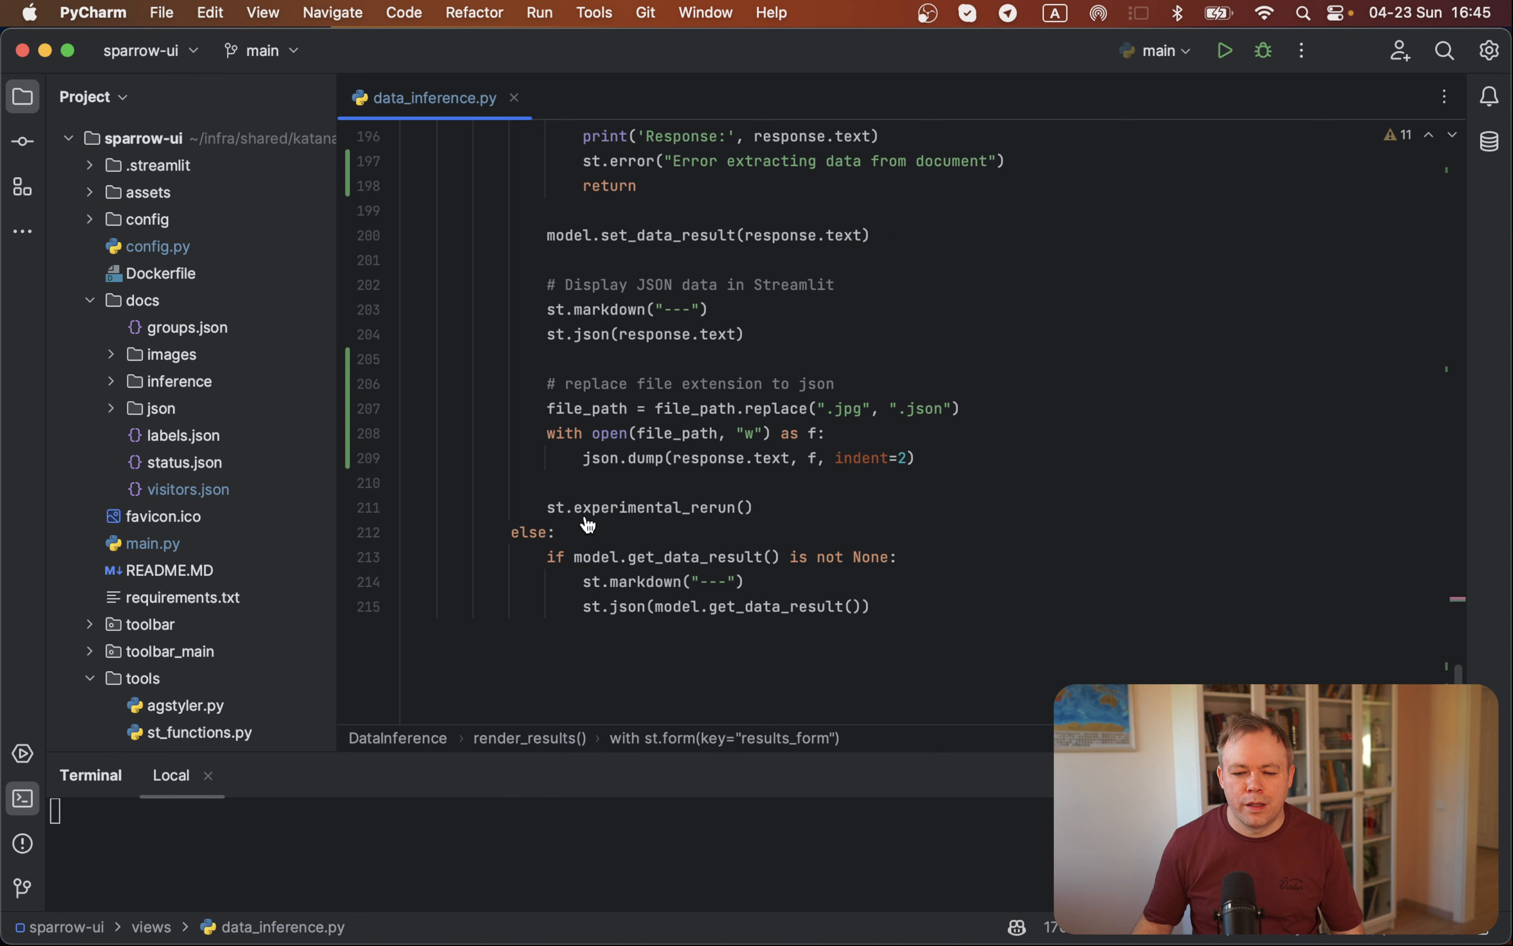
mouse_move(577, 530)
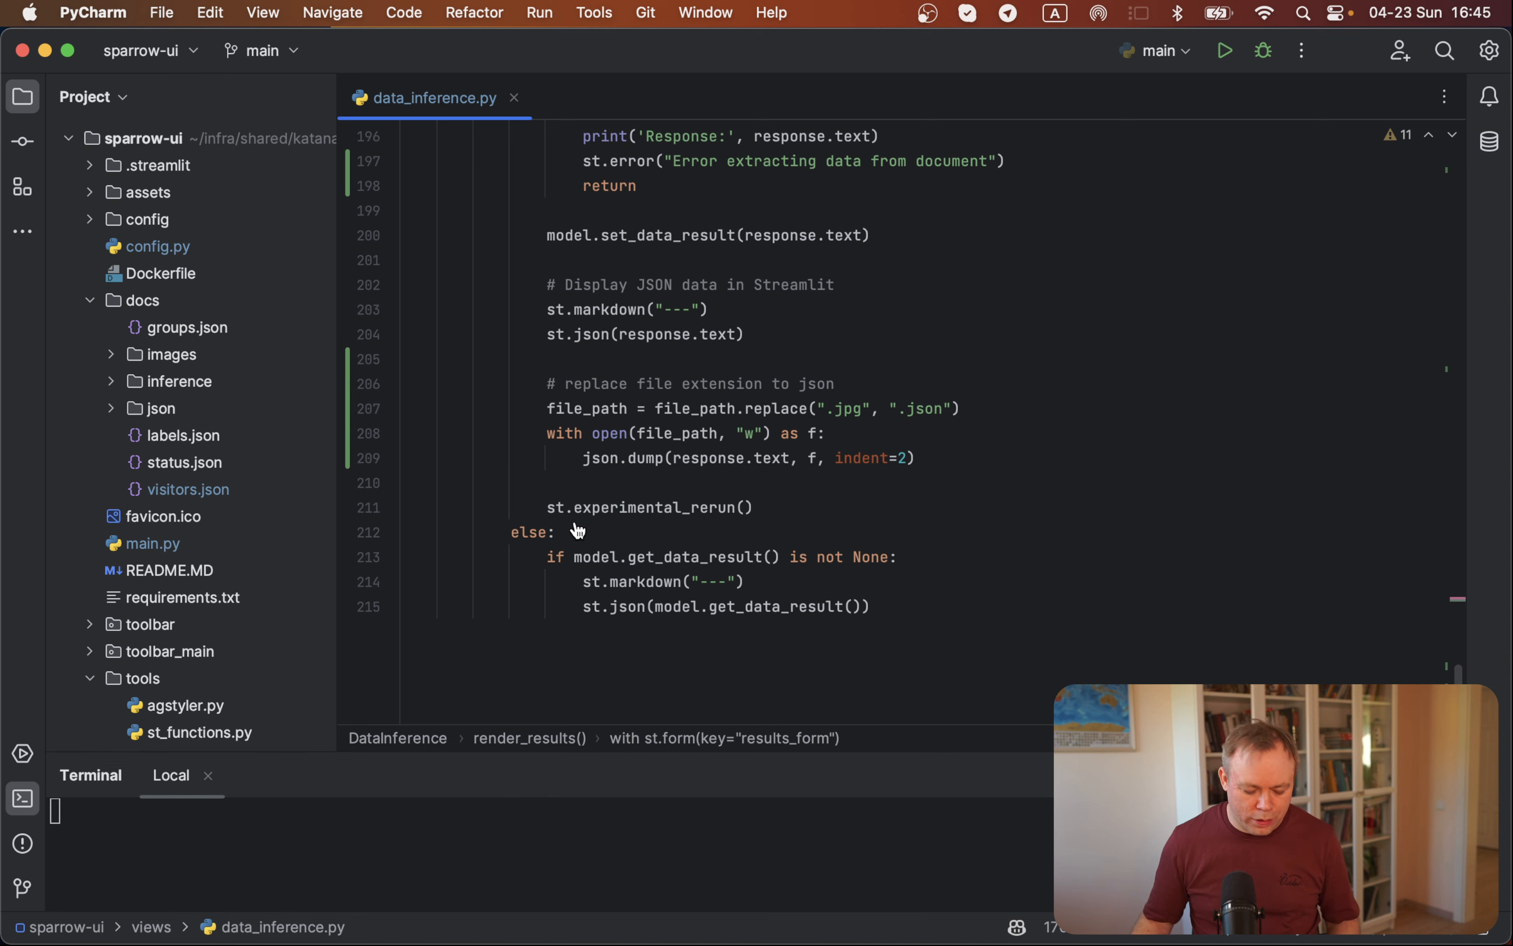